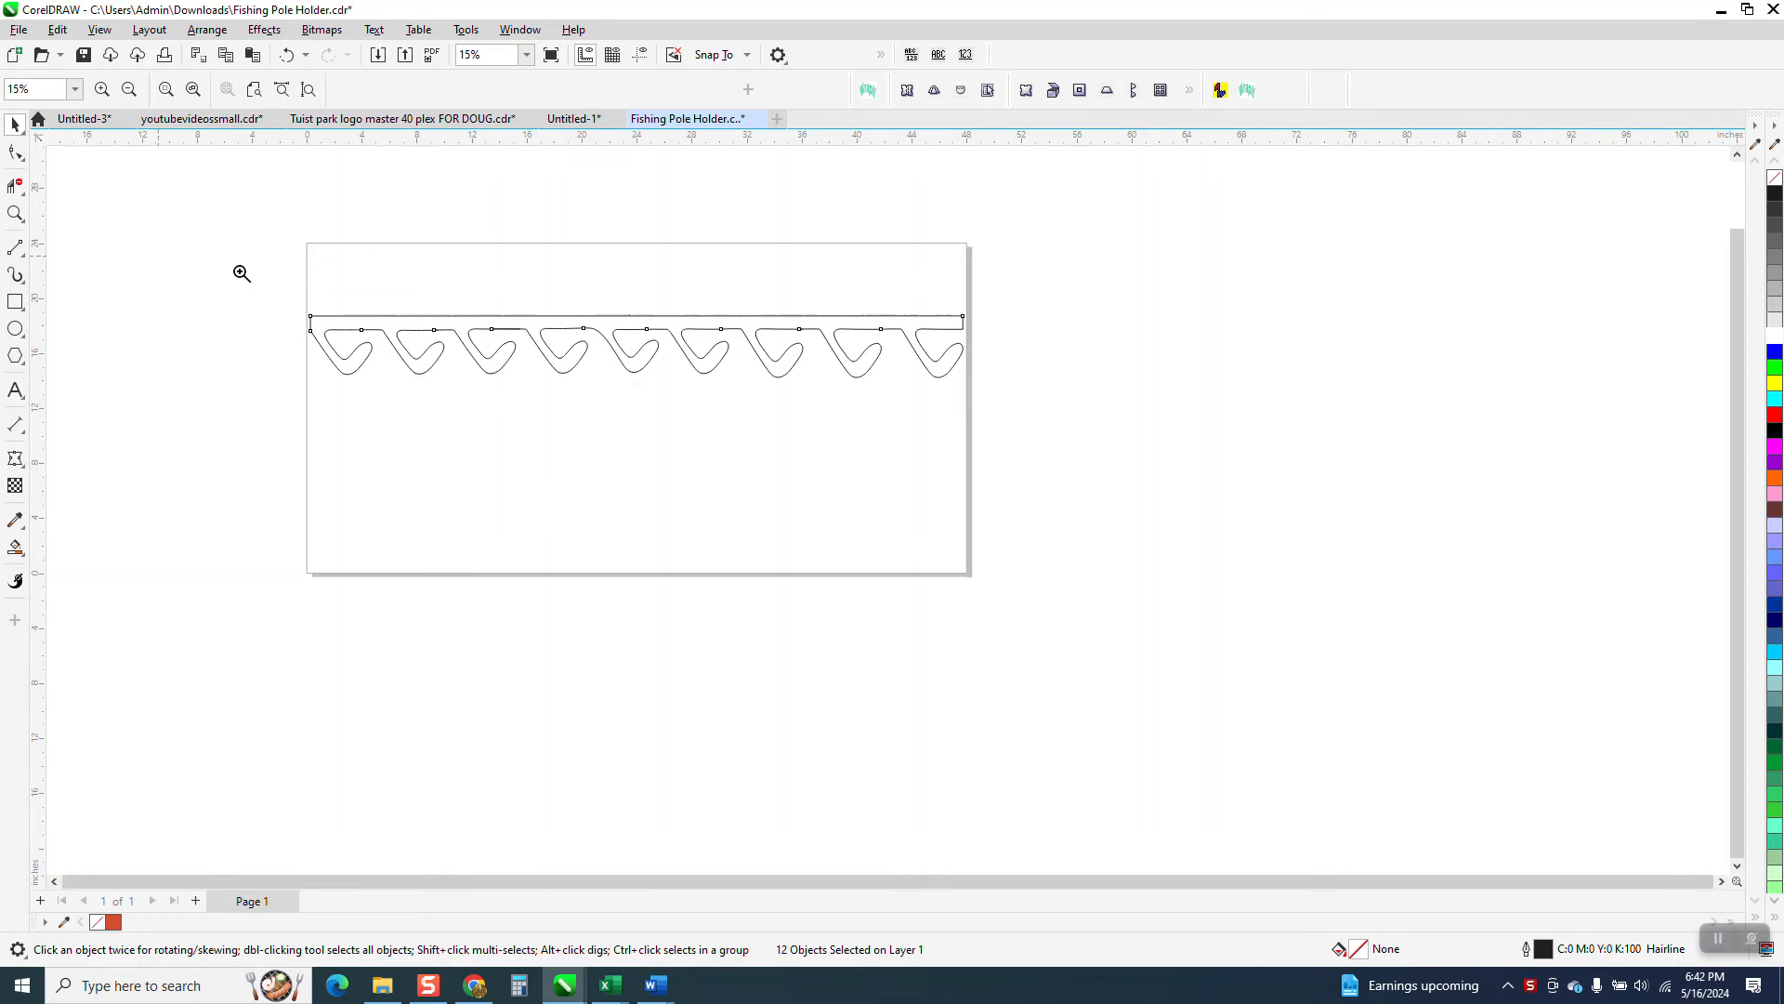
# Select all twelve pieces of the holder and start editing their nodes
pyautogui.click(242, 273)
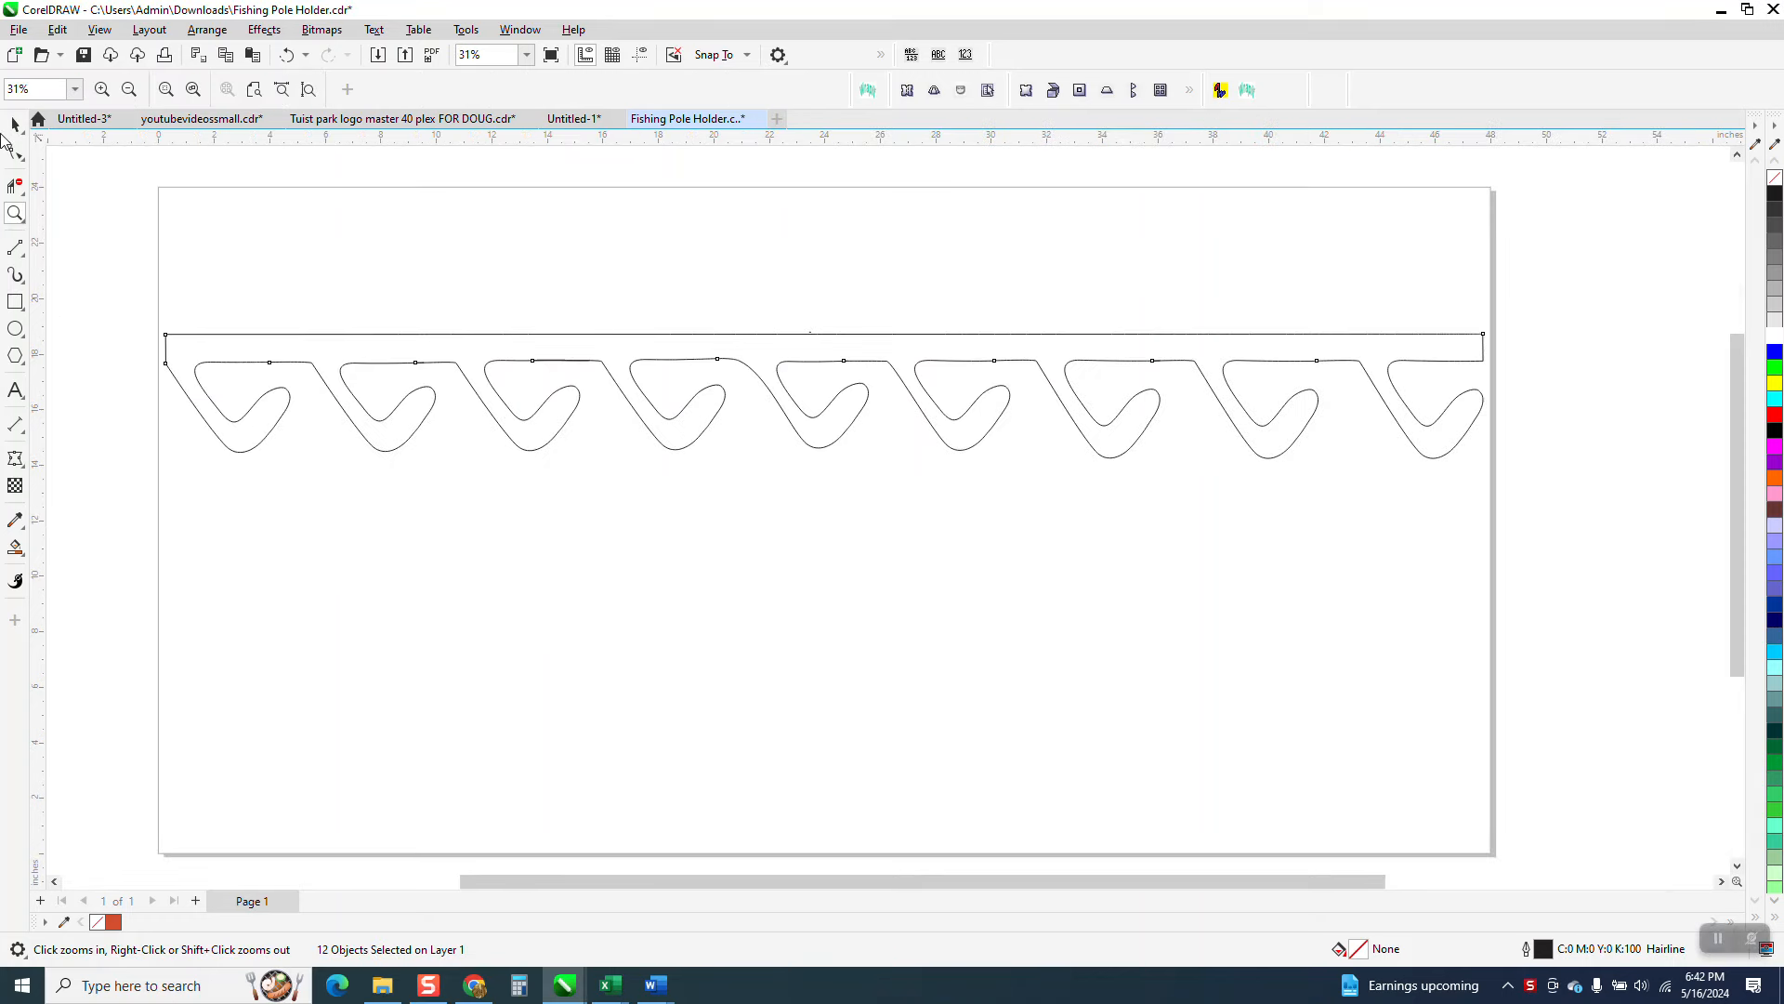
pyautogui.click(15, 122)
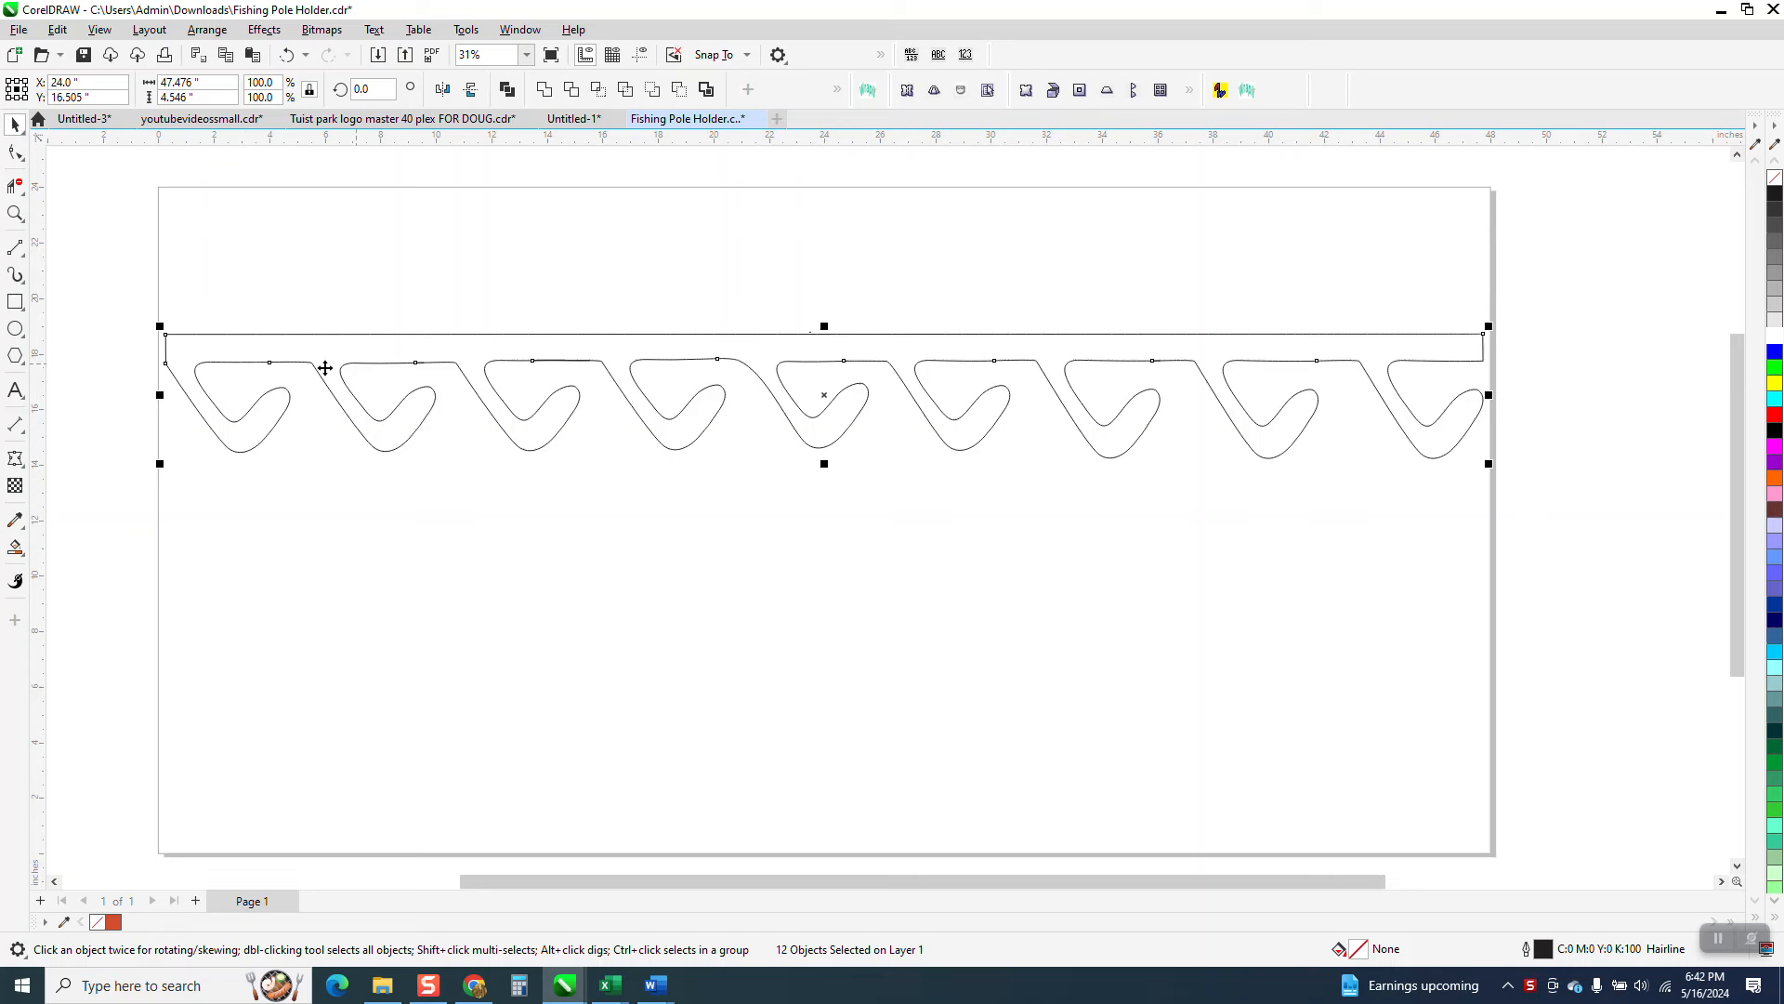
pyautogui.moveTo(466, 394)
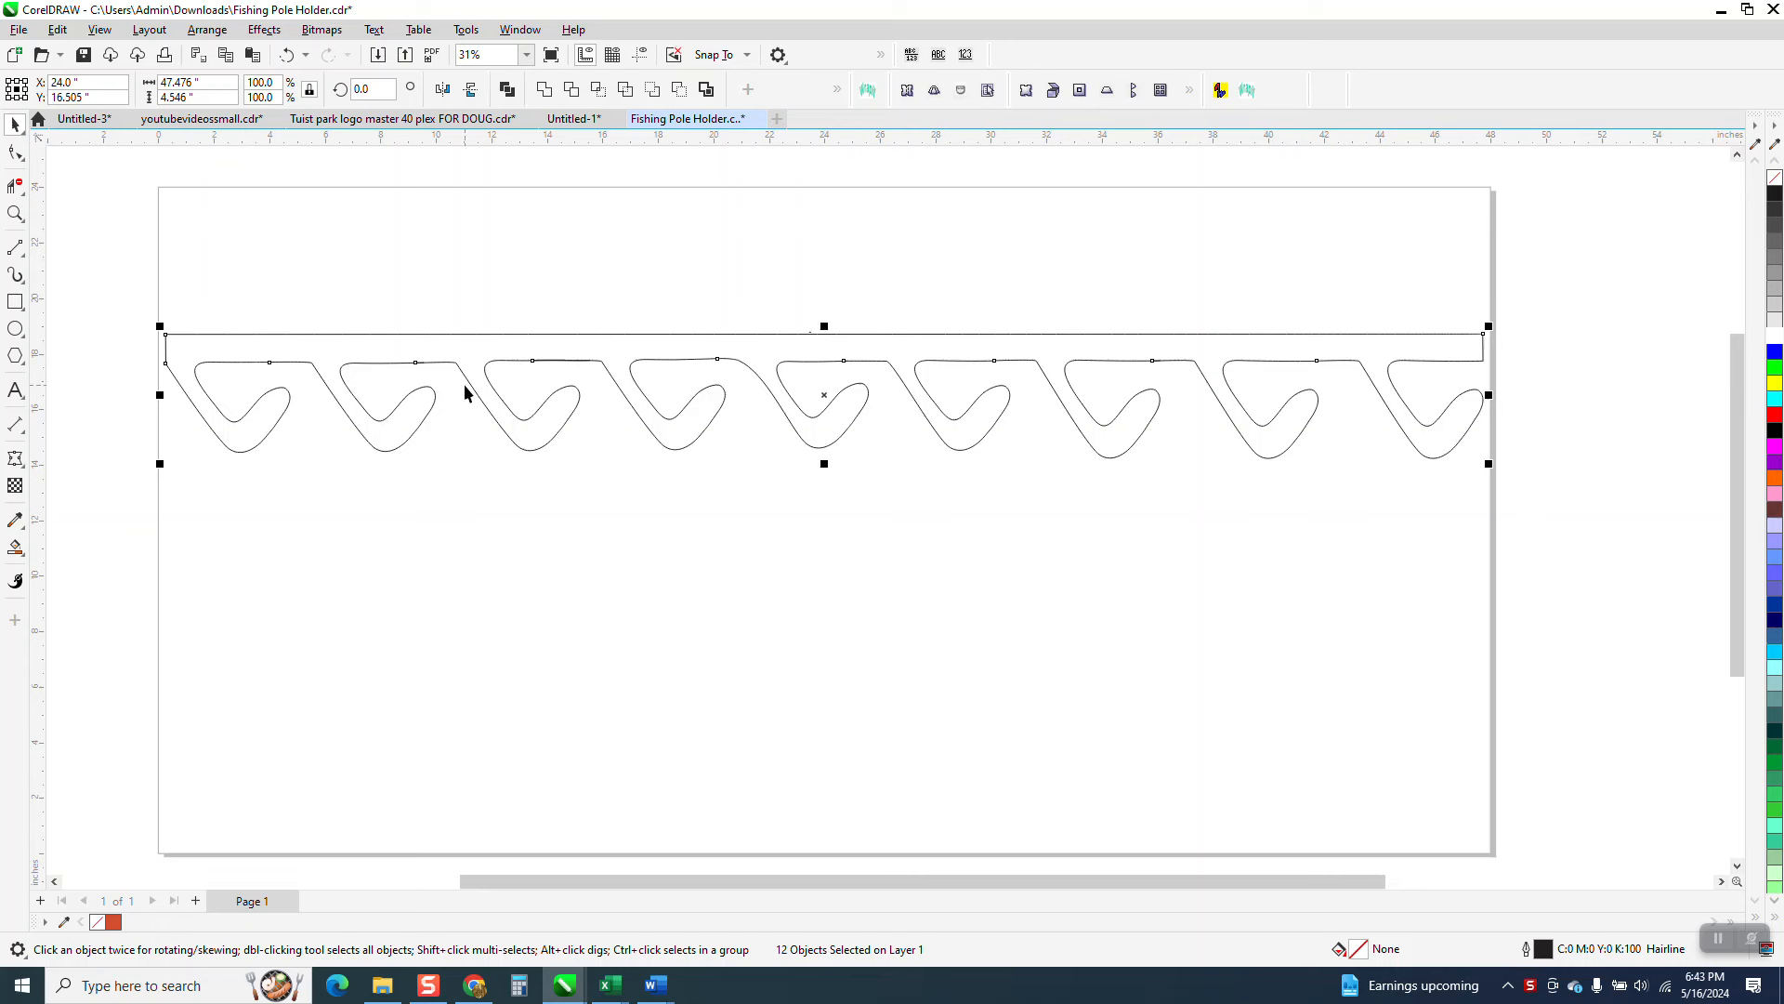
pyautogui.moveTo(450, 383)
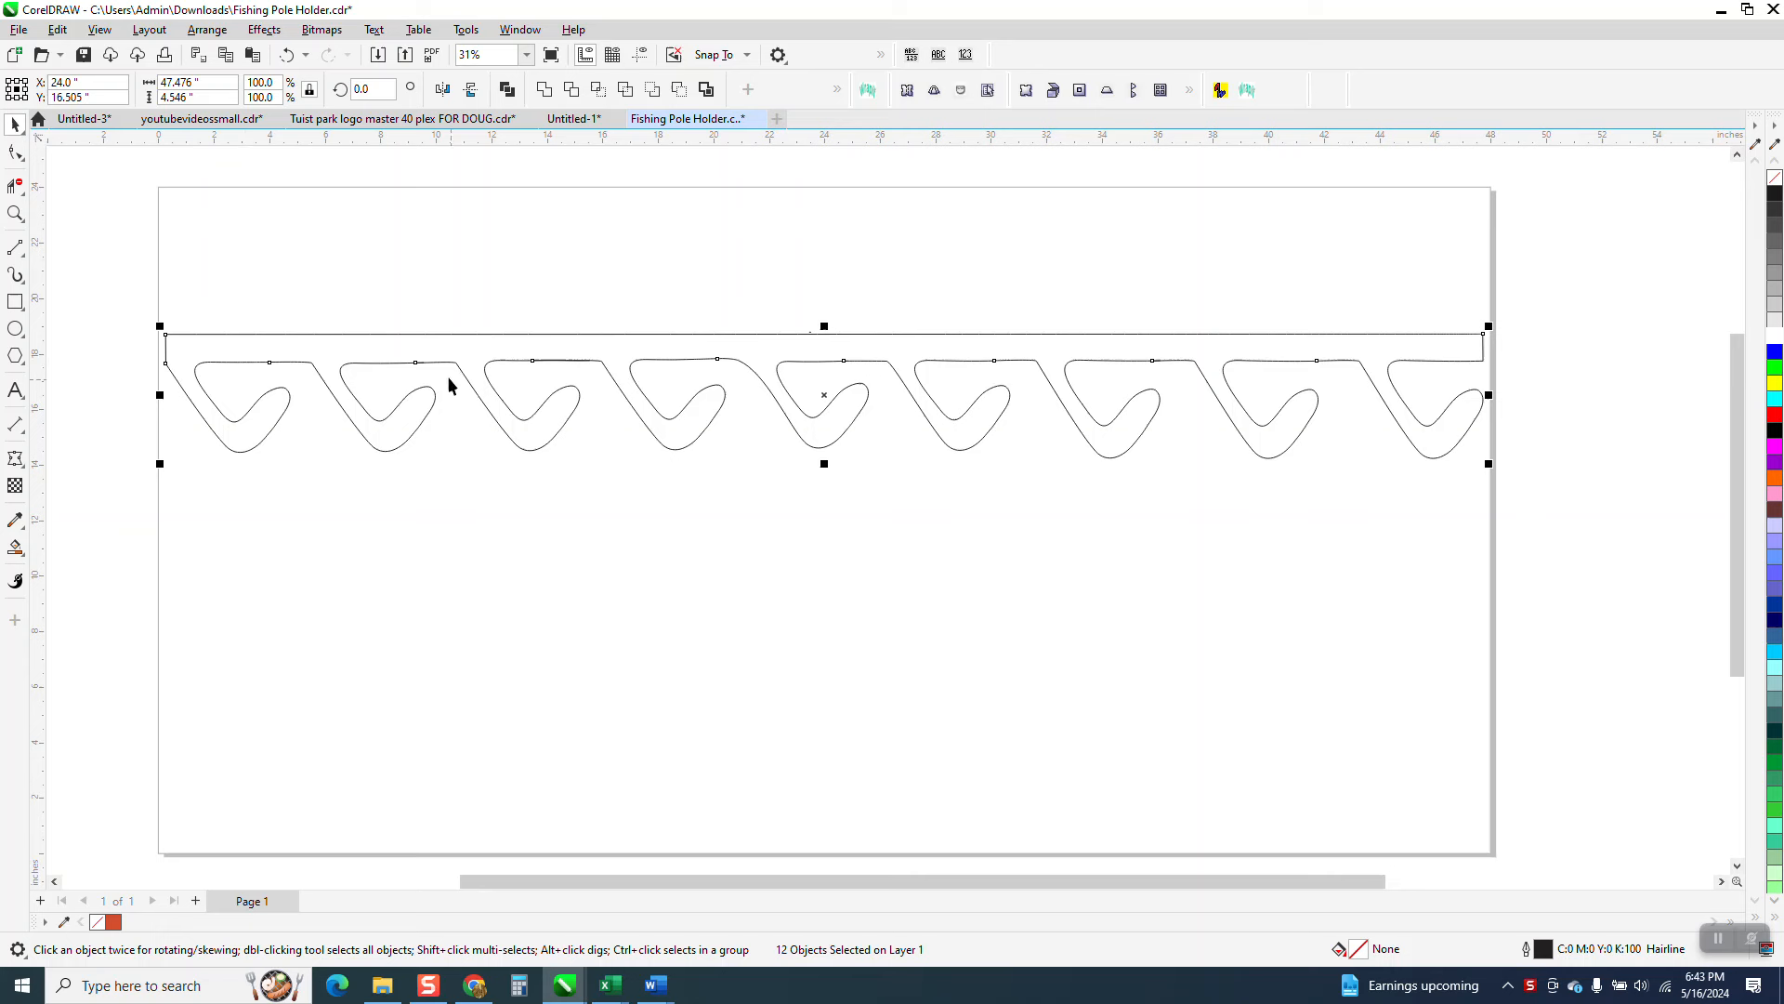
pyautogui.click(13, 152)
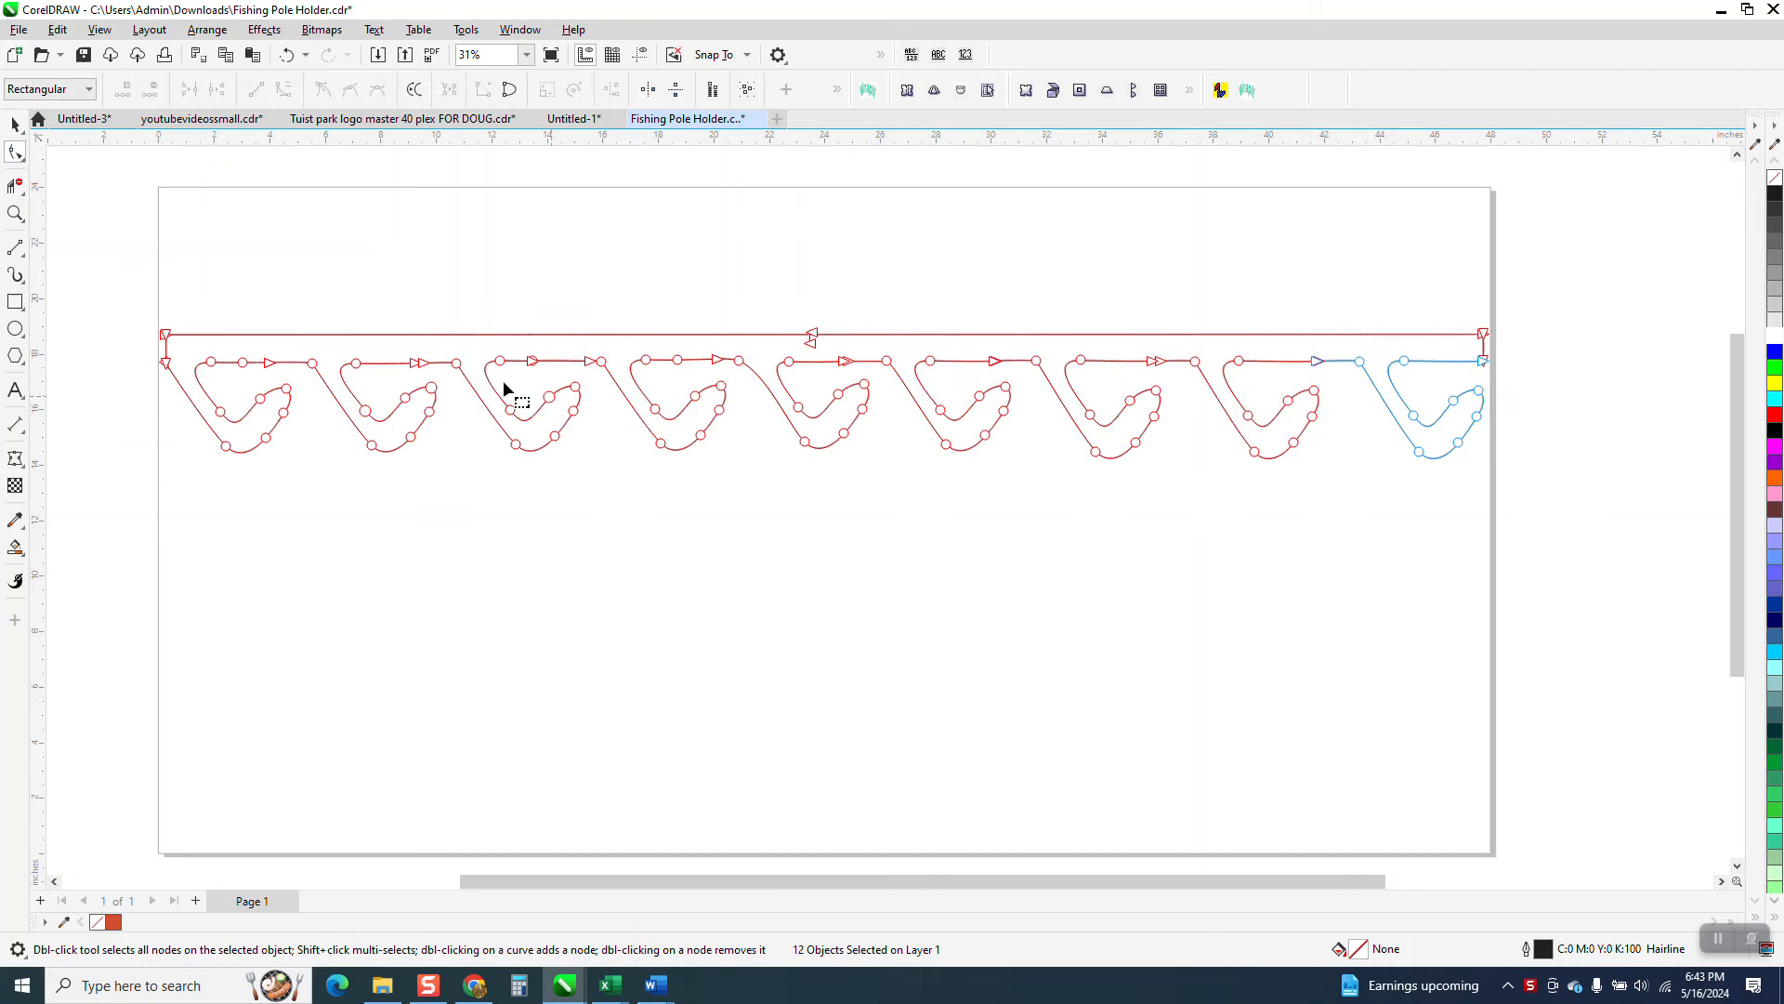
# Stretch the top bar line past the right end and break the fourth hook's slanted edge
pyautogui.moveTo(812, 333); pyautogui.dragTo(812, 301)
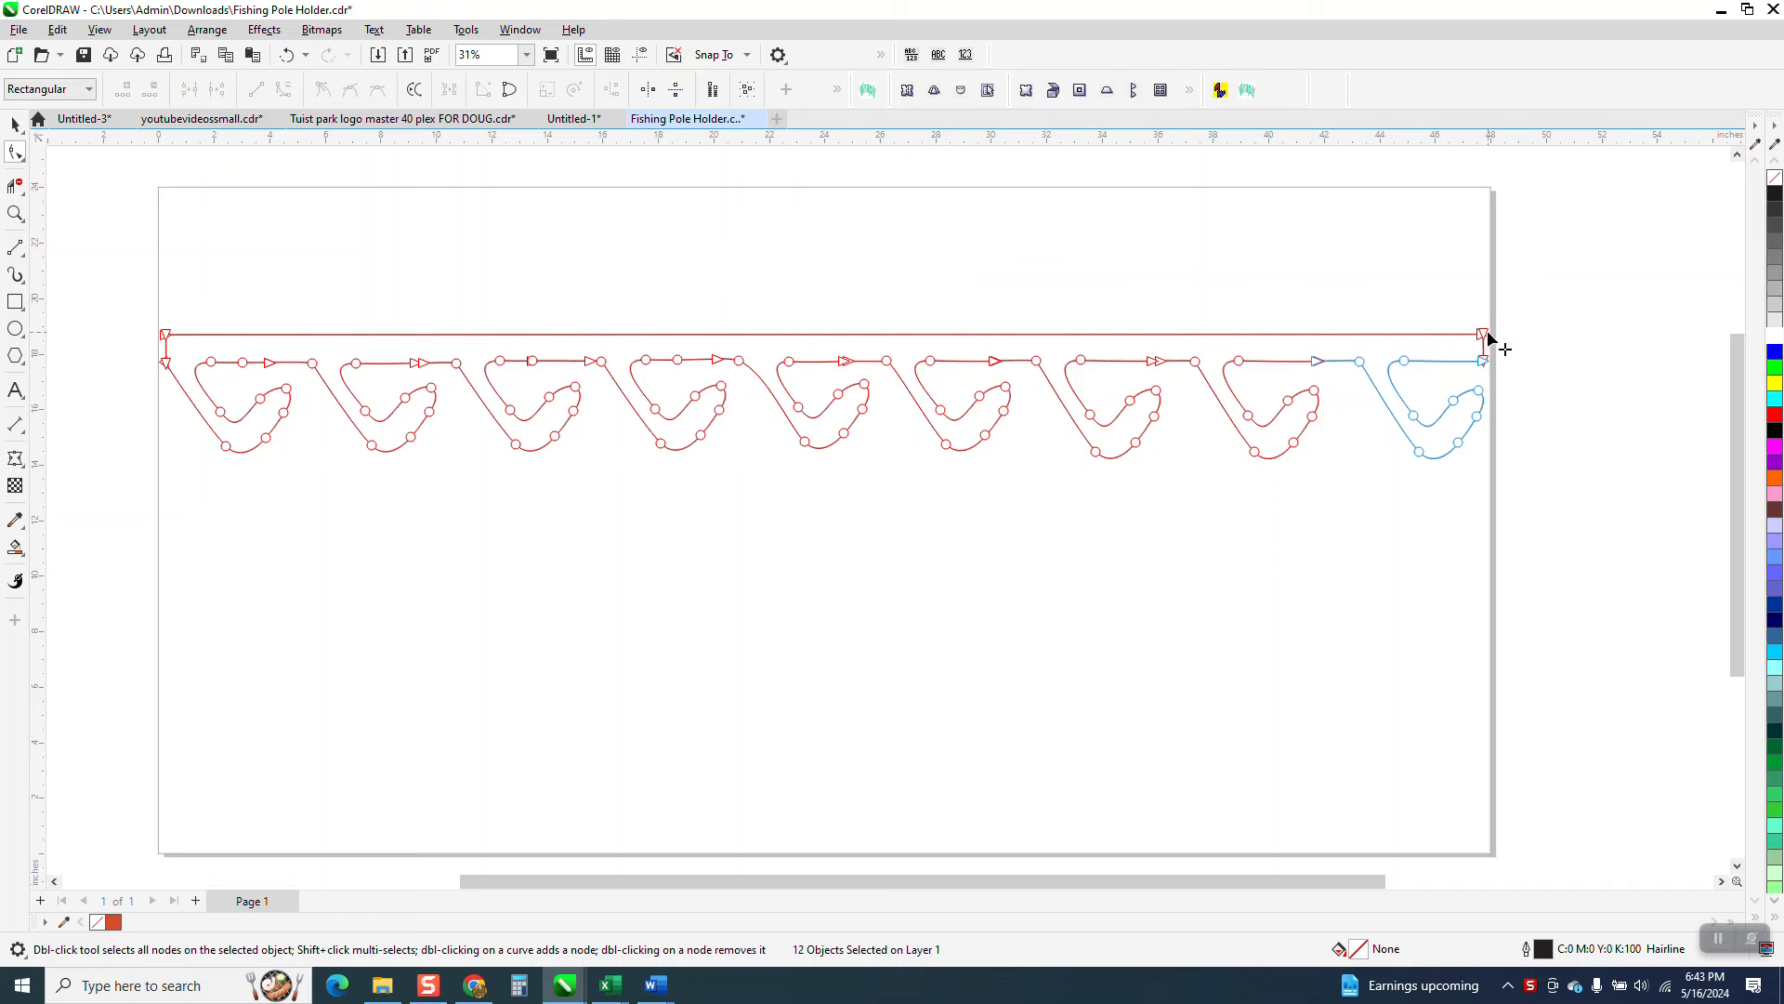
pyautogui.moveTo(1486, 337); pyautogui.dragTo(1549, 307)
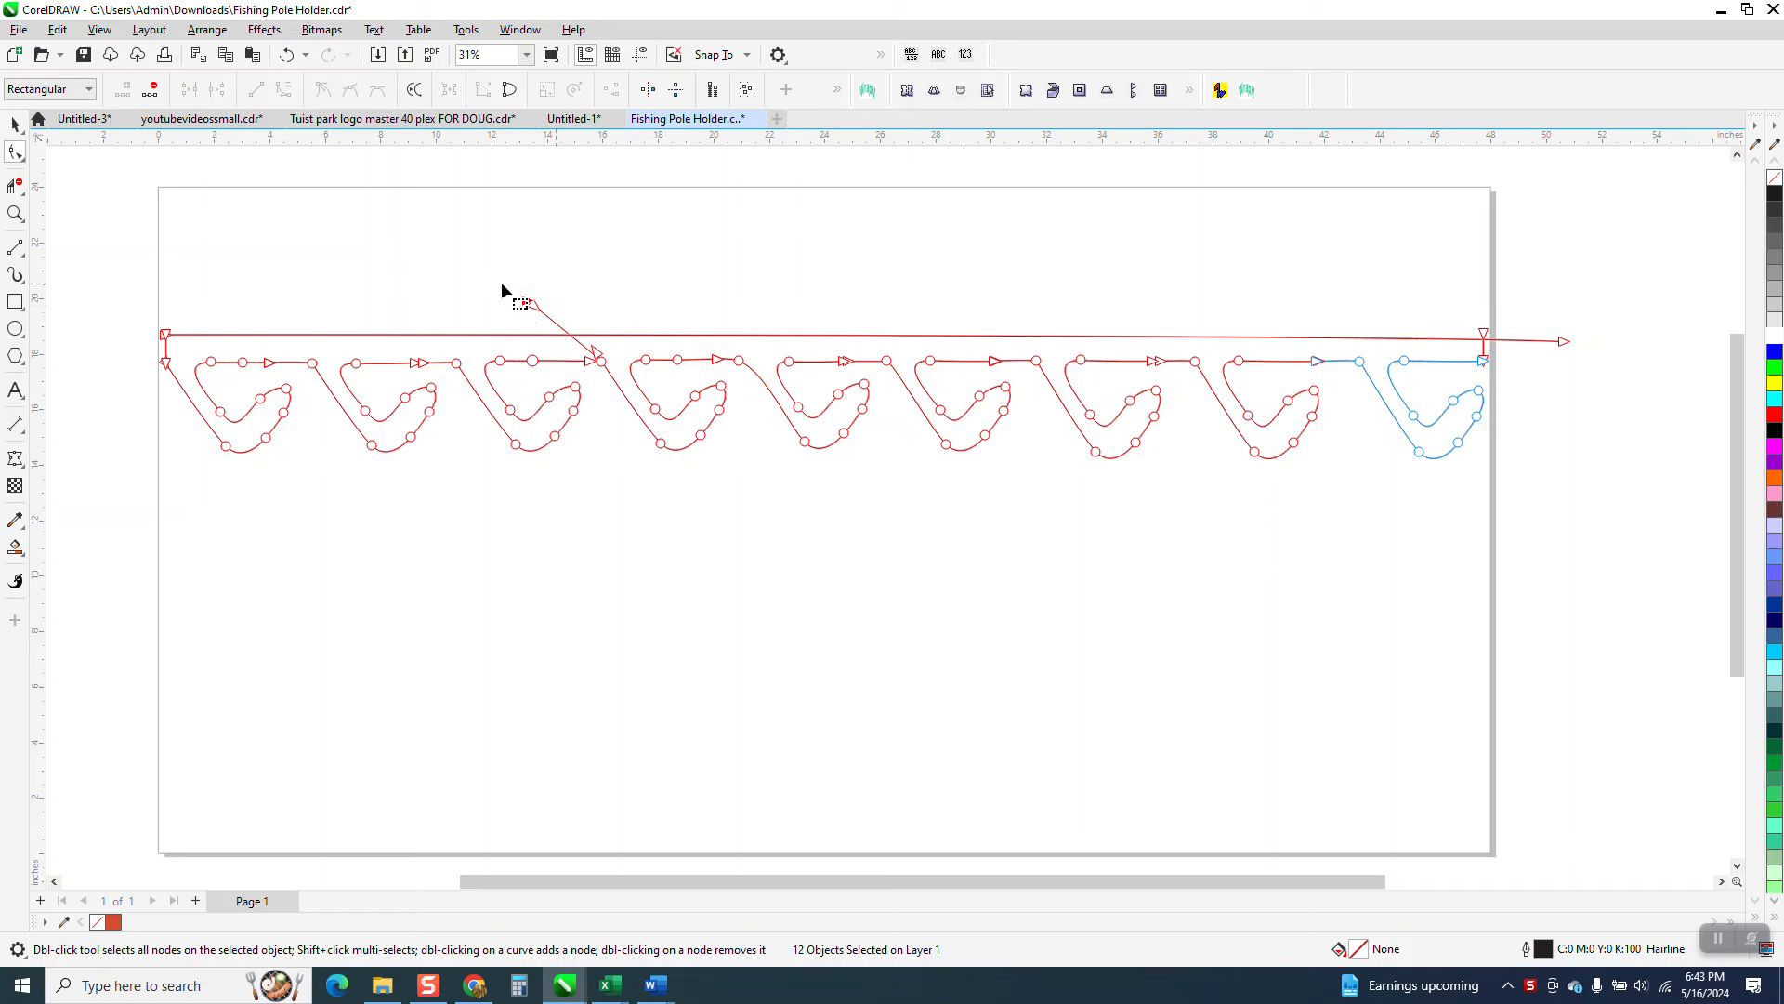
pyautogui.moveTo(518, 279); pyautogui.dragTo(623, 370)
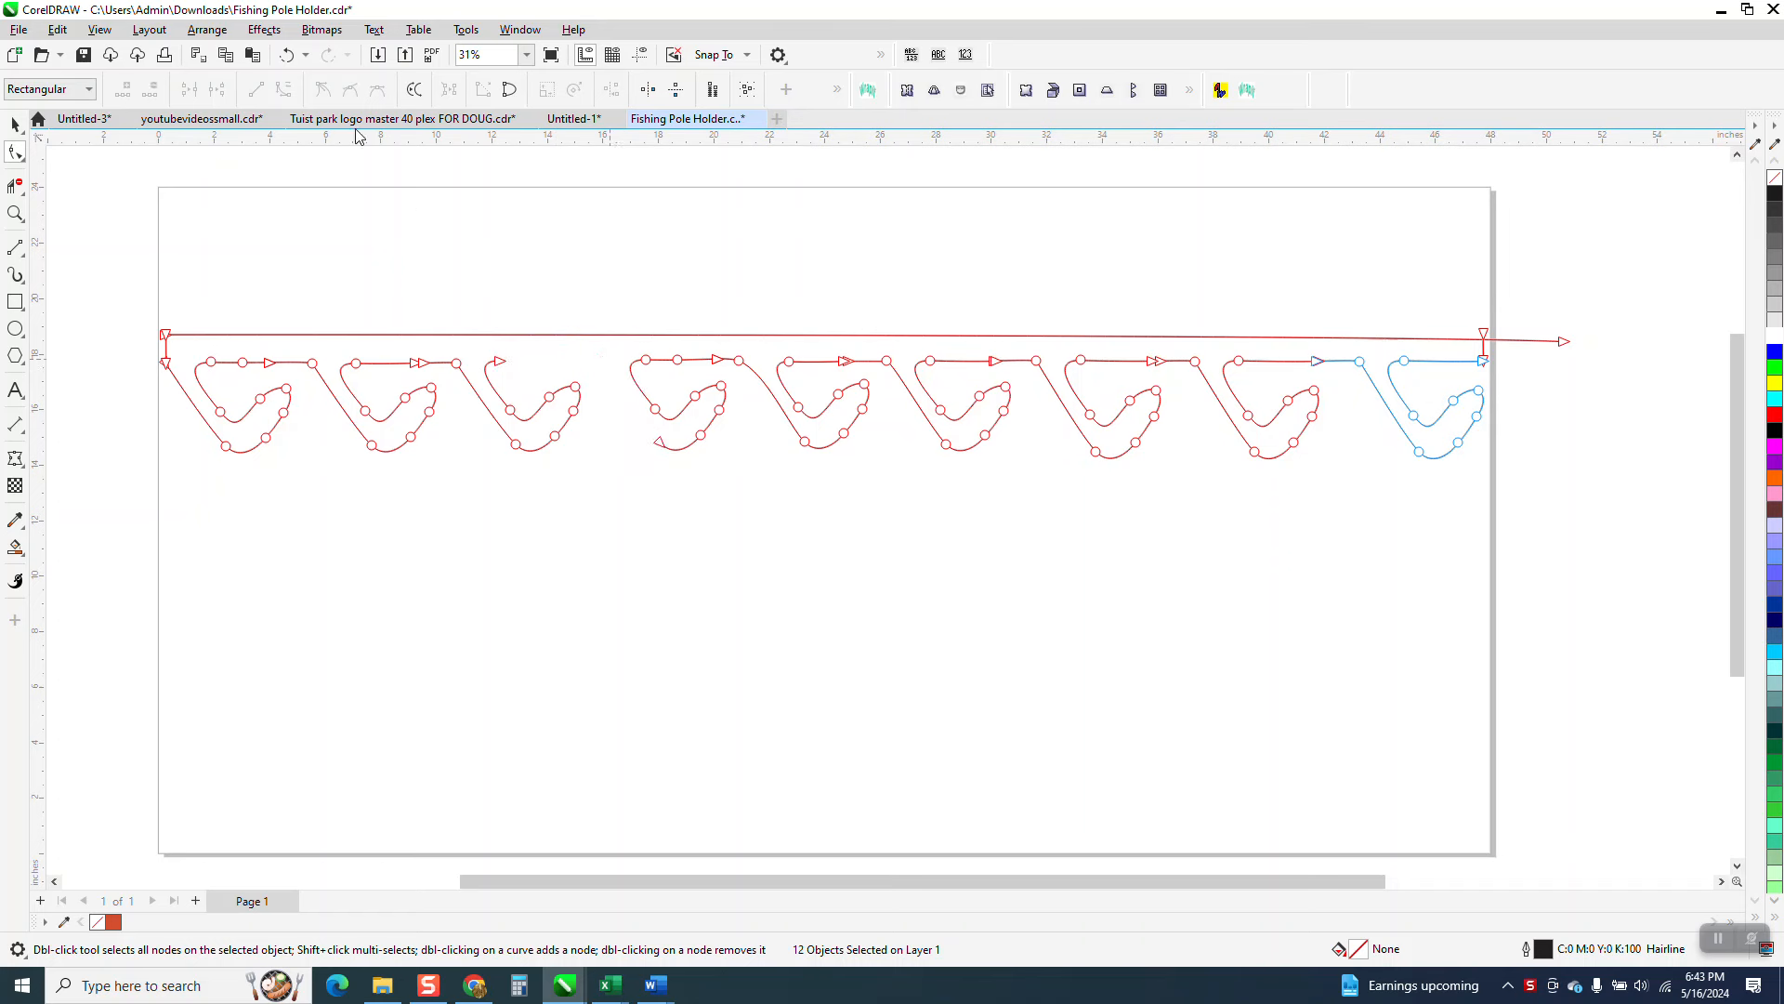
pyautogui.click(309, 54)
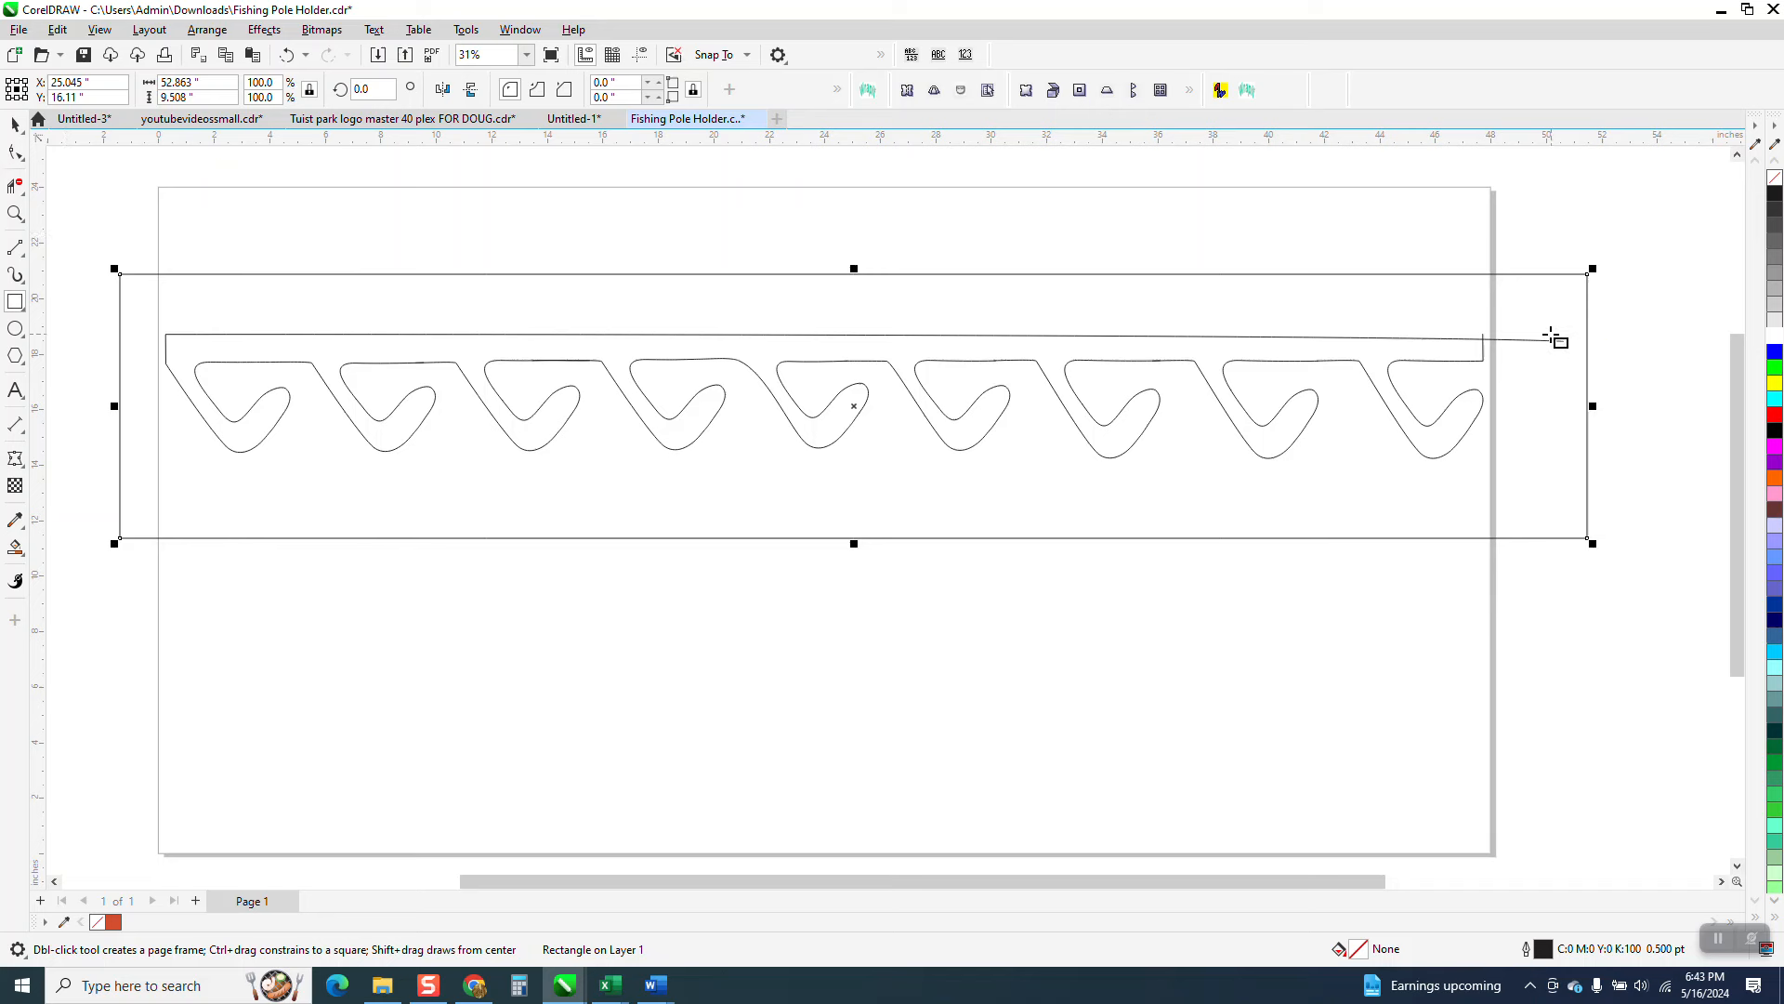
# Try the Crop flyout and Smart Fill, inspect the bar's left end, then return to the original pieces
pyautogui.click(11, 184)
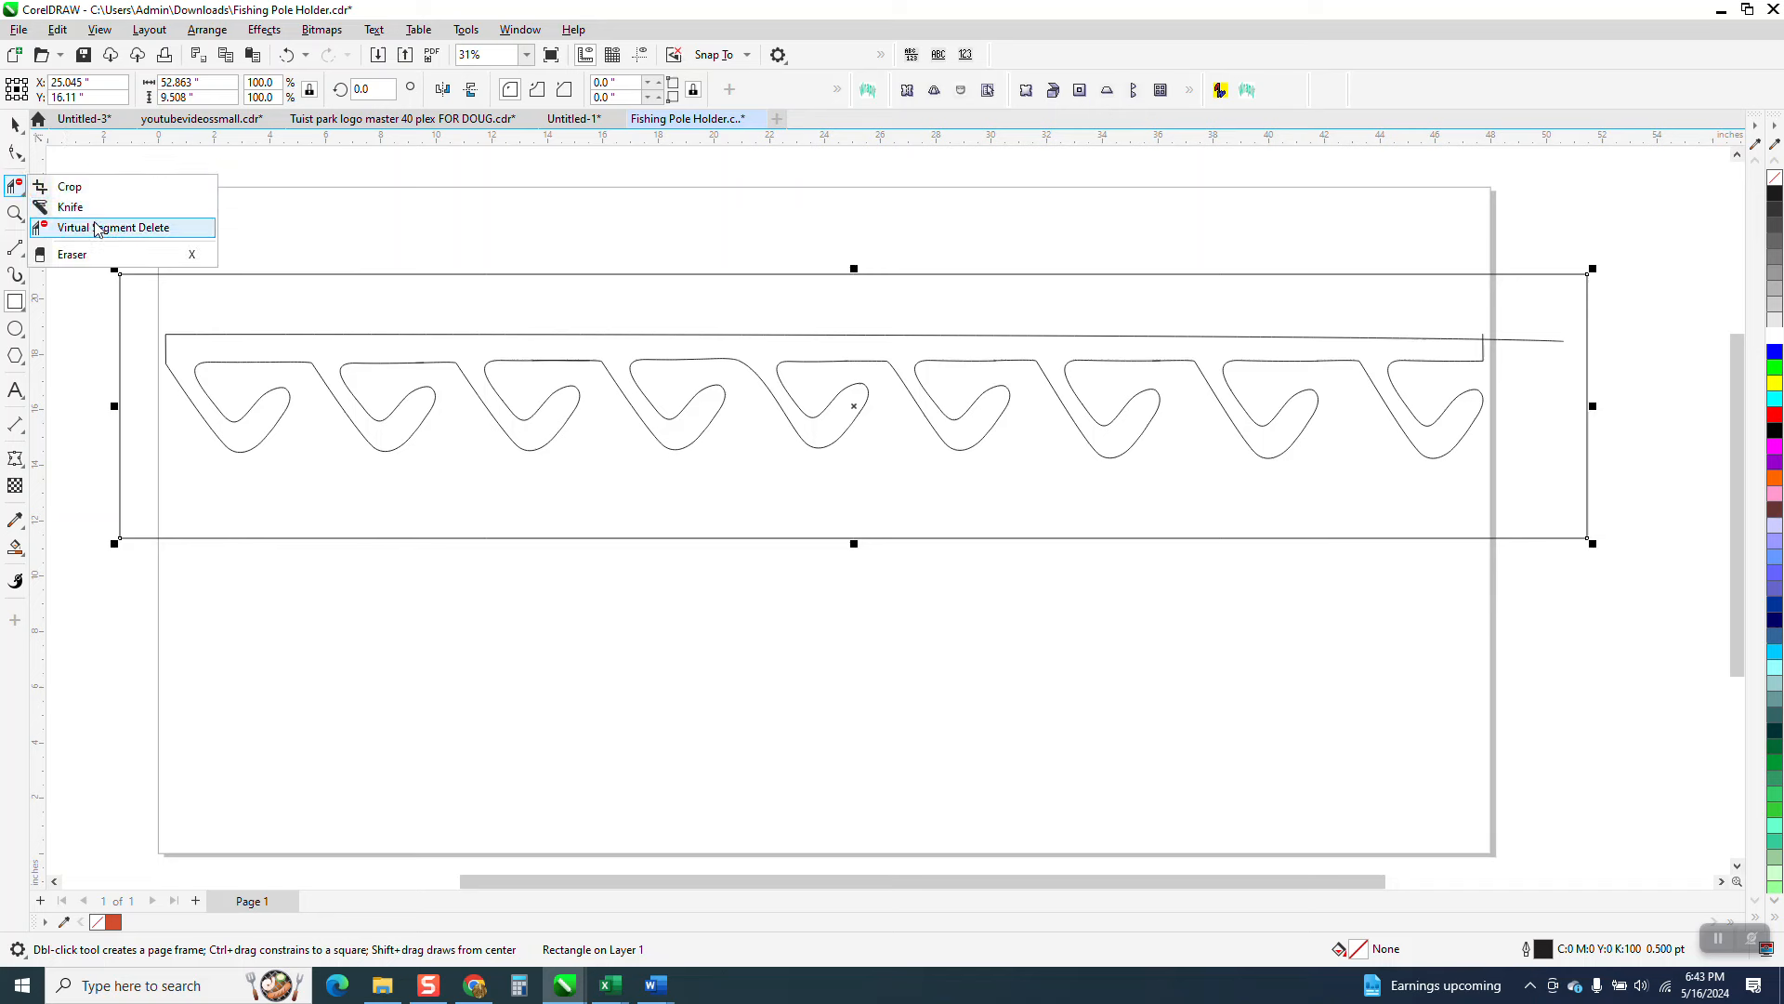
pyautogui.click(108, 227)
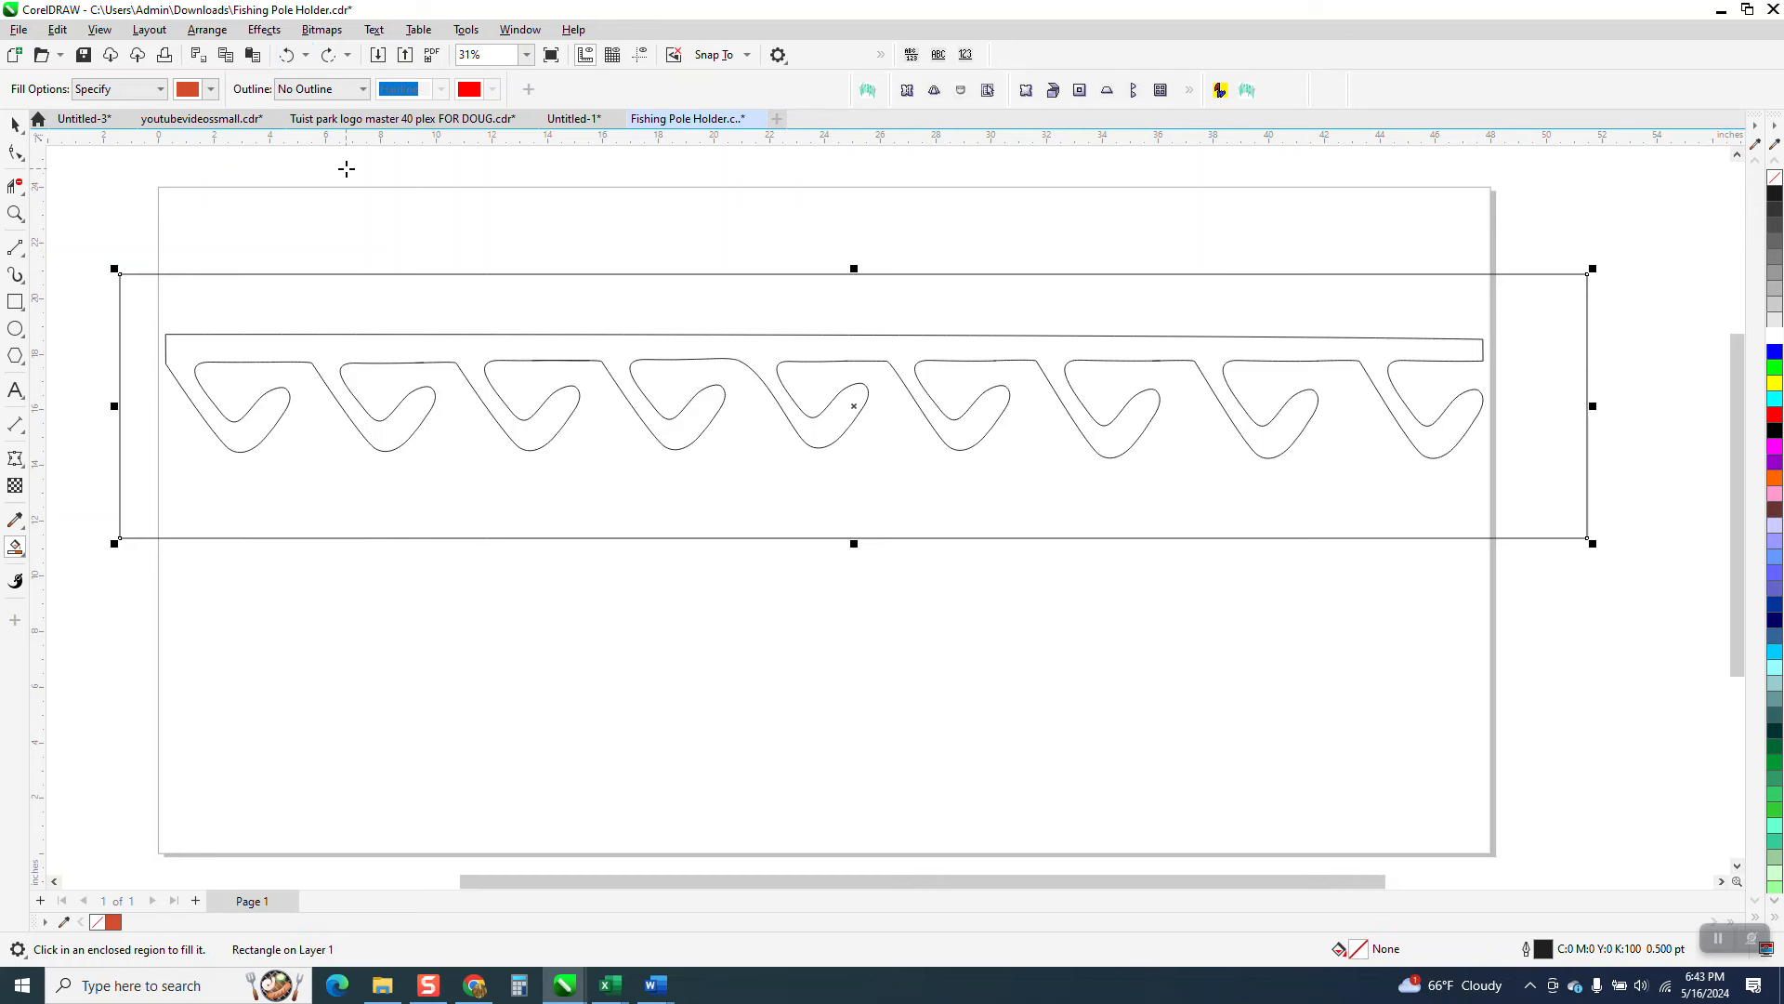
pyautogui.click(15, 212)
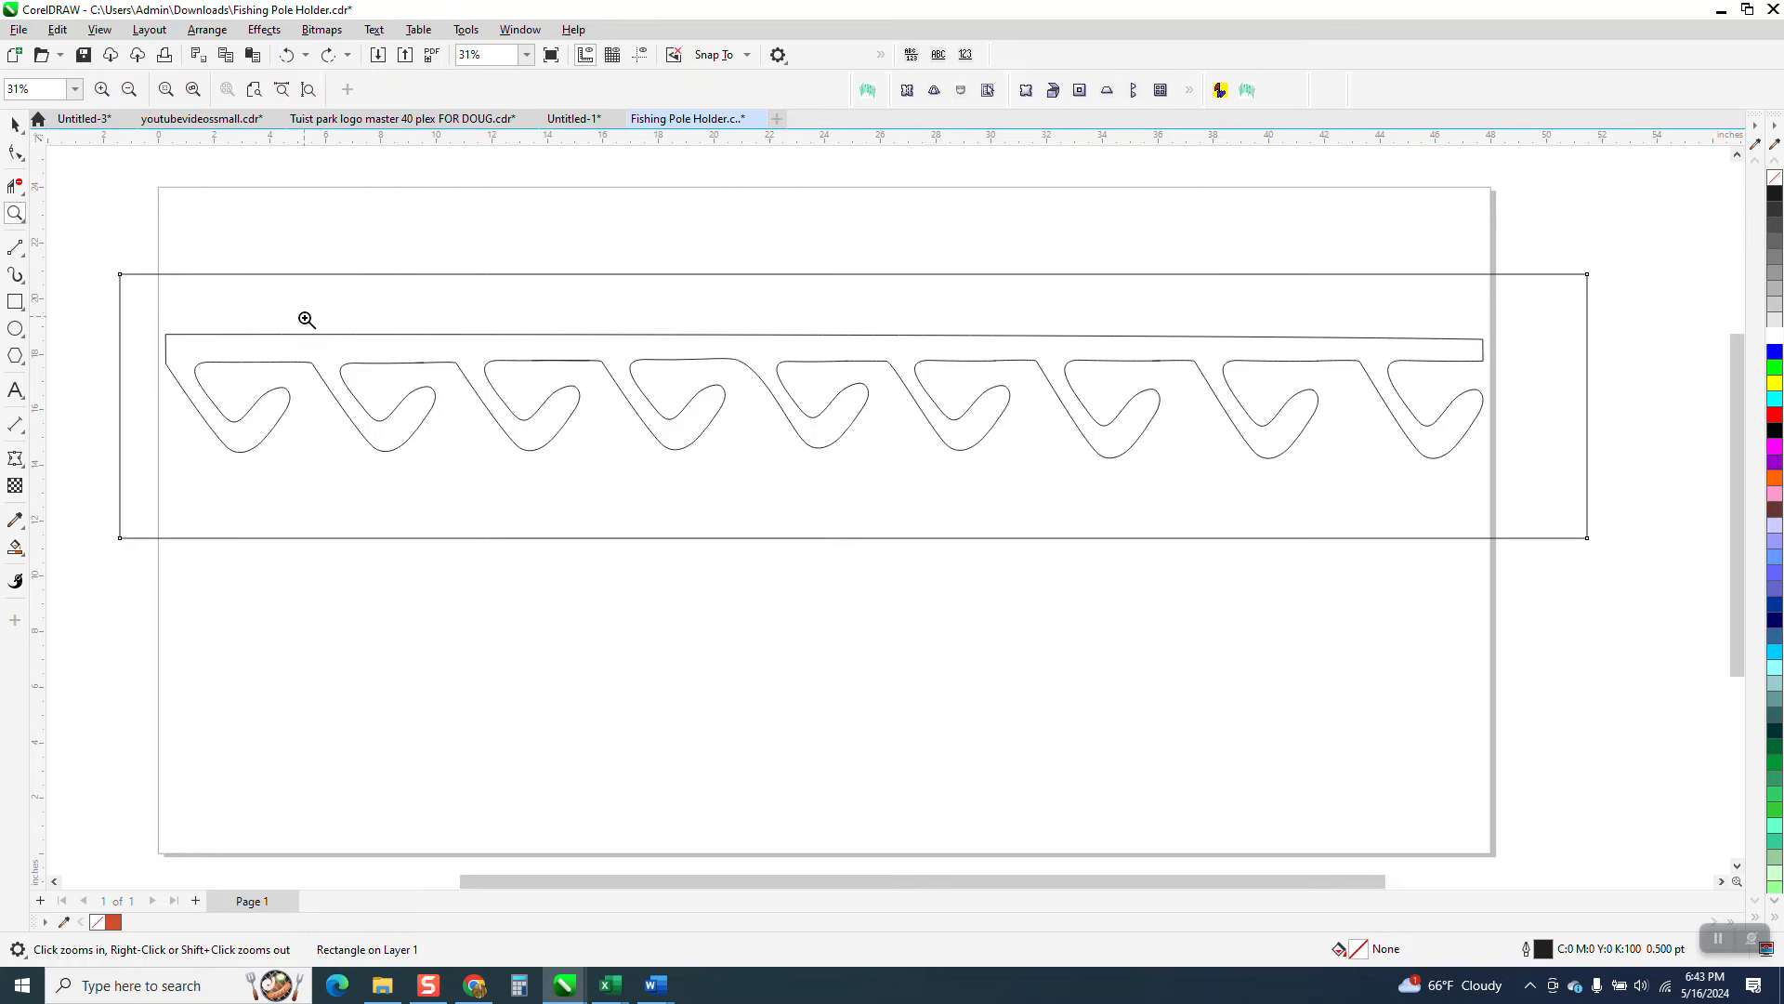
pyautogui.click(307, 319)
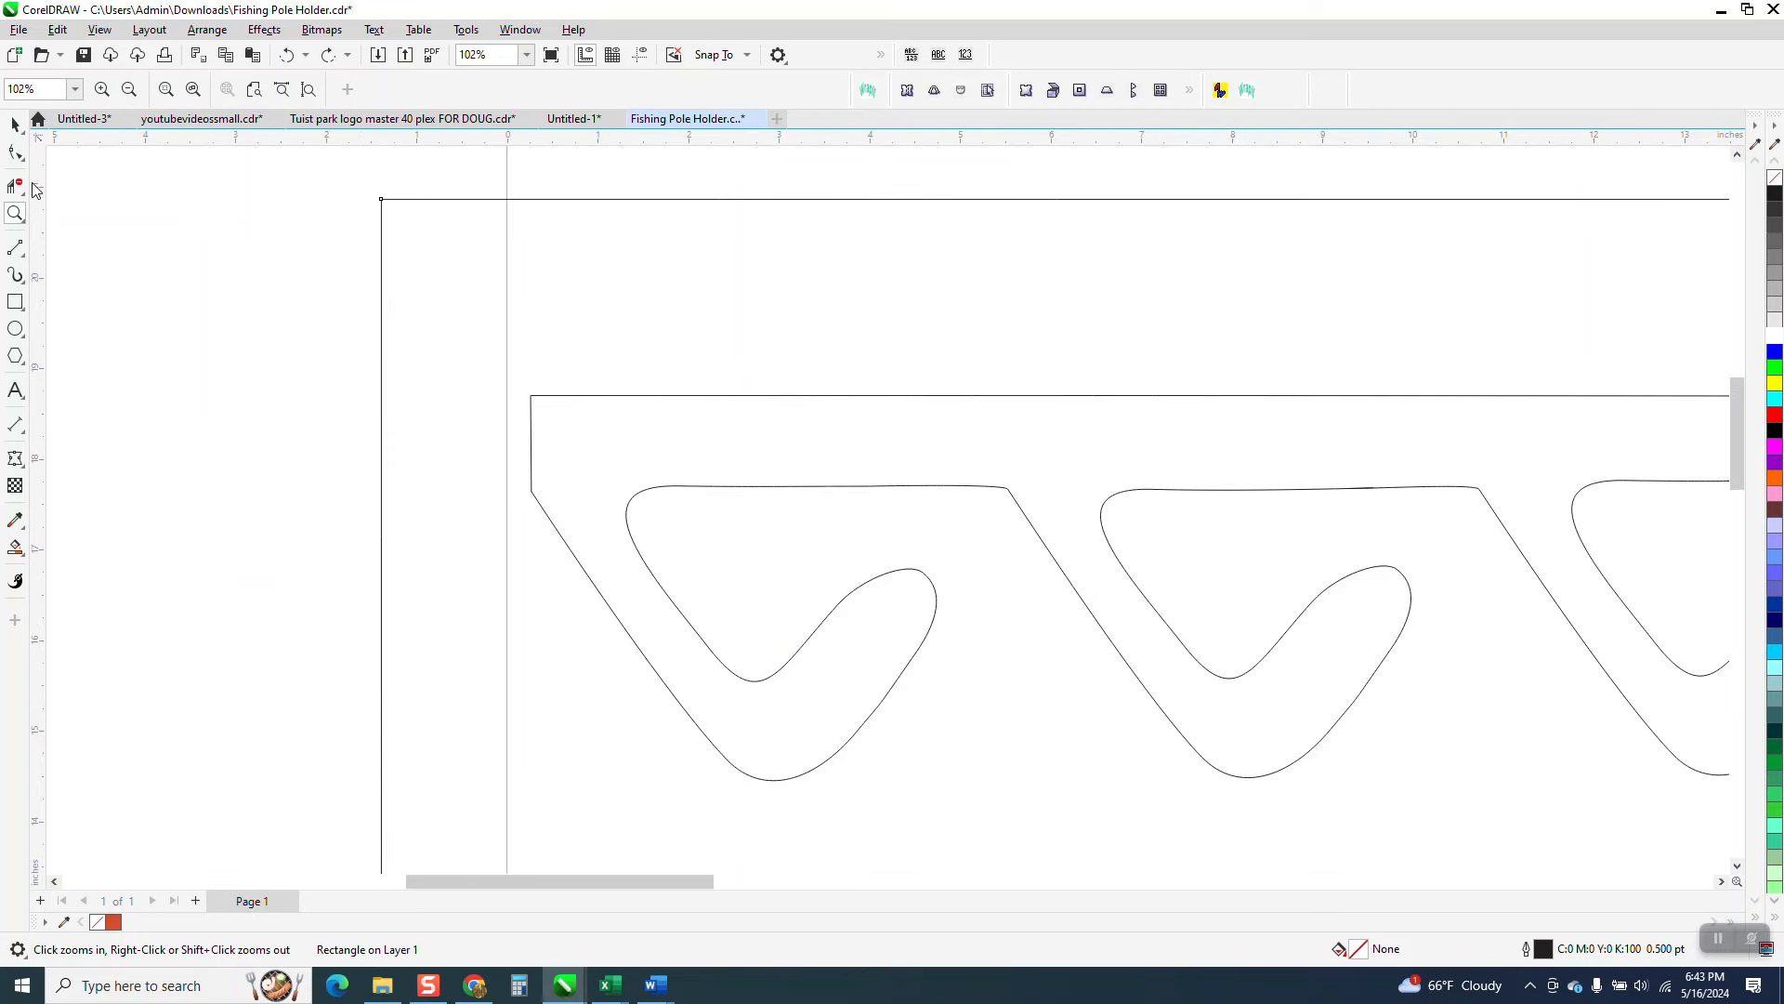
pyautogui.click(15, 152)
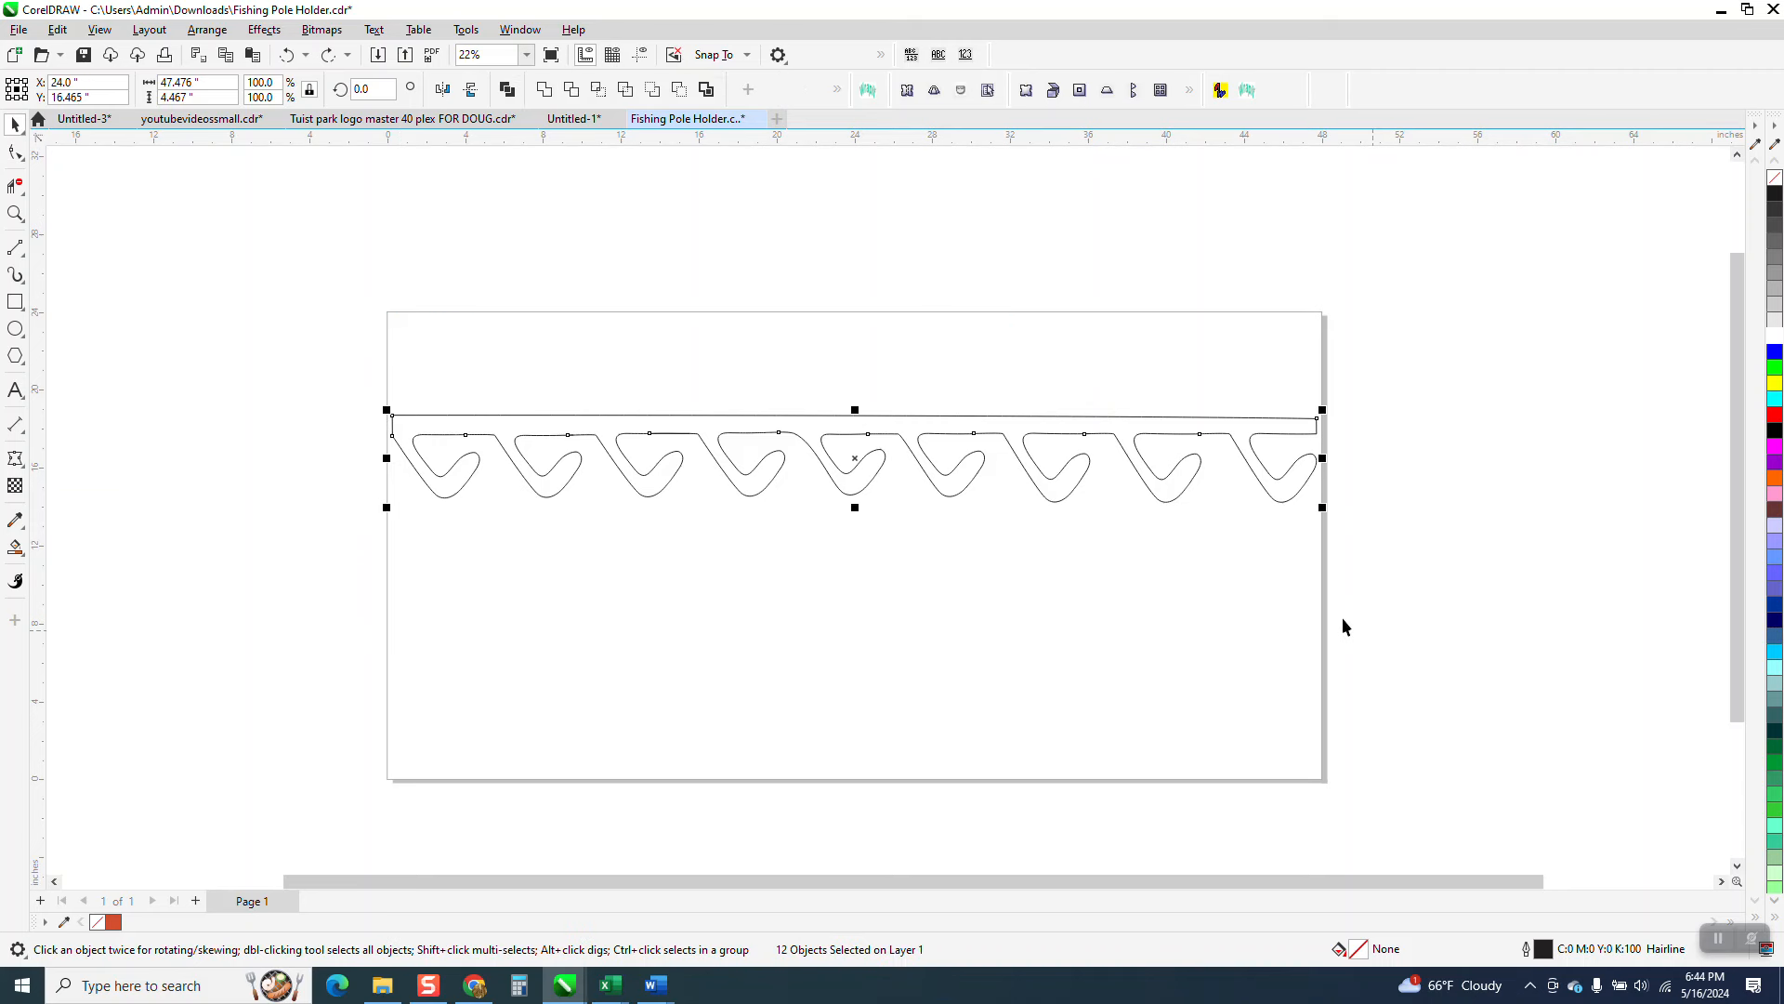
pyautogui.moveTo(15, 153)
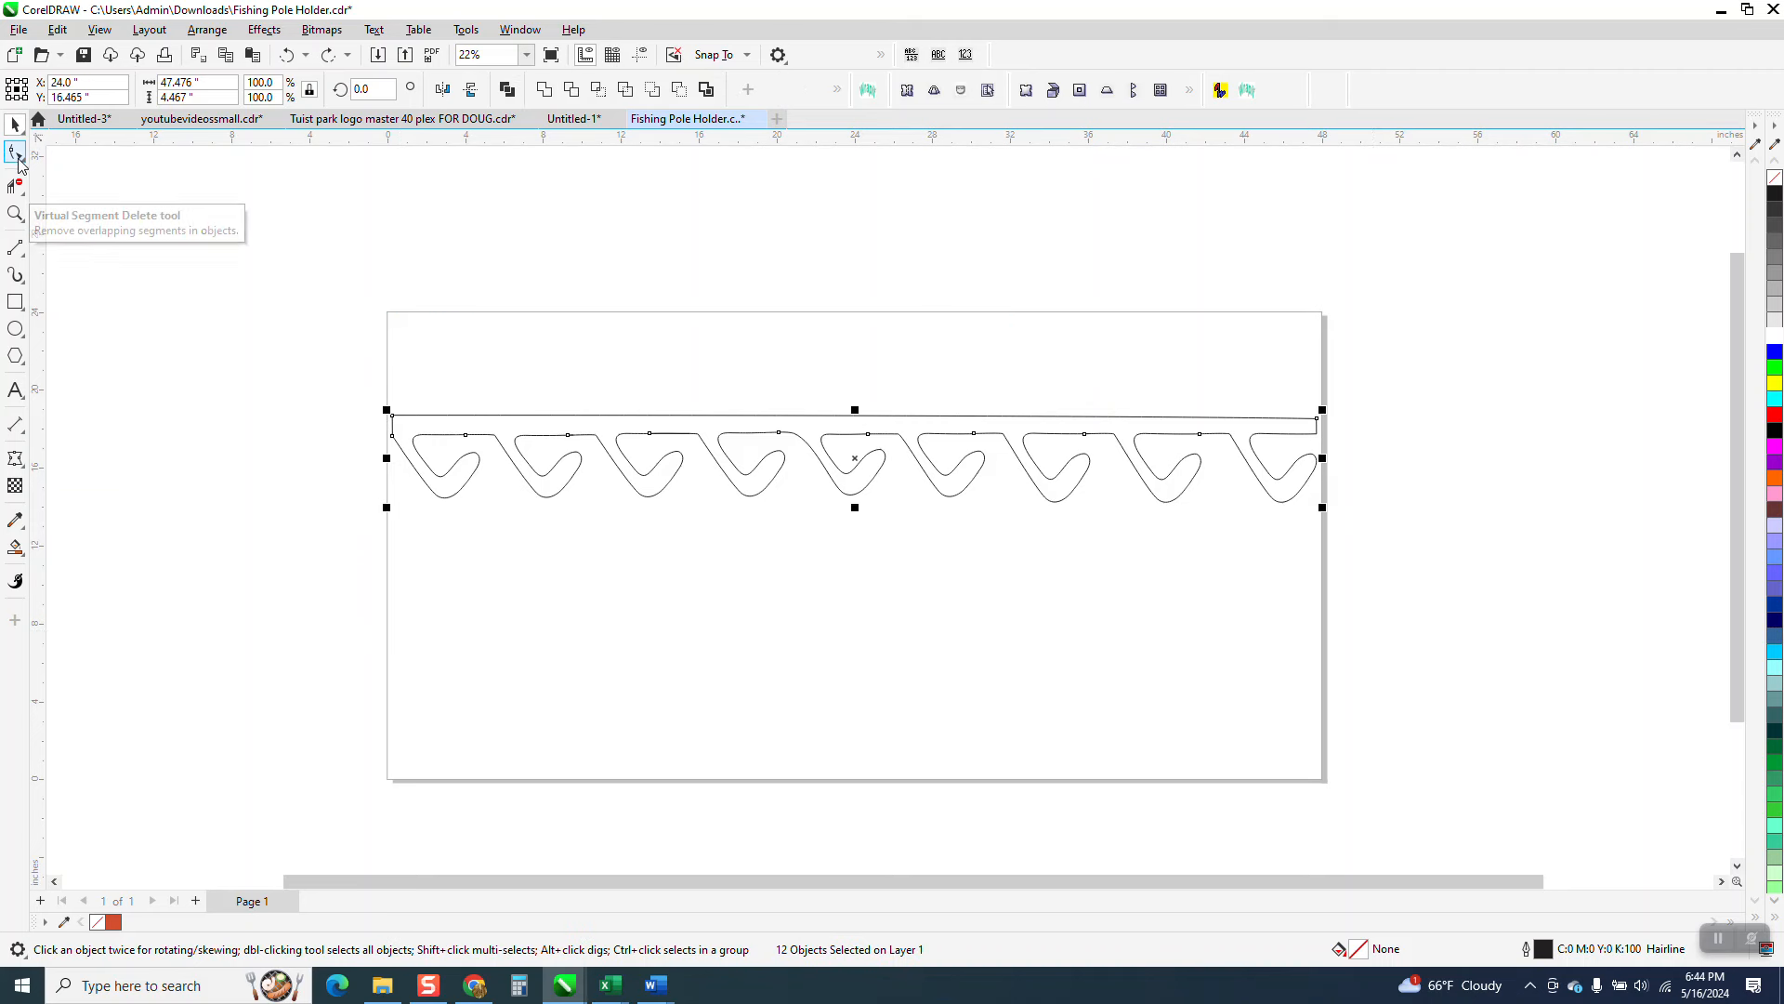
# Bring up the Join Curves docker and set its gap tolerance to 0.1 inch
pyautogui.click(14, 151)
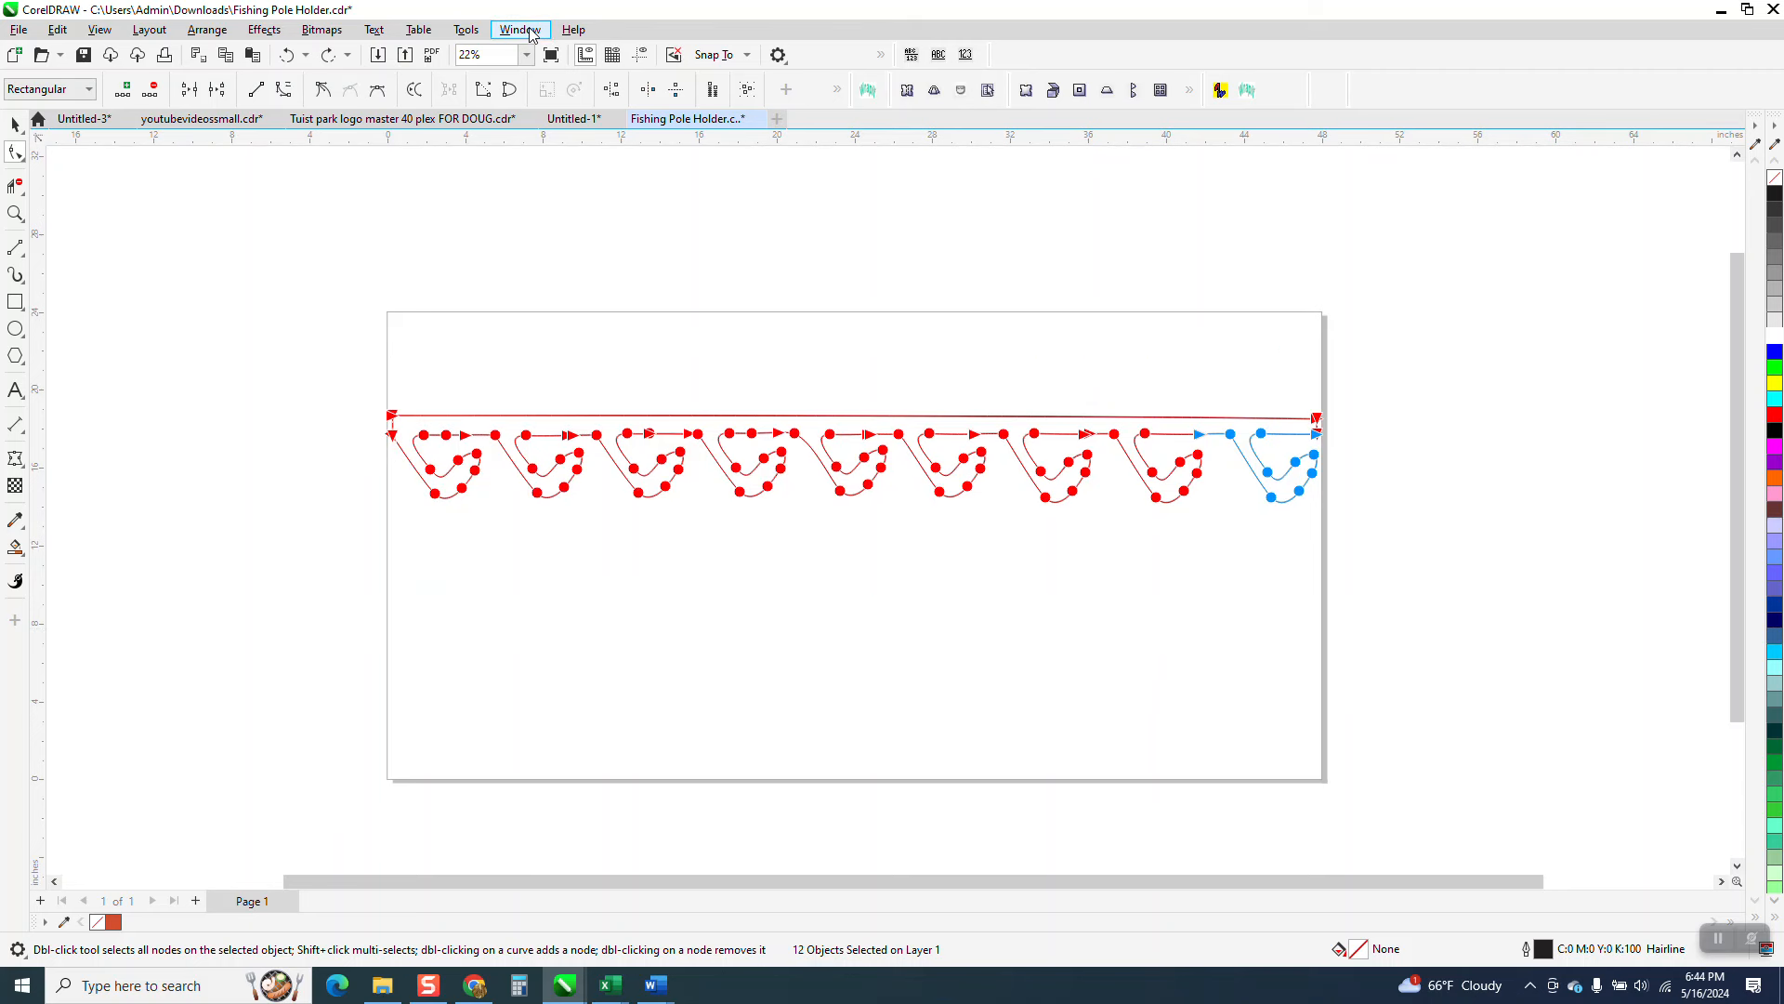
pyautogui.click(520, 29)
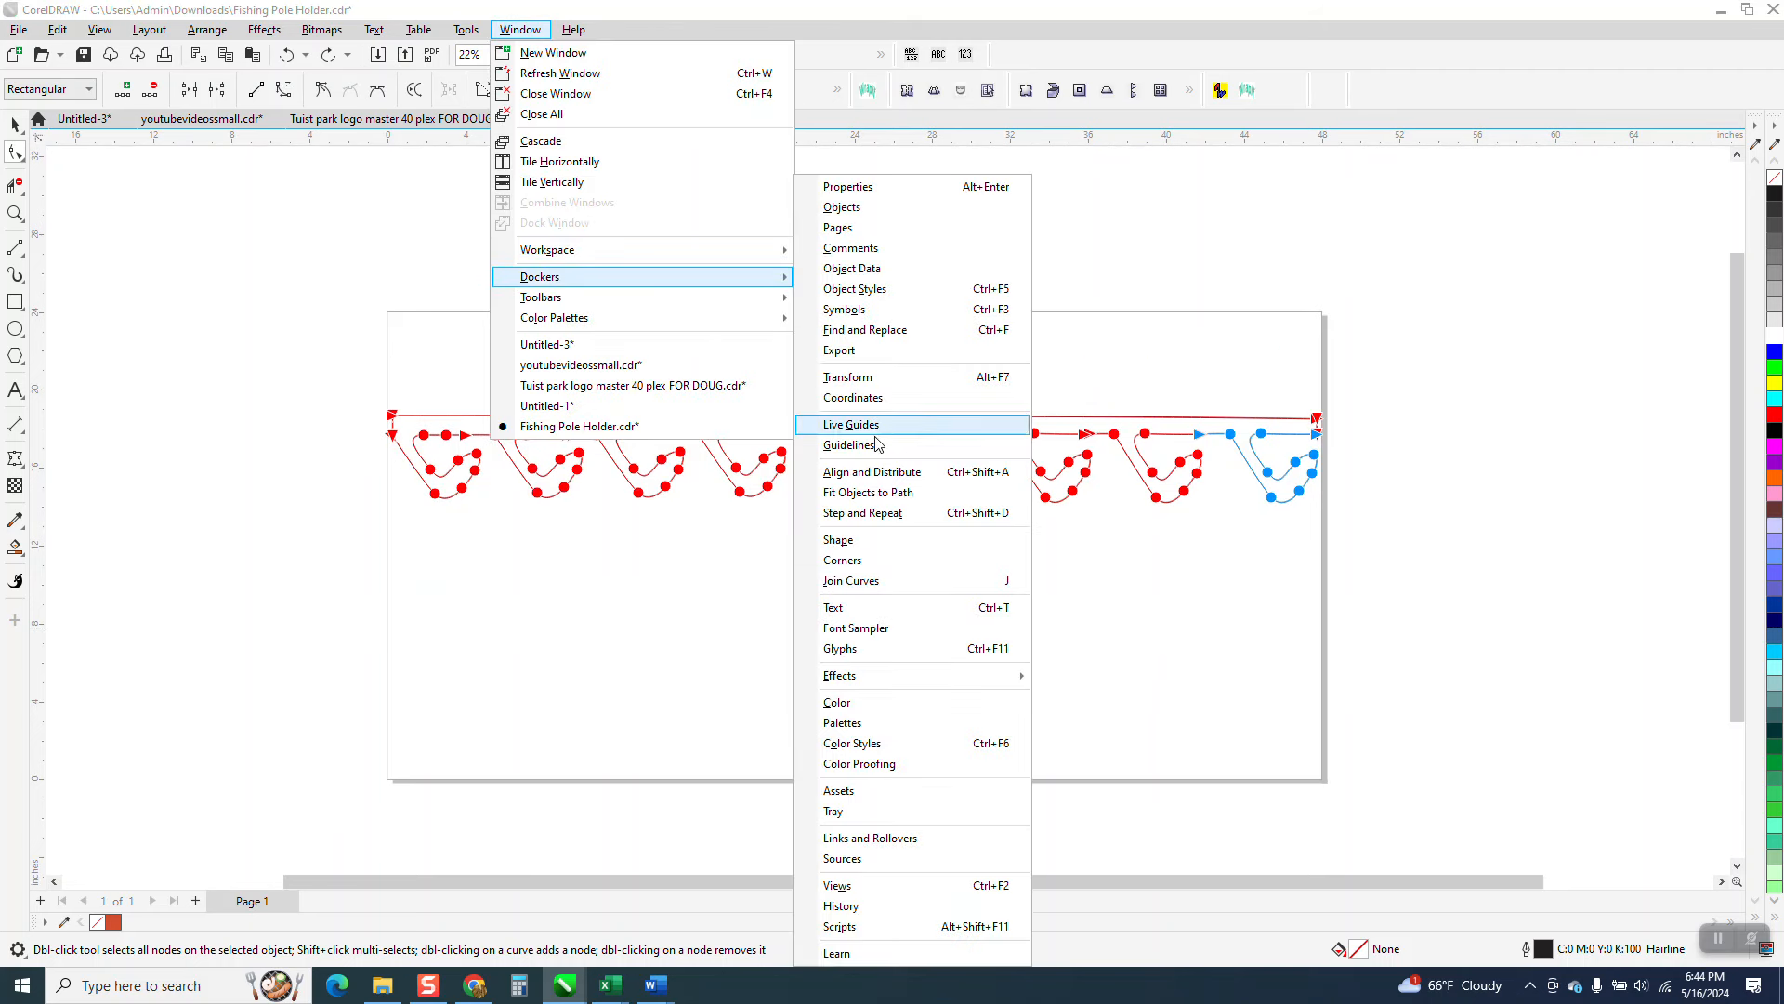
pyautogui.click(851, 580)
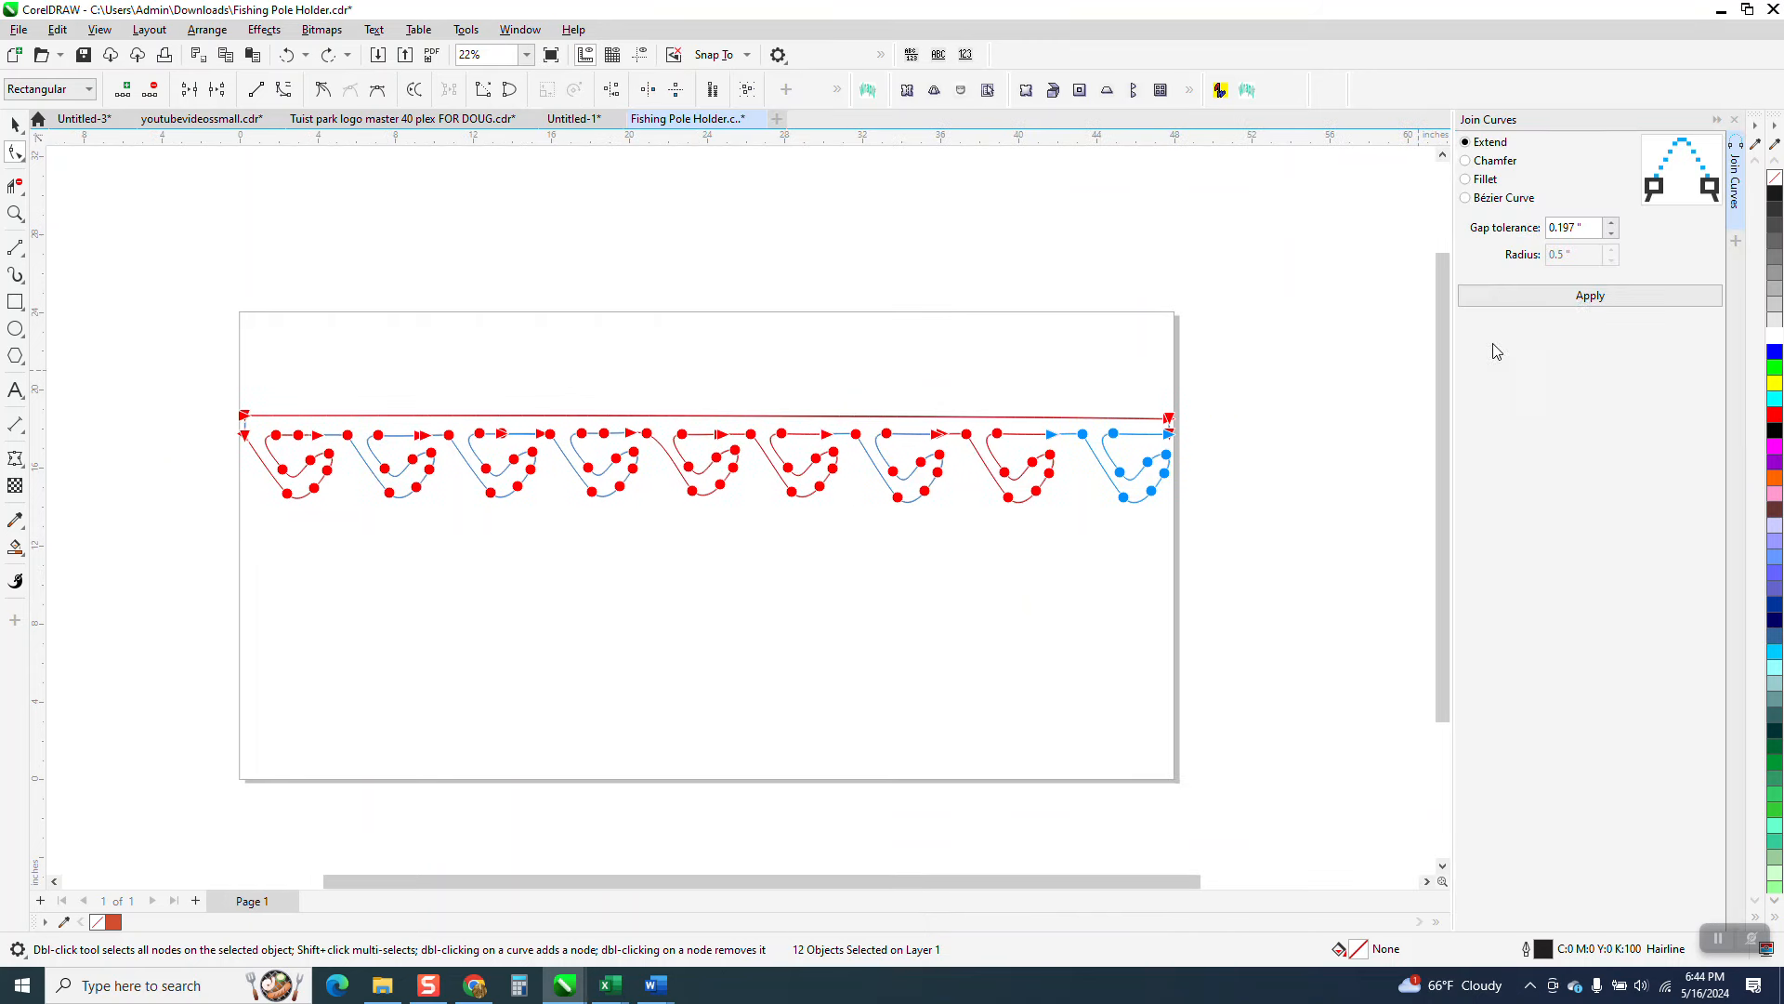
pyautogui.click(1573, 227)
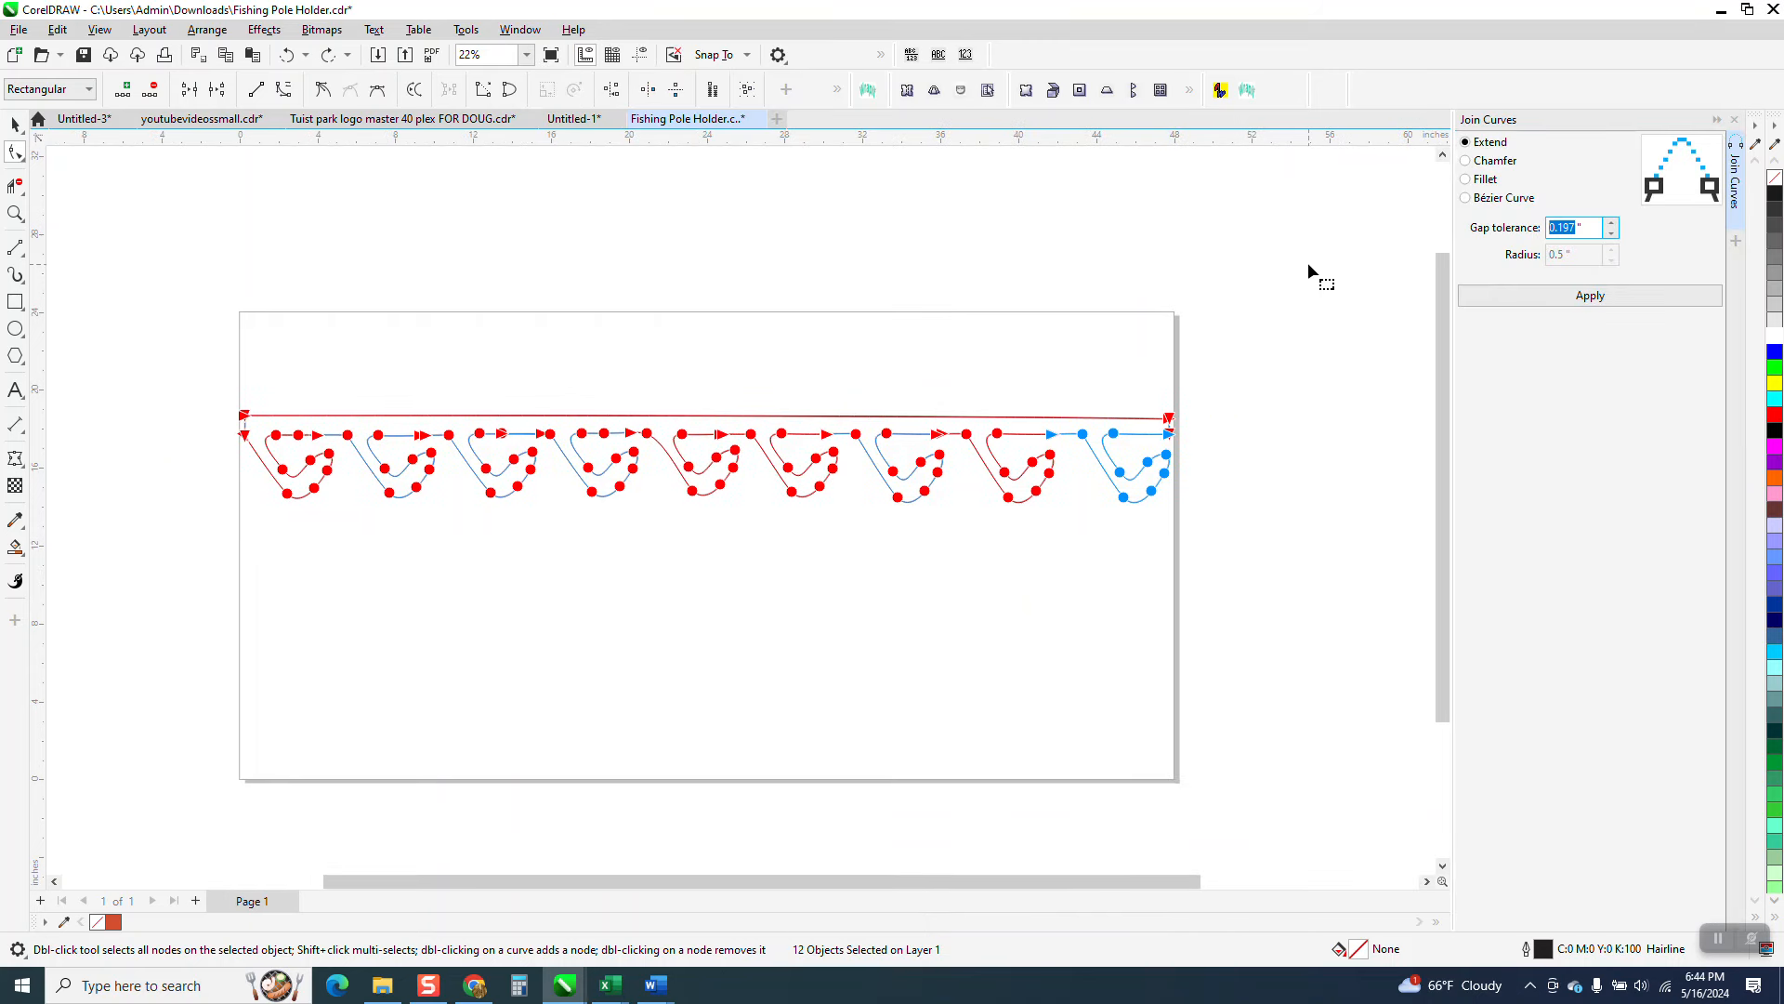
pyautogui.write('.1')
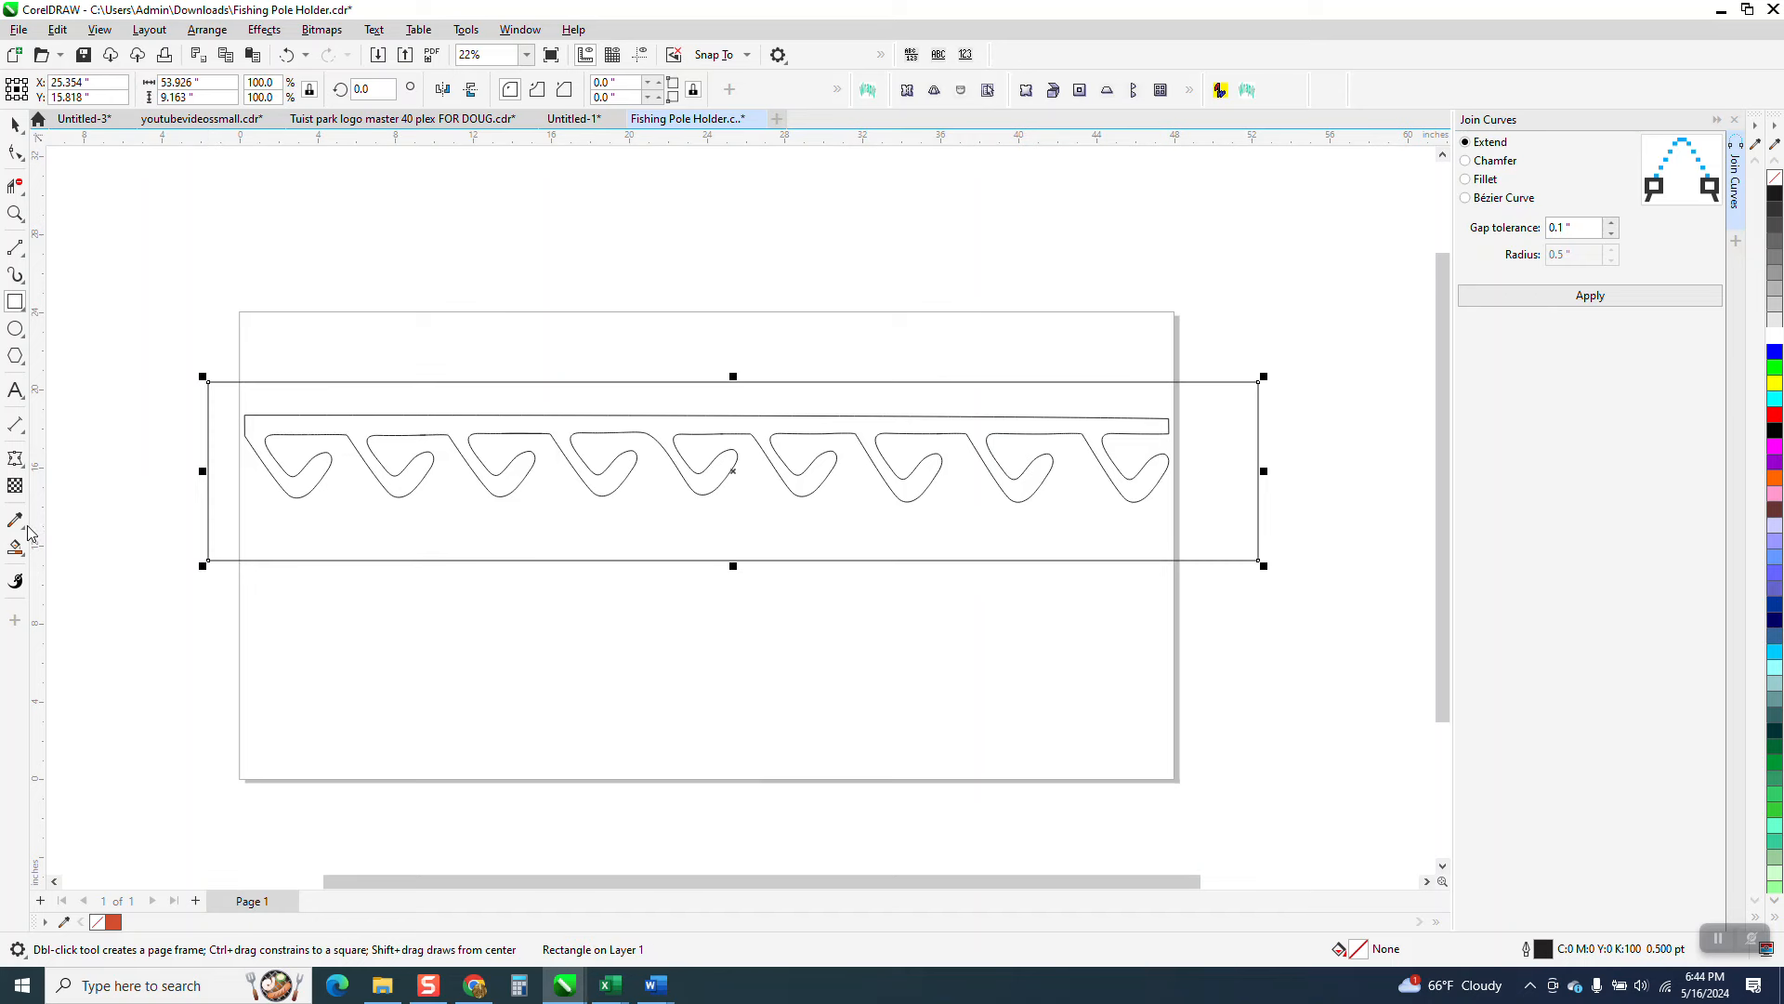
# Apply the join so bar and hooks become one outline, then select the joined curve
pyautogui.click(732, 472)
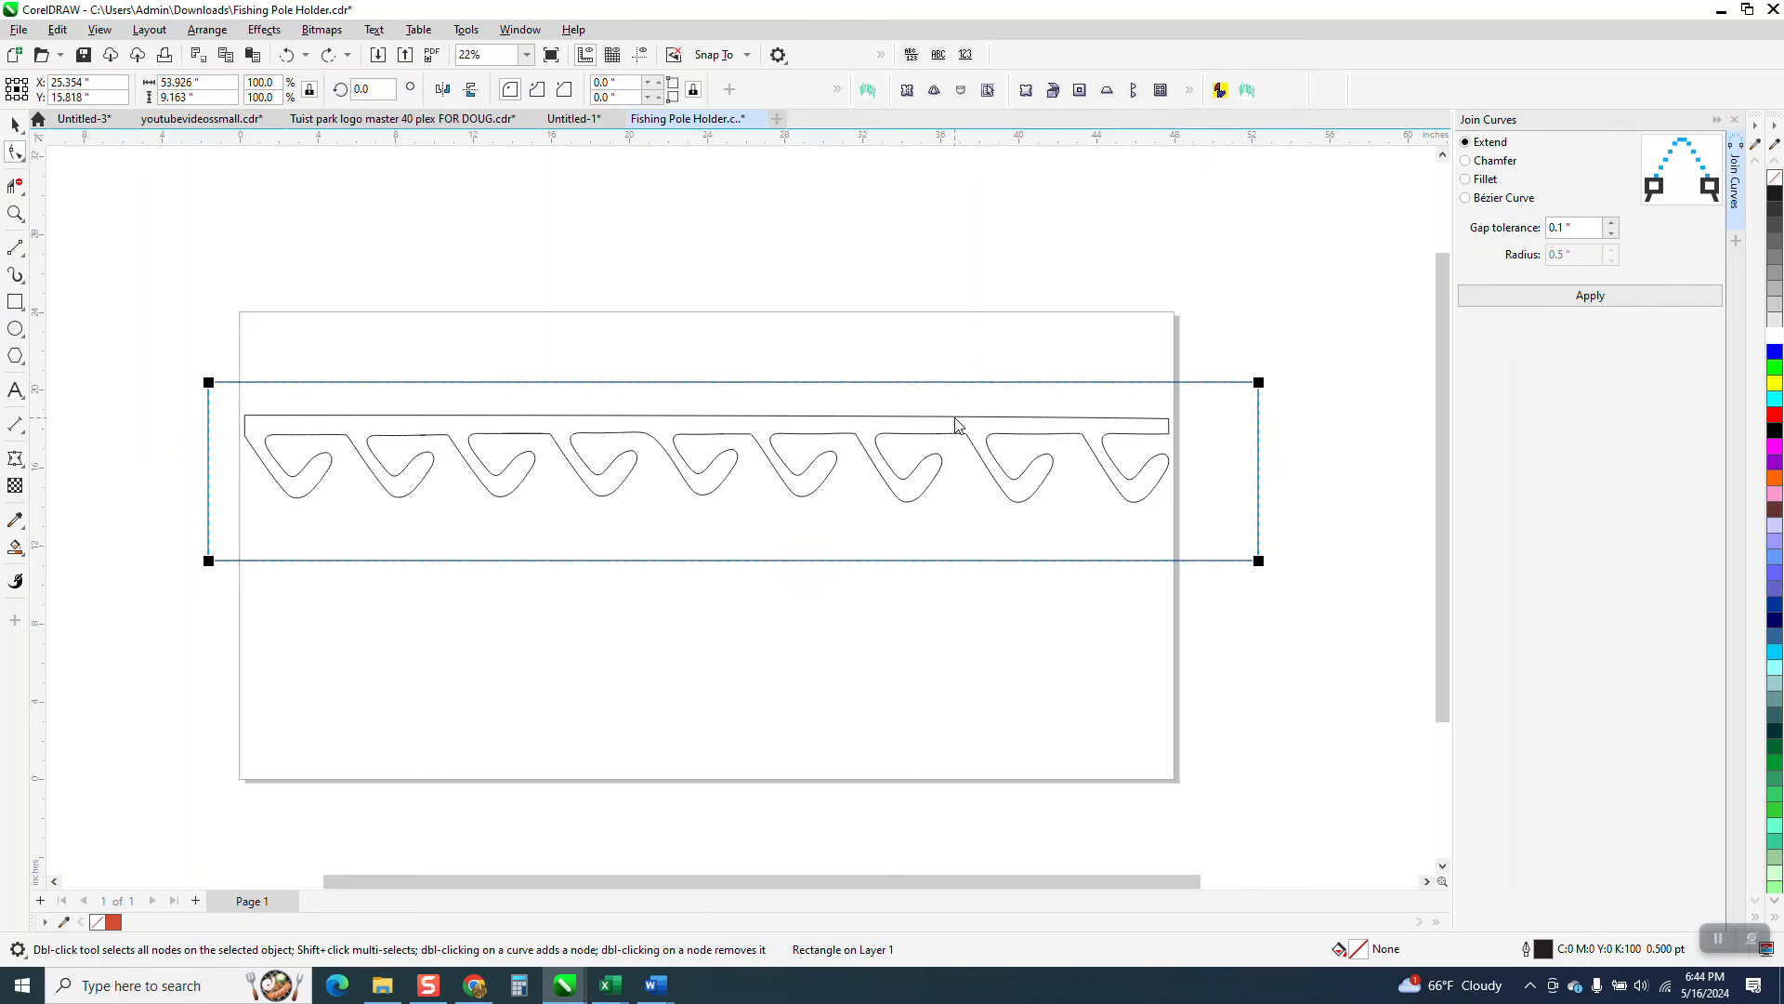
pyautogui.click(15, 152)
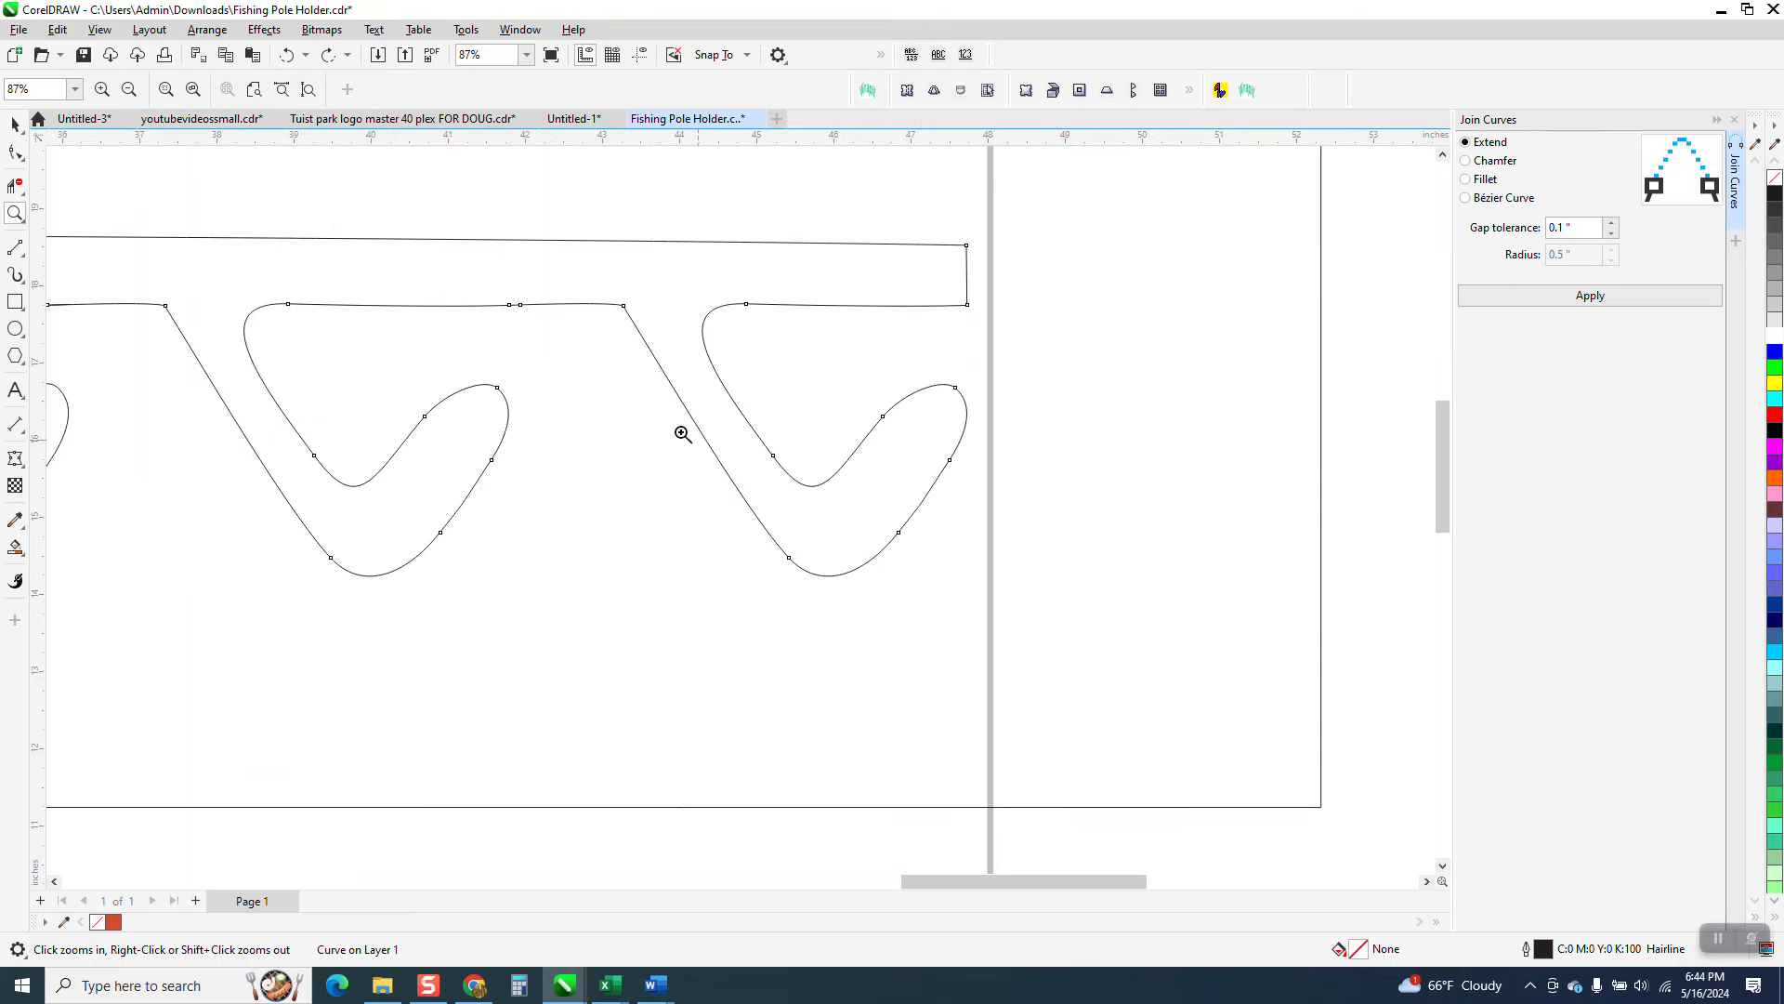
pyautogui.click(684, 435)
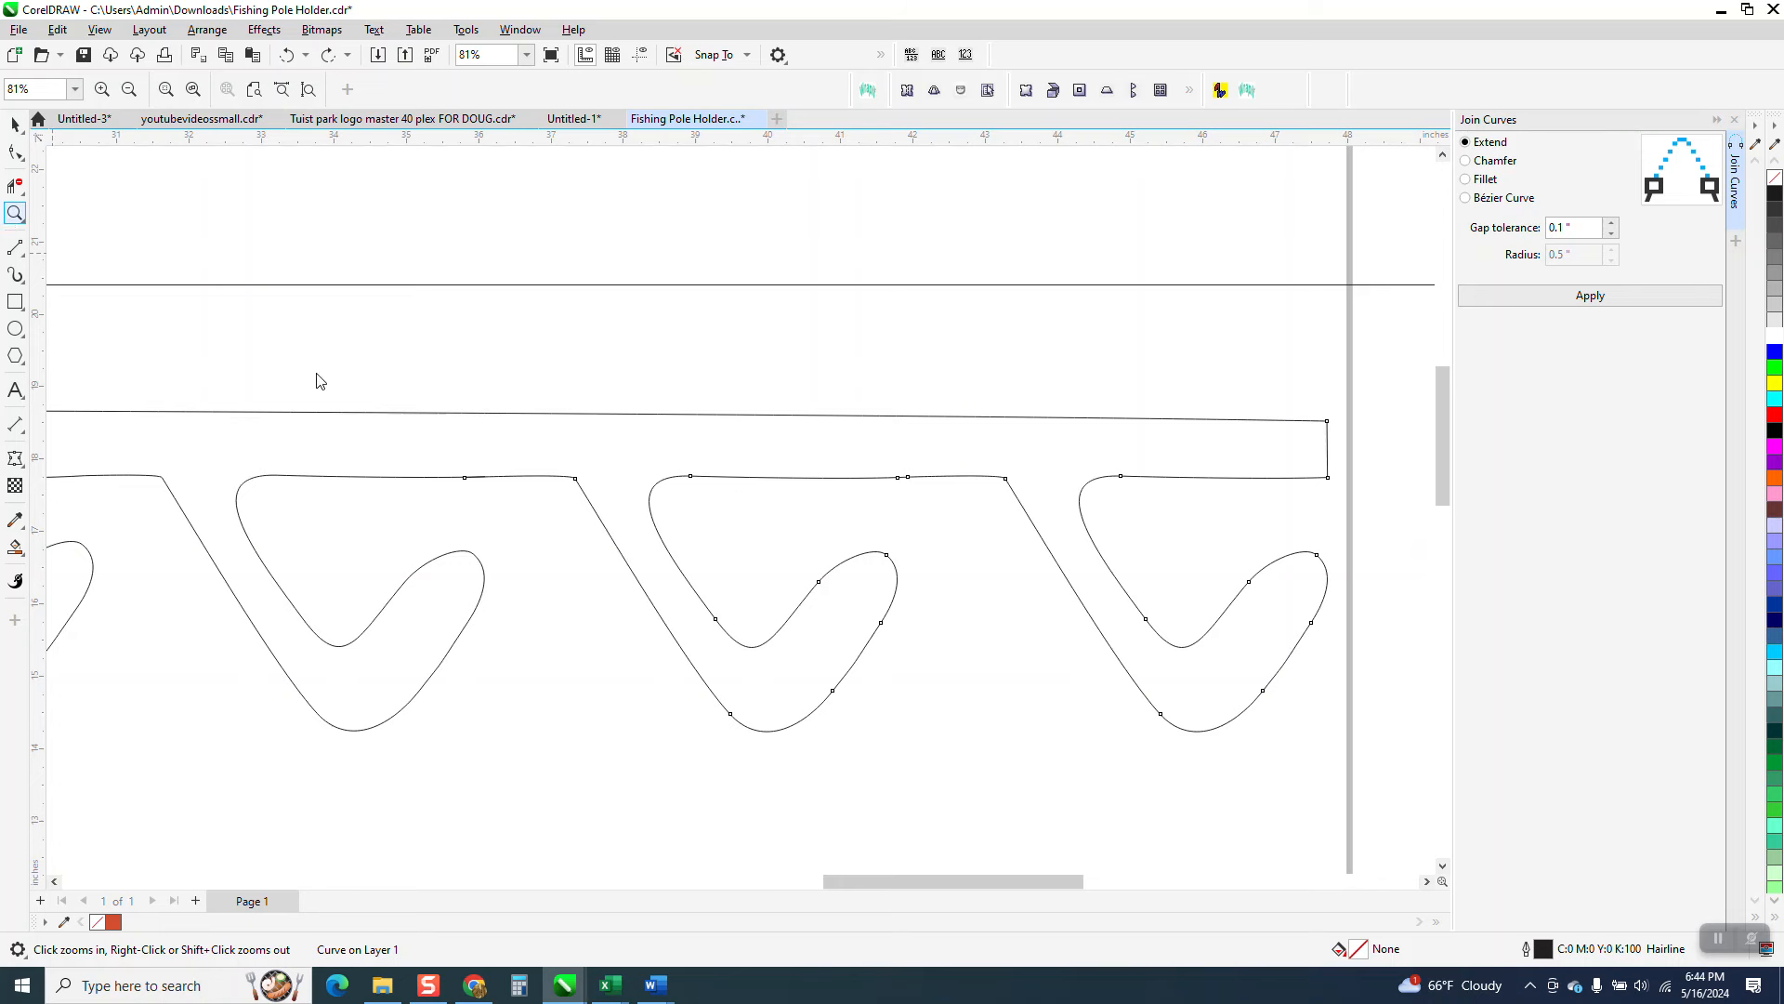
pyautogui.click(319, 381)
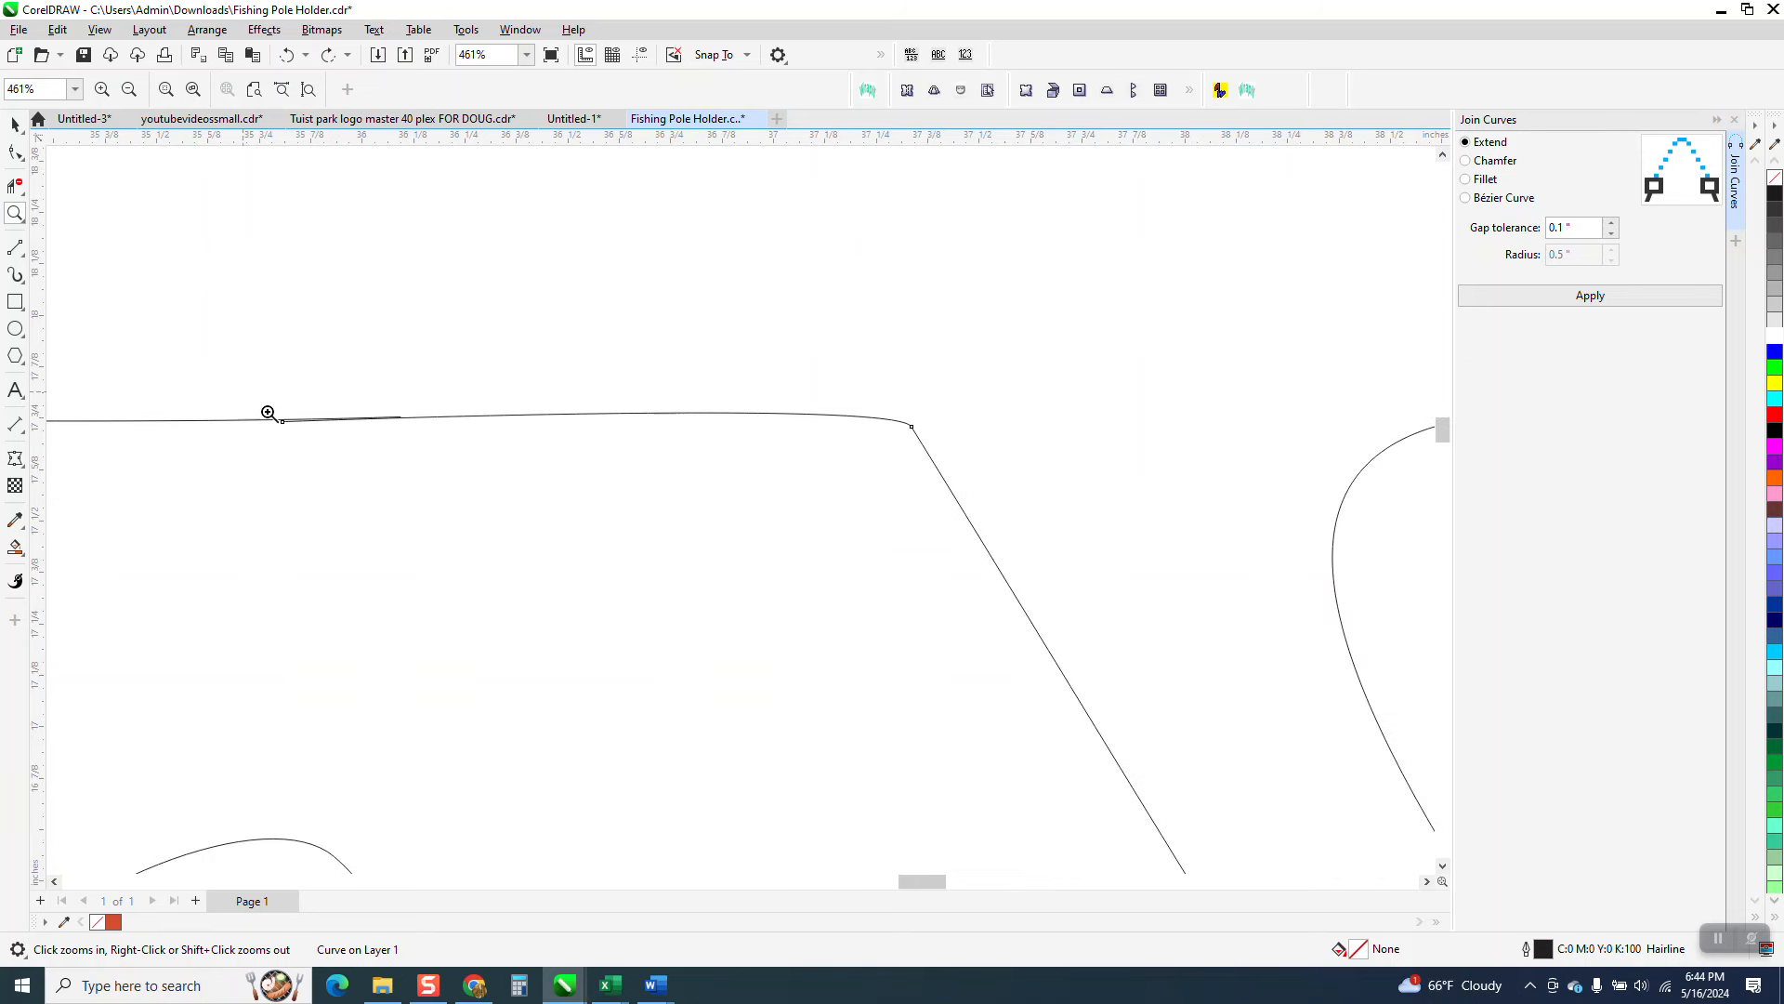
pyautogui.click(268, 412)
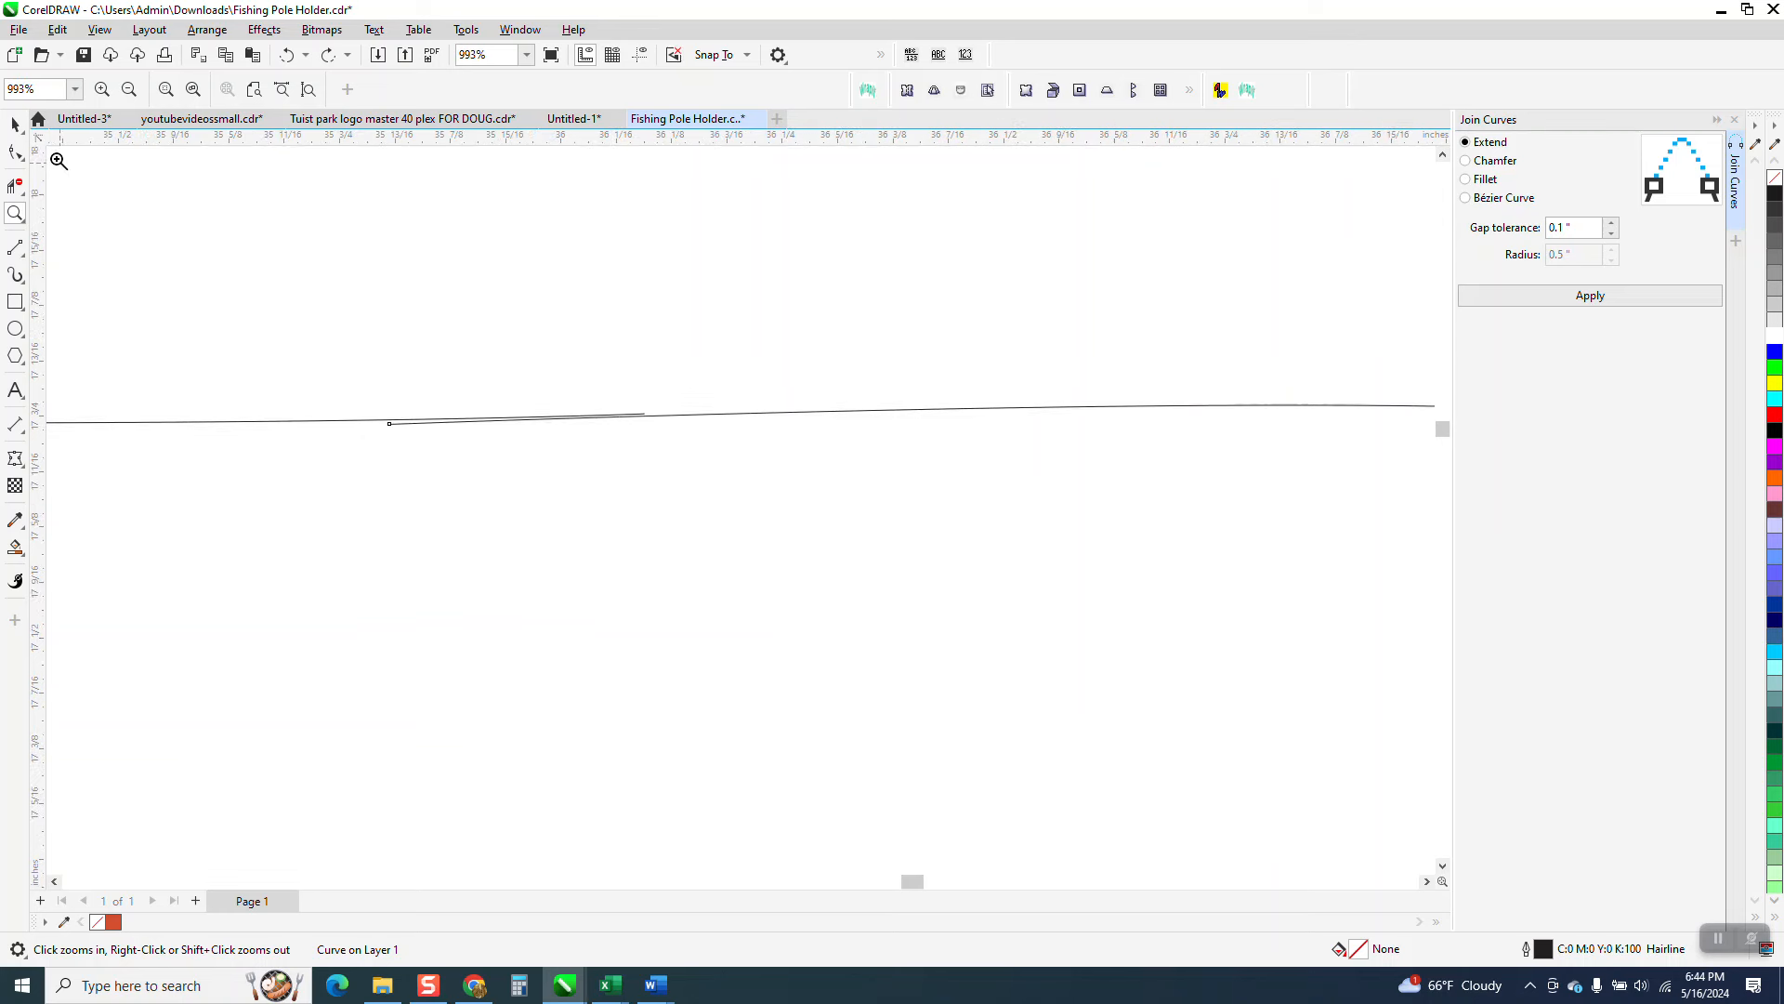
pyautogui.click(15, 123)
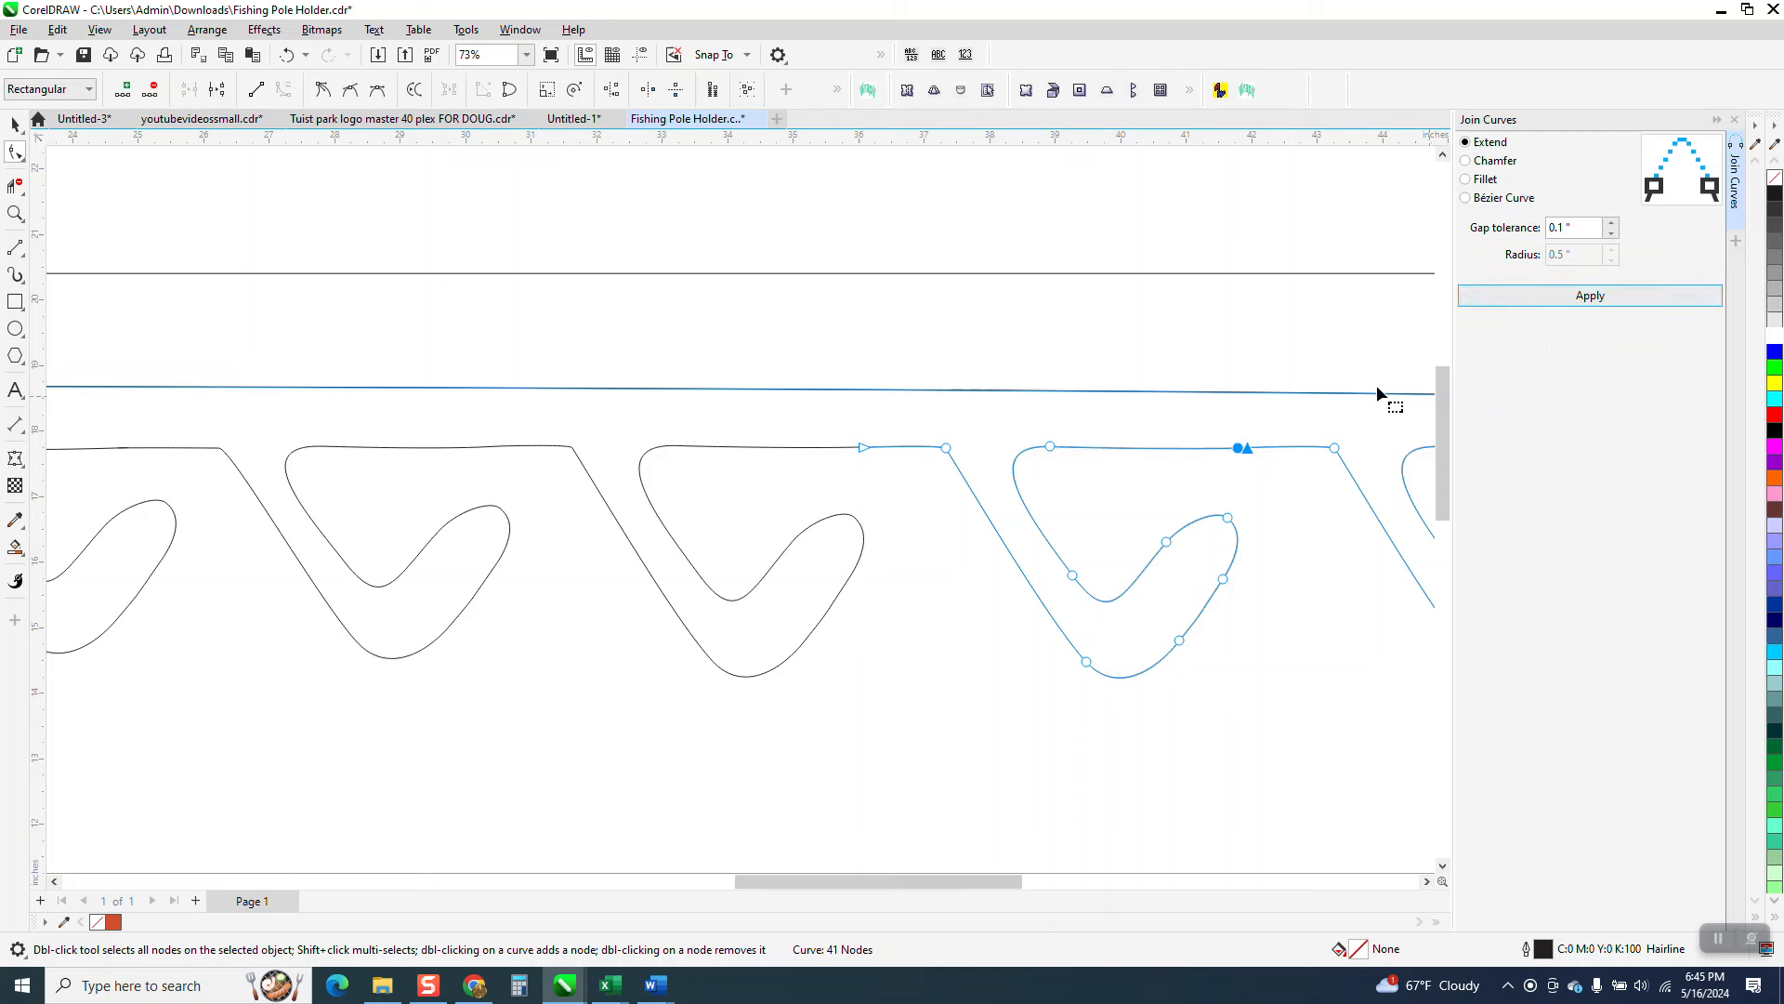
pyautogui.rightClick(1236, 448)
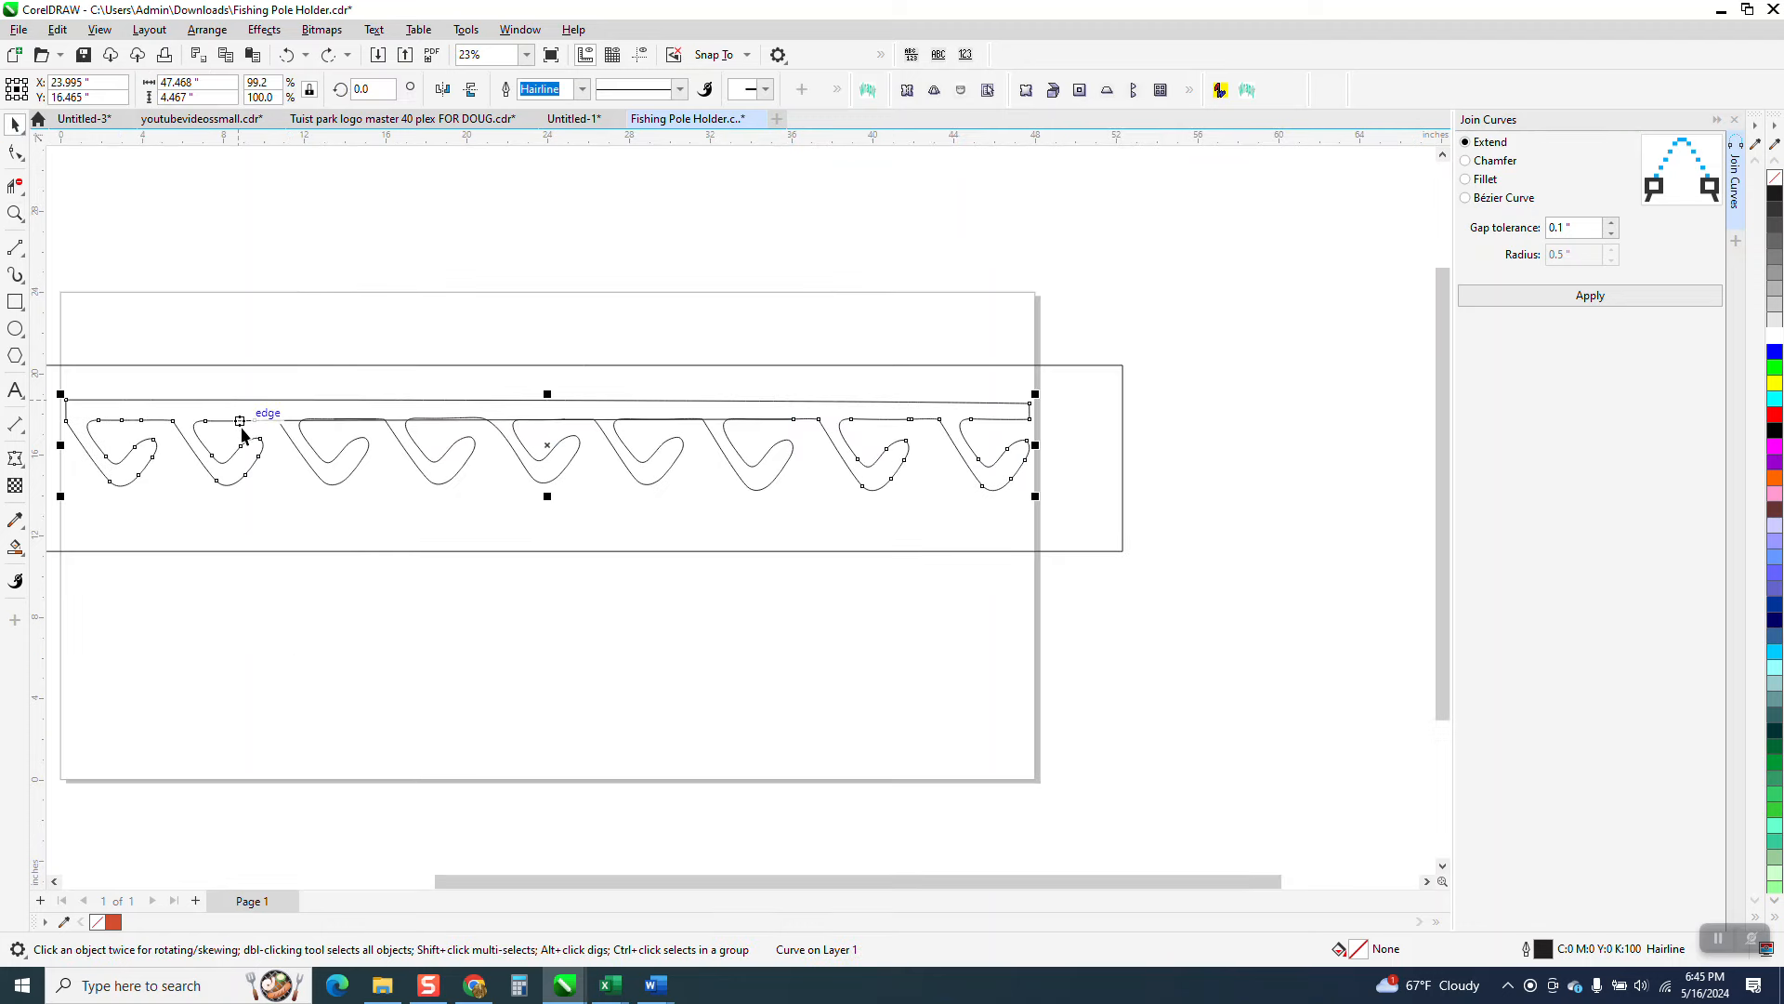
# Pull the row of five middle hooks off the bar and position it beneath the bar
pyautogui.click(373, 549)
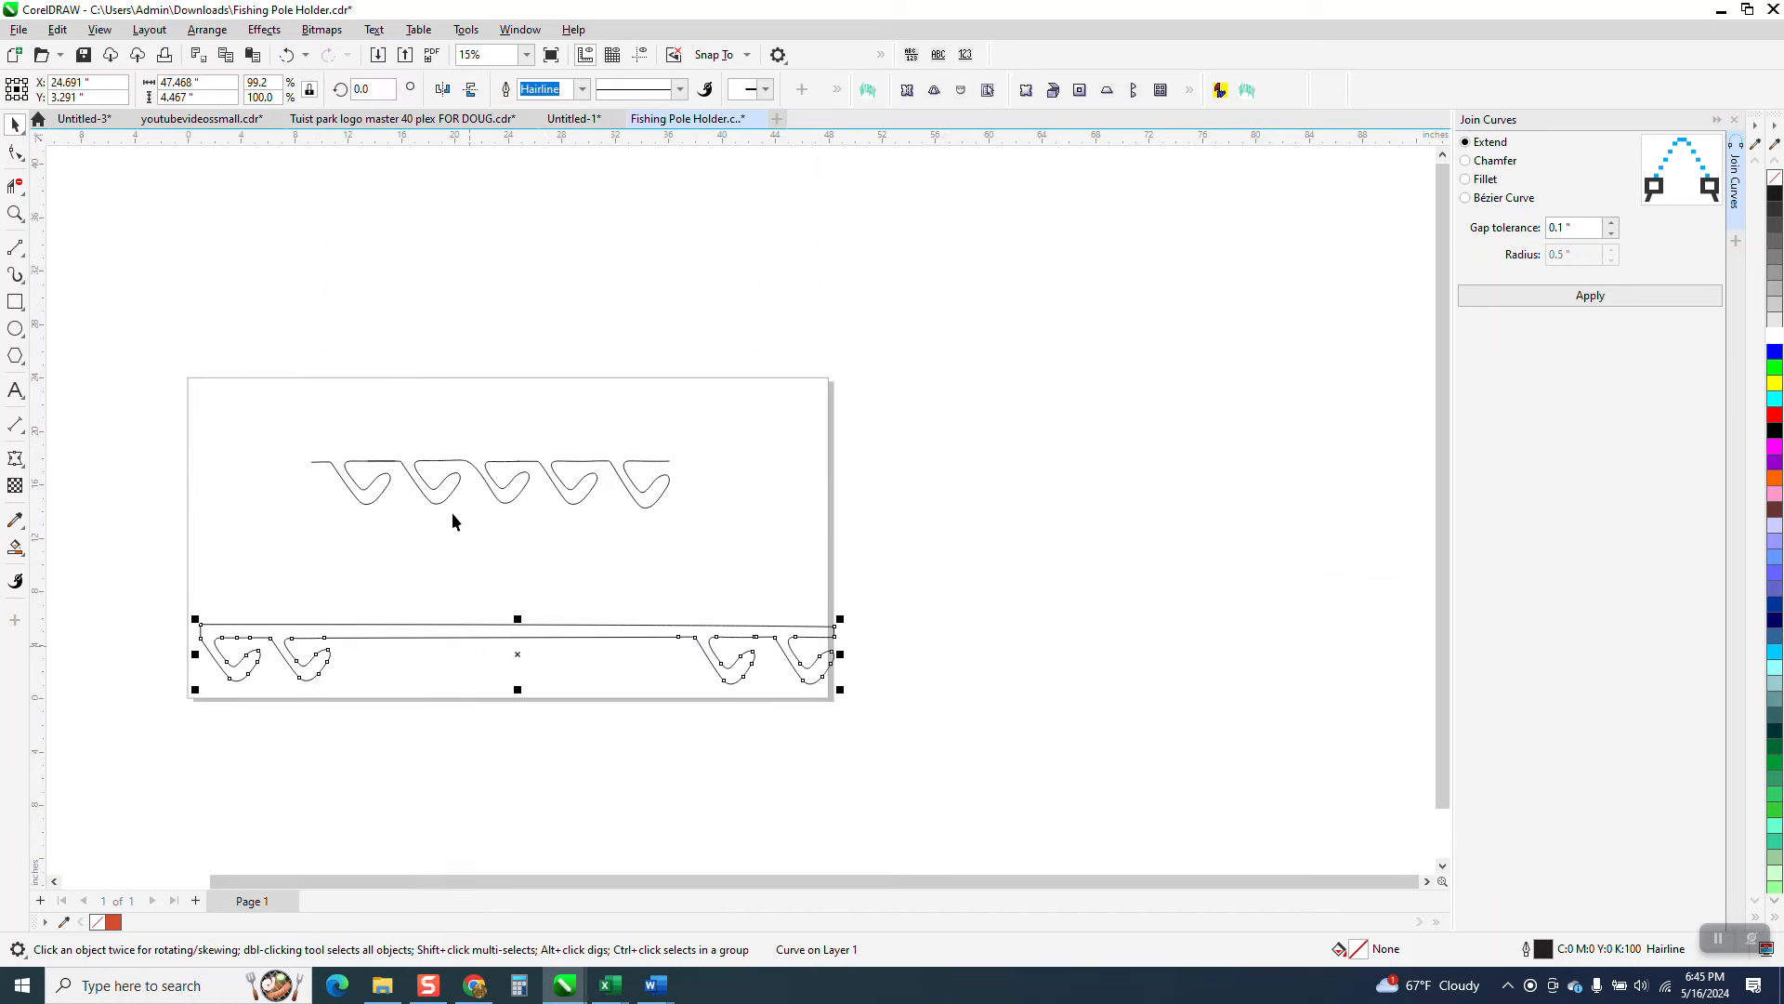
pyautogui.moveTo(507, 535)
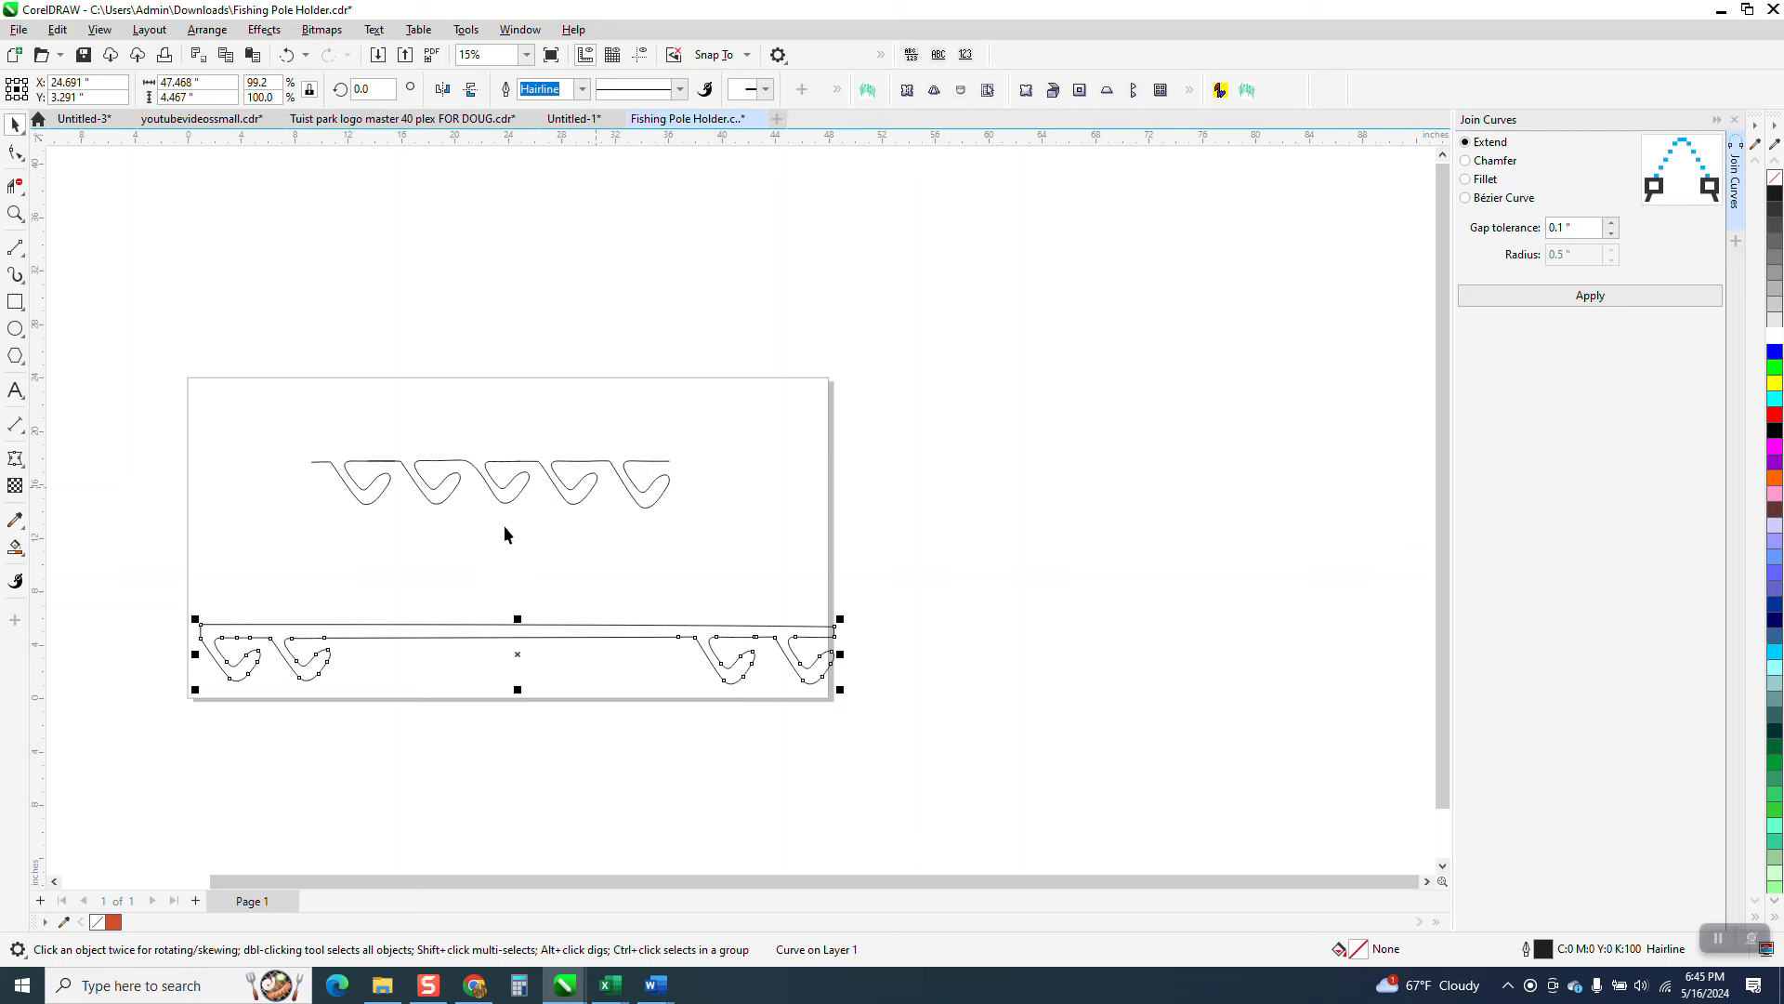
pyautogui.moveTo(537, 501)
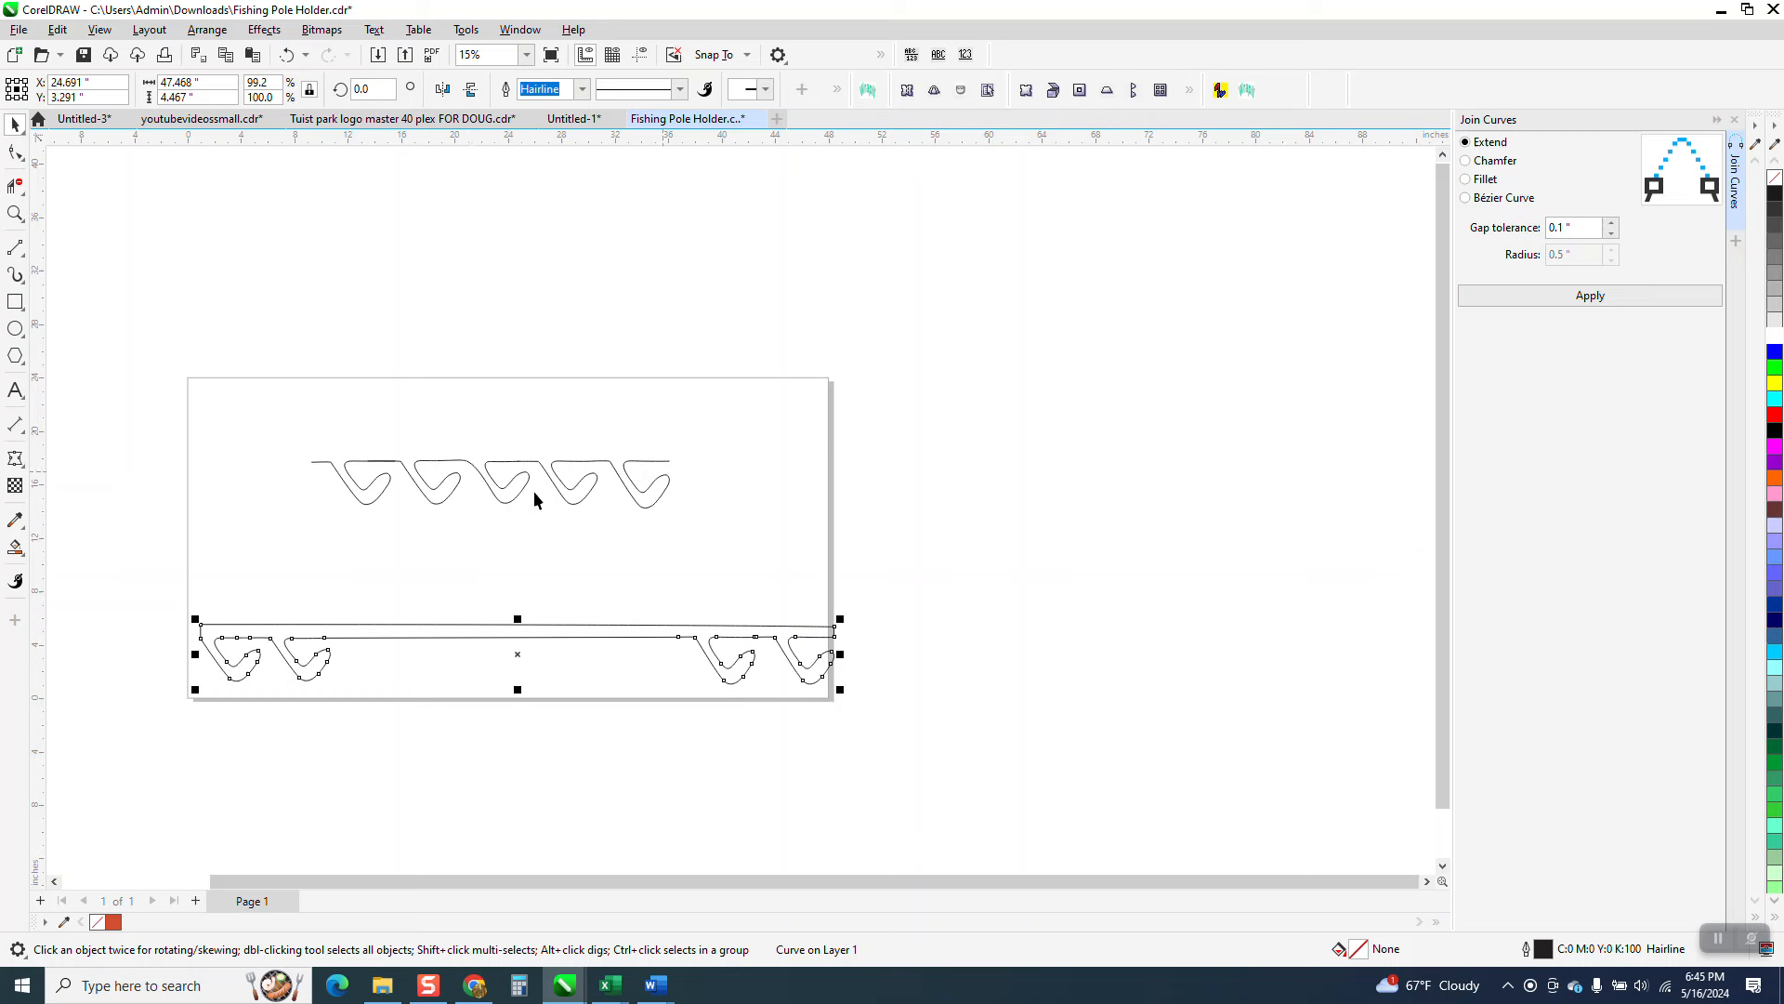
pyautogui.moveTo(680, 640)
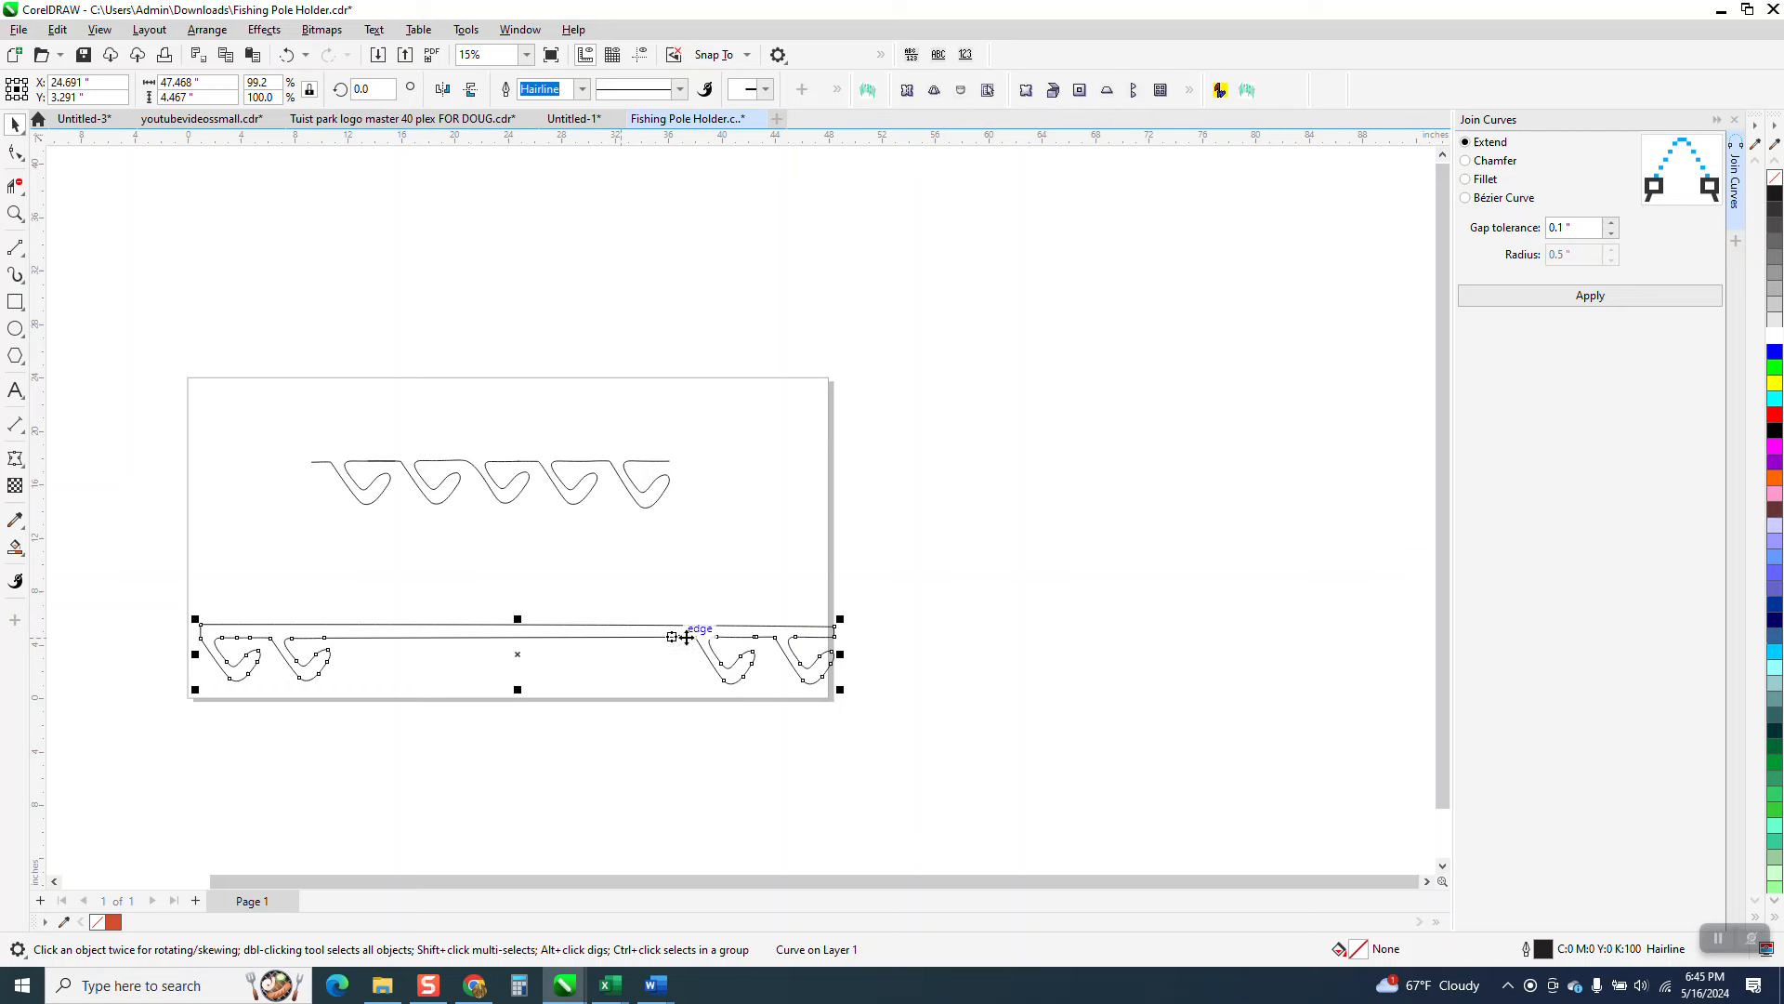
pyautogui.moveTo(54, 212)
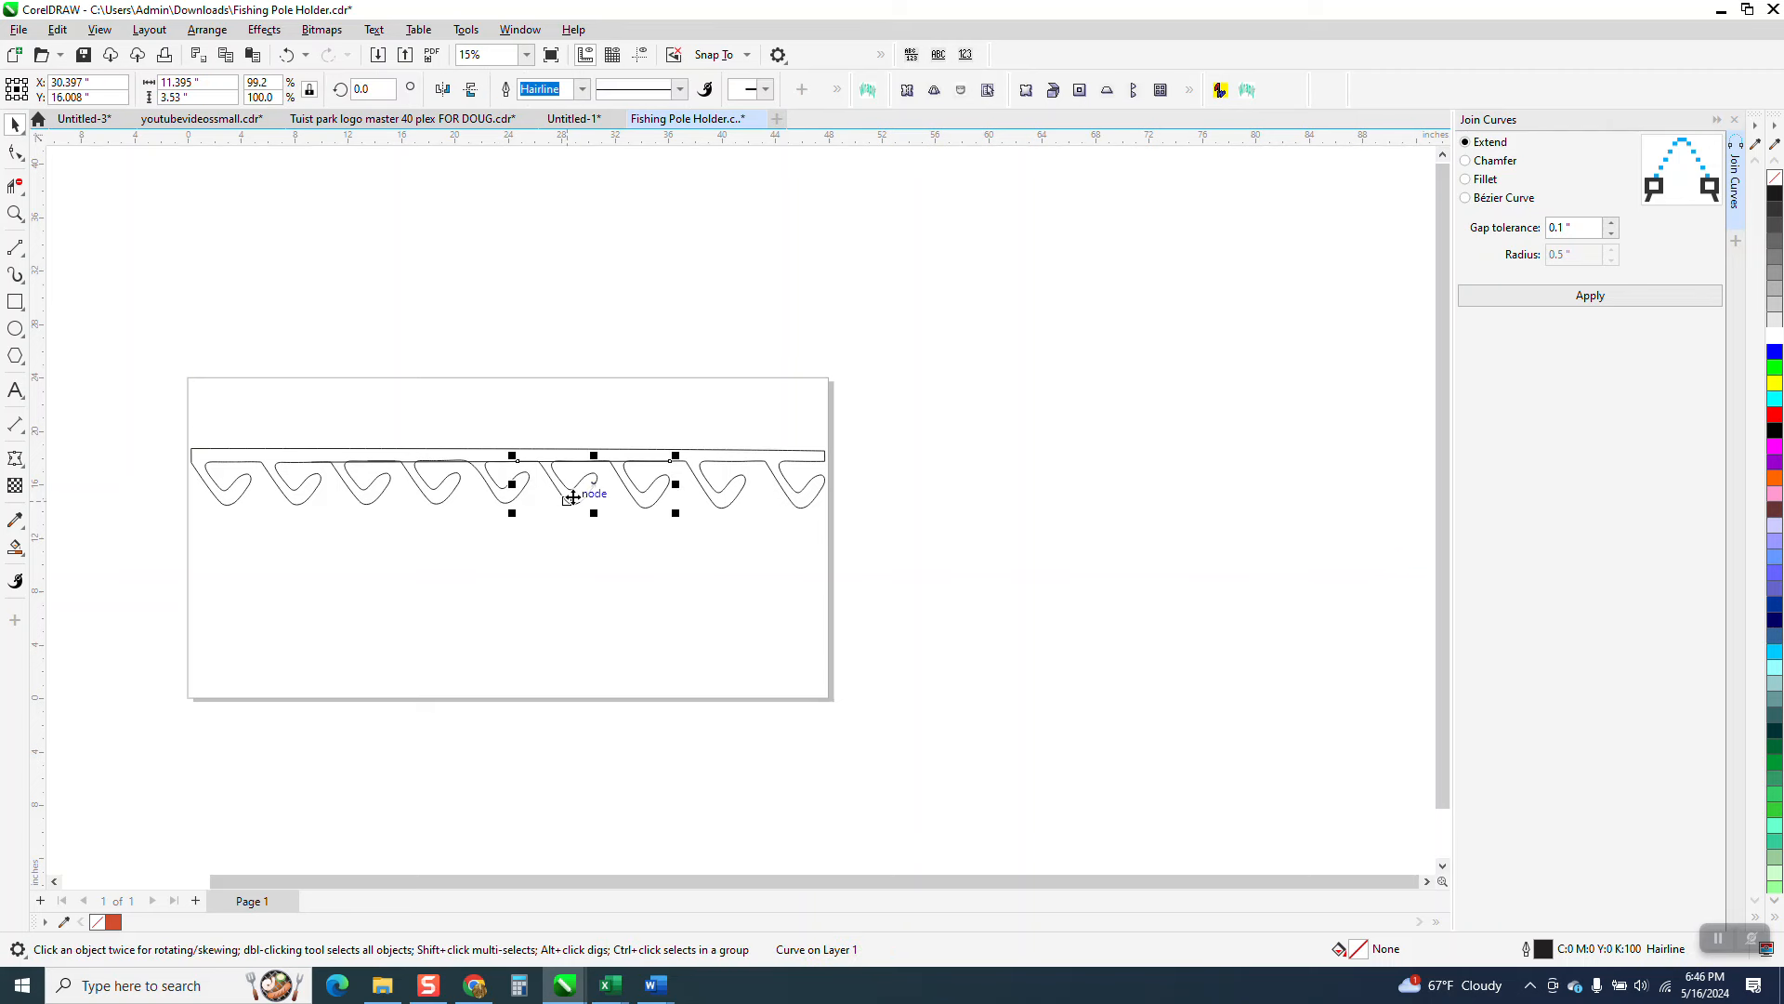
pyautogui.moveTo(592, 483); pyautogui.dragTo(591, 552)
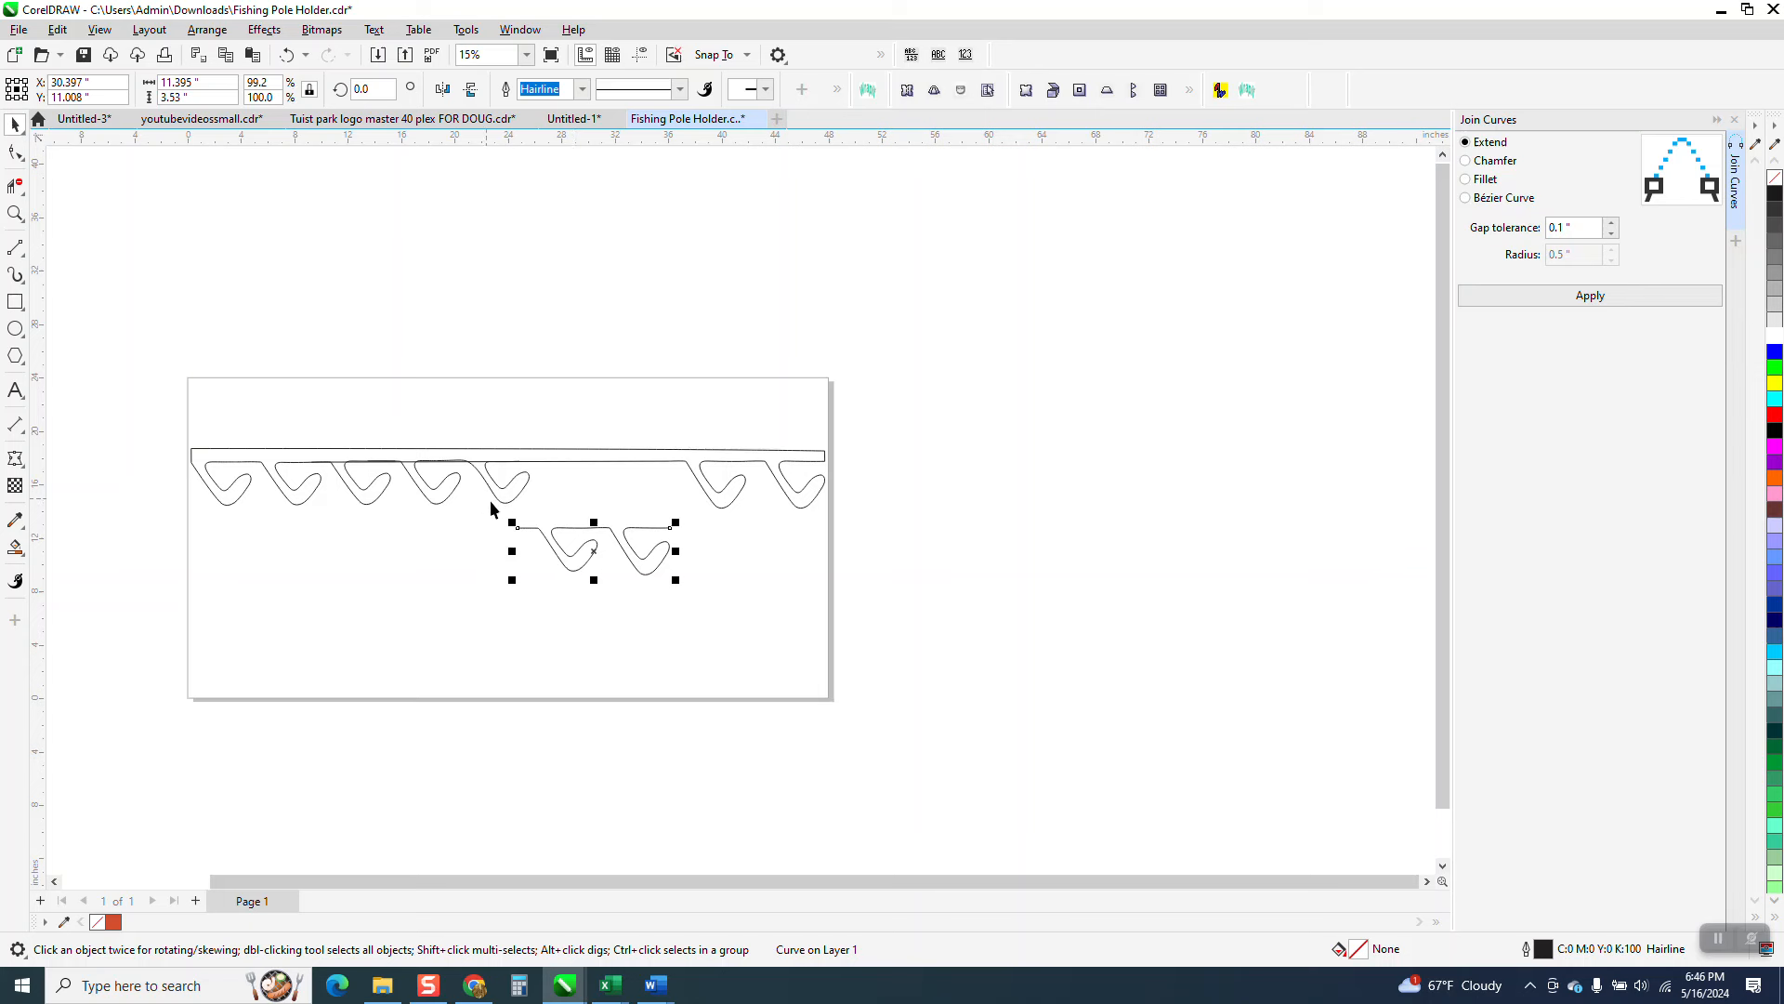
pyautogui.moveTo(592, 552); pyautogui.dragTo(503, 489)
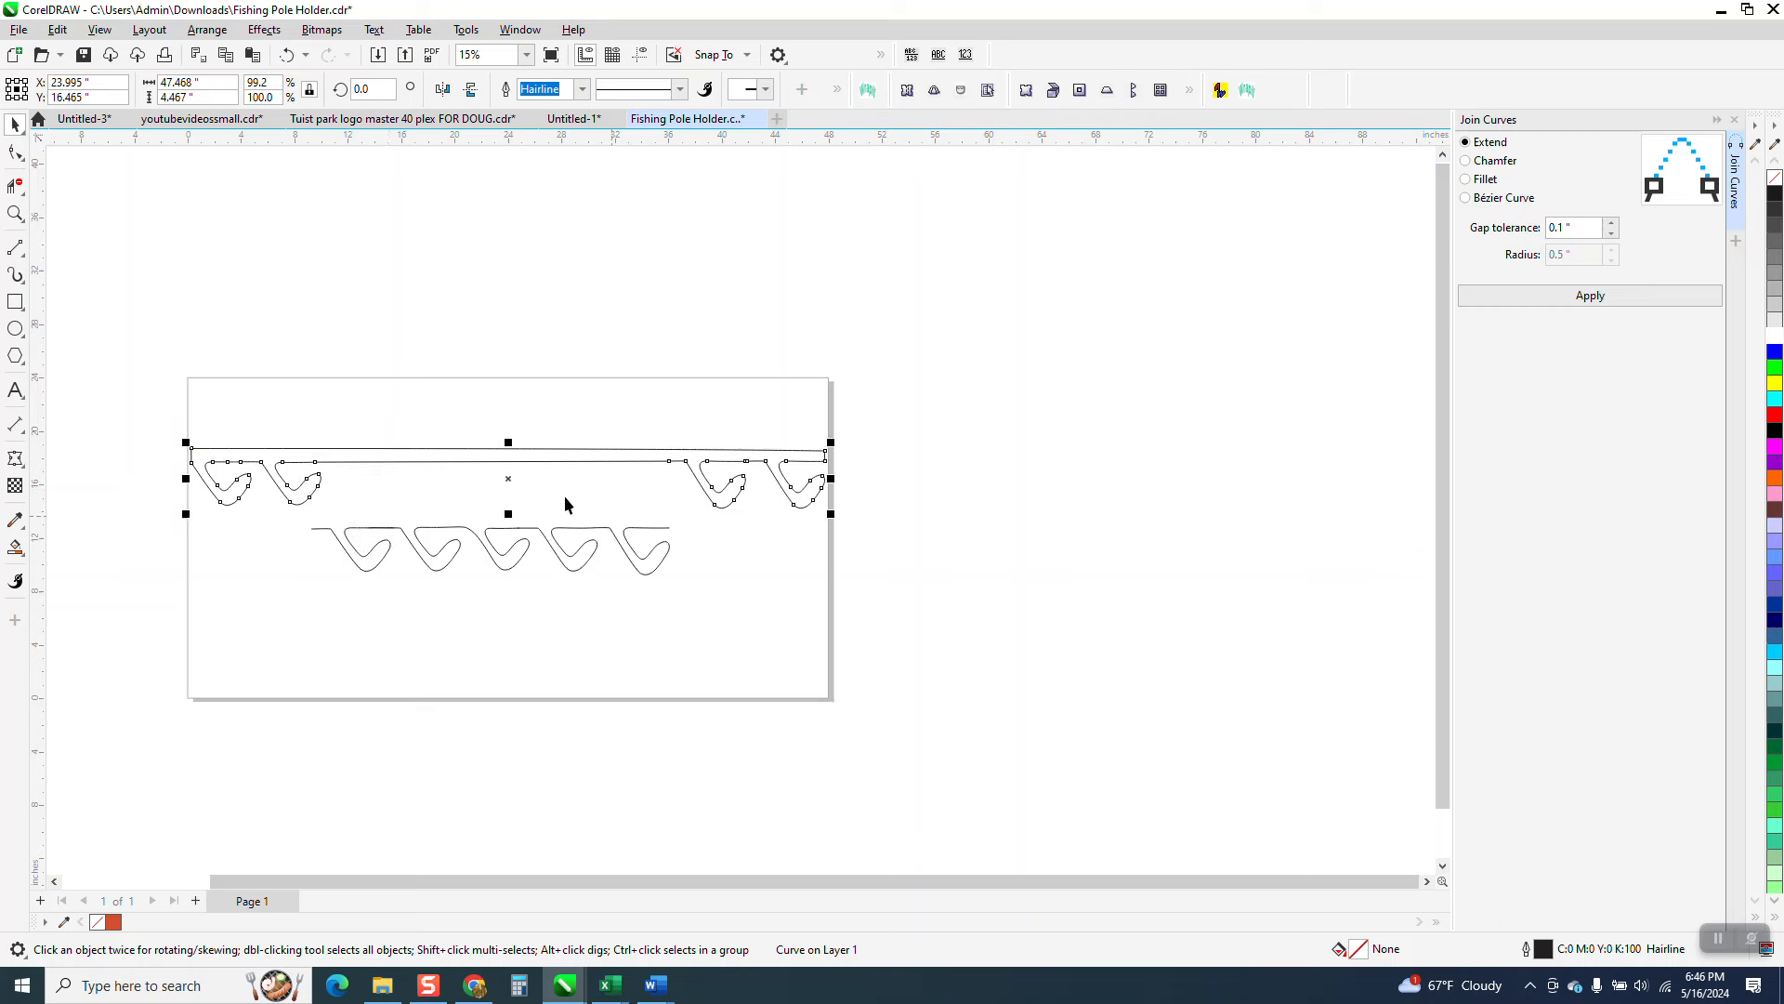
pyautogui.moveTo(130, 433)
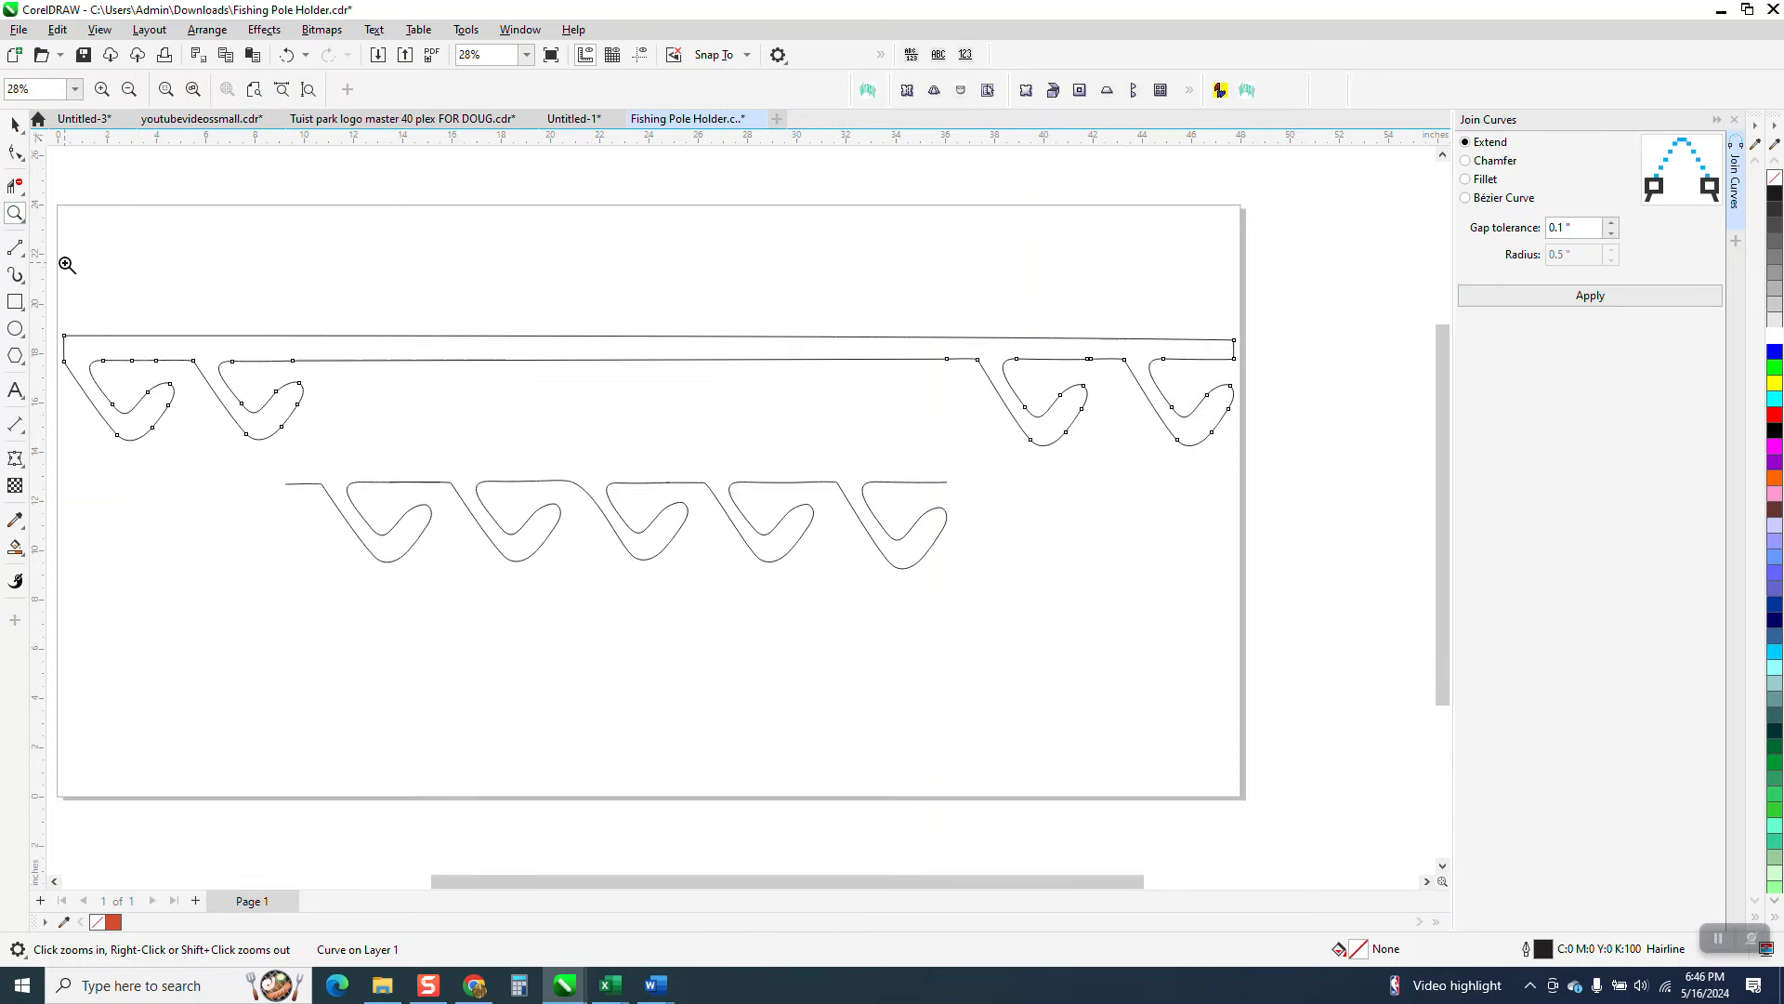
# Select the five-hook row and display the nodes of its three pieces
pyautogui.click(15, 301)
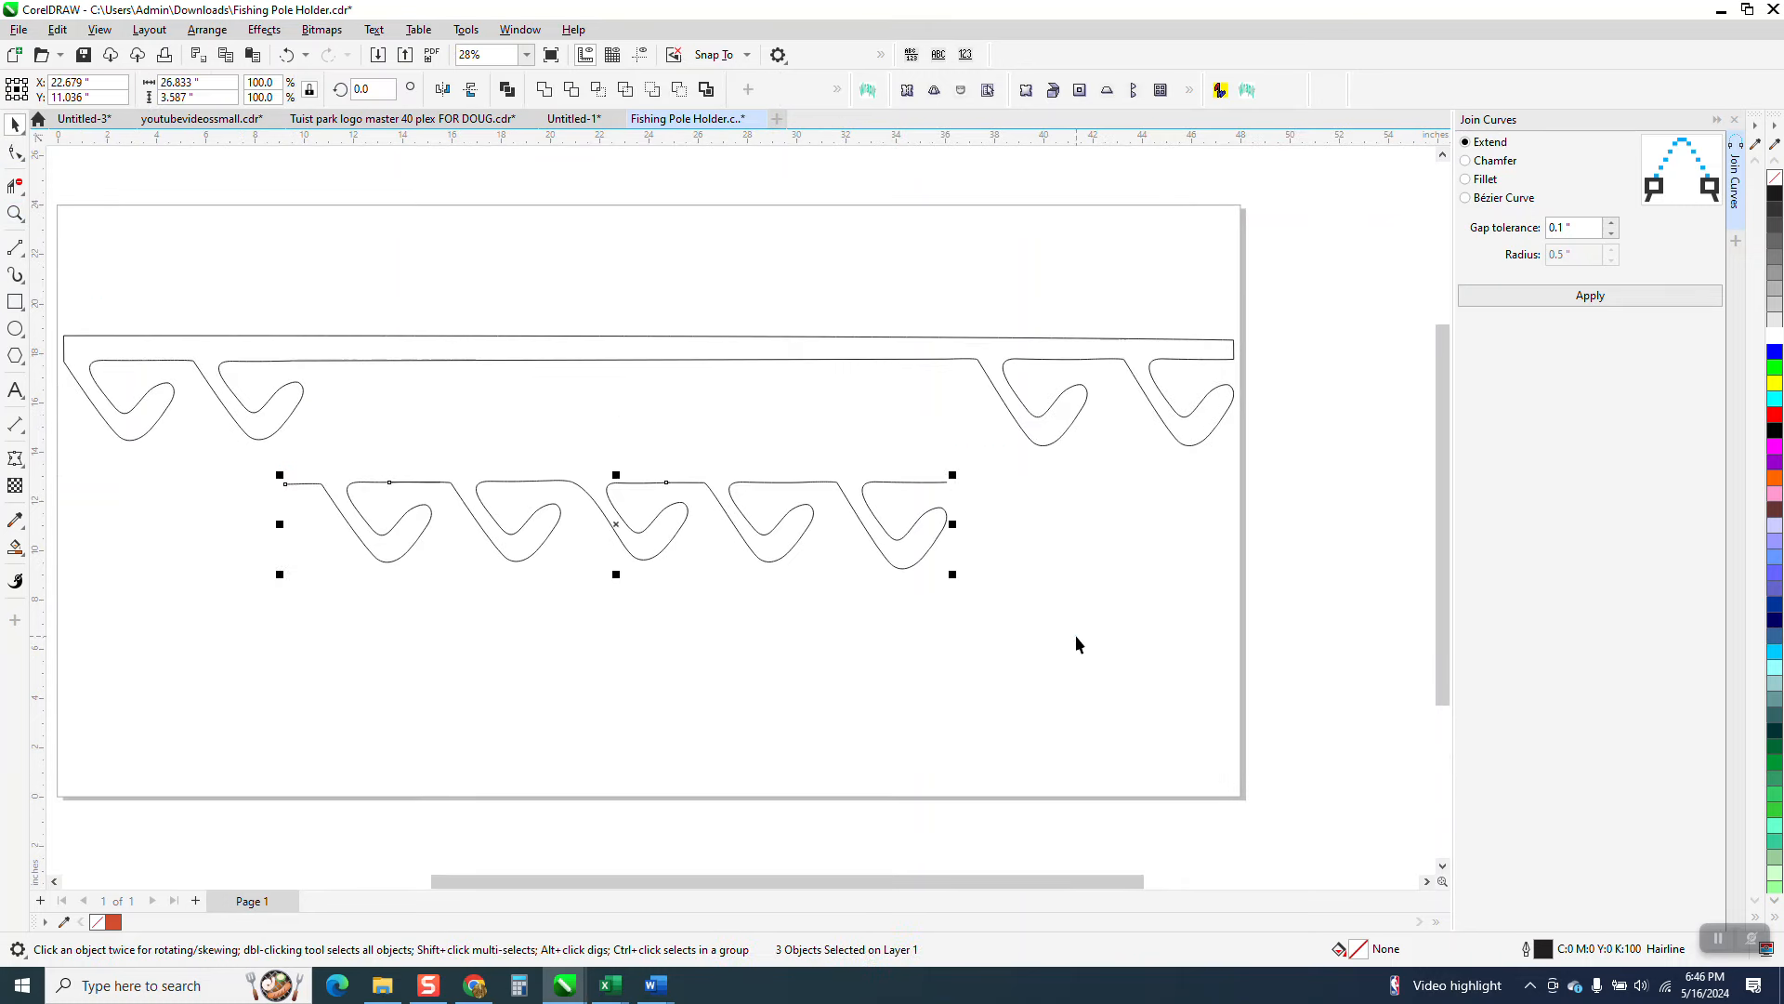
pyautogui.click(13, 153)
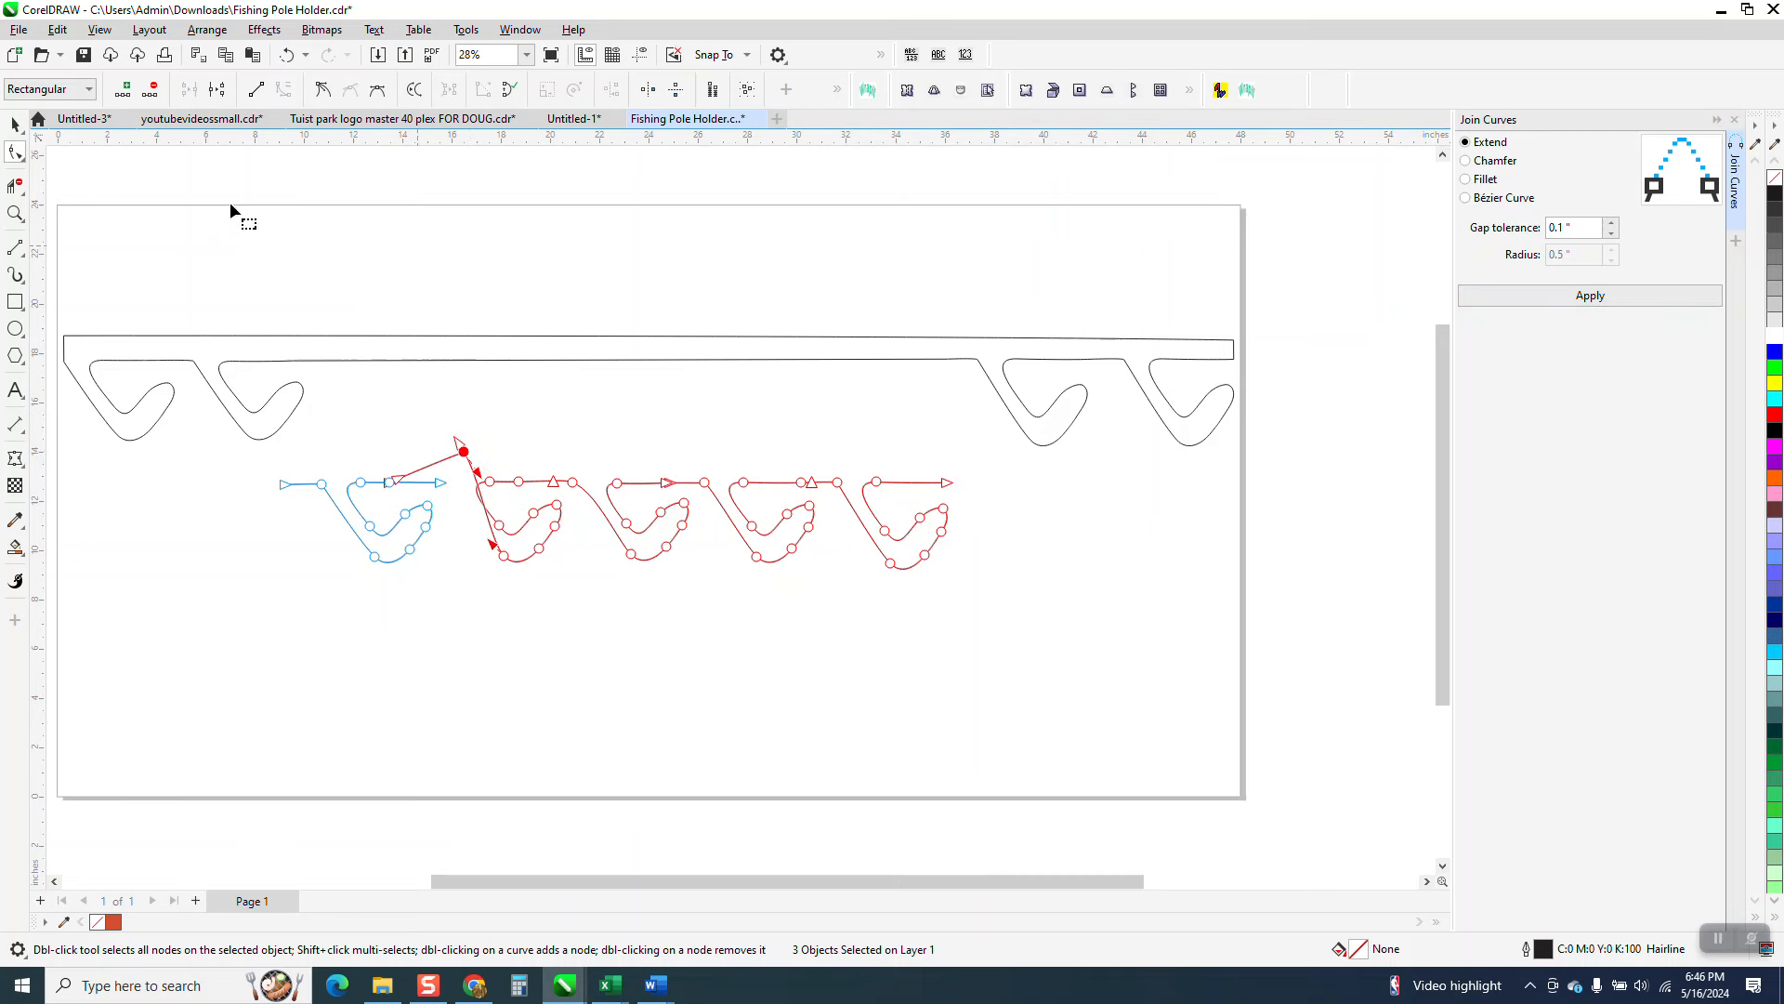
pyautogui.moveTo(52, 171)
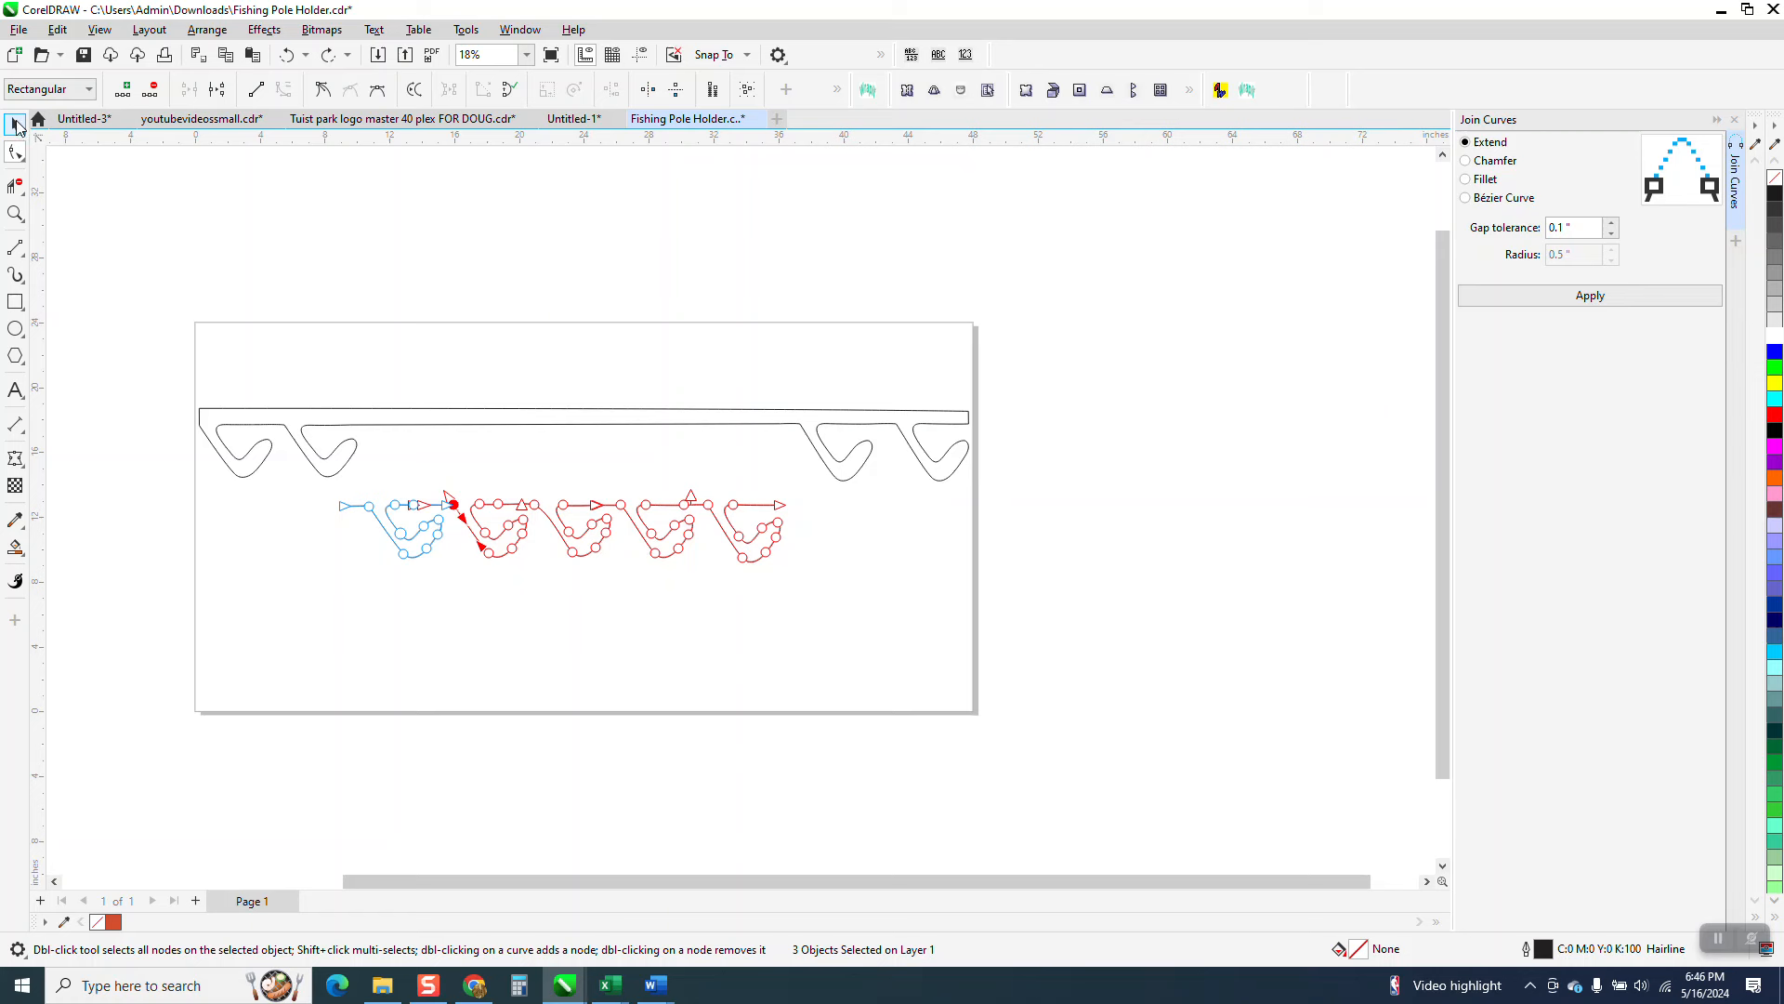
# Smart Fill around the bar, then zoom in on the tops of the first hooks
pyautogui.click(15, 122)
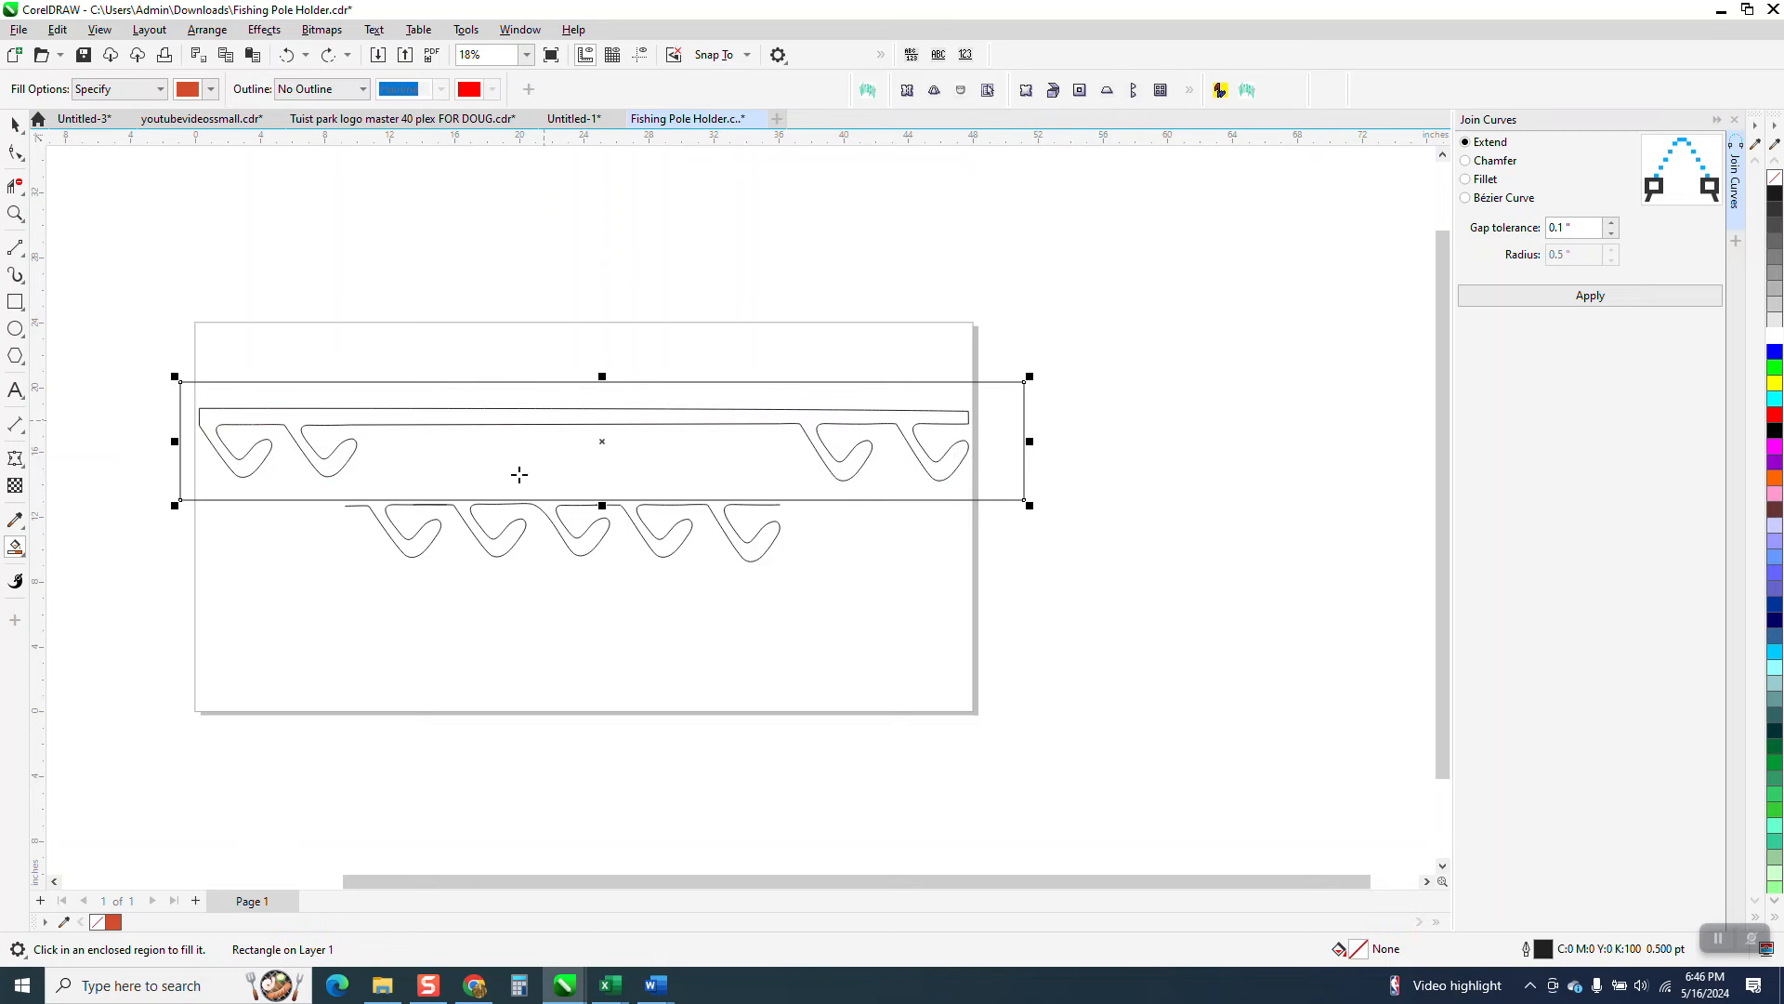
pyautogui.moveTo(164, 272)
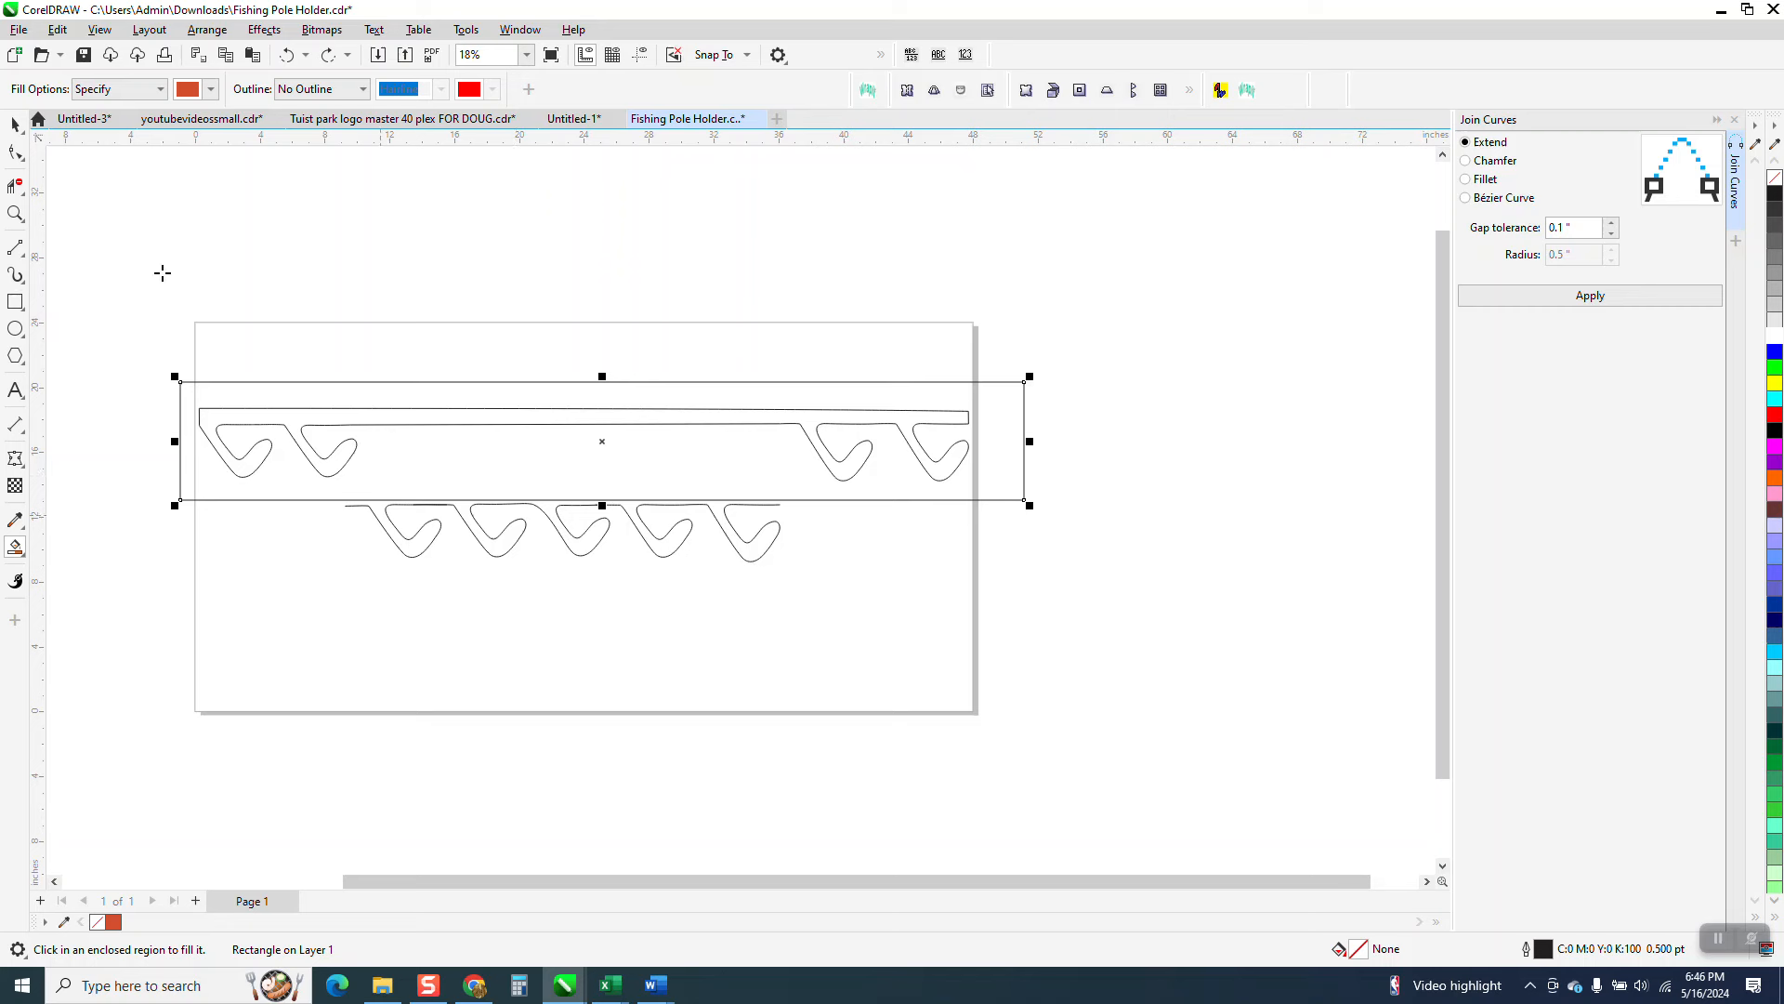
pyautogui.click(15, 123)
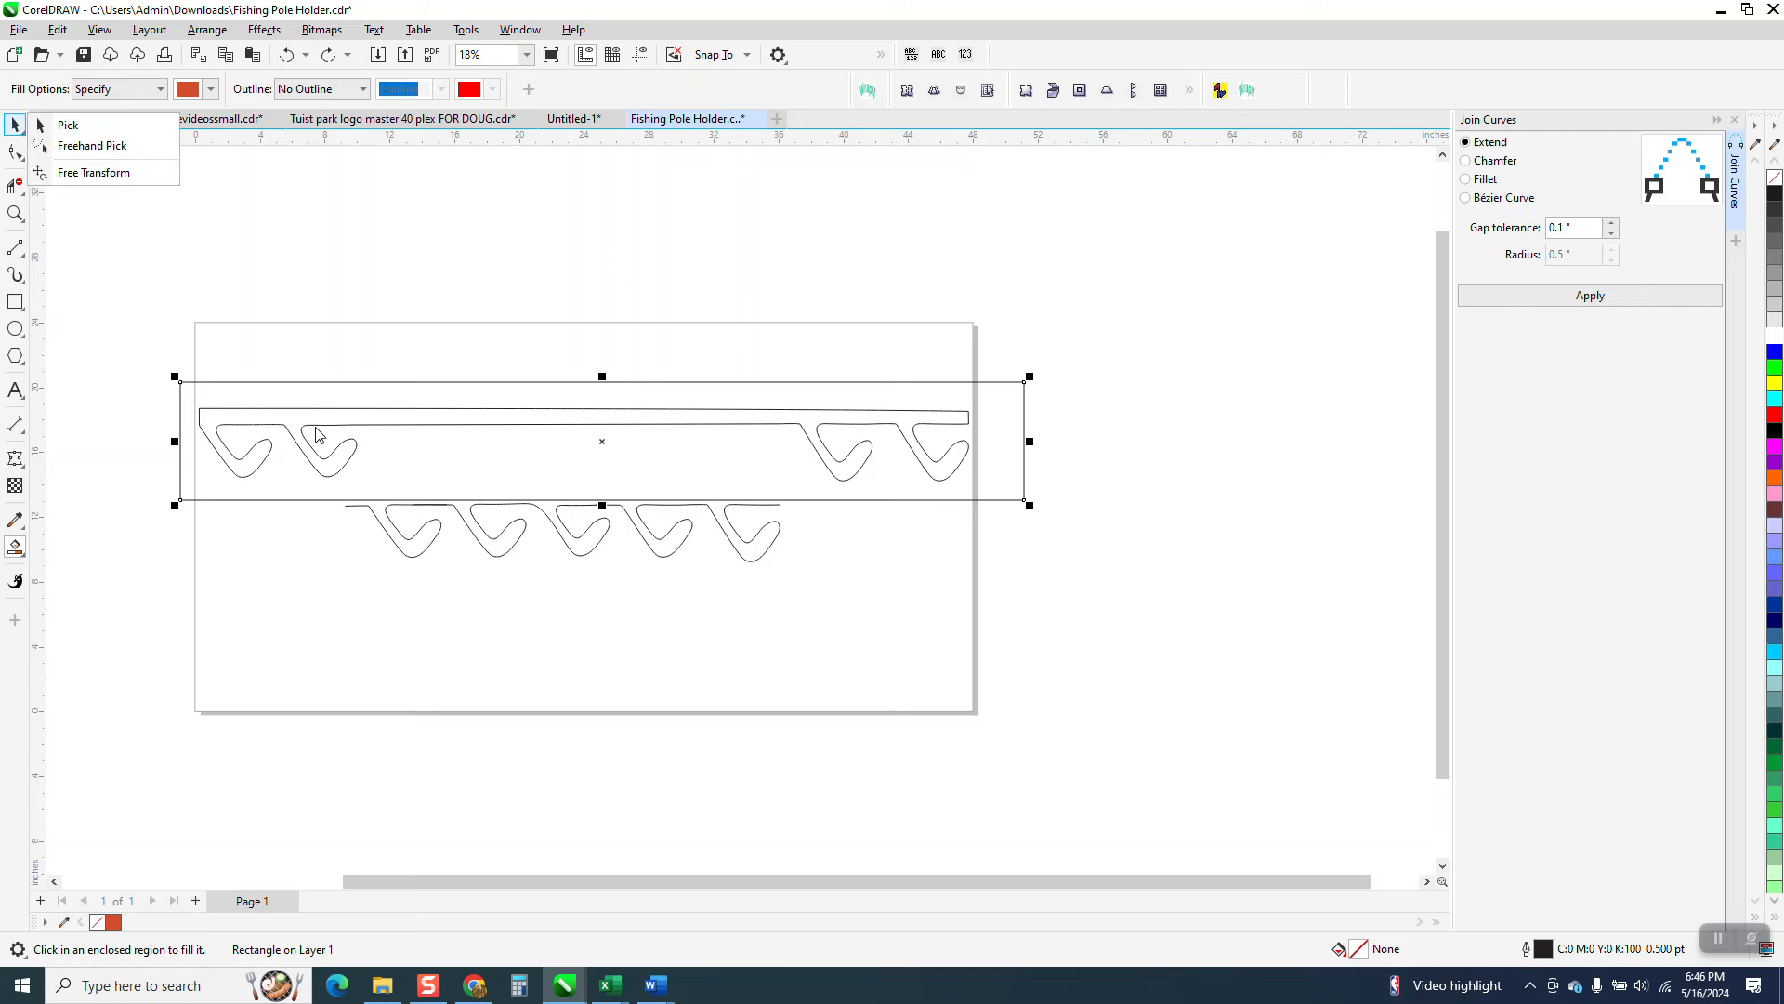
pyautogui.moveTo(327, 459)
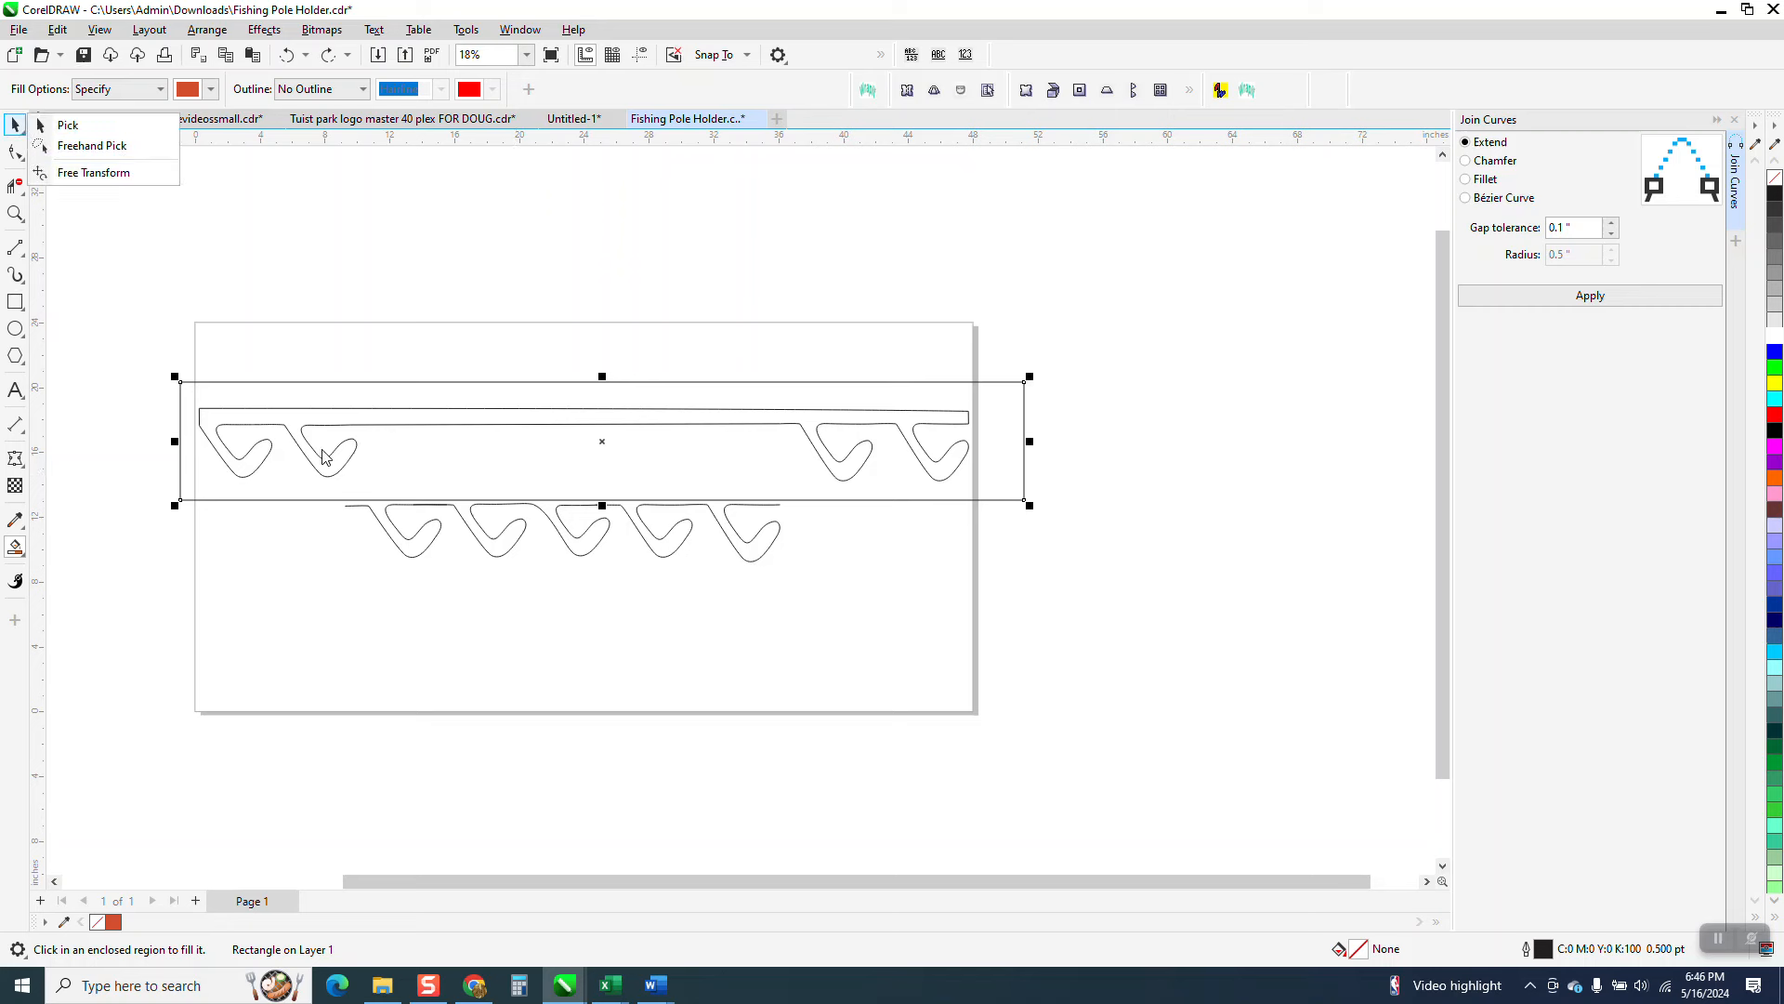
pyautogui.moveTo(667, 554)
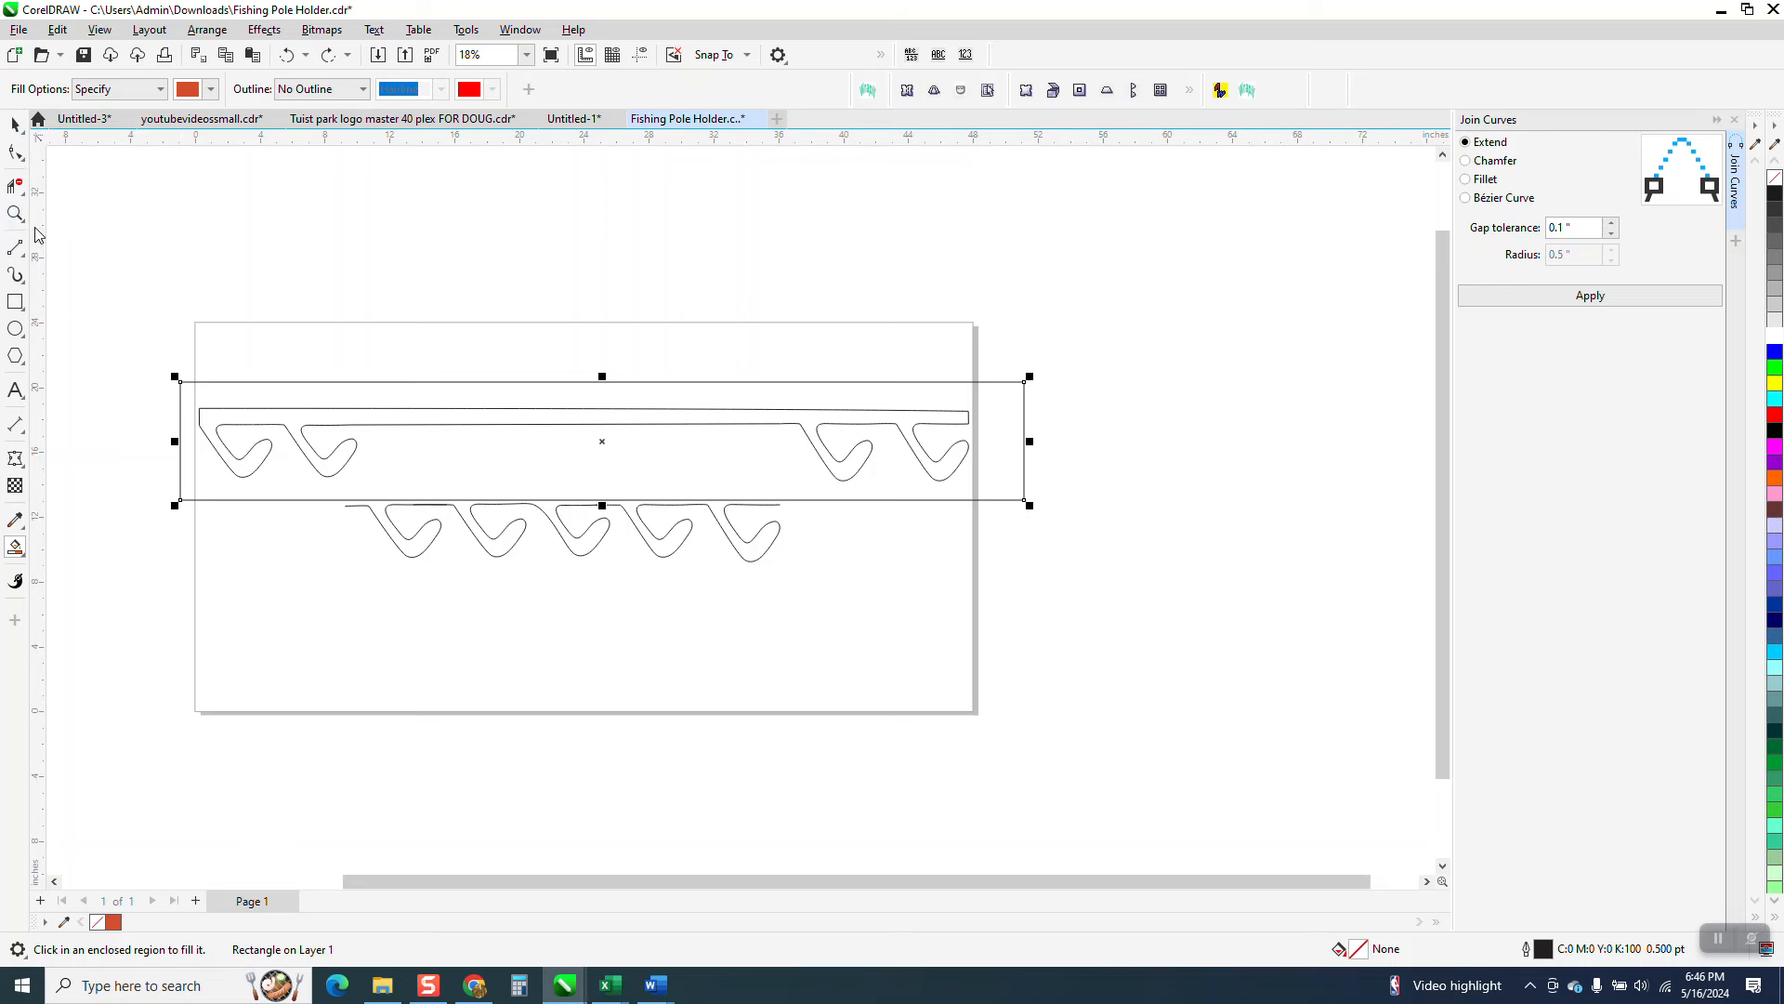
pyautogui.click(14, 212)
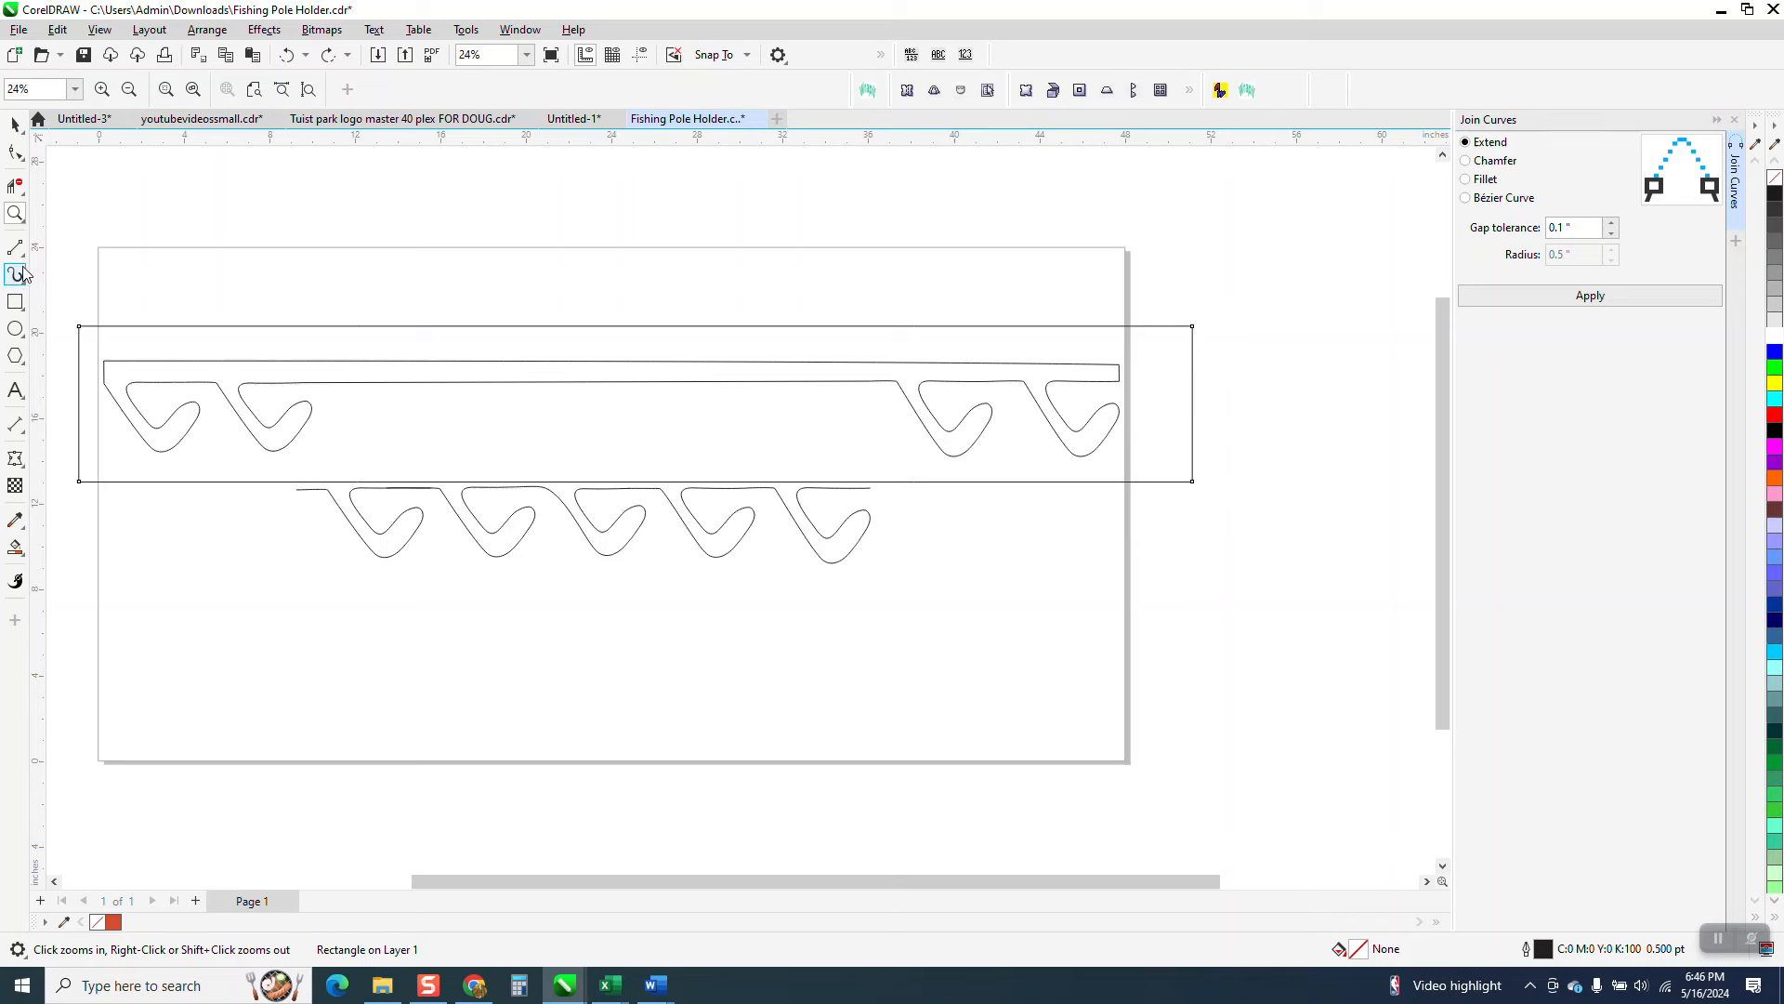
pyautogui.click(14, 250)
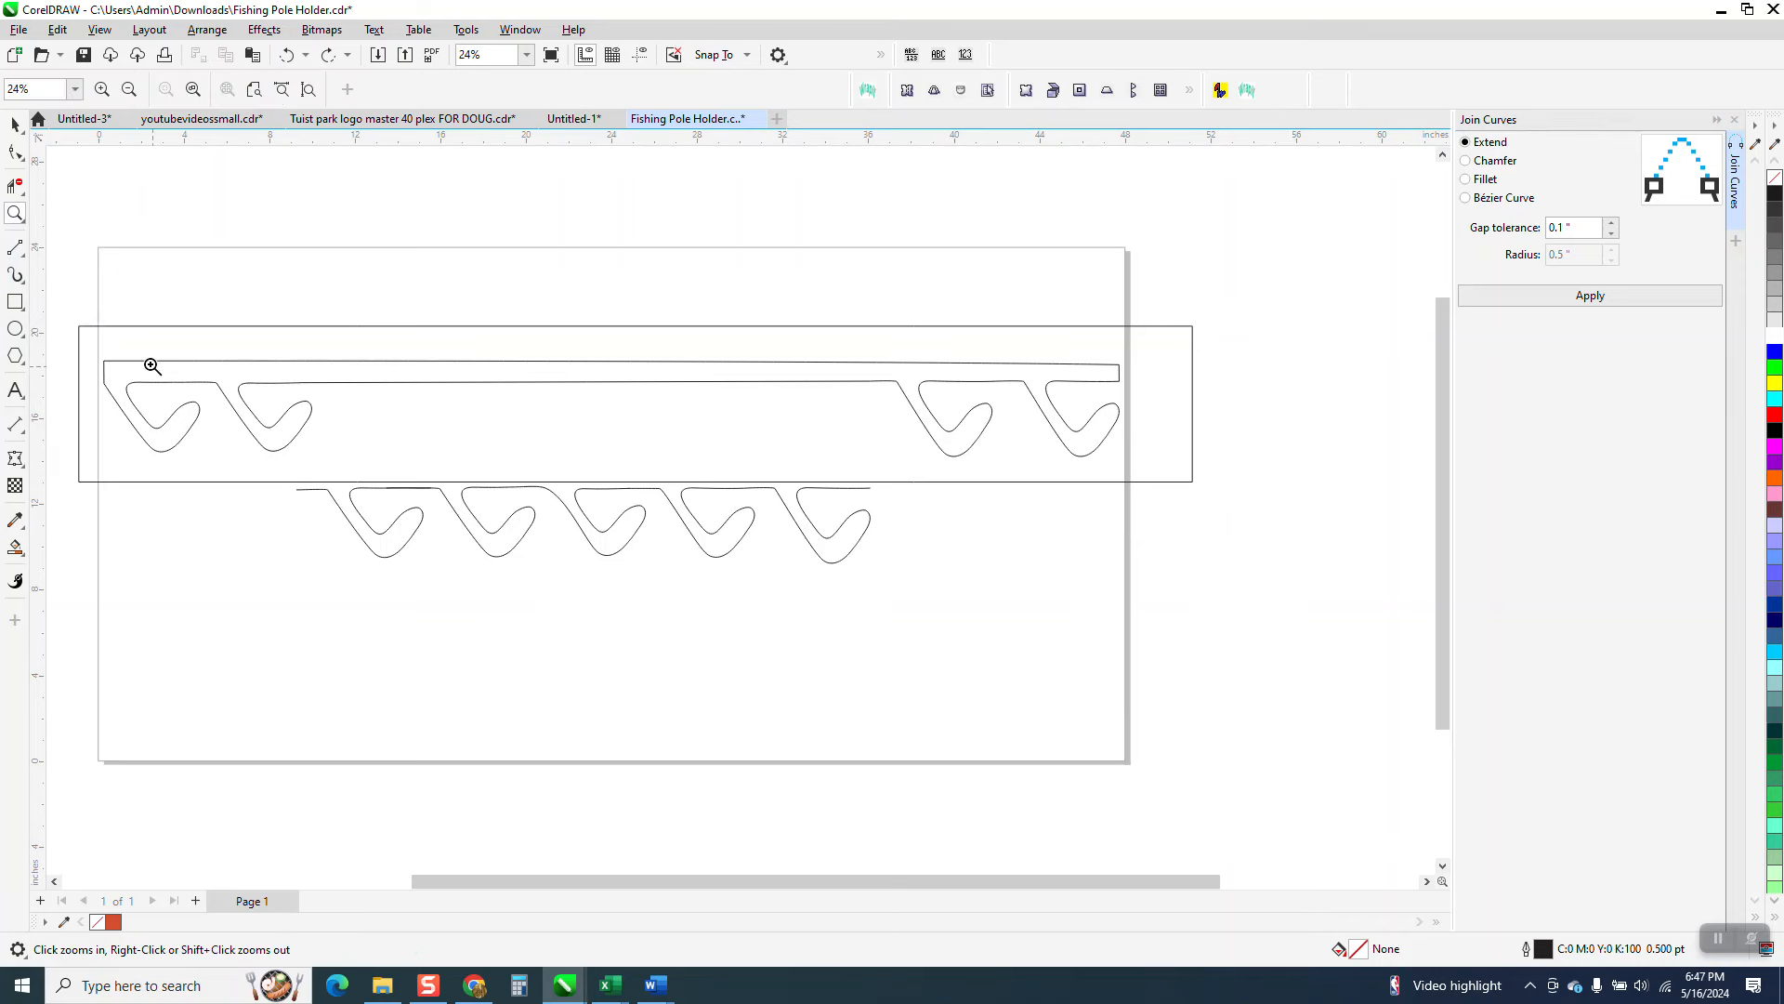
pyautogui.click(143, 364)
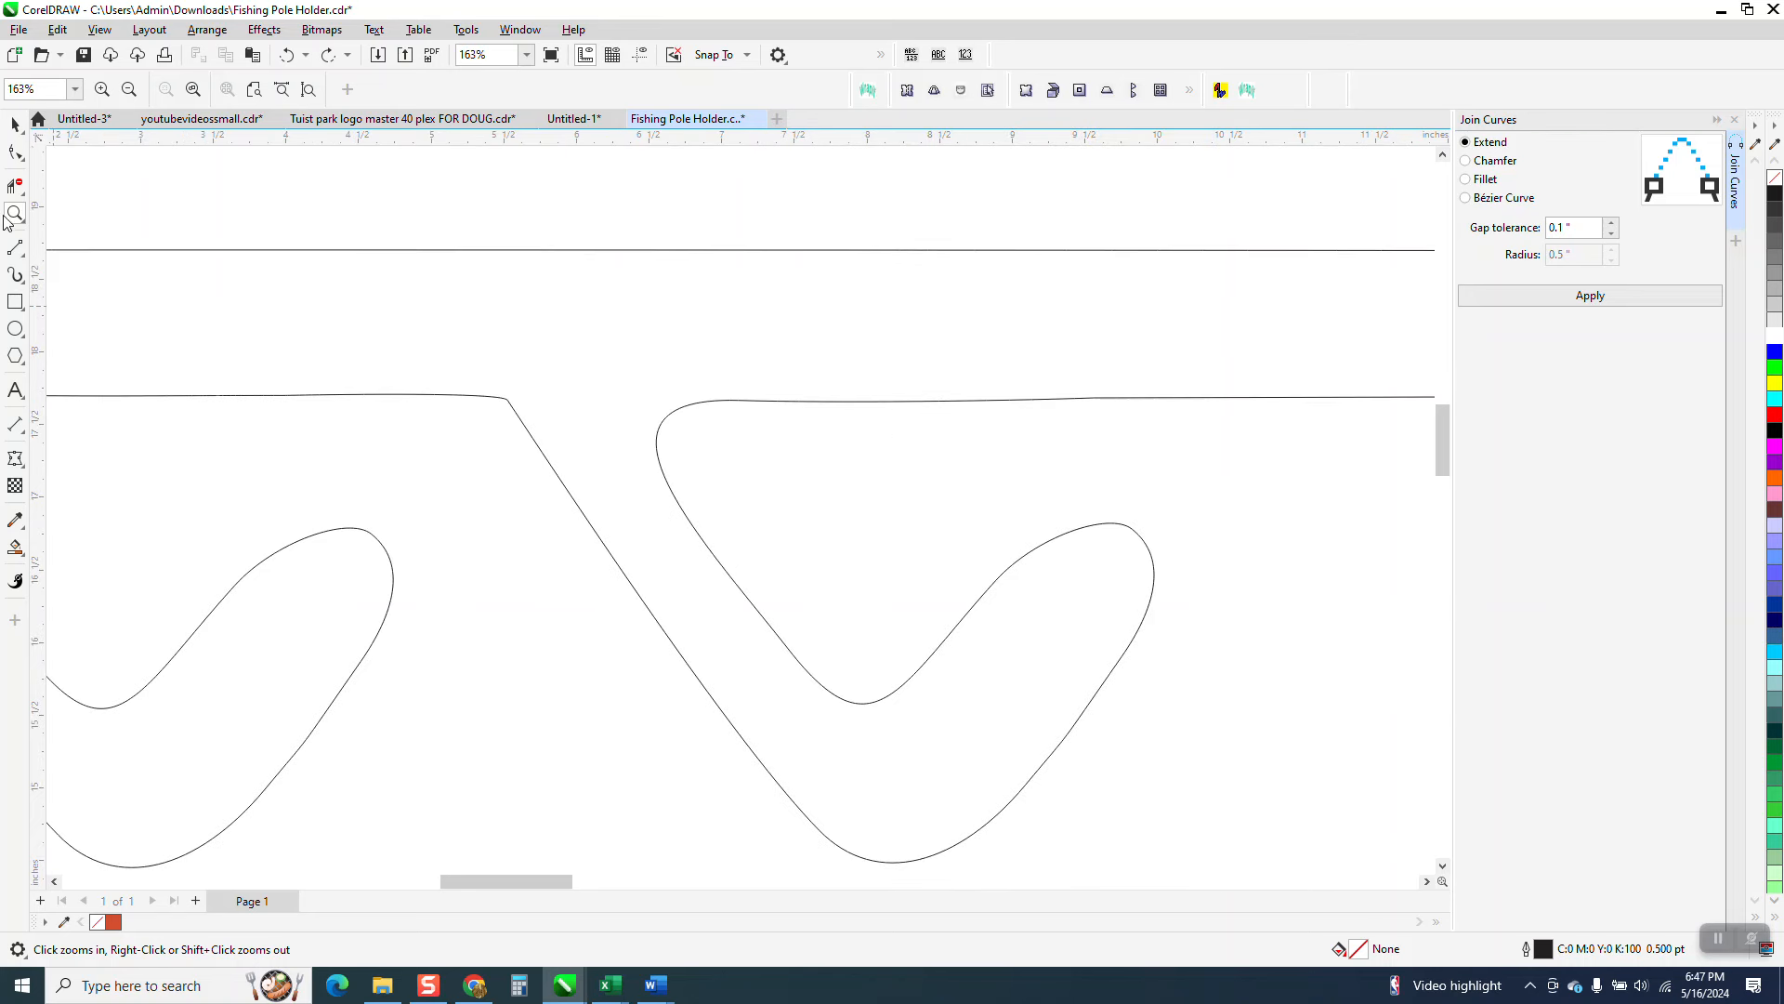
# Switch to the 2-Point Line tool and test-fill a hook as a closed region
pyautogui.click(17, 182)
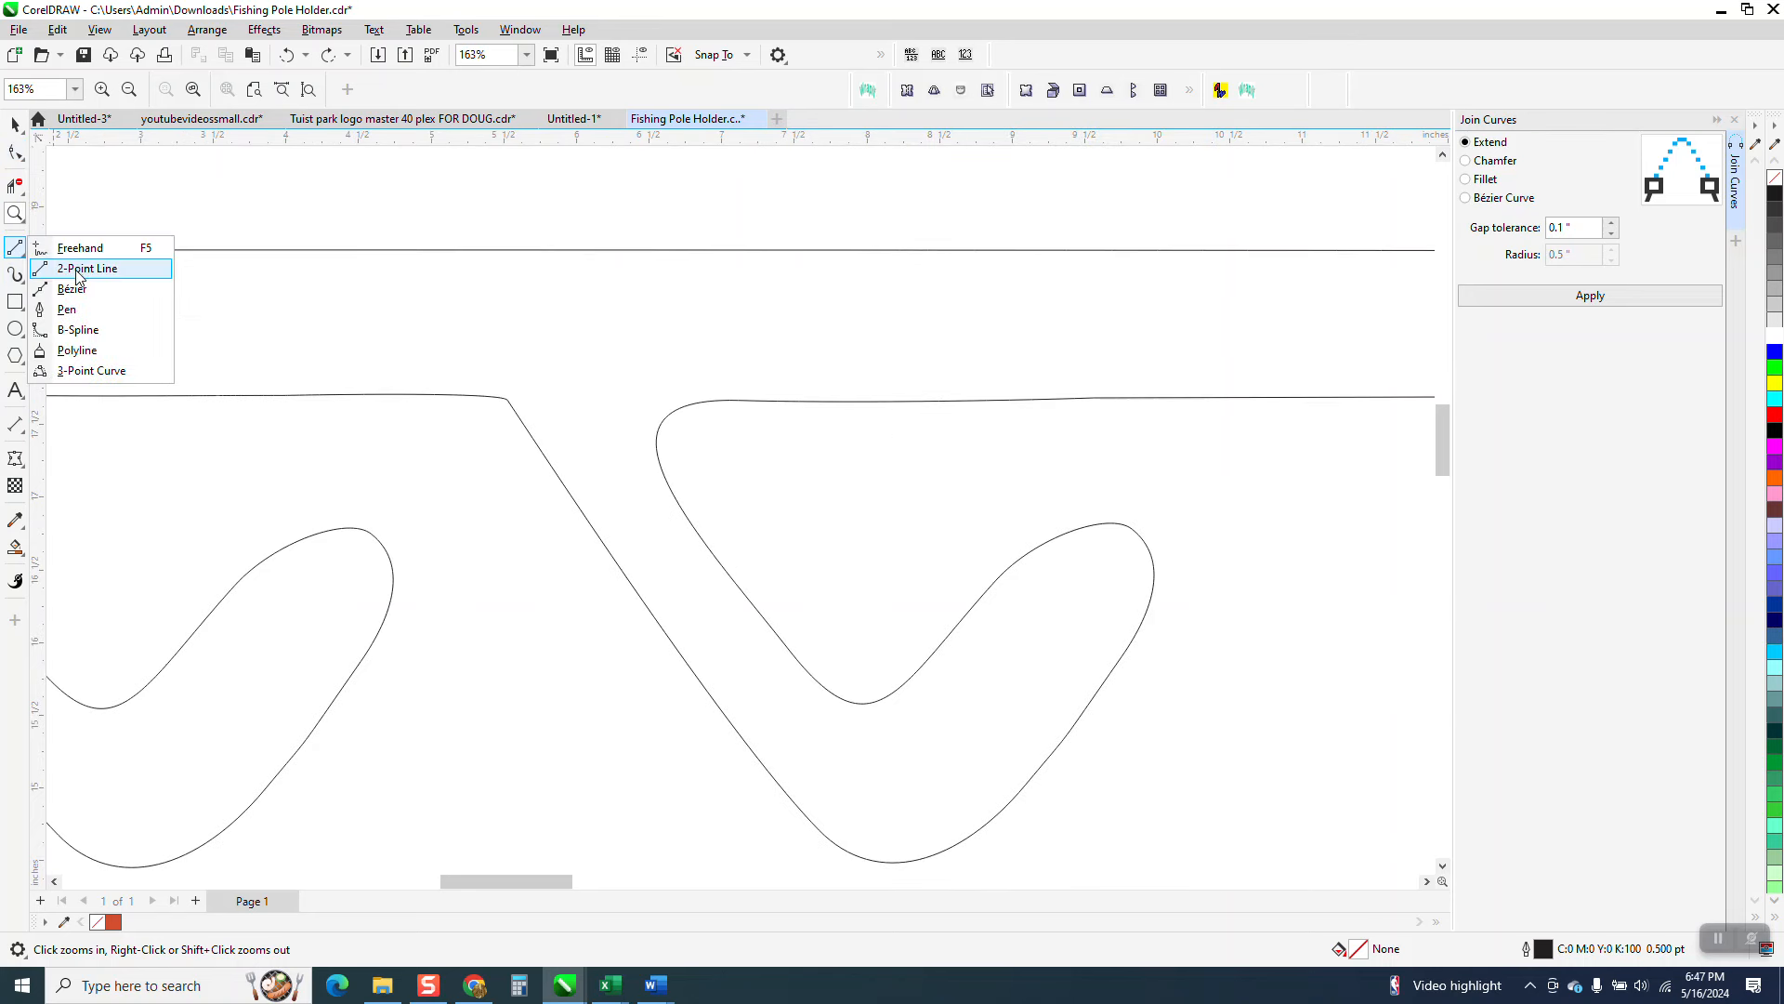
pyautogui.click(88, 267)
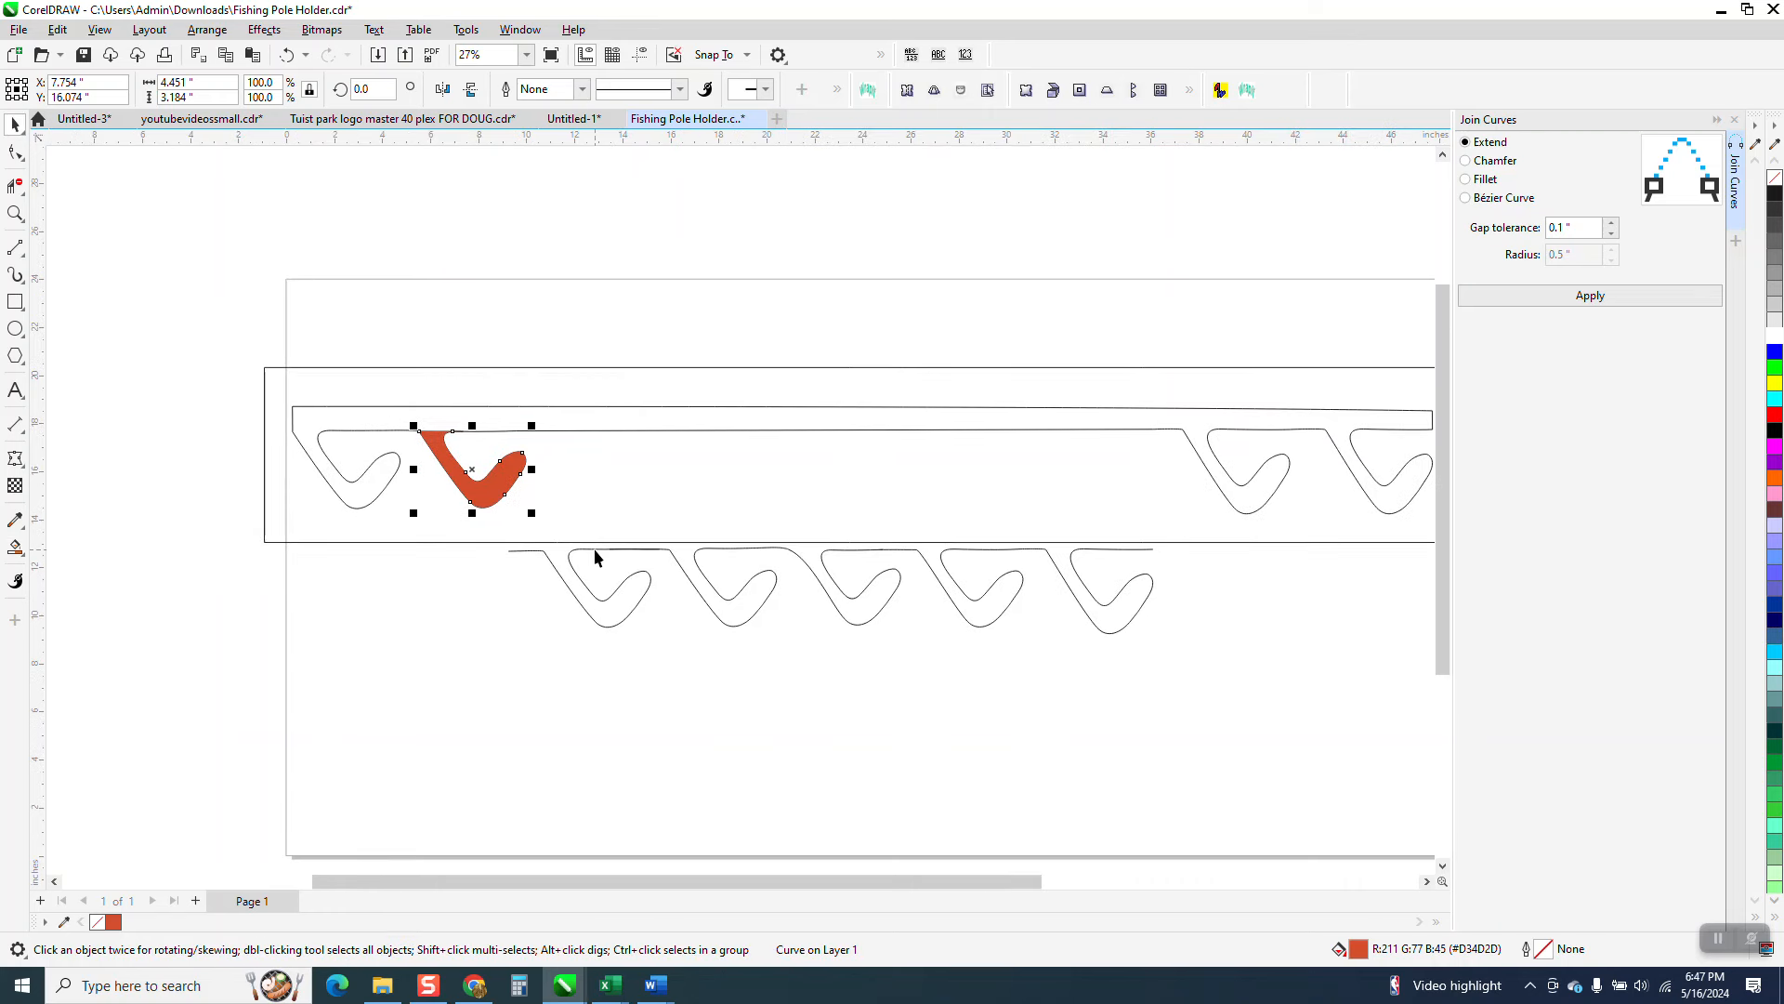
pyautogui.moveTo(470, 468); pyautogui.dragTo(565, 498)
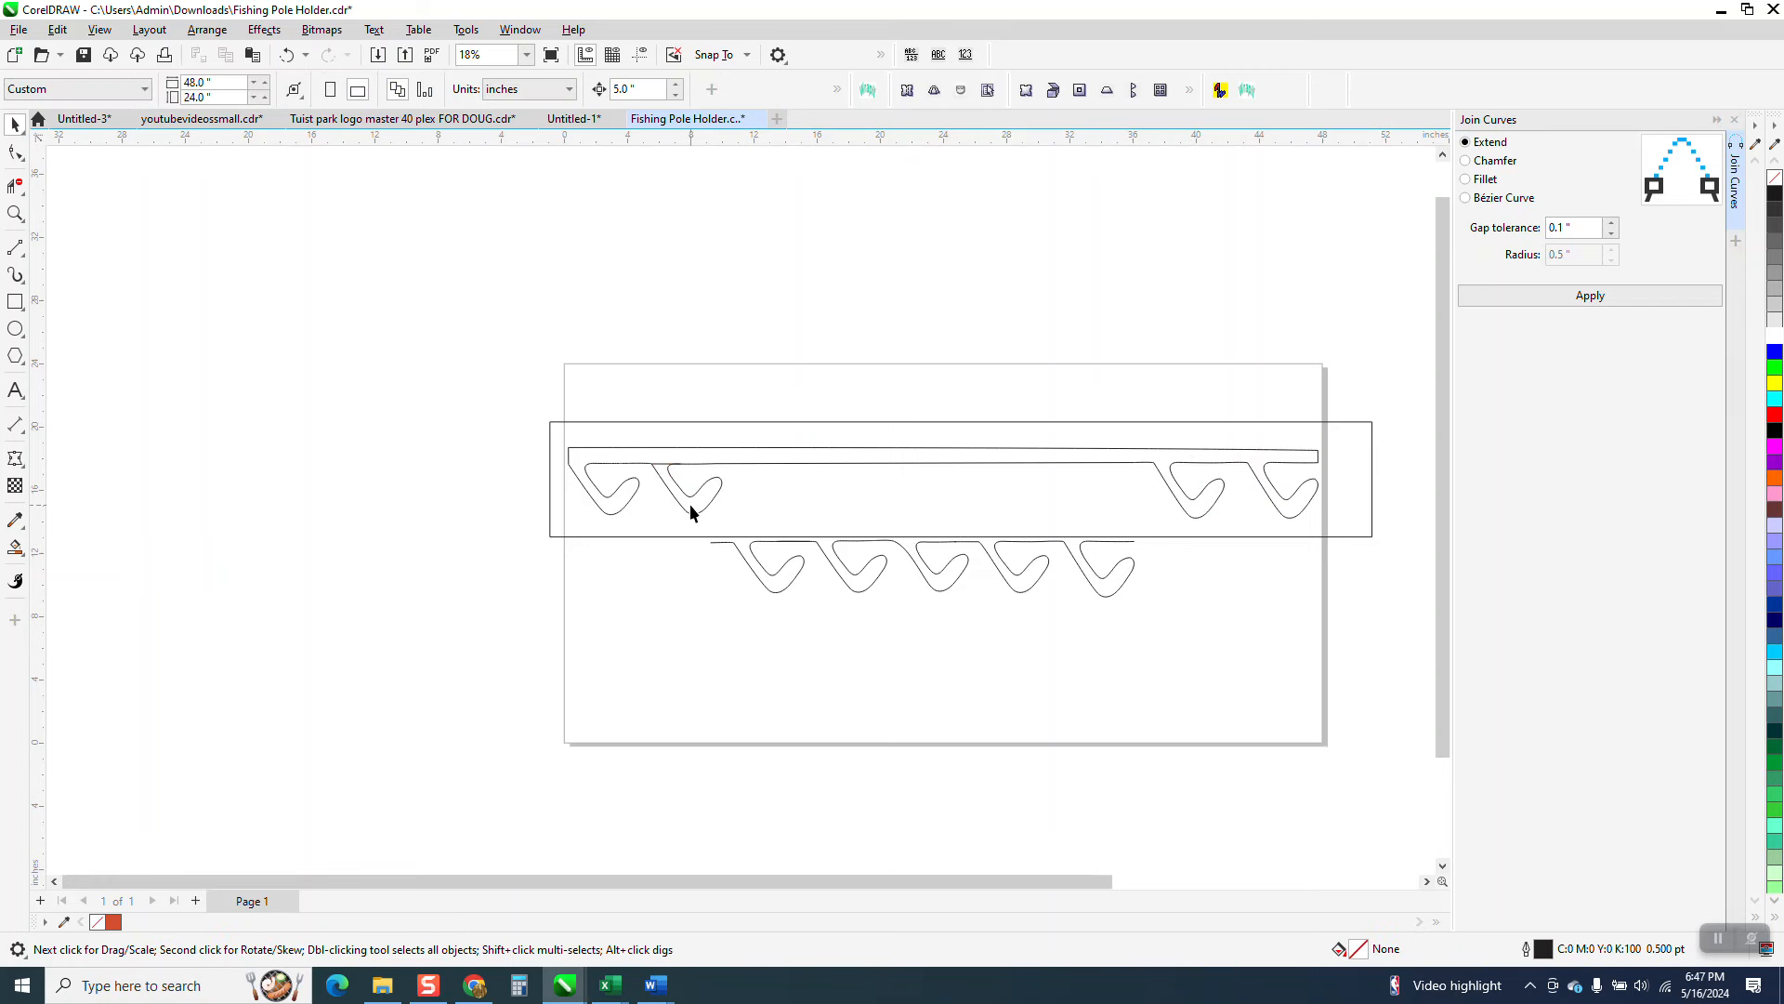
# Select the bar outline and zoom in on its left end and first two hooks
pyautogui.click(692, 514)
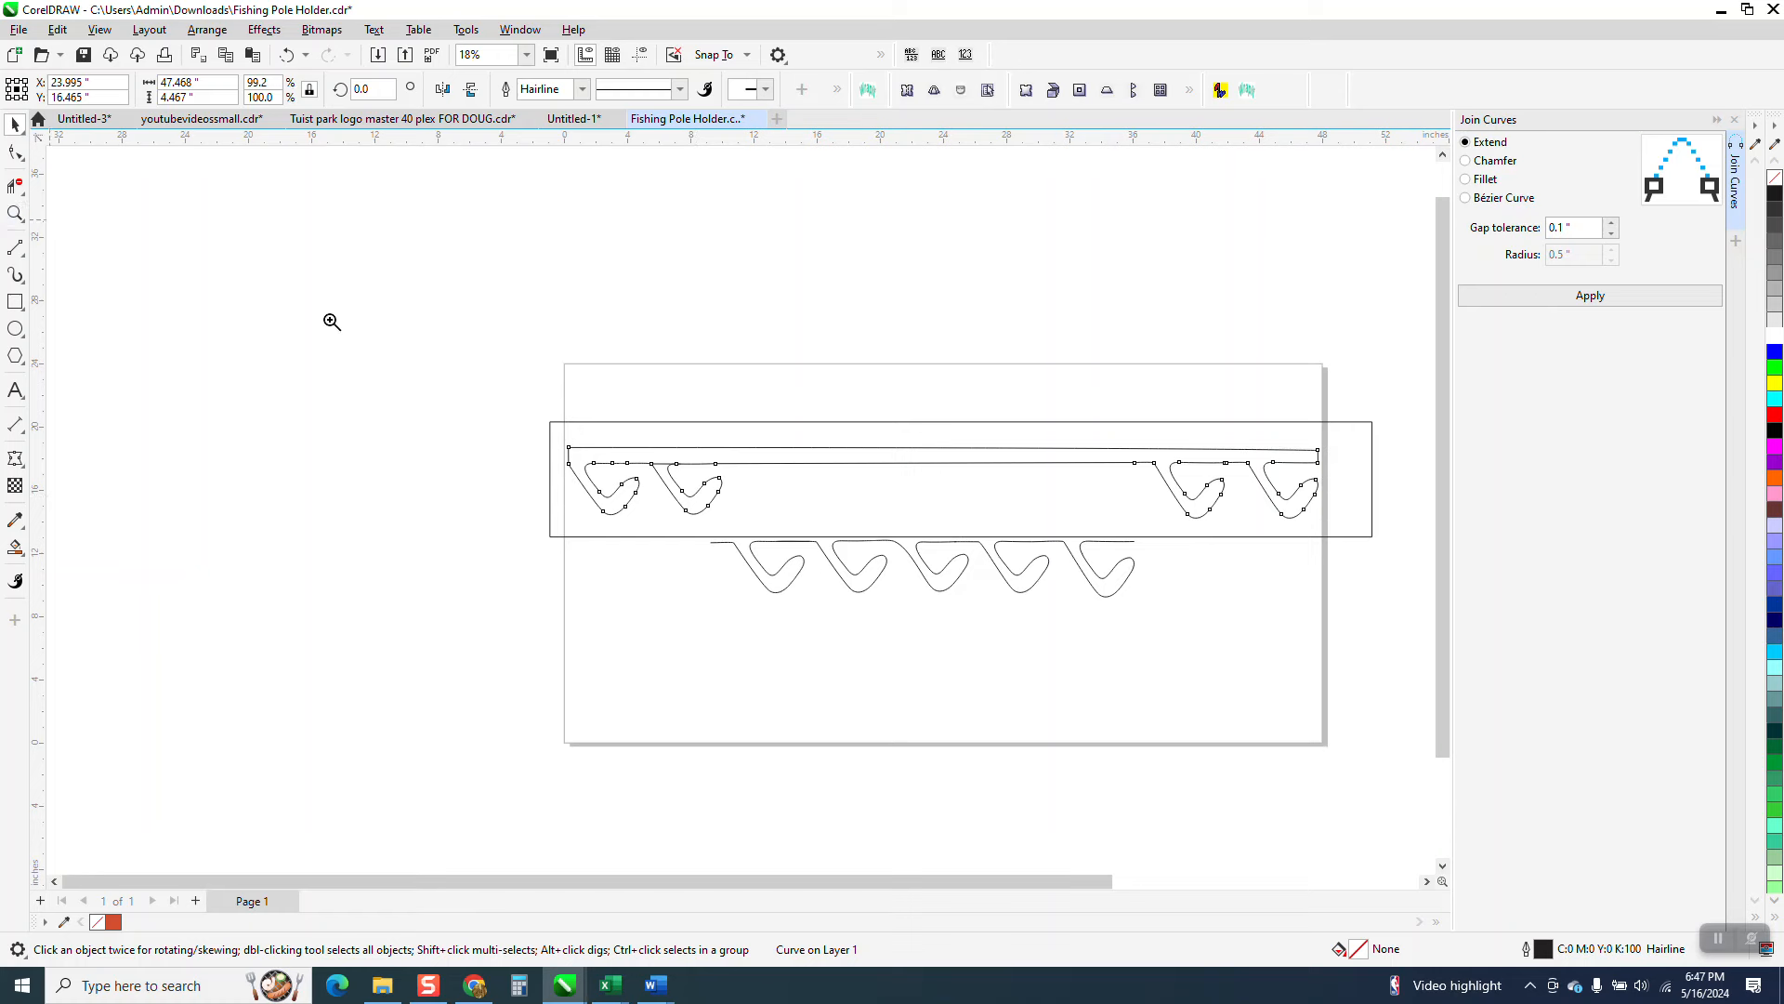
pyautogui.click(15, 185)
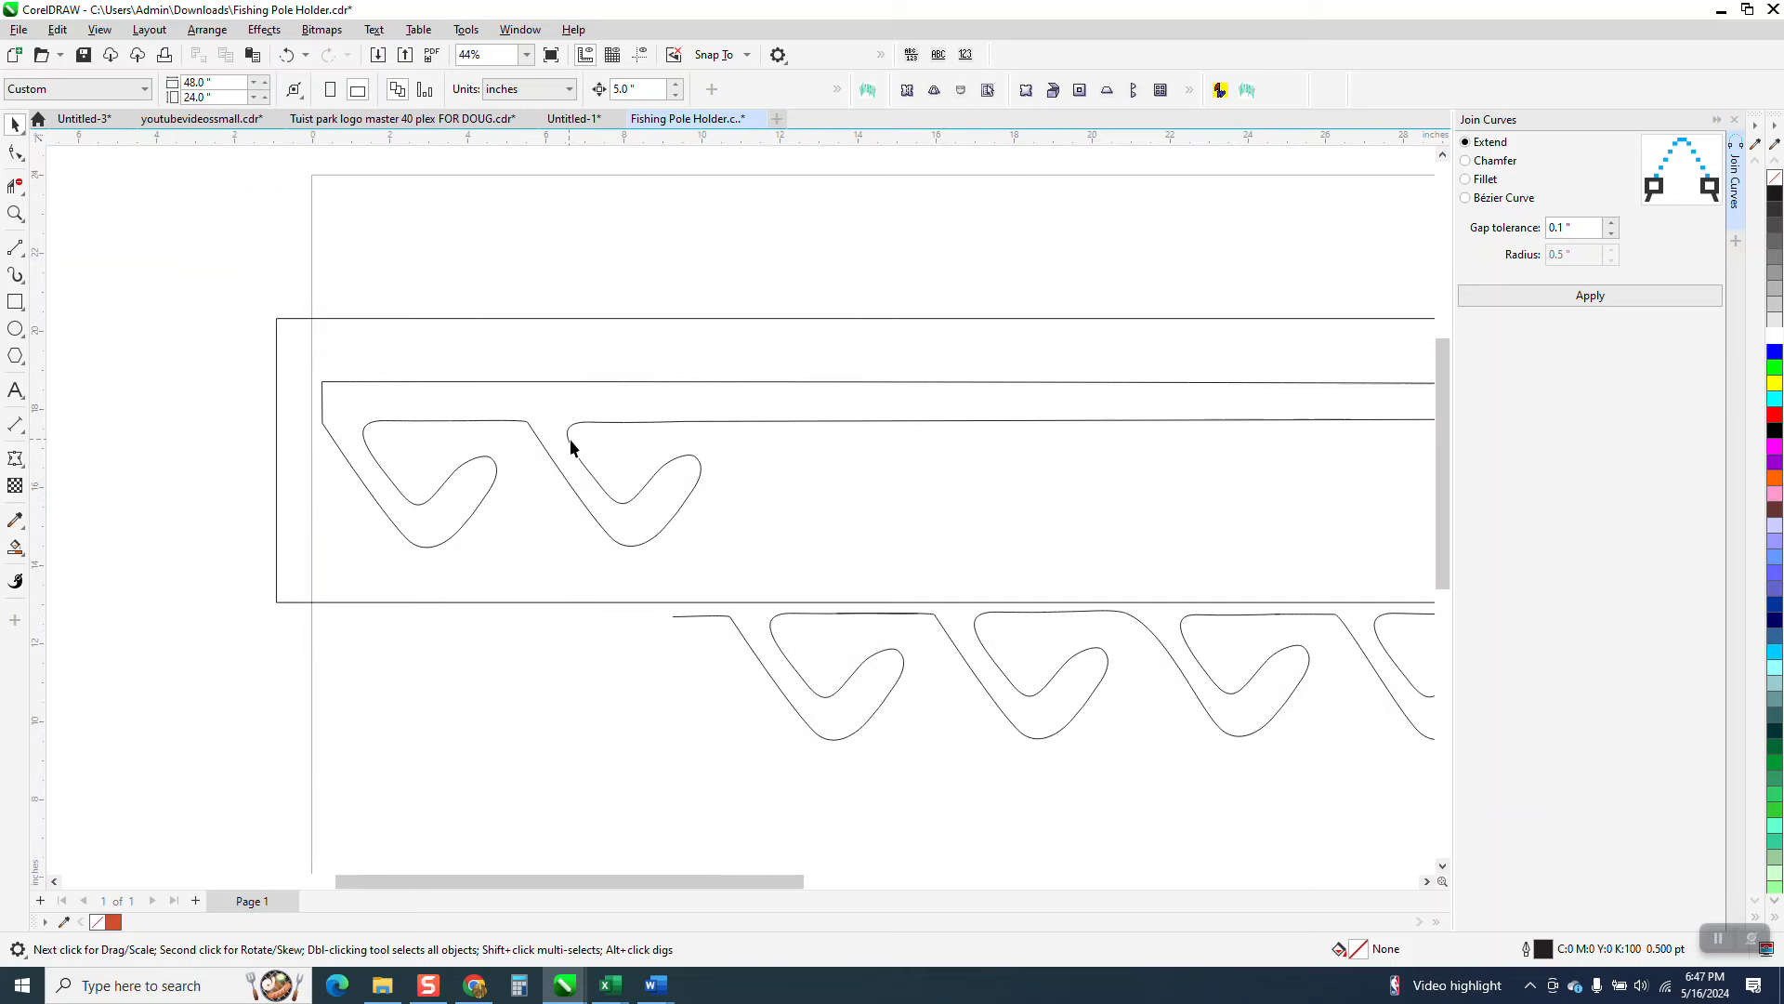
pyautogui.scroll(-3)
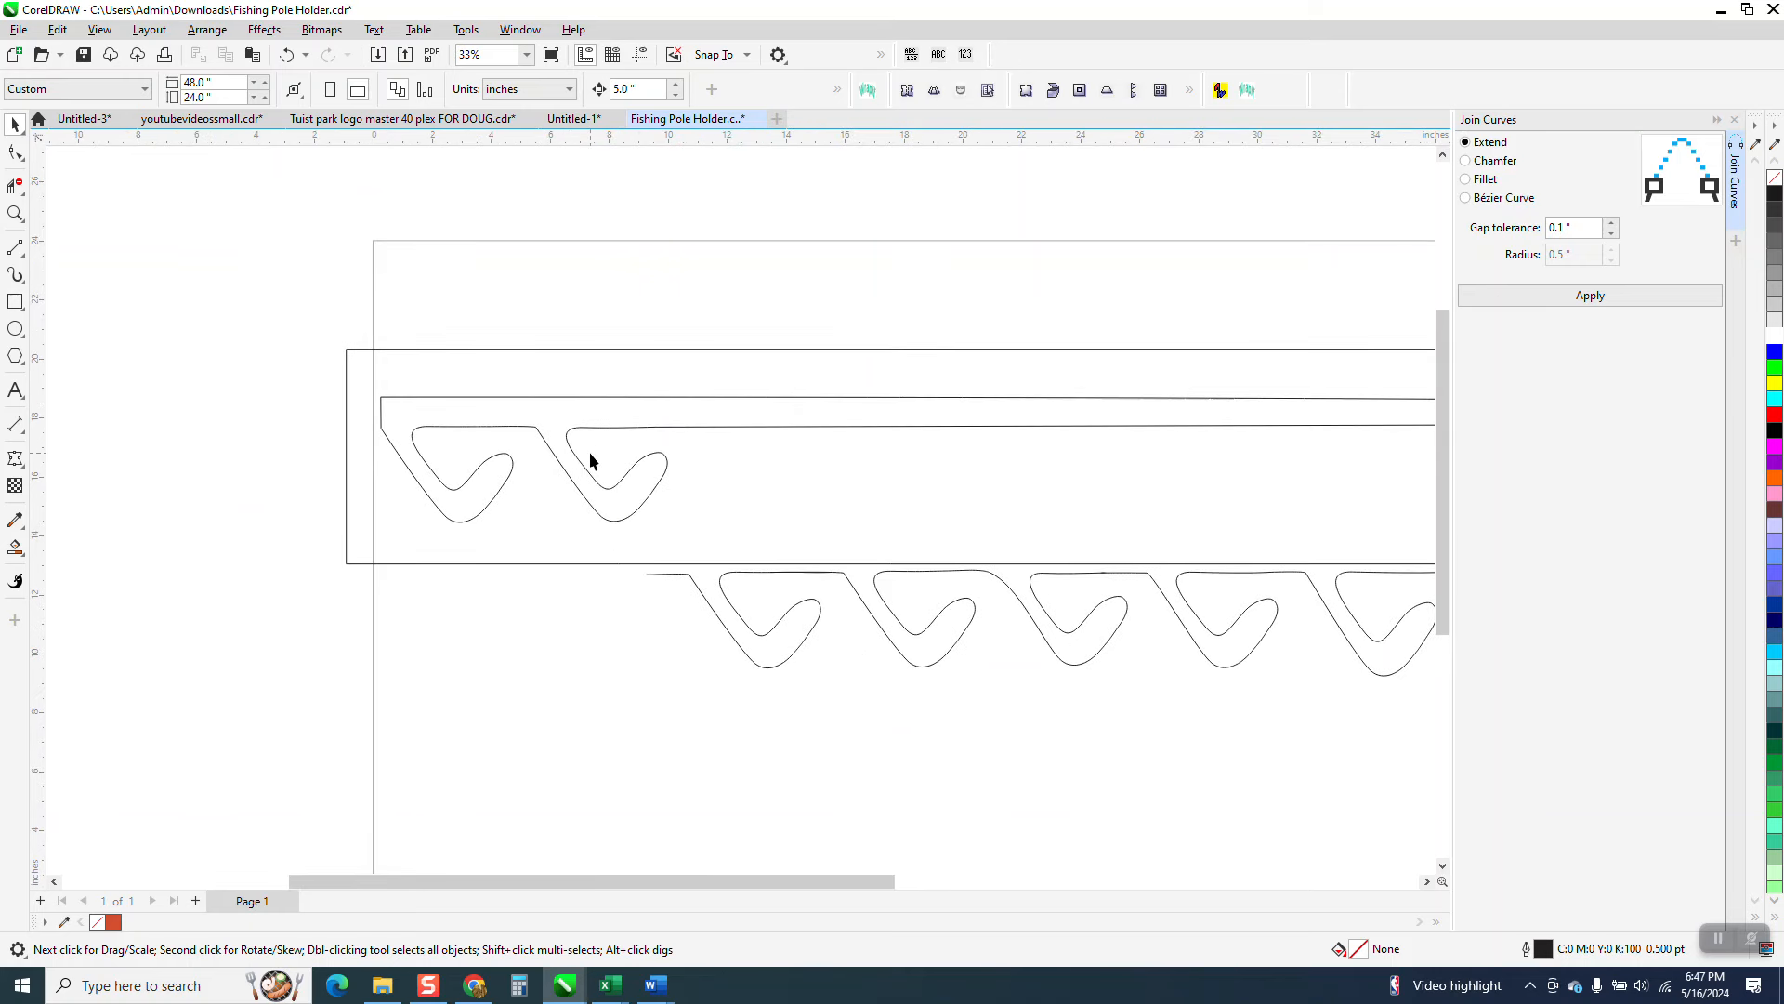
pyautogui.moveTo(62, 350)
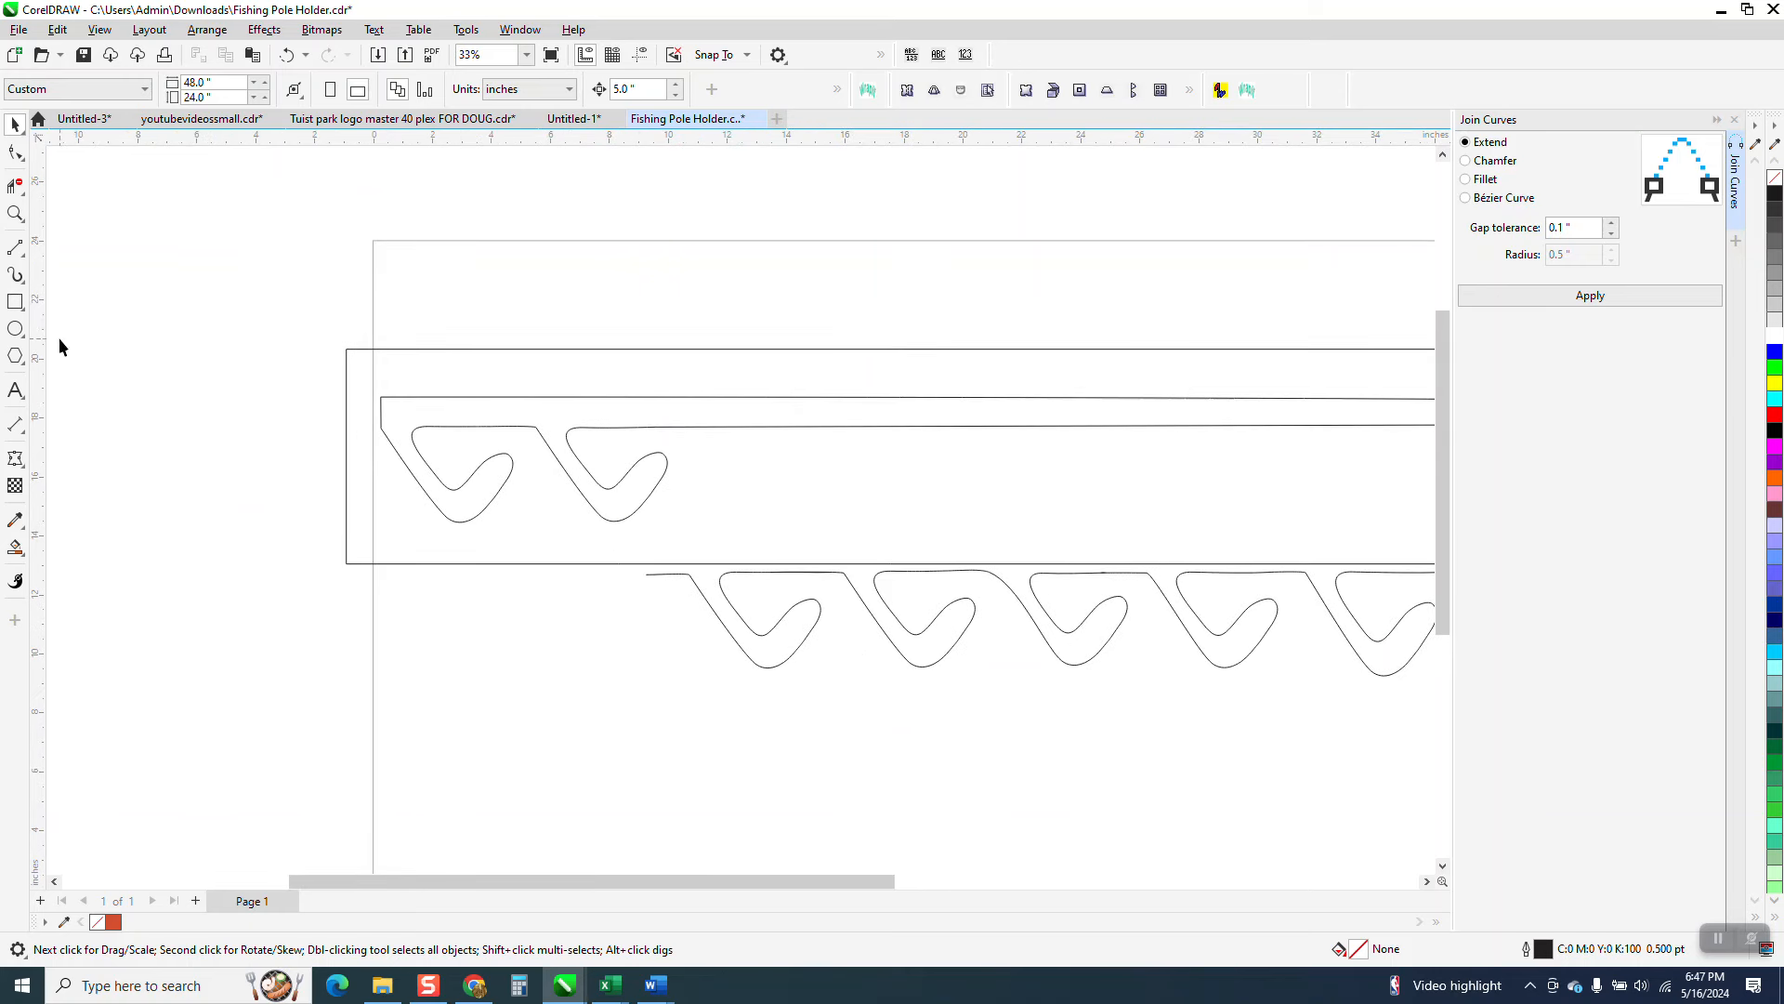
pyautogui.click(128, 474)
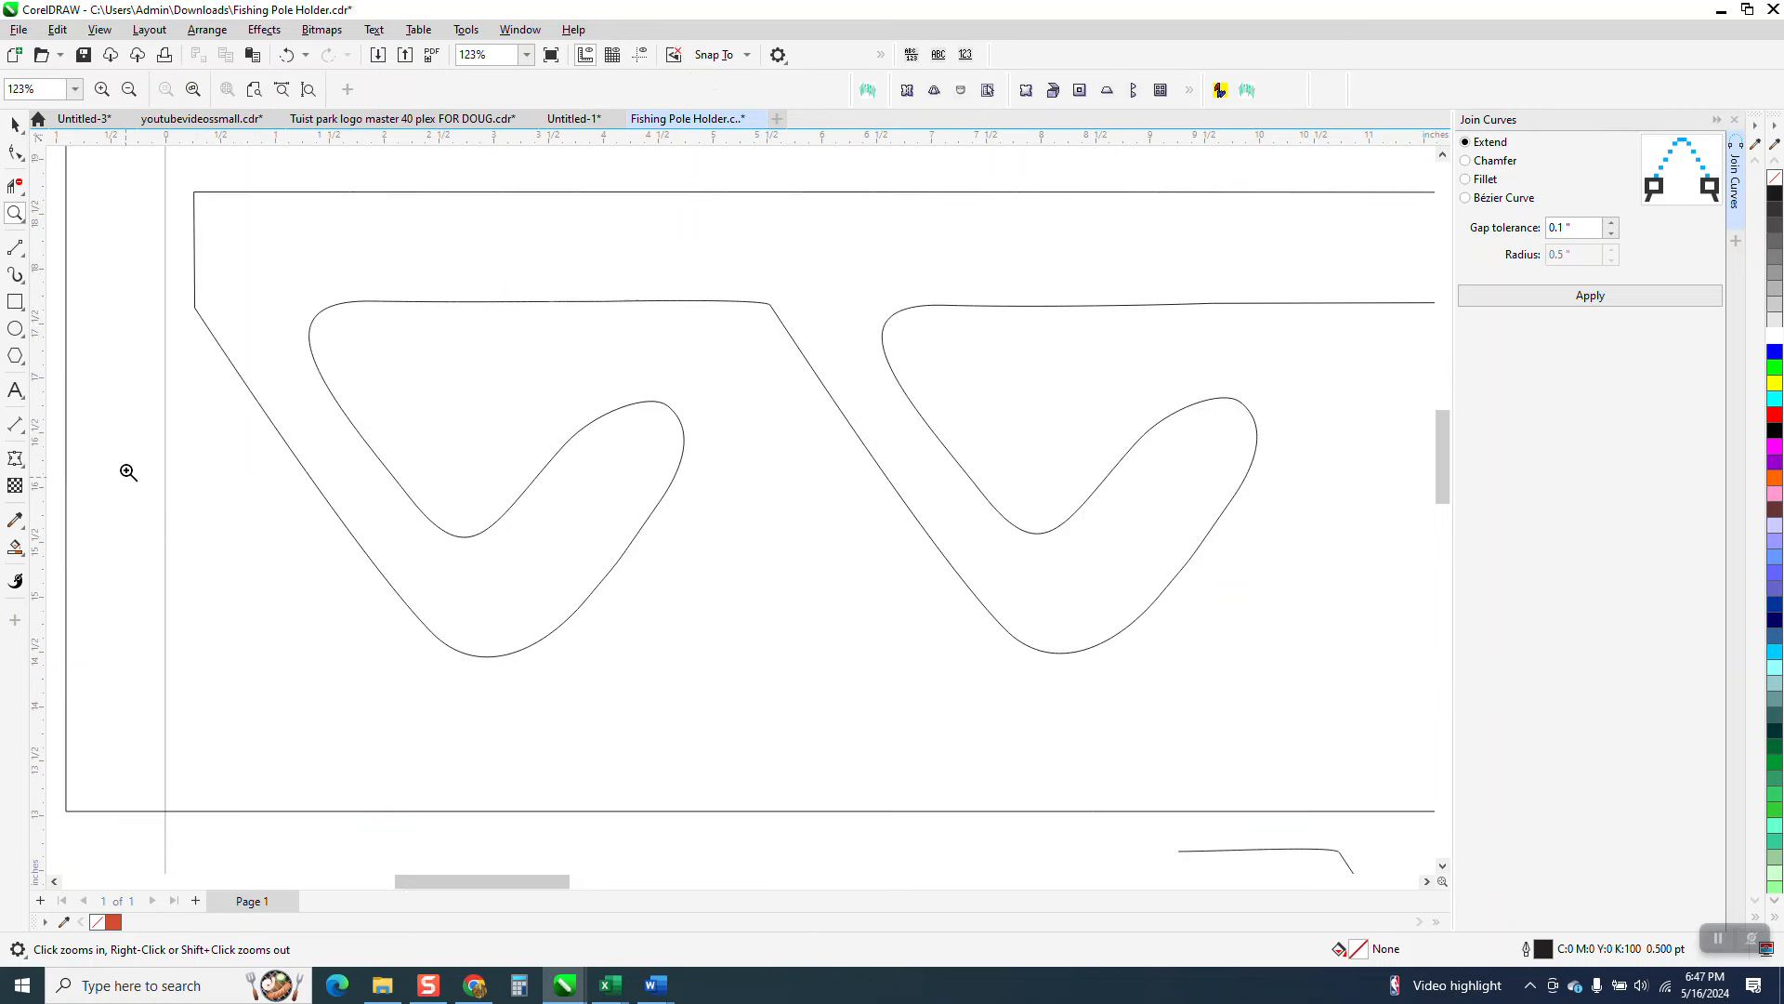
# Draw a short 2-Point Line sealing the first hook so it fills as one red region
pyautogui.click(15, 249)
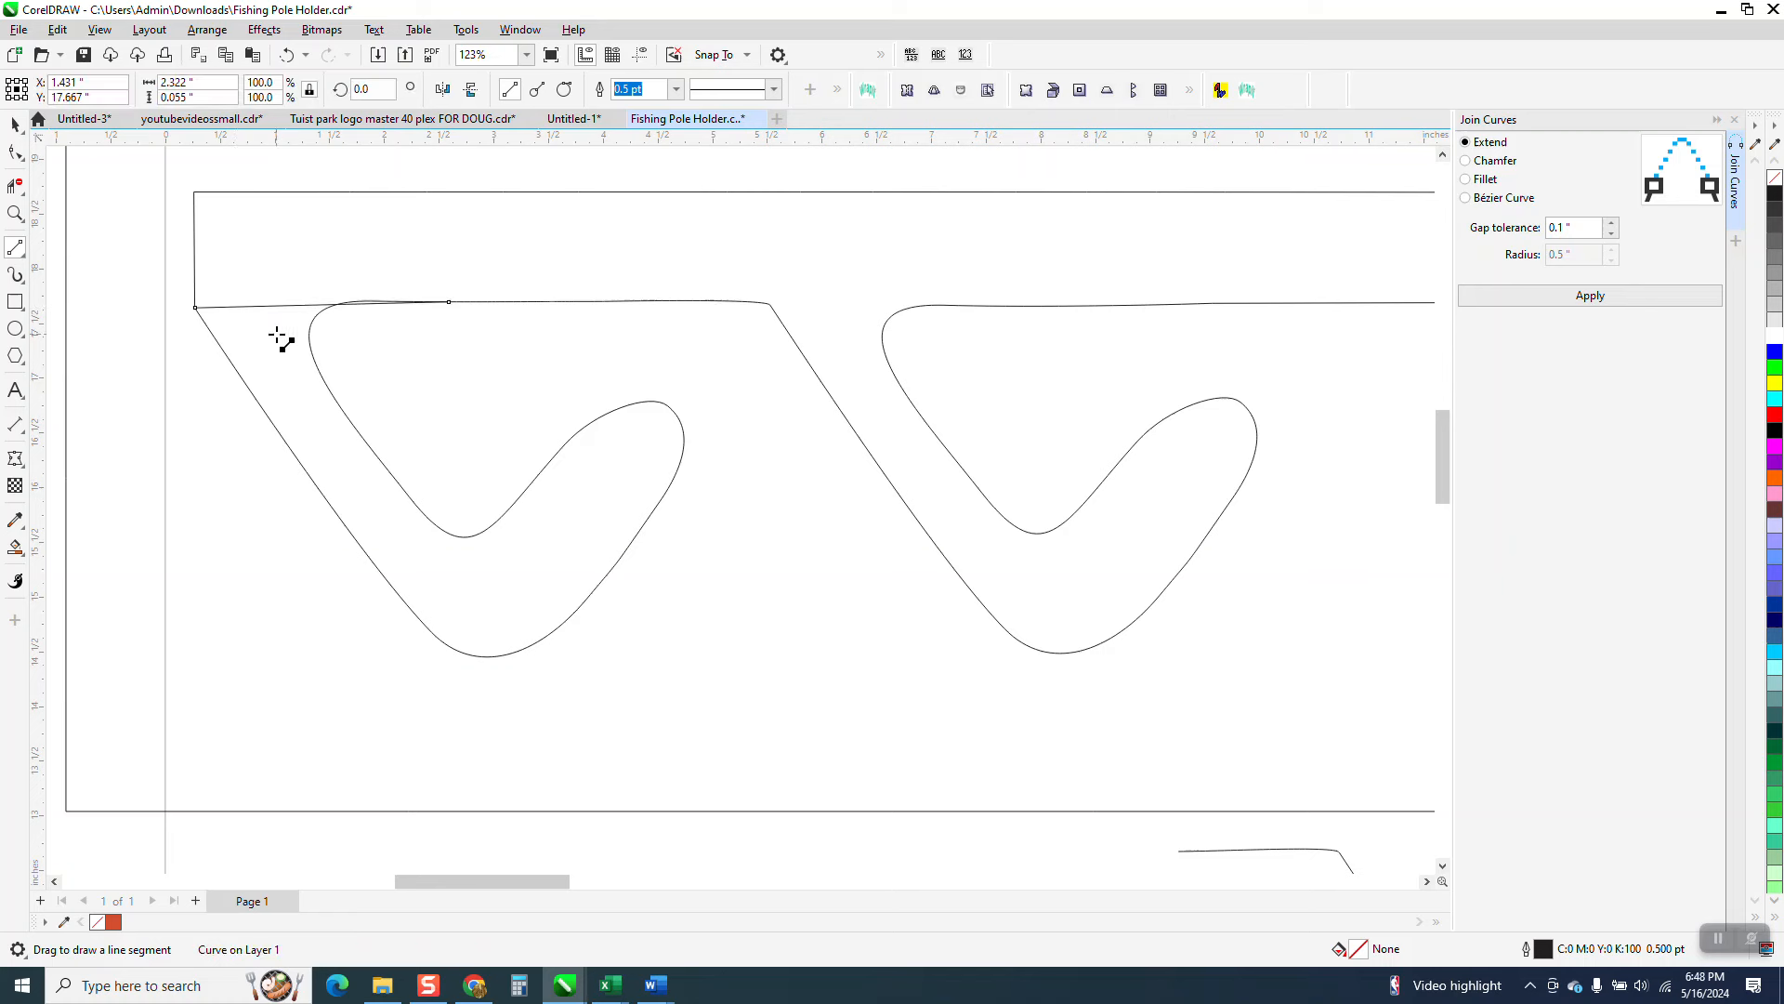
pyautogui.moveTo(160, 233)
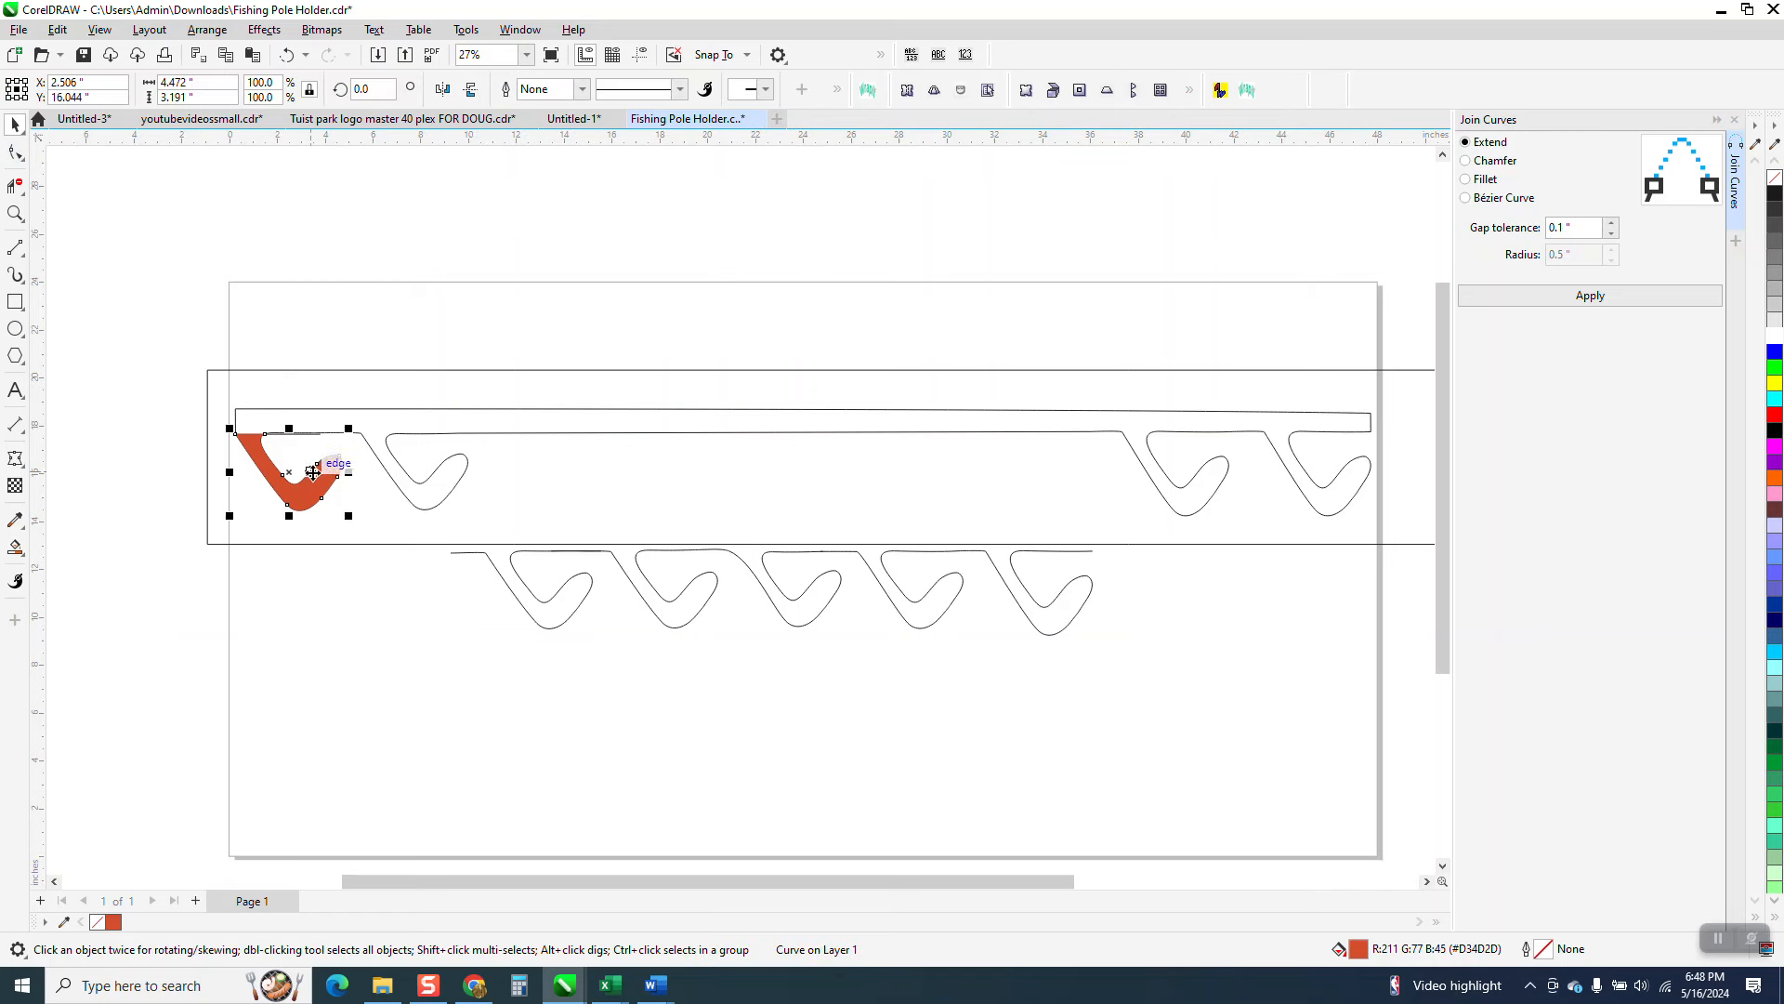
pyautogui.moveTo(290, 472); pyautogui.dragTo(342, 632)
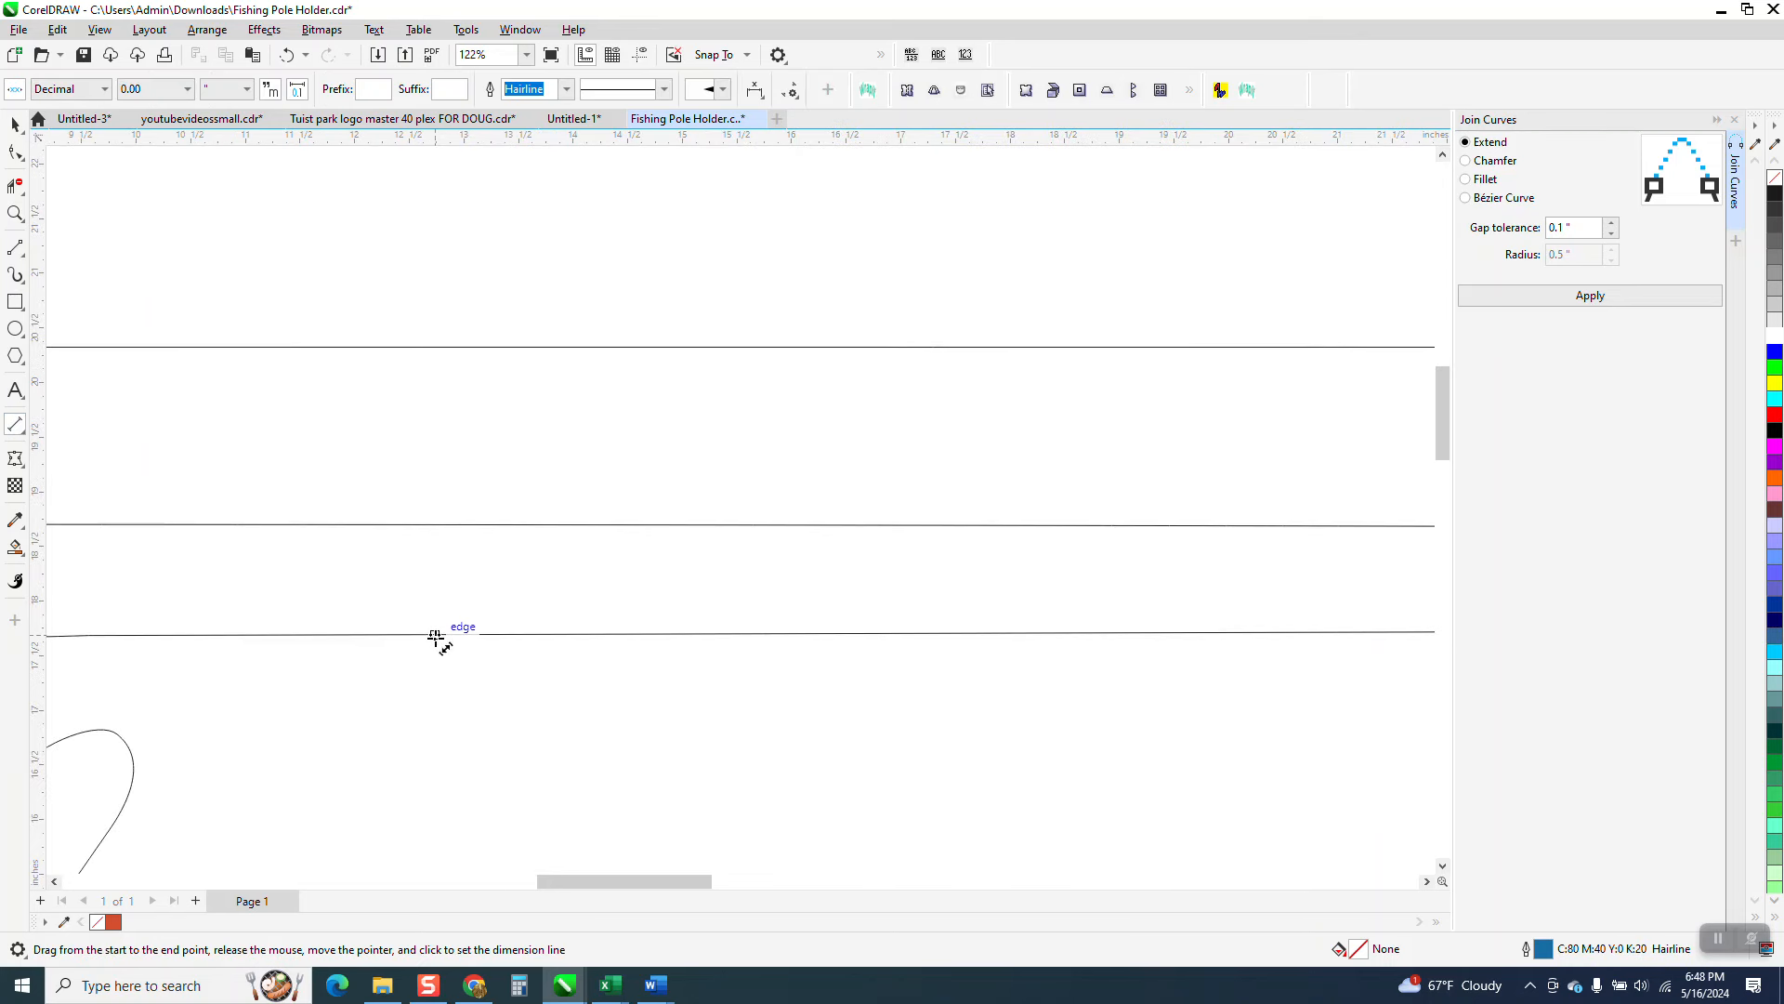
# Add a horizontal dimension of about 41.67 inches along the bar's top edge
pyautogui.moveTo(433, 632); pyautogui.dragTo(433, 526)
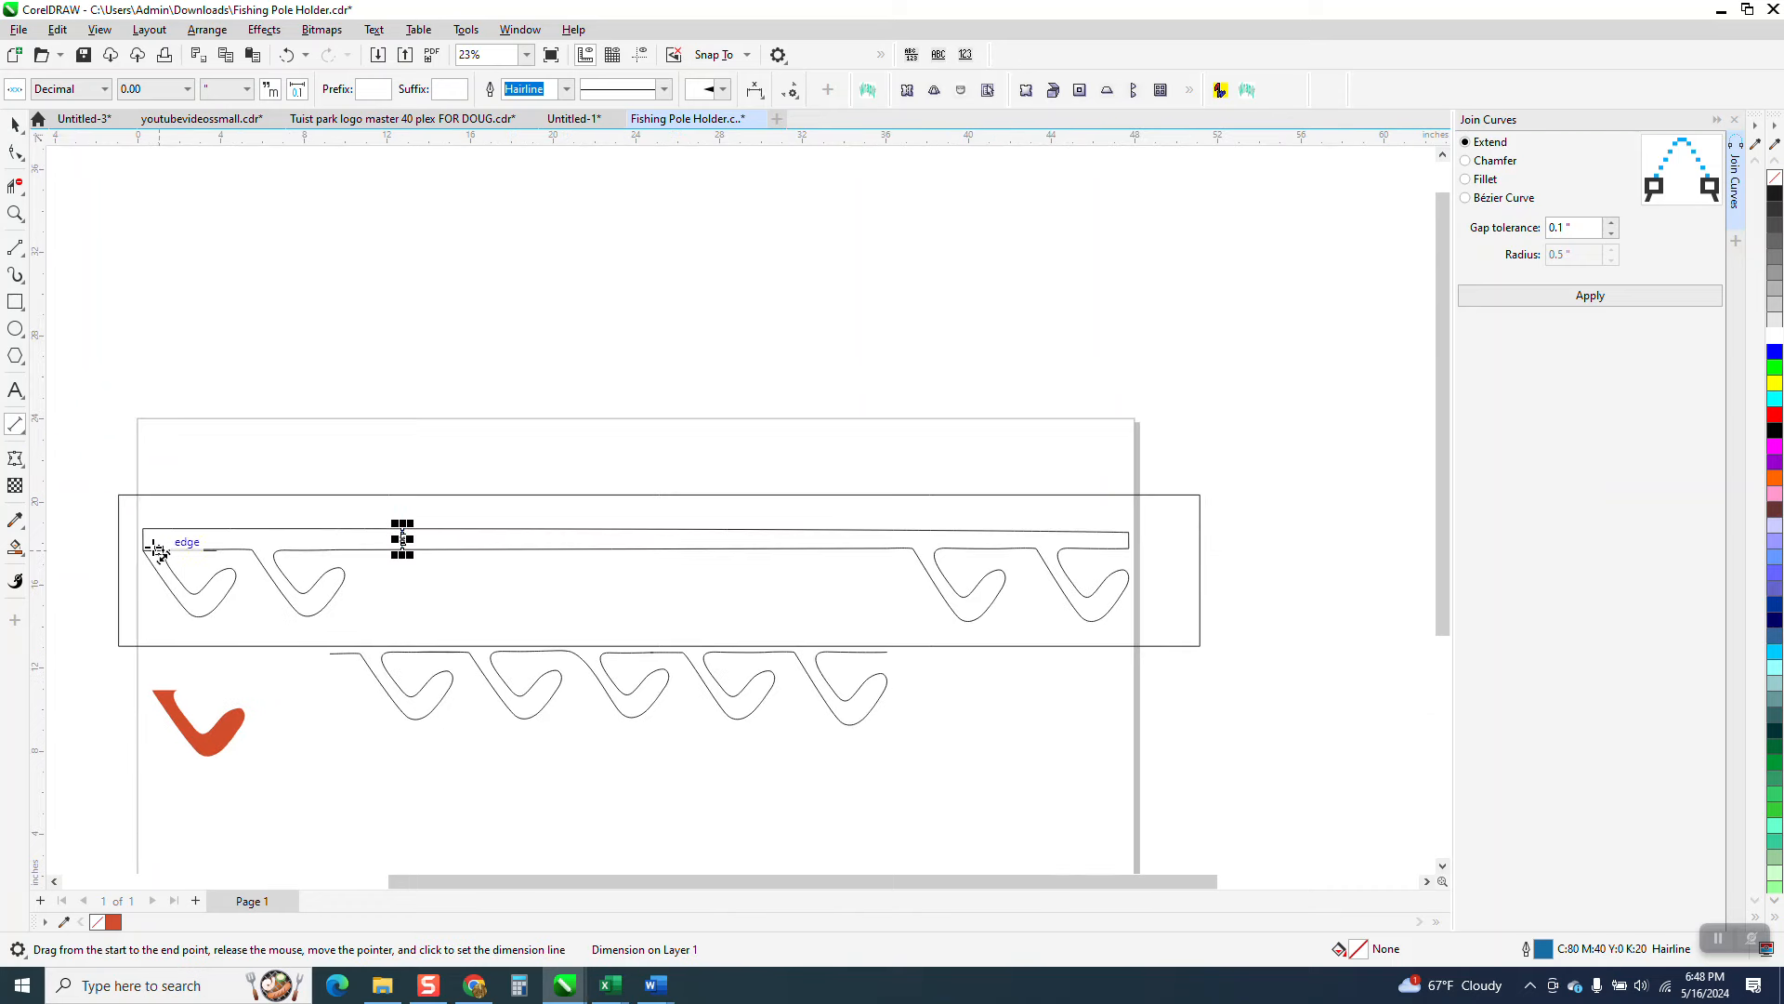
pyautogui.moveTo(155, 540); pyautogui.dragTo(1019, 545)
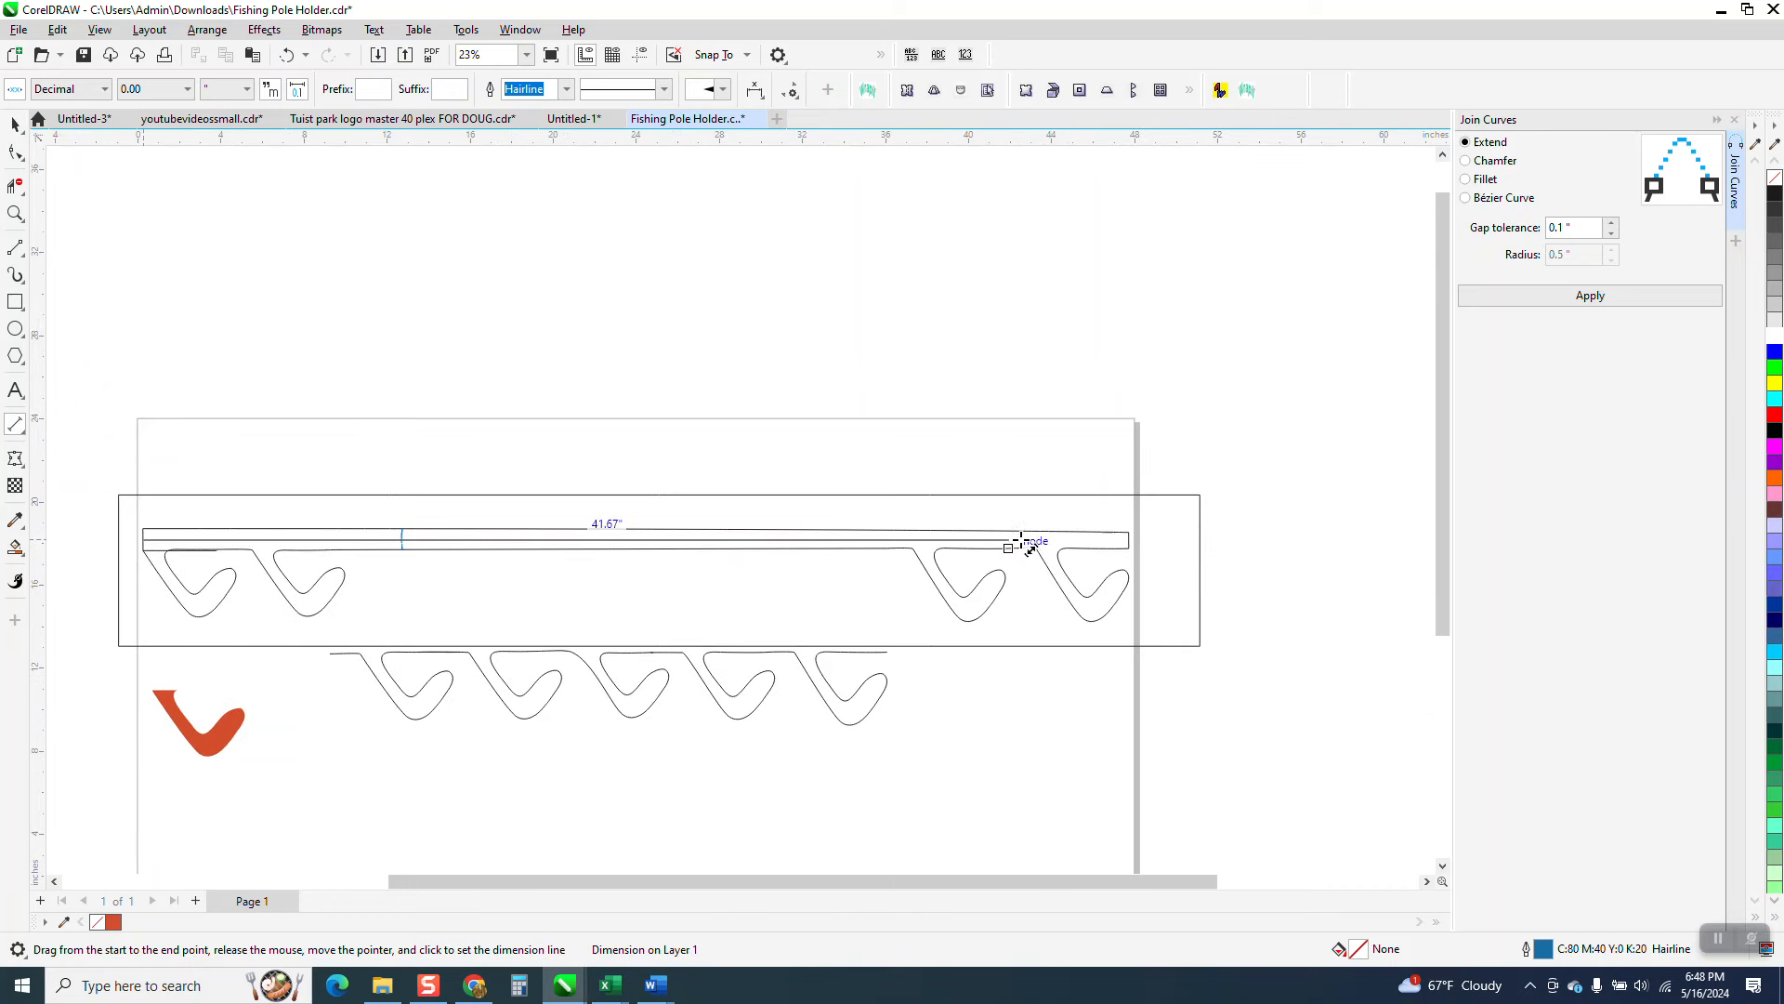
pyautogui.moveTo(1013, 541); pyautogui.dragTo(1132, 535)
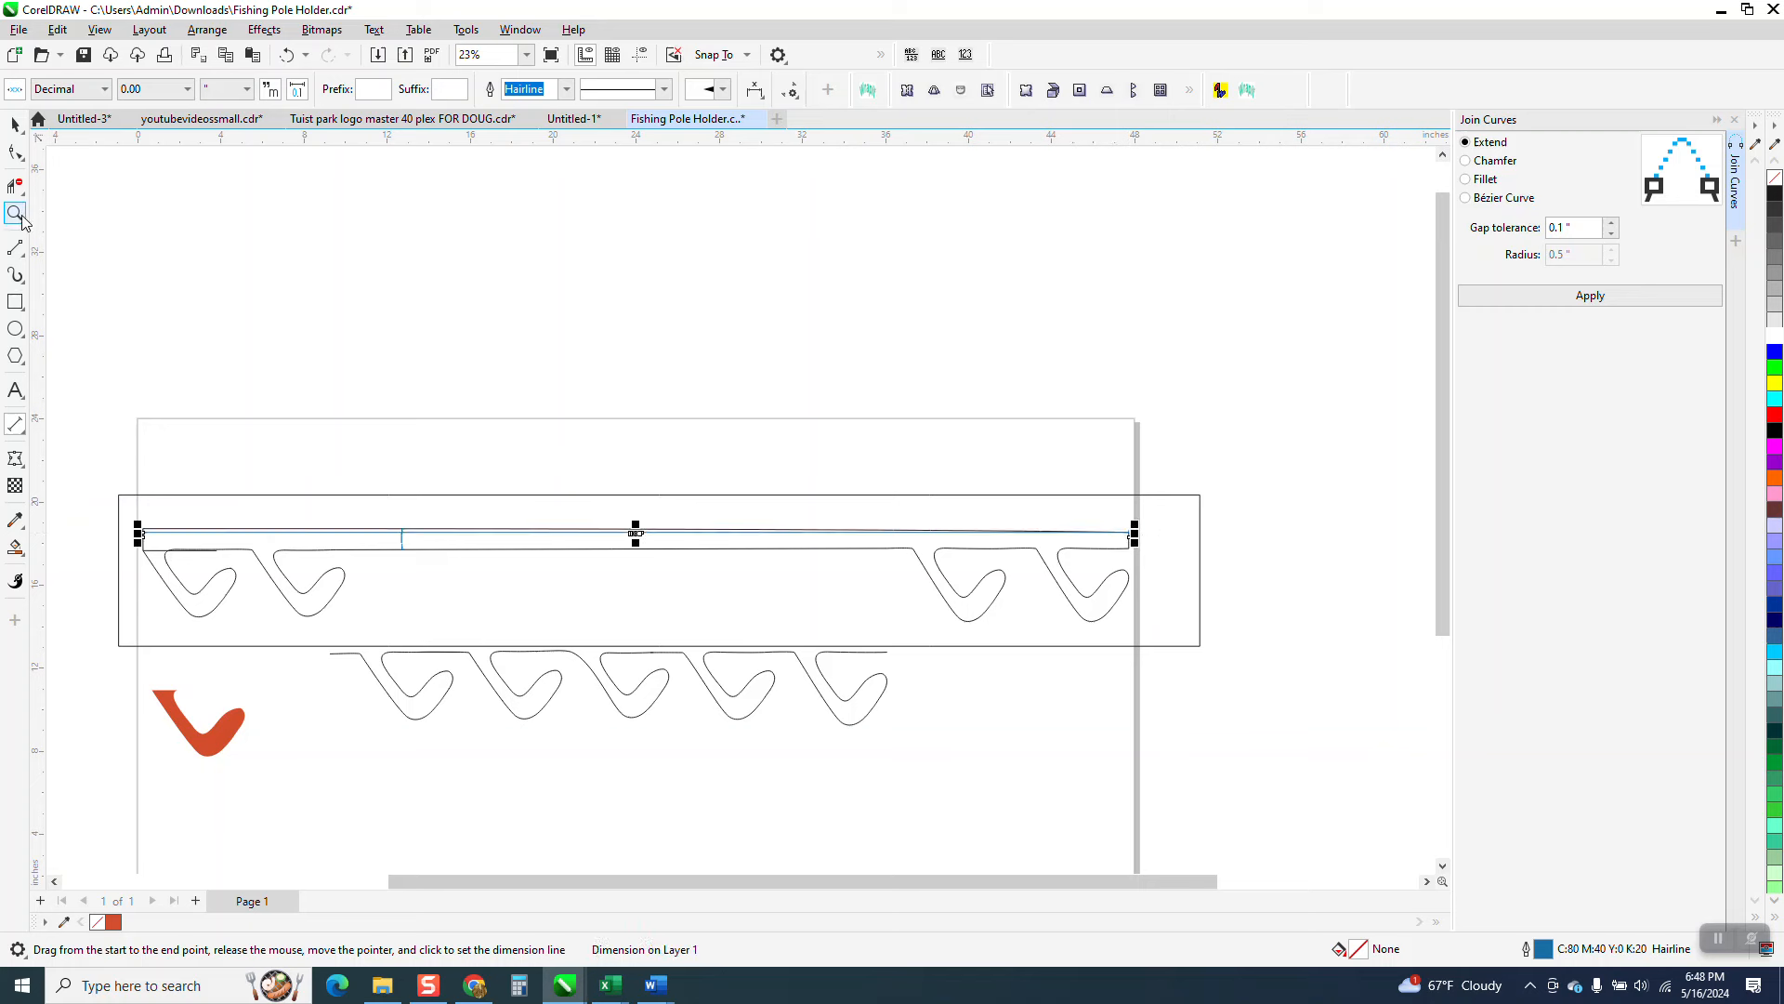
pyautogui.click(15, 210)
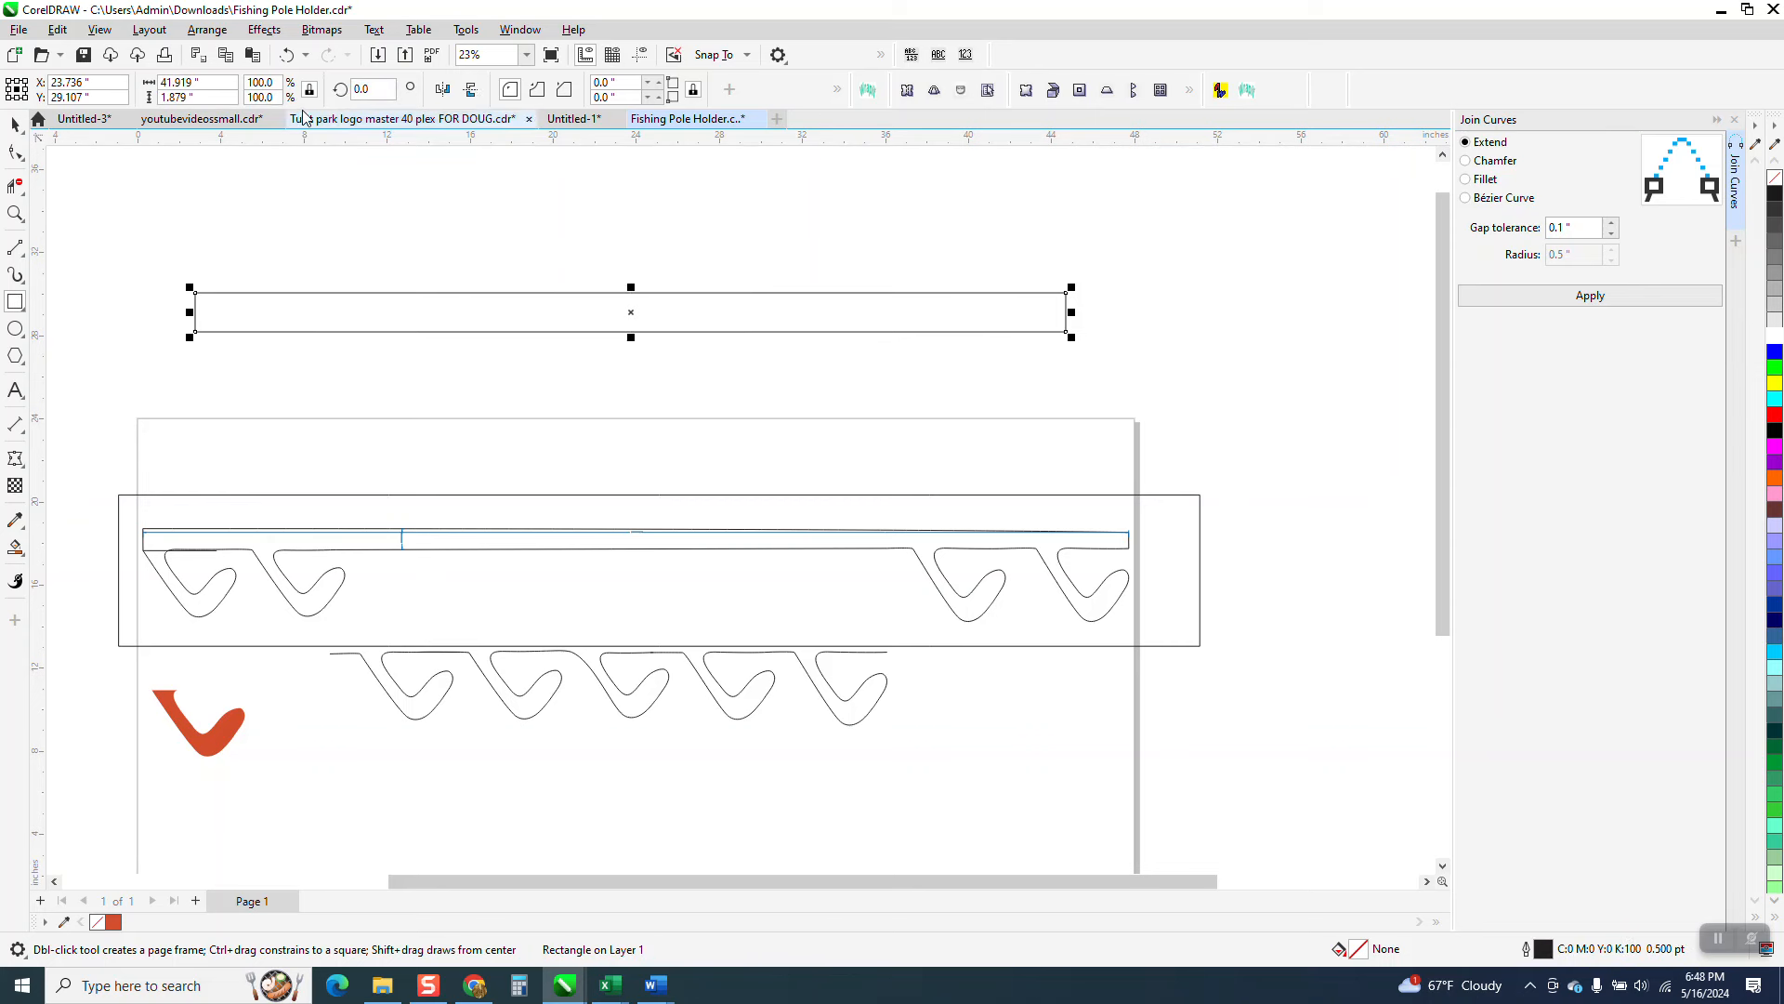
# Draw a thin 41.9-by-1.88-inch bar above the holder with a hook copy under each end
pyautogui.click(189, 82)
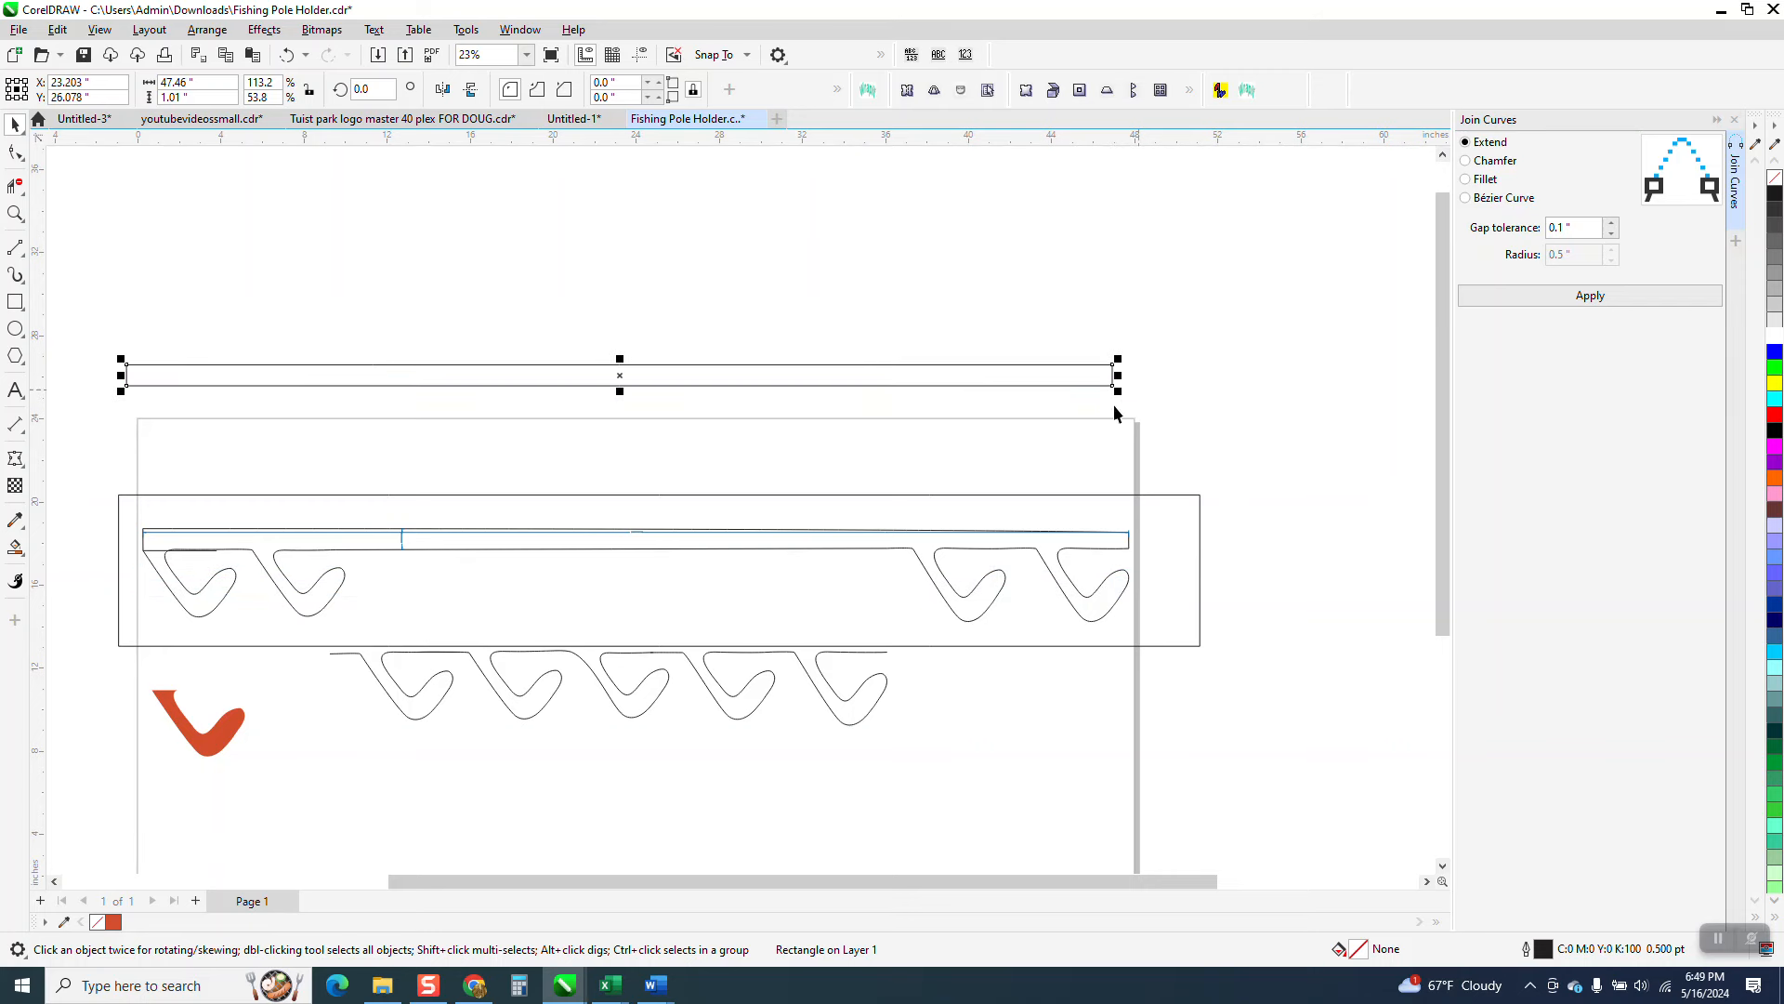
pyautogui.click(197, 723)
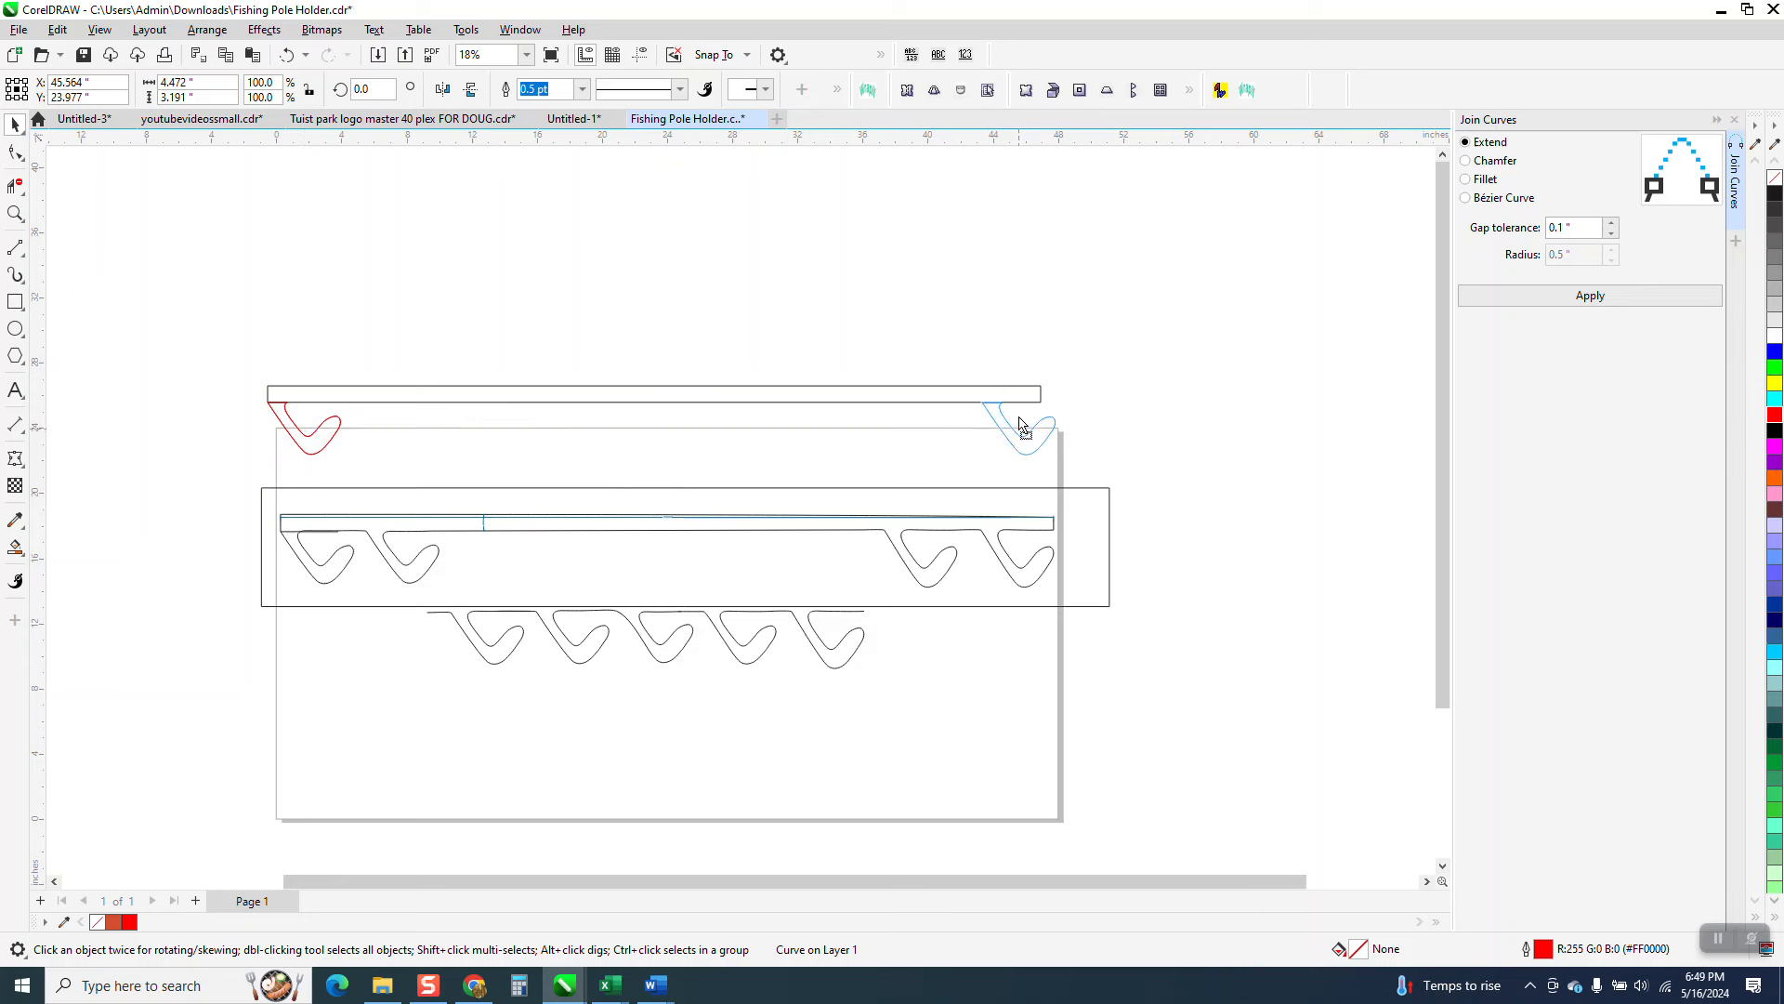
pyautogui.click(1019, 424)
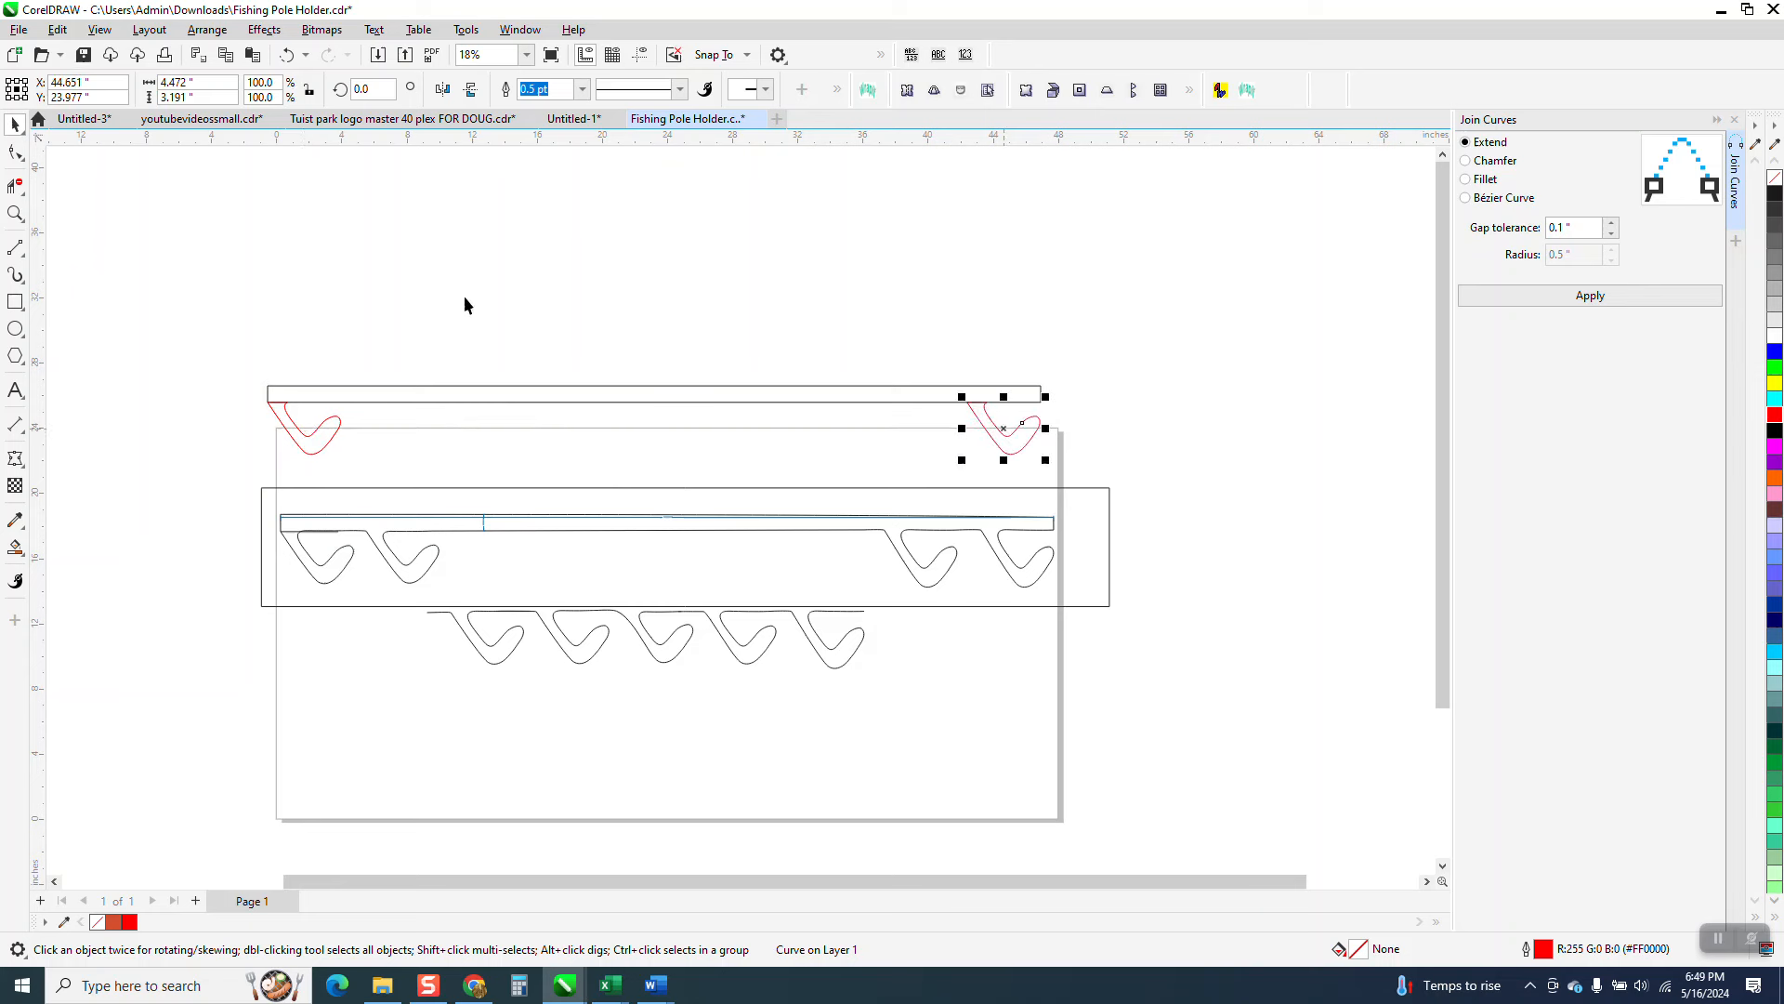
pyautogui.moveTo(1041, 386)
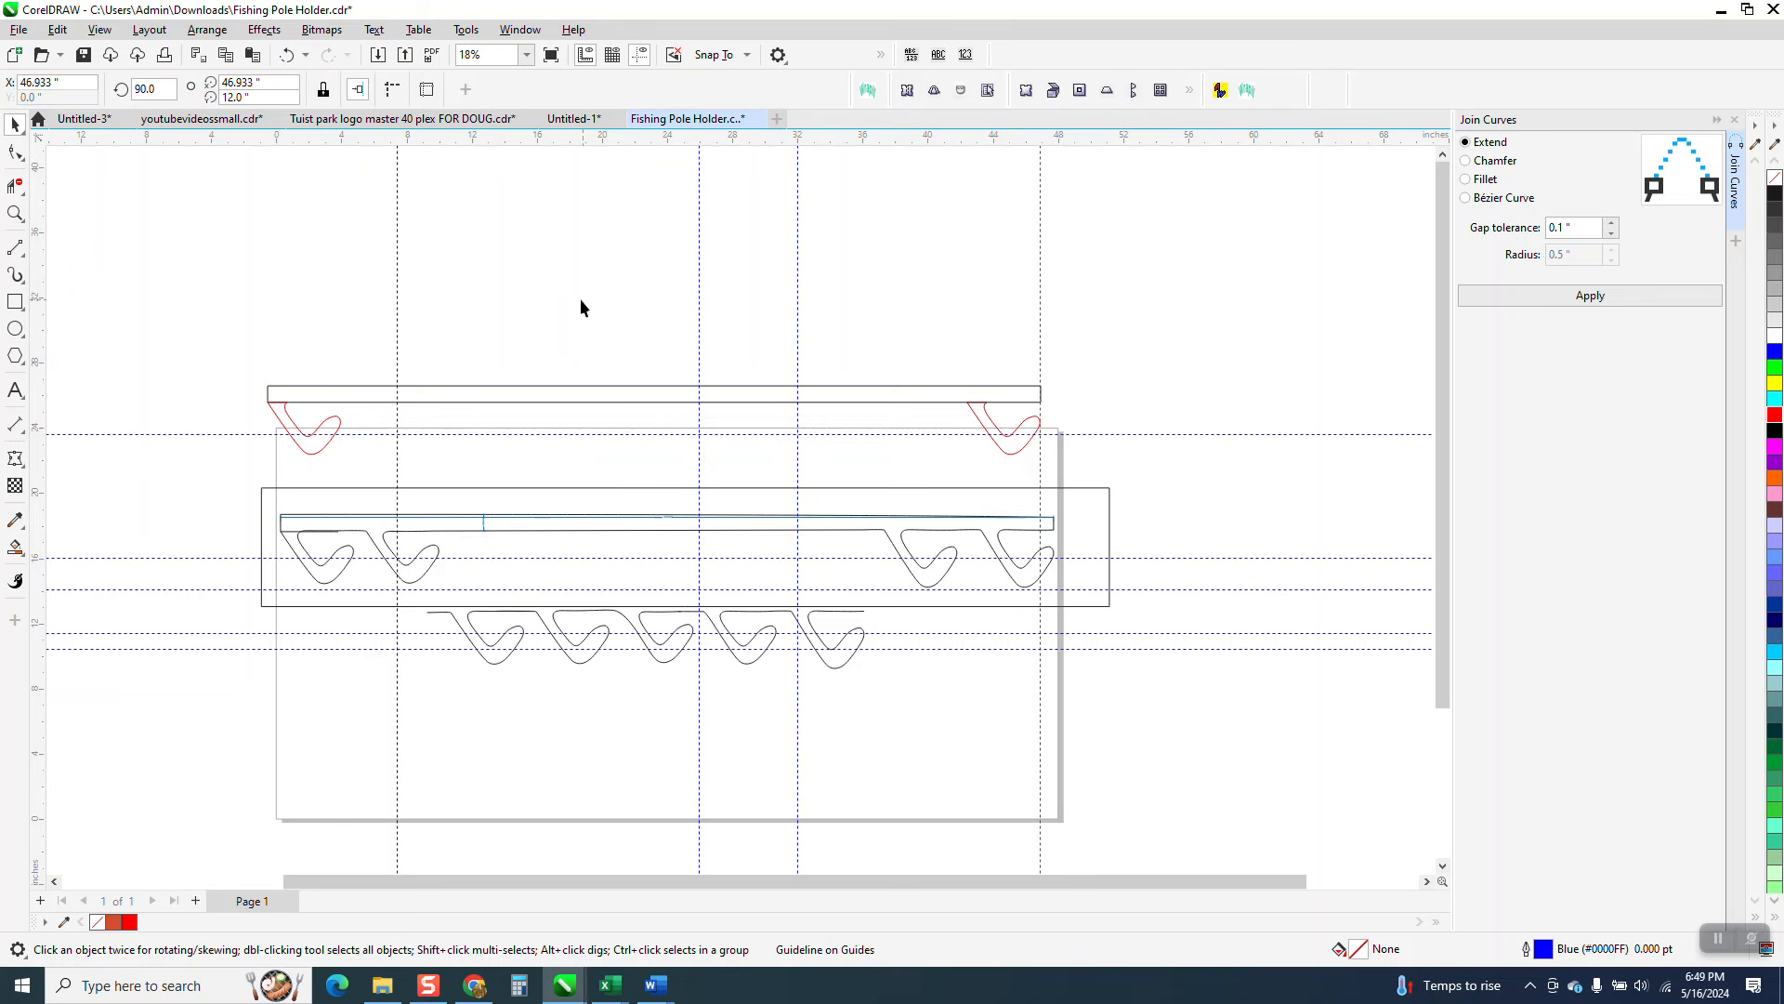
pyautogui.moveTo(1045, 446)
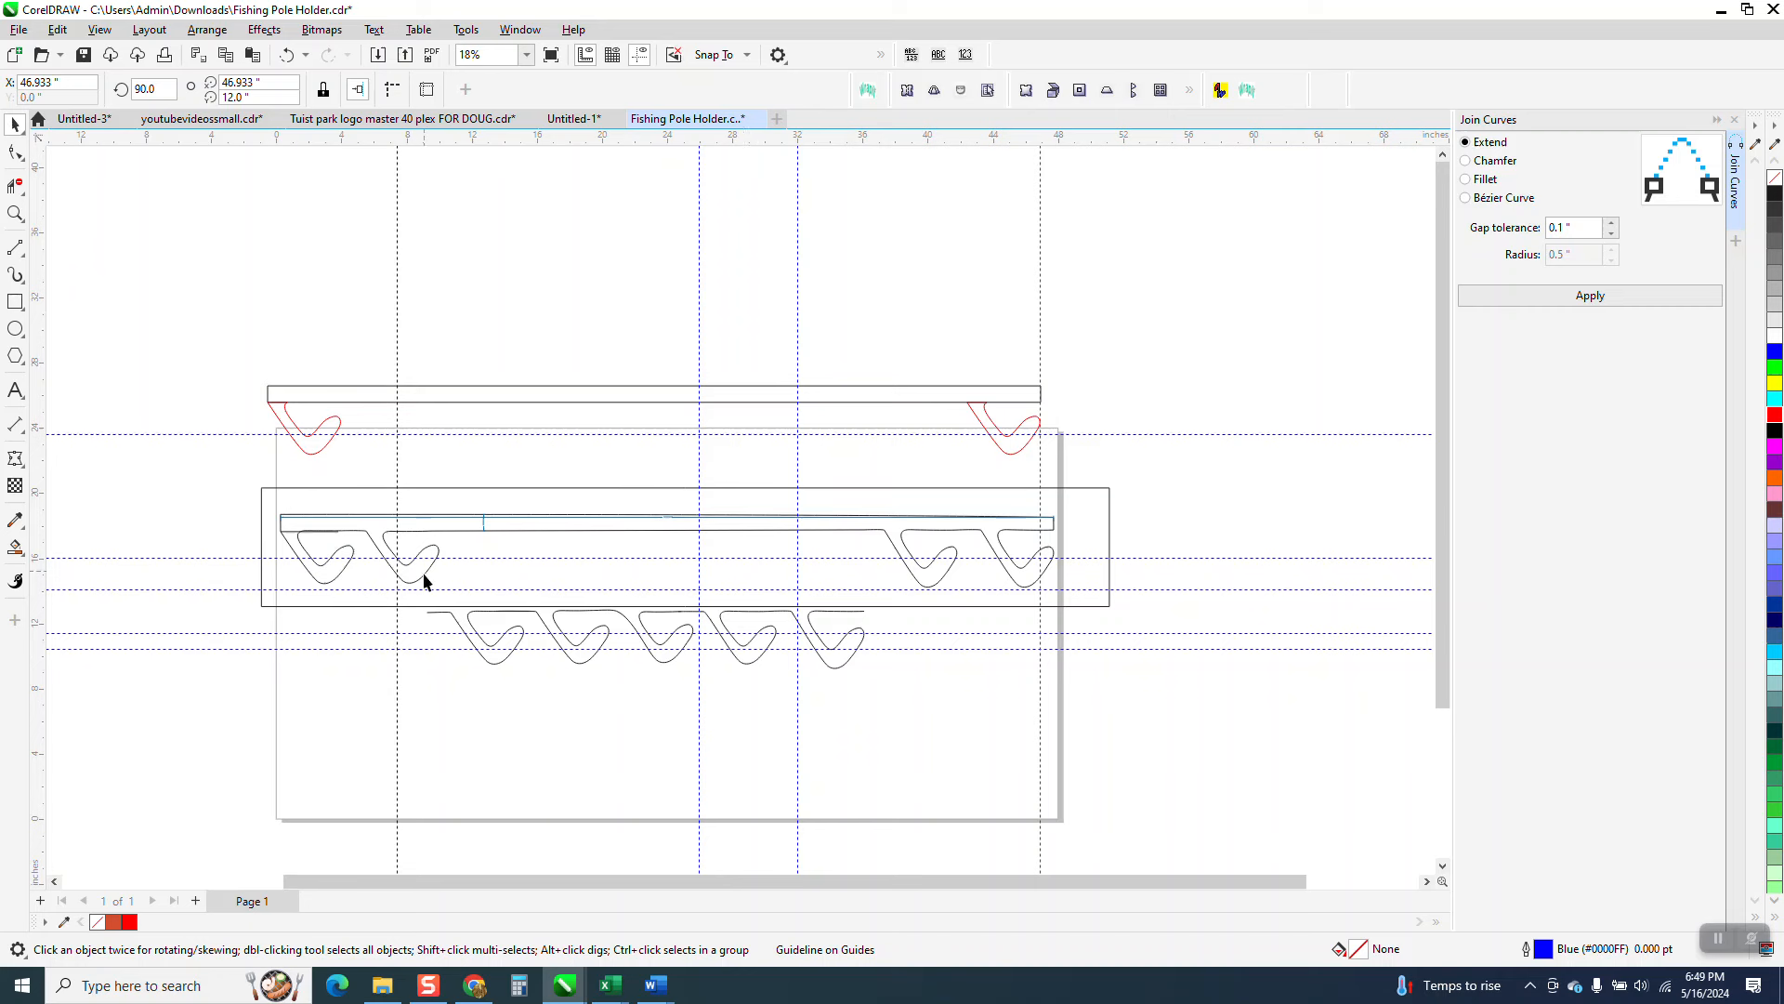
pyautogui.moveTo(532, 664)
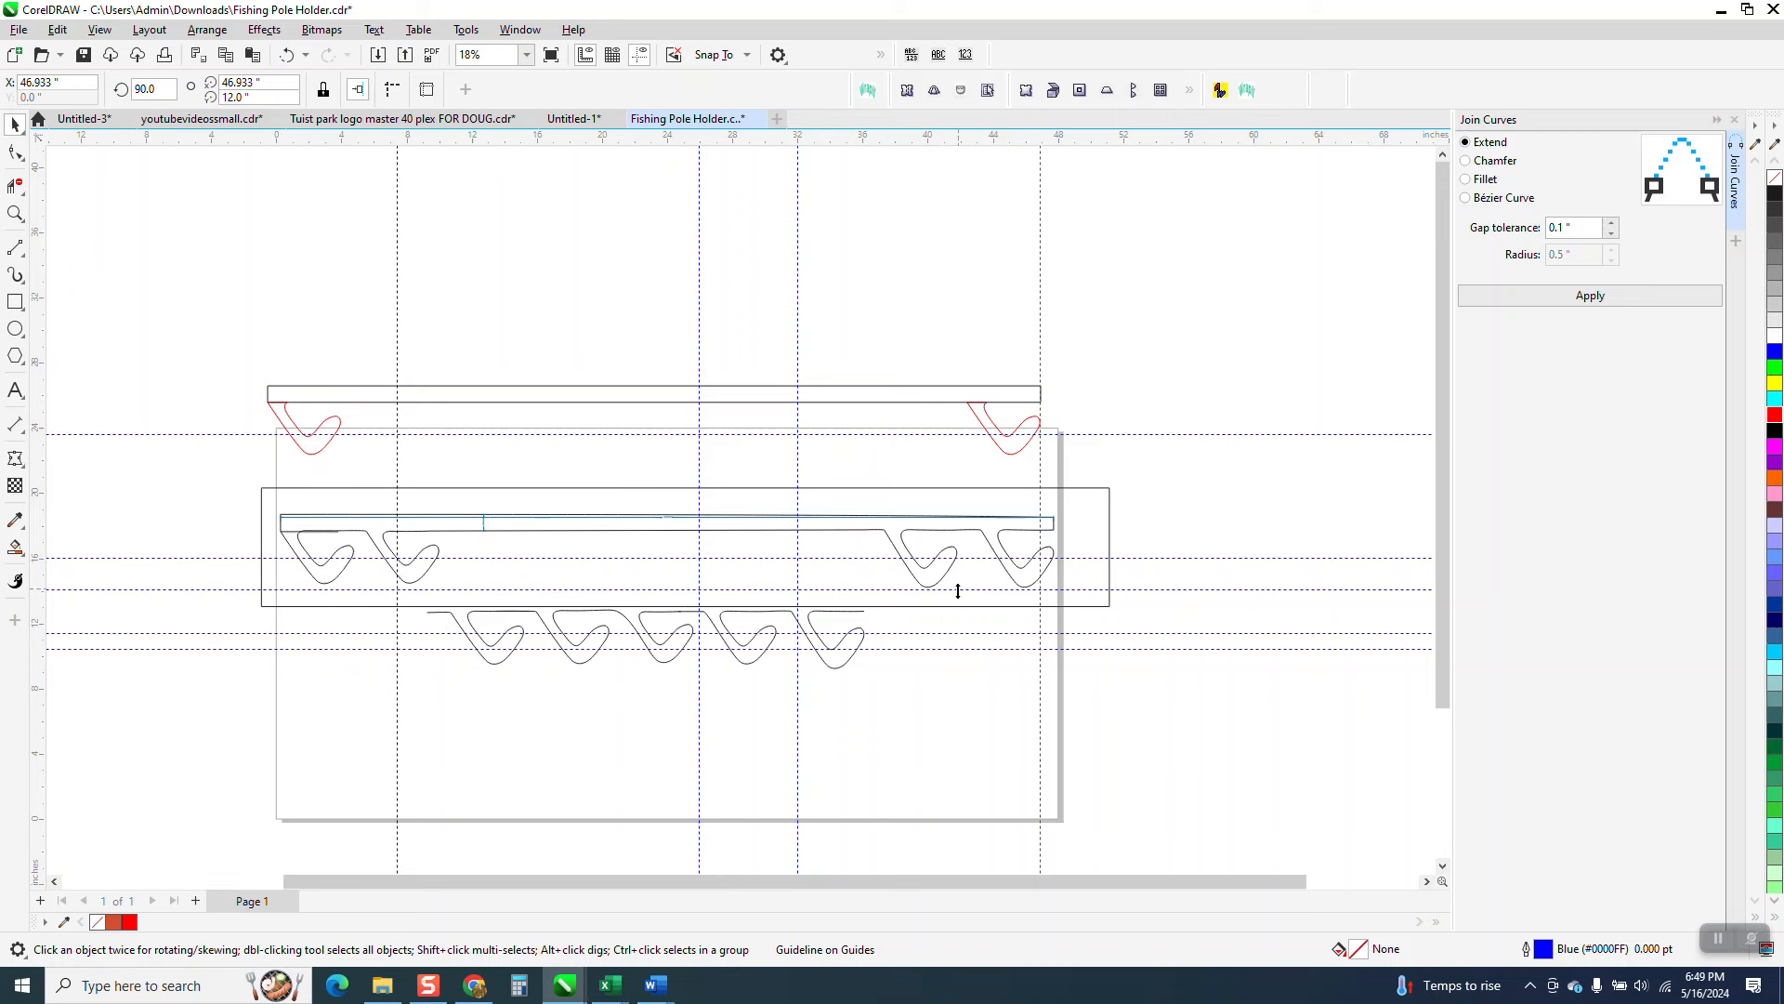
pyautogui.moveTo(615, 671)
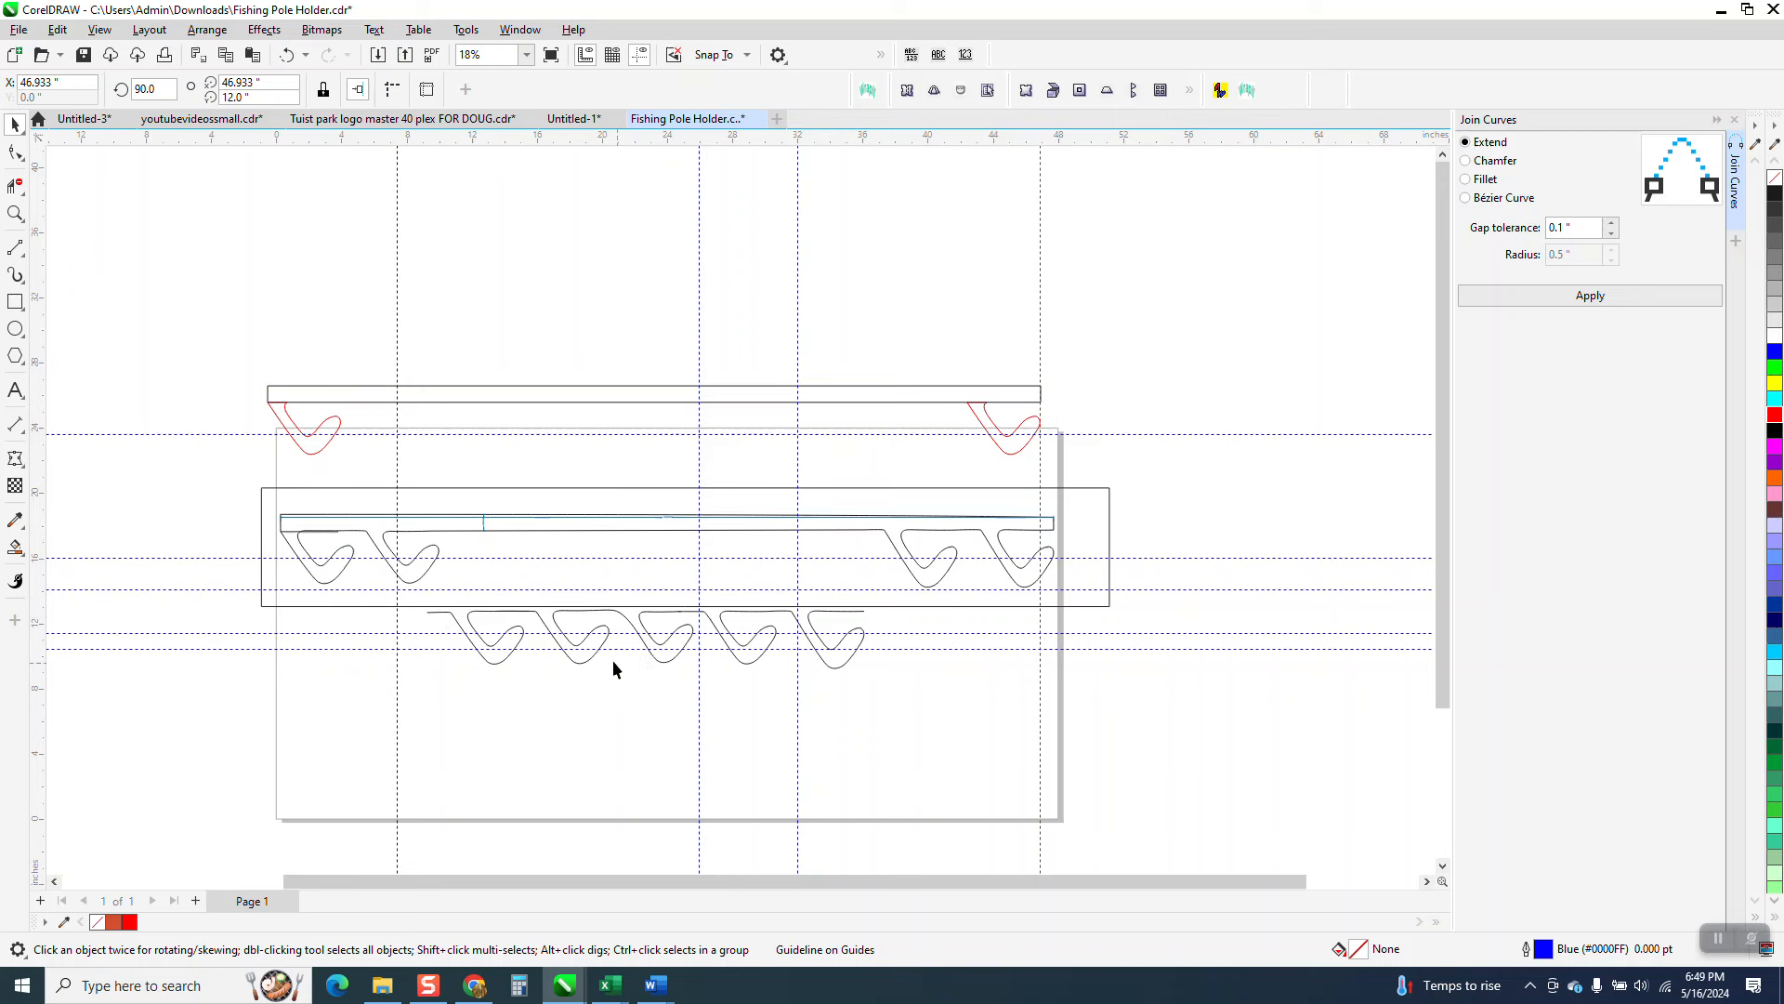
pyautogui.moveTo(282, 427)
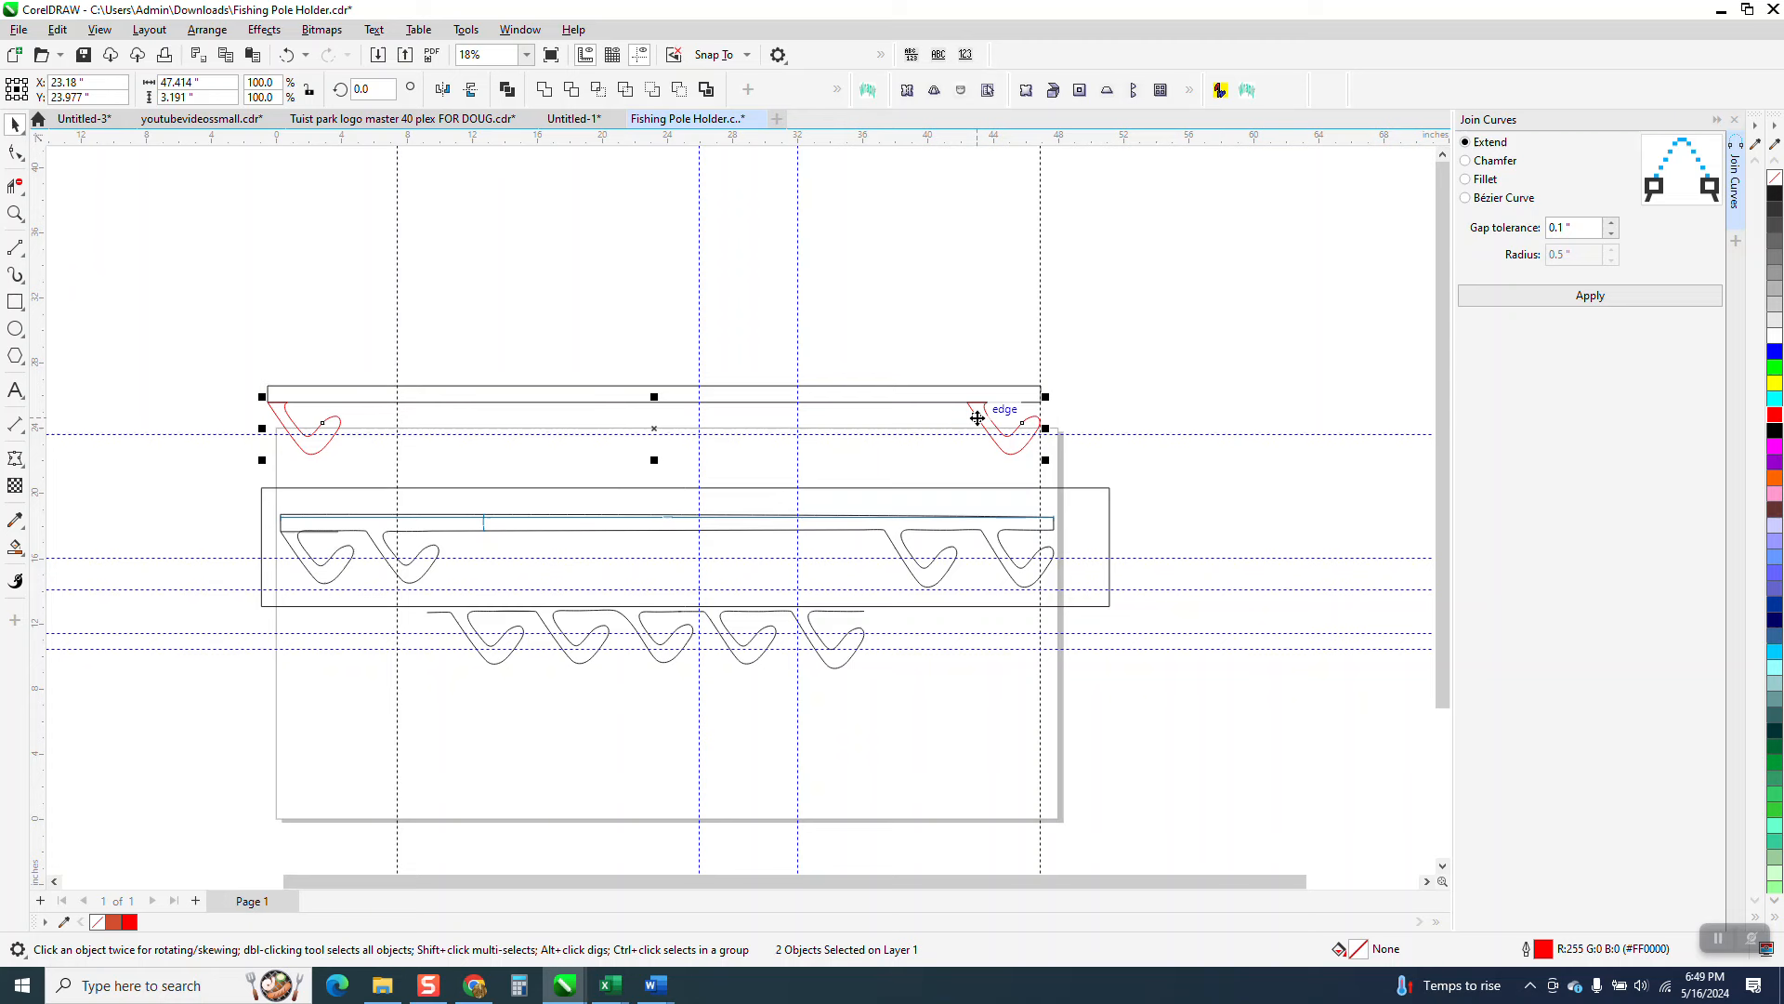
# Blend the two end hooks in 7 steps via Effects > Blend, giving nine hooks along the bar
pyautogui.click(264, 30)
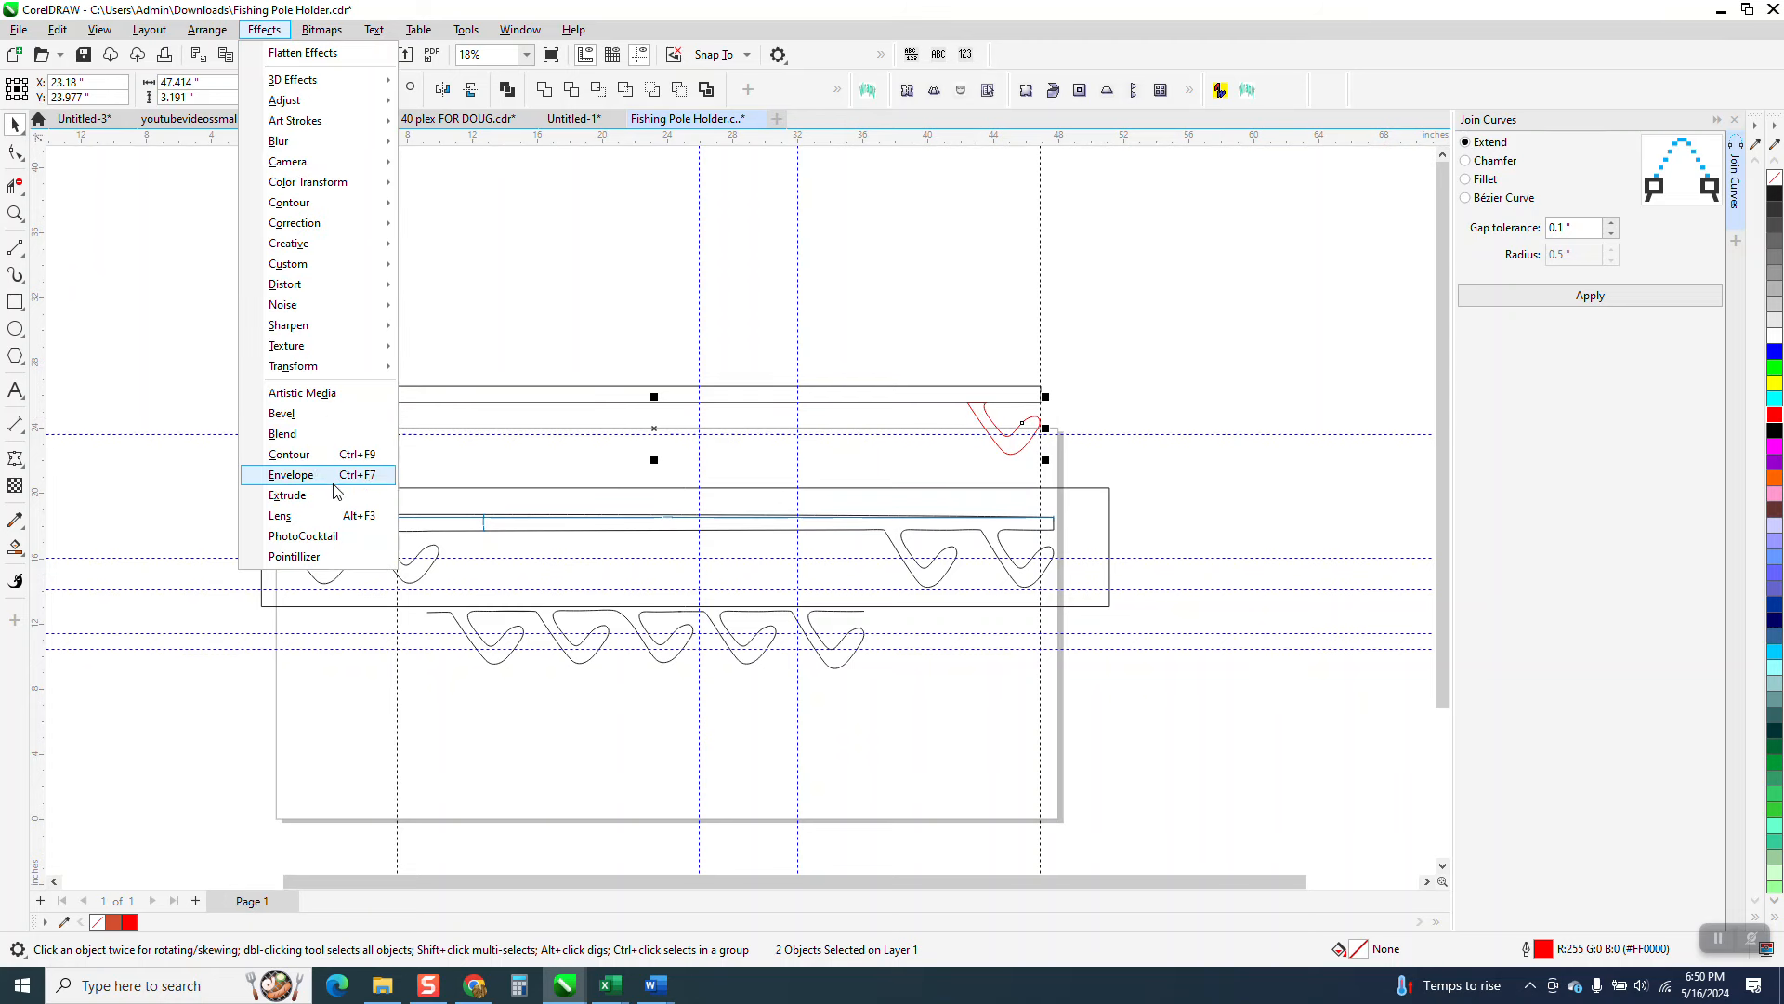
pyautogui.moveTo(309, 435)
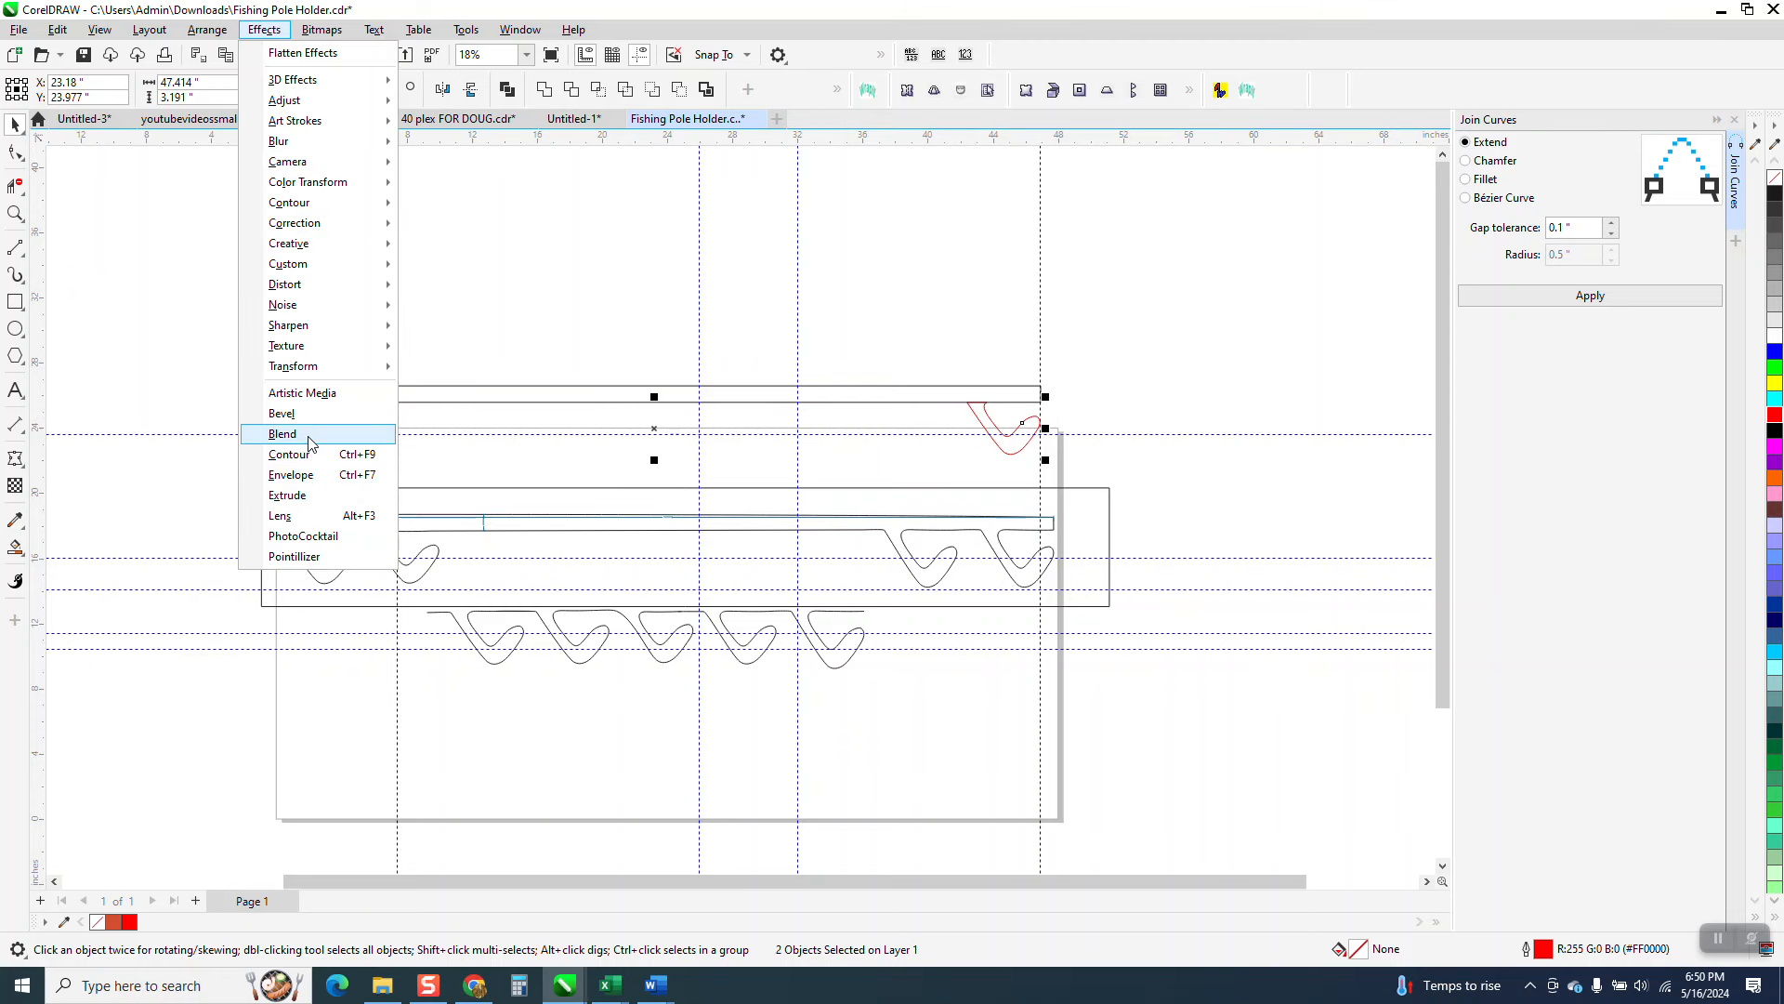
pyautogui.click(283, 433)
pyautogui.write('7')
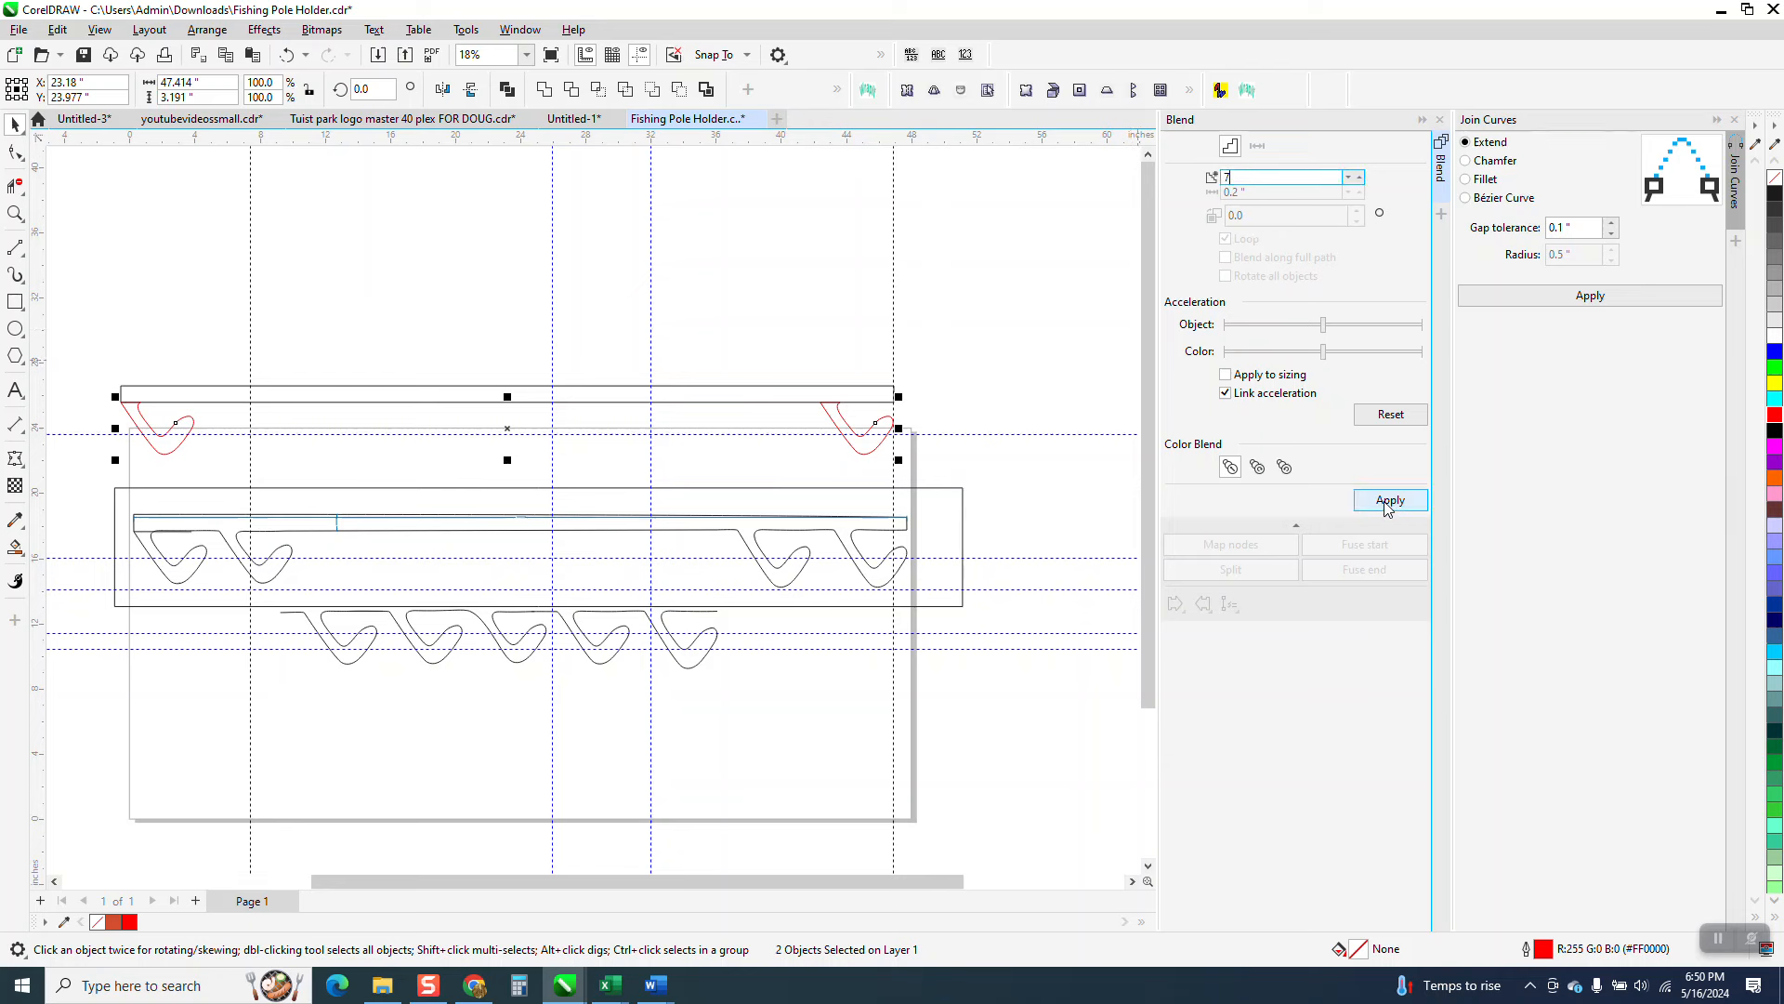
pyautogui.click(1391, 500)
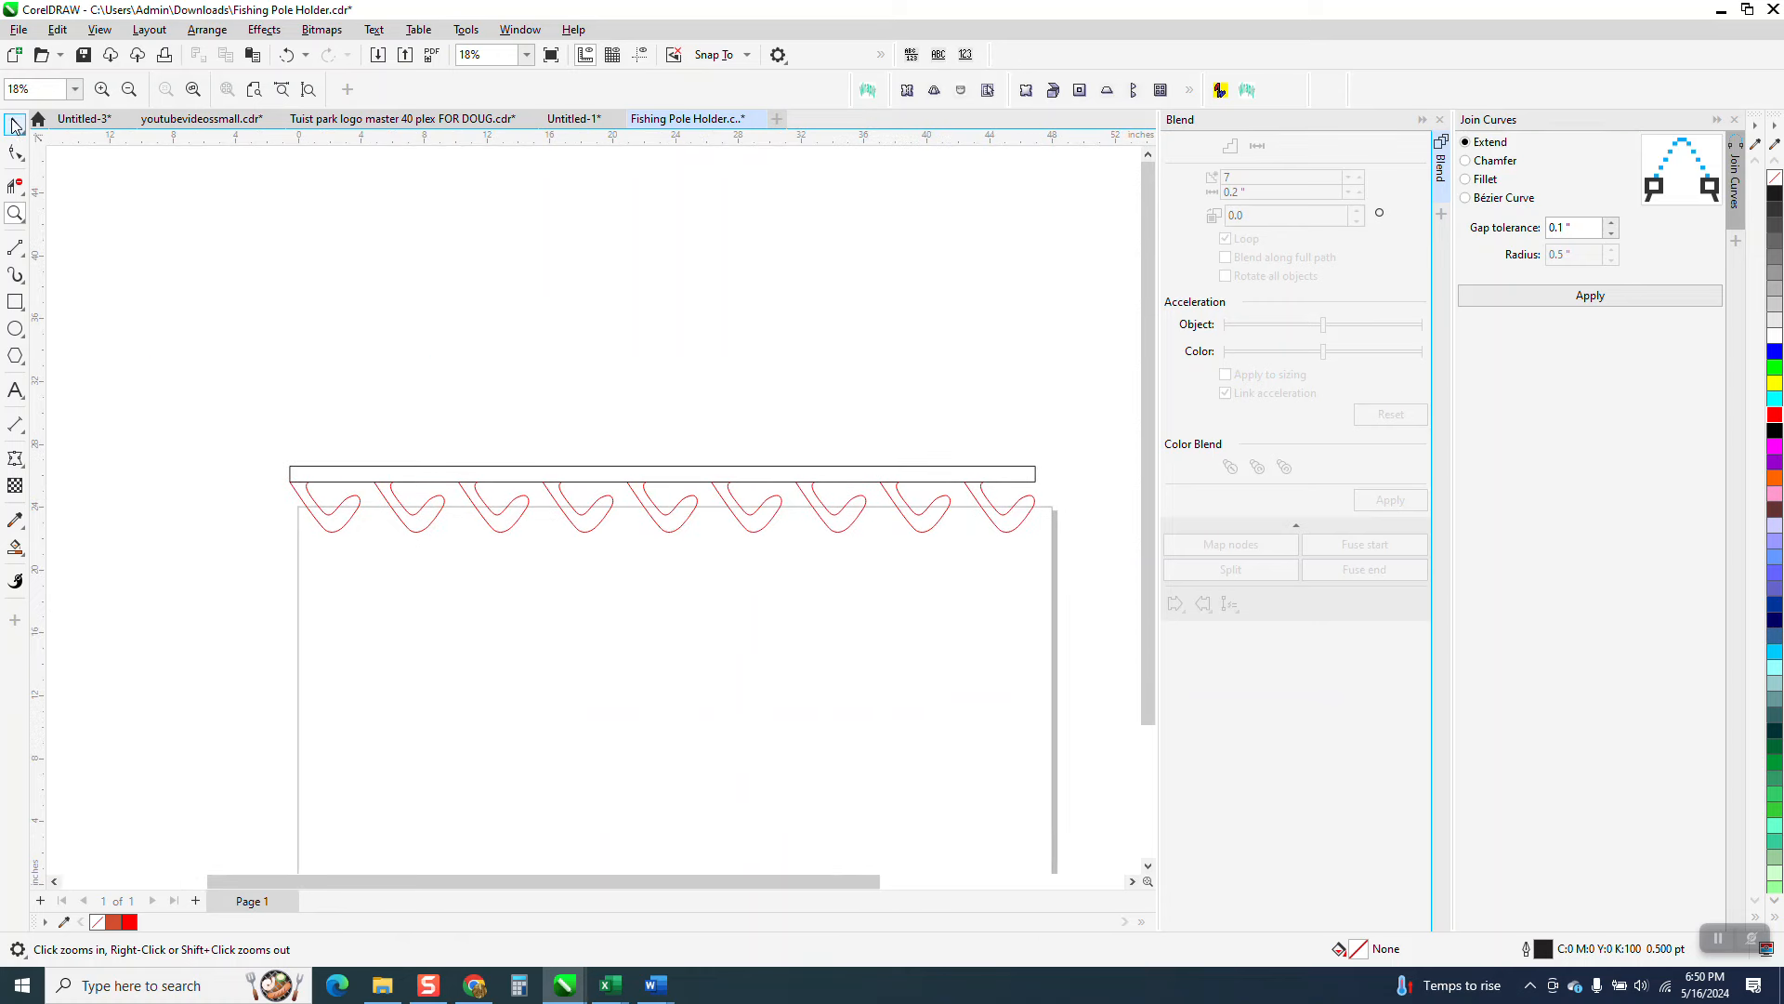
# Move the group above the page, delete the bar edge over each hook top, and join all into one curve
pyautogui.click(662, 498)
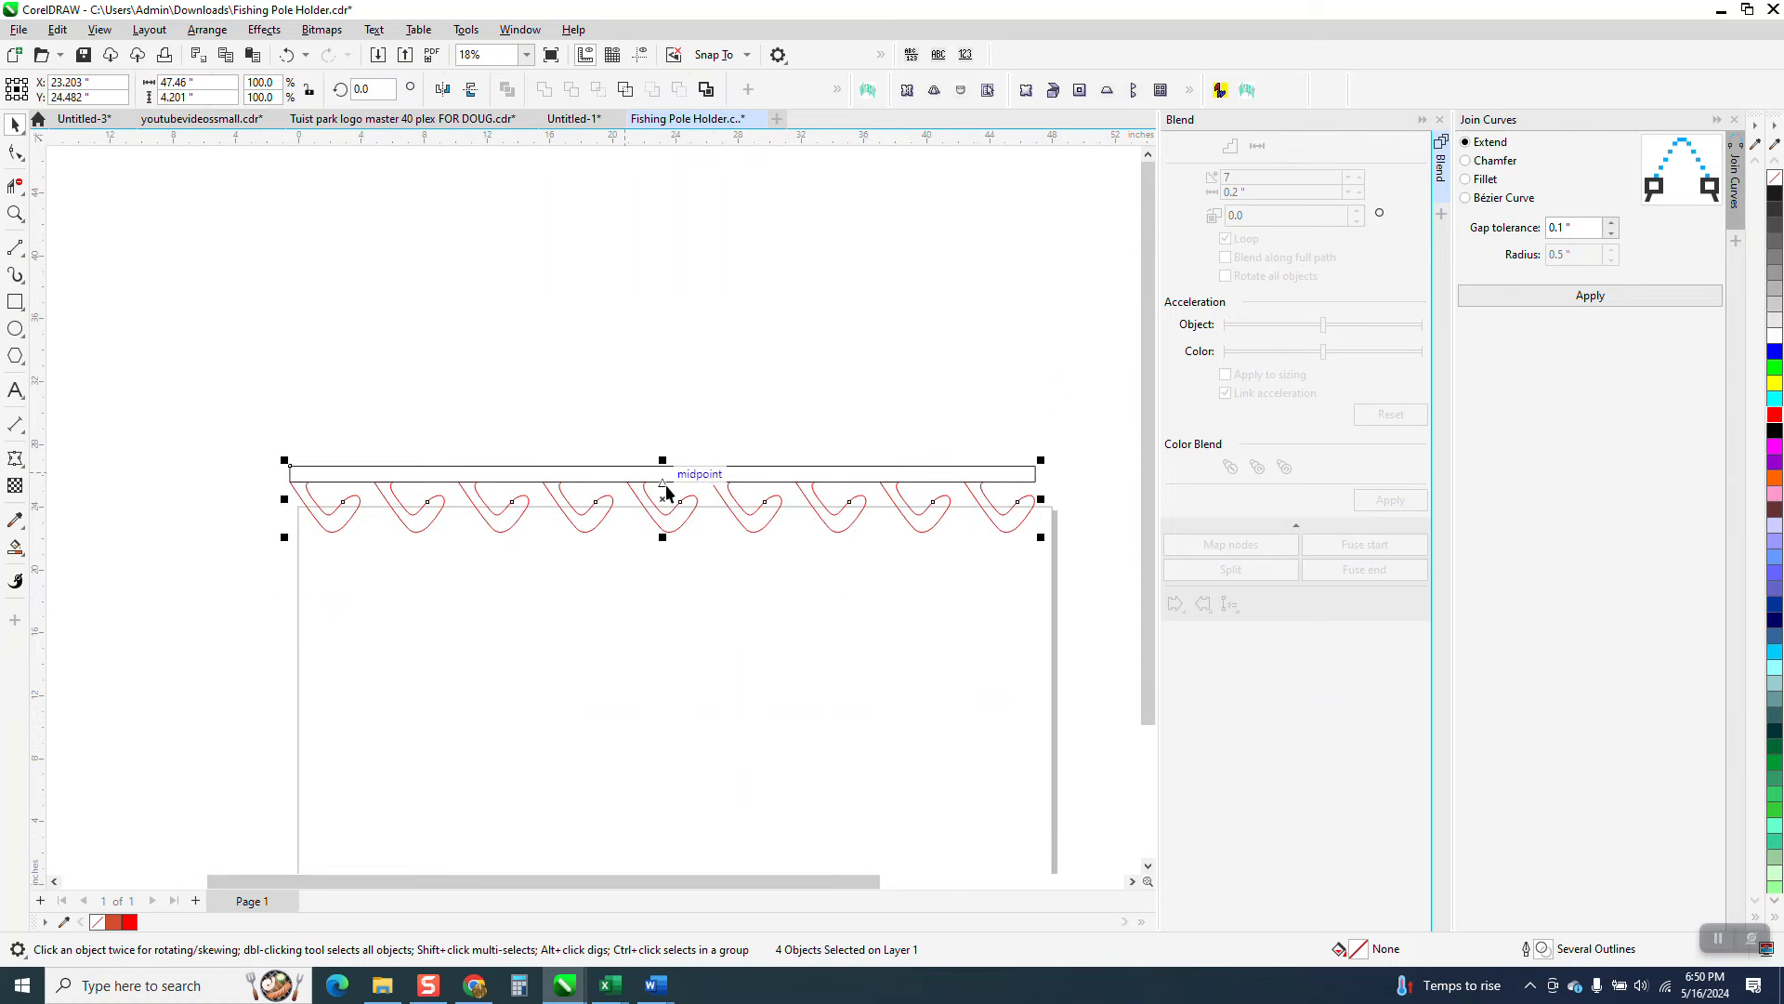
pyautogui.moveTo(663, 498); pyautogui.dragTo(664, 353)
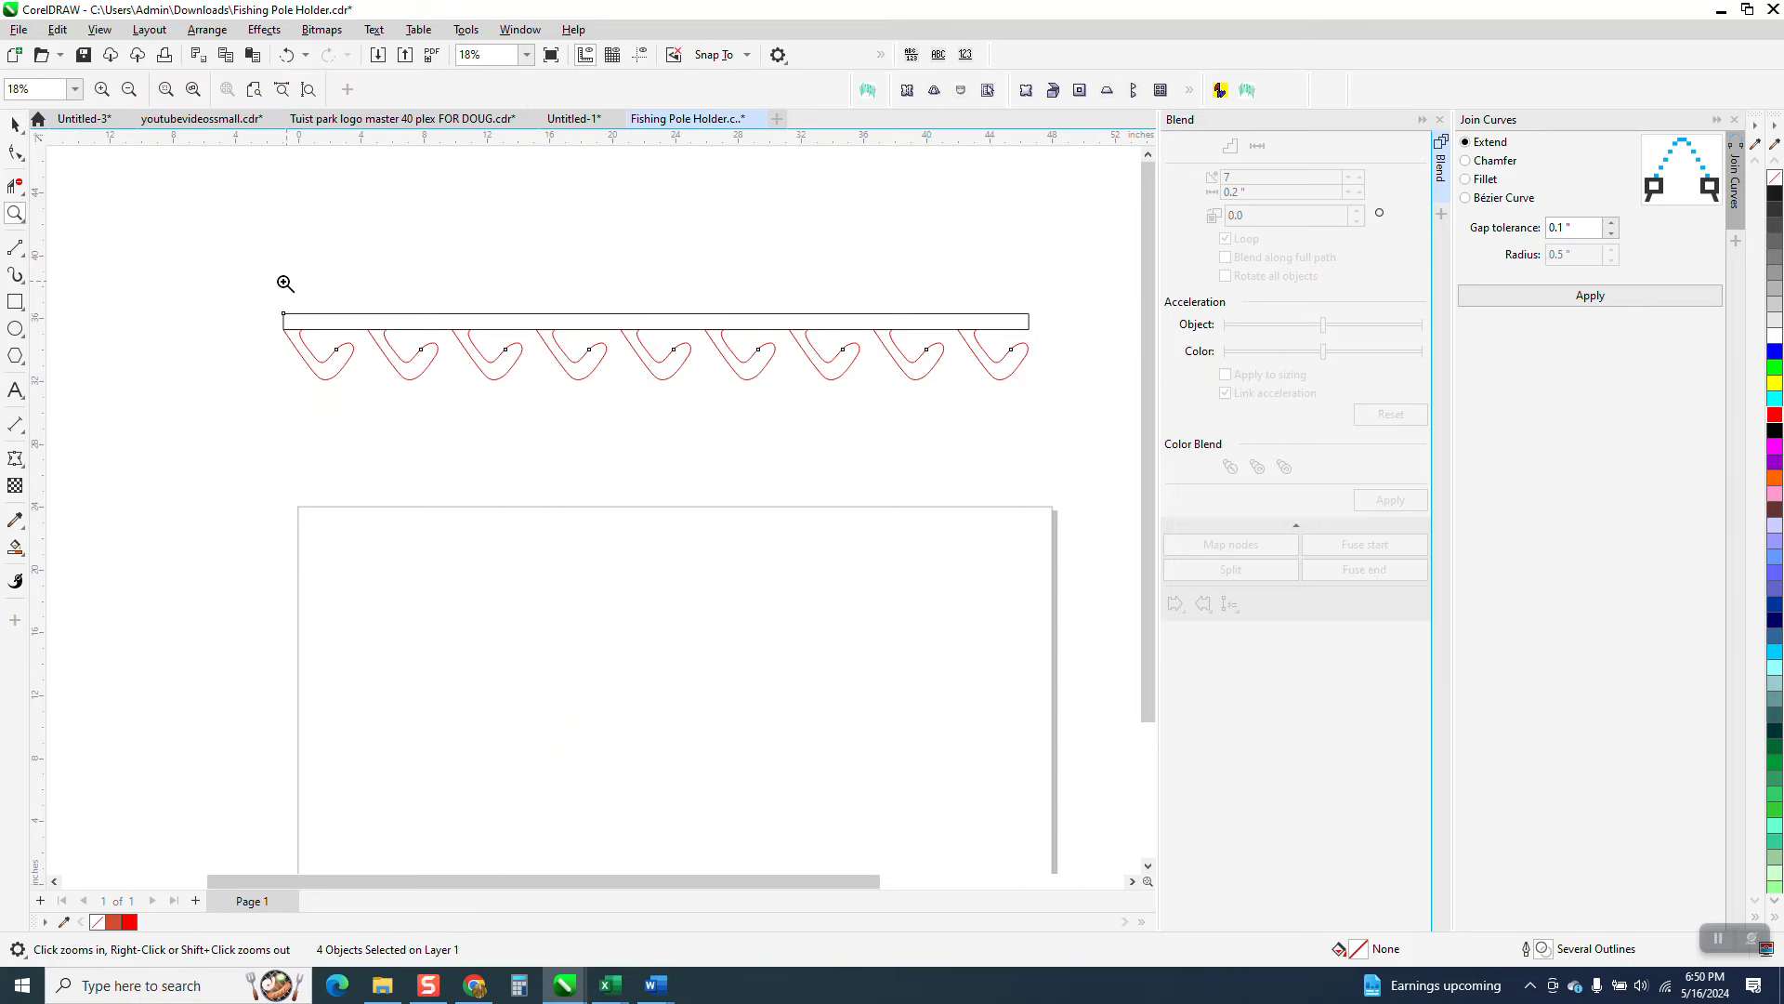
pyautogui.click(286, 282)
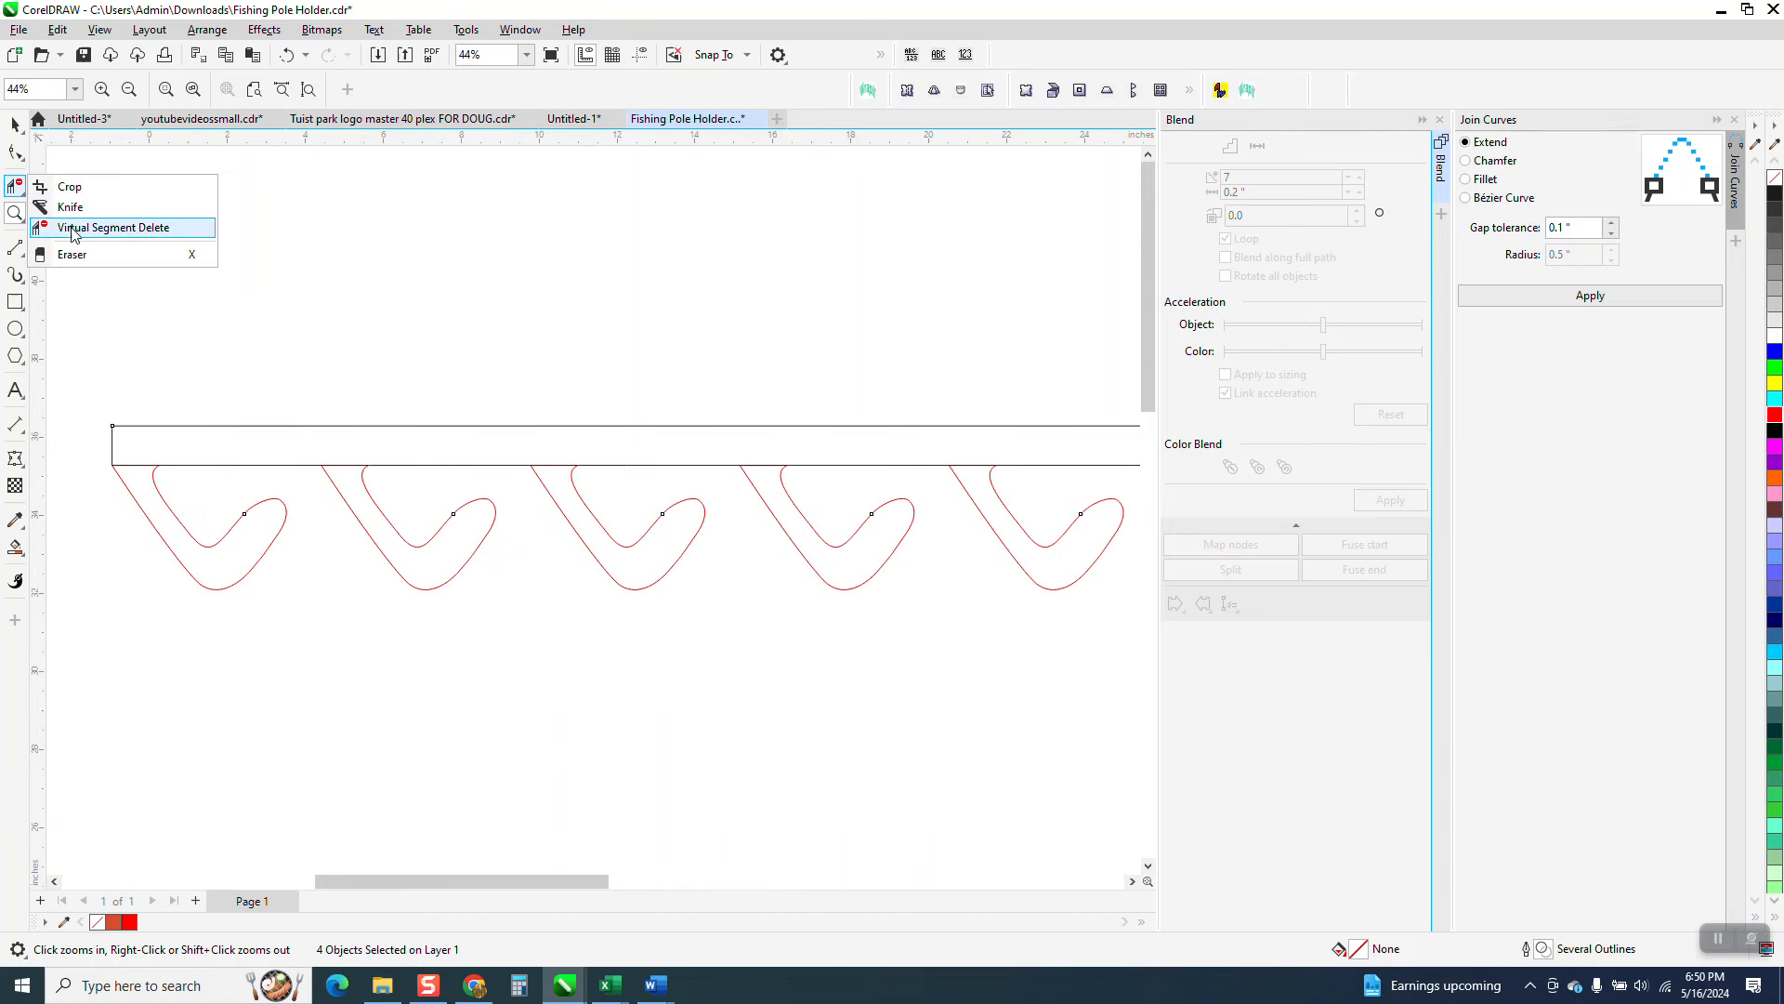
pyautogui.click(115, 227)
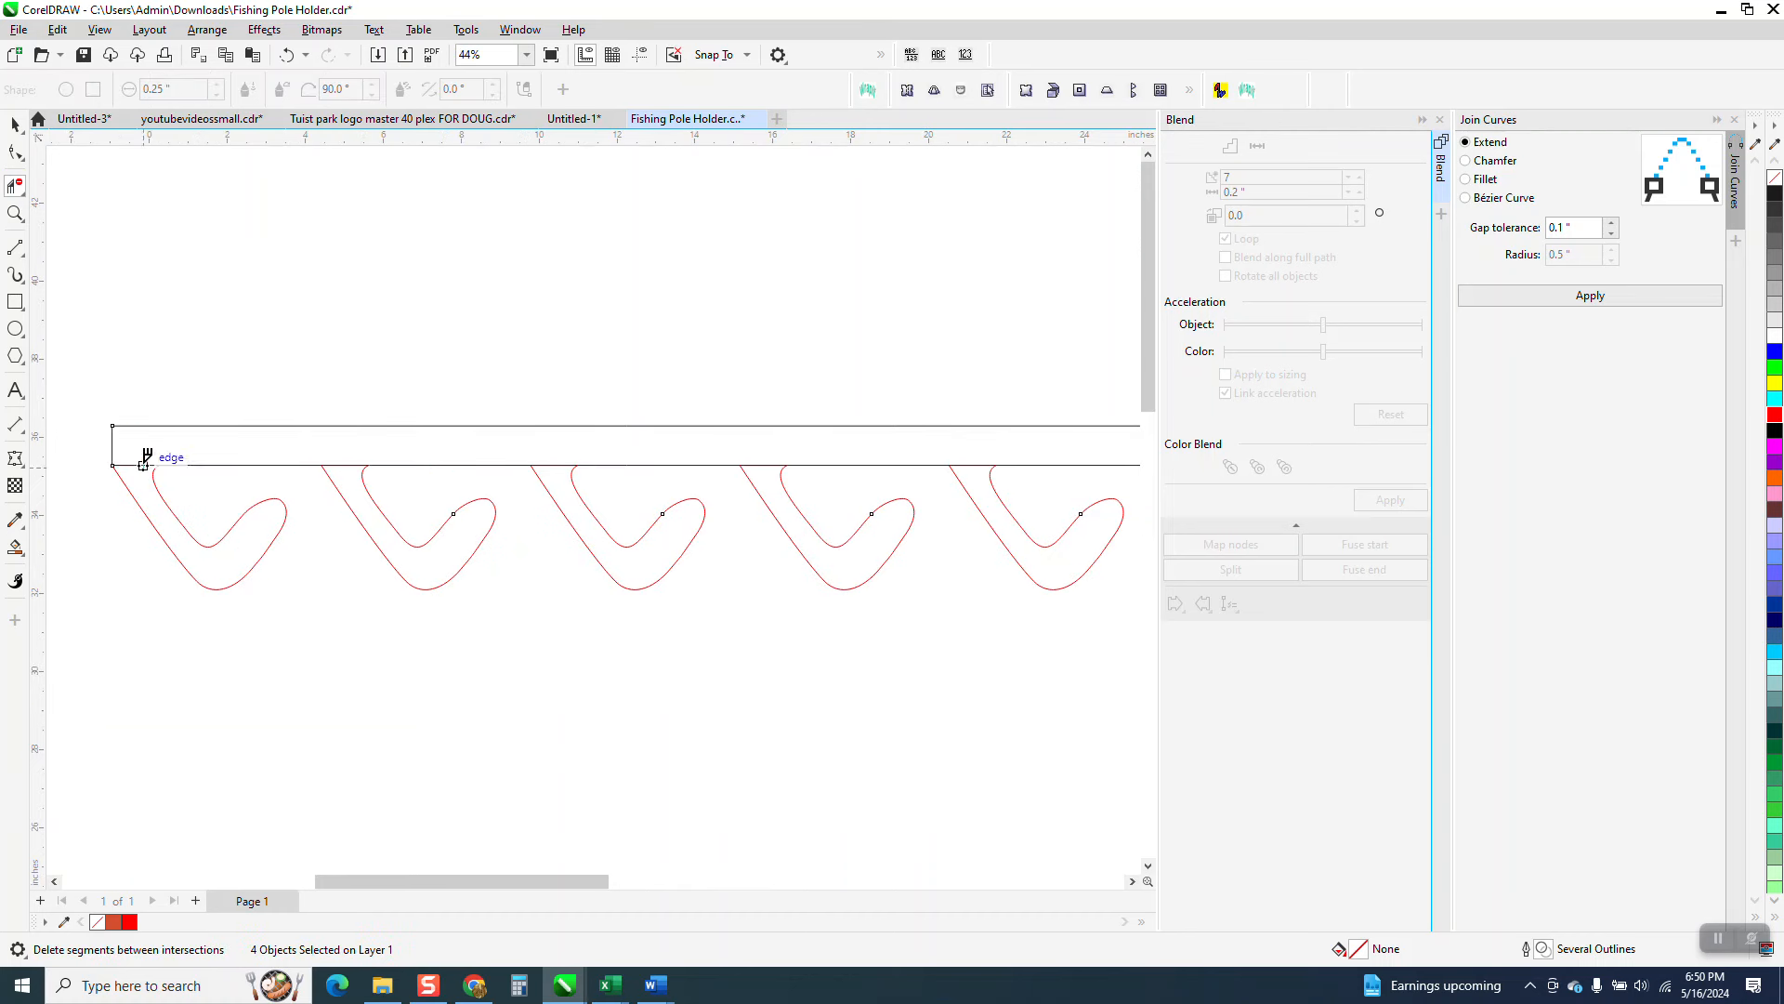
pyautogui.moveTo(350, 468)
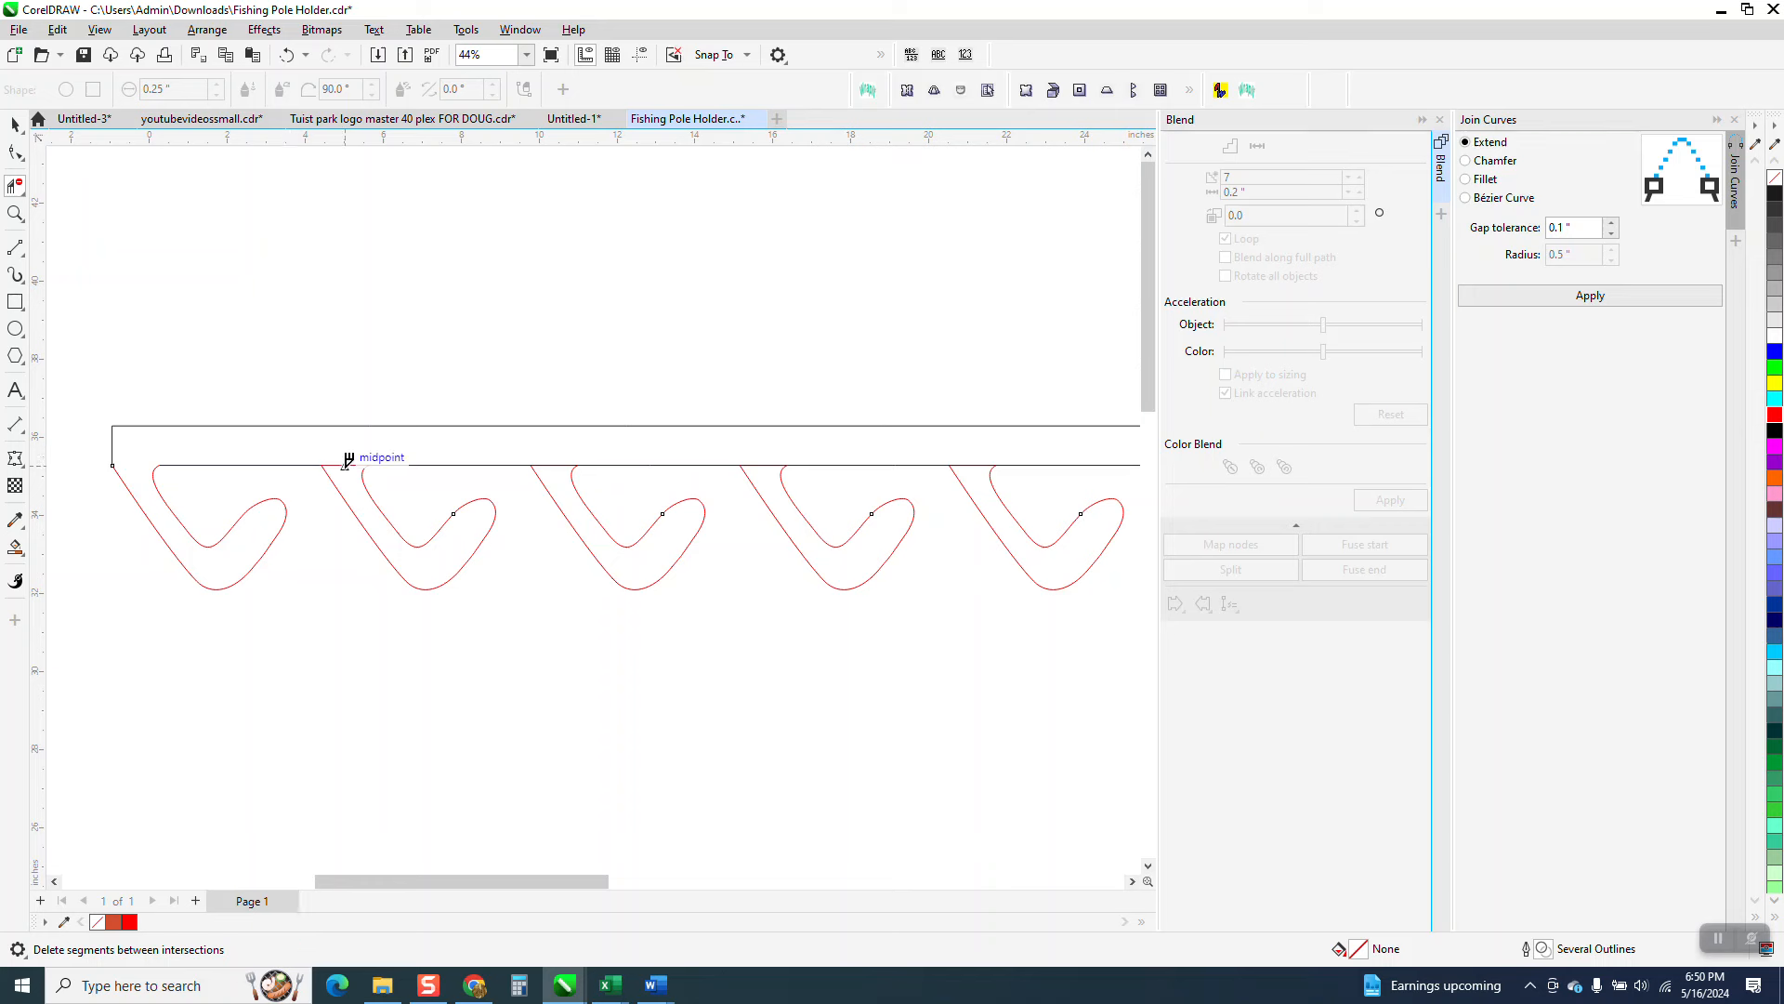
pyautogui.moveTo(353, 458)
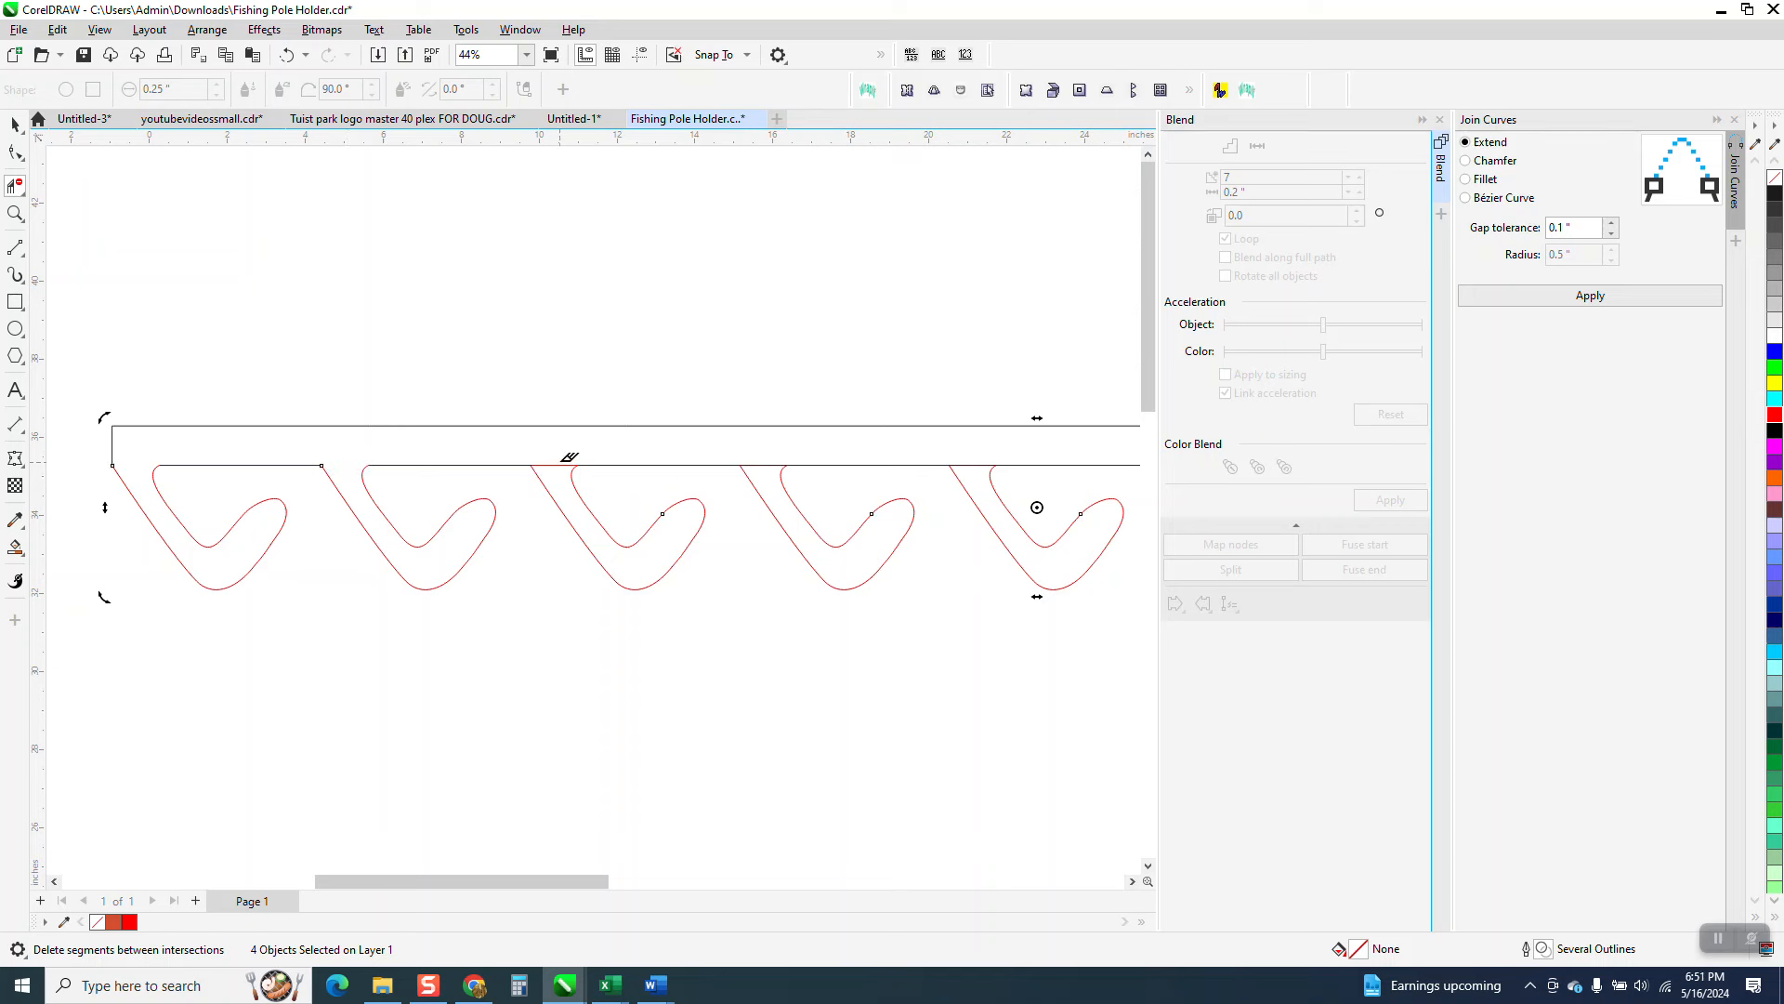
pyautogui.moveTo(583, 457)
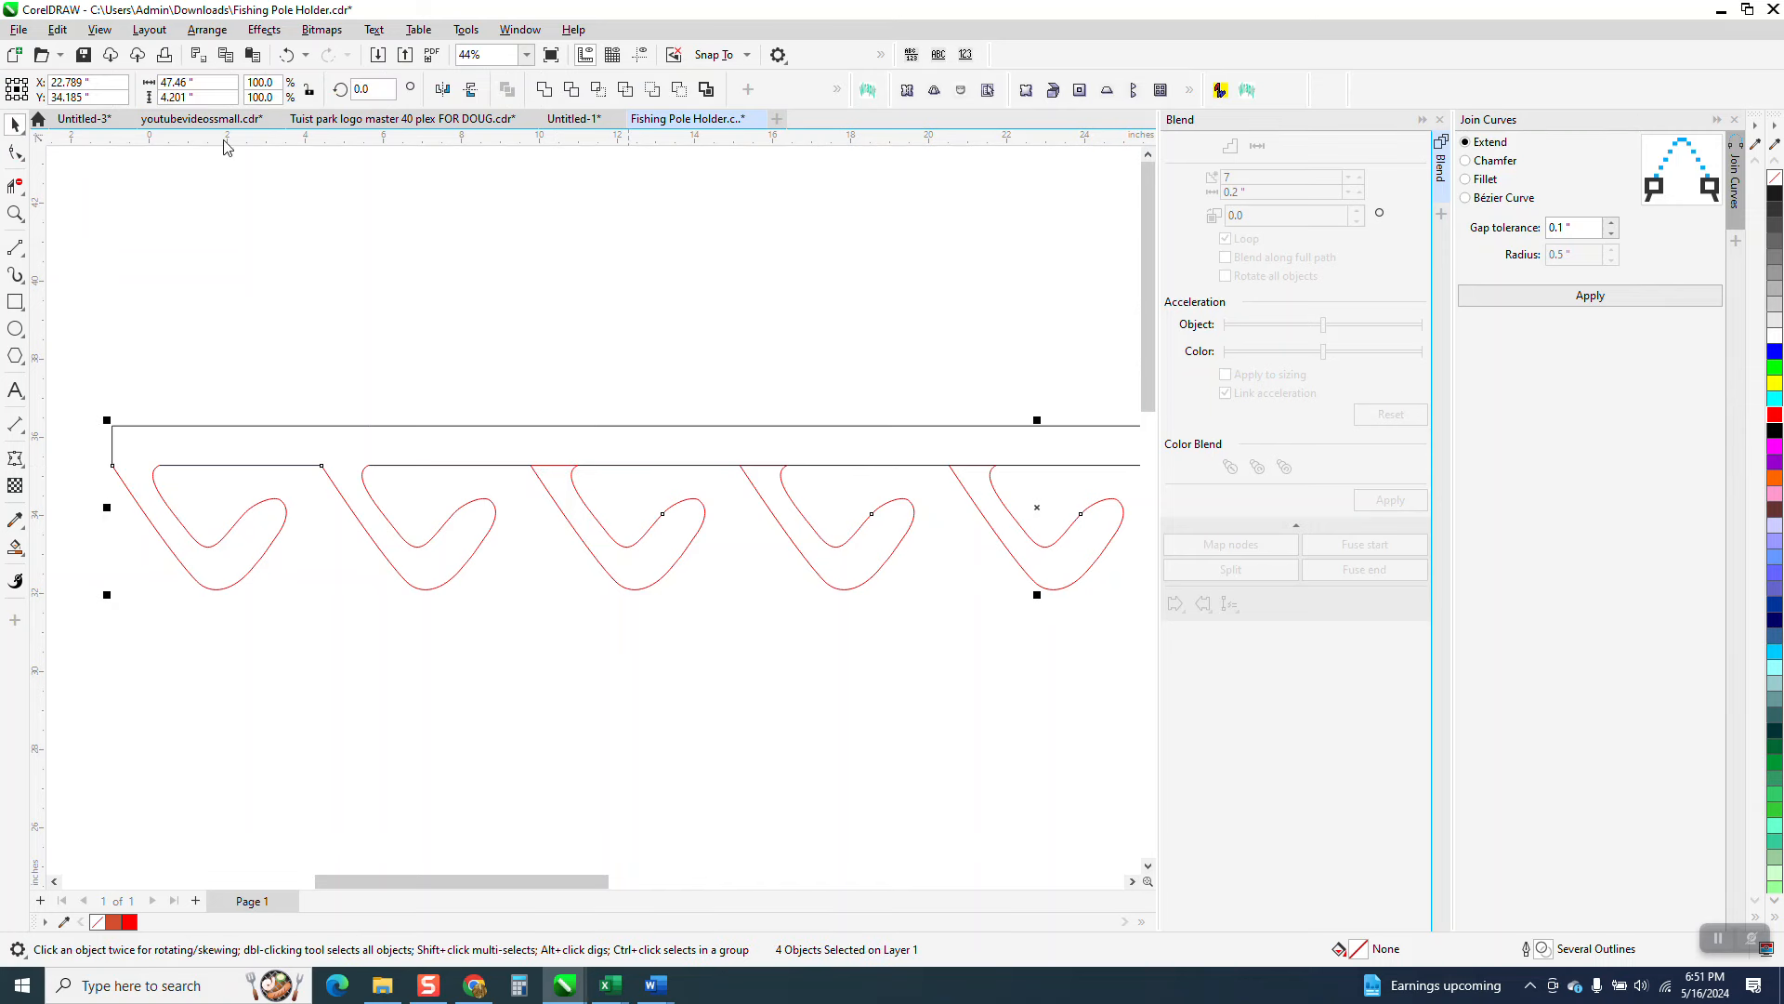
pyautogui.click(209, 30)
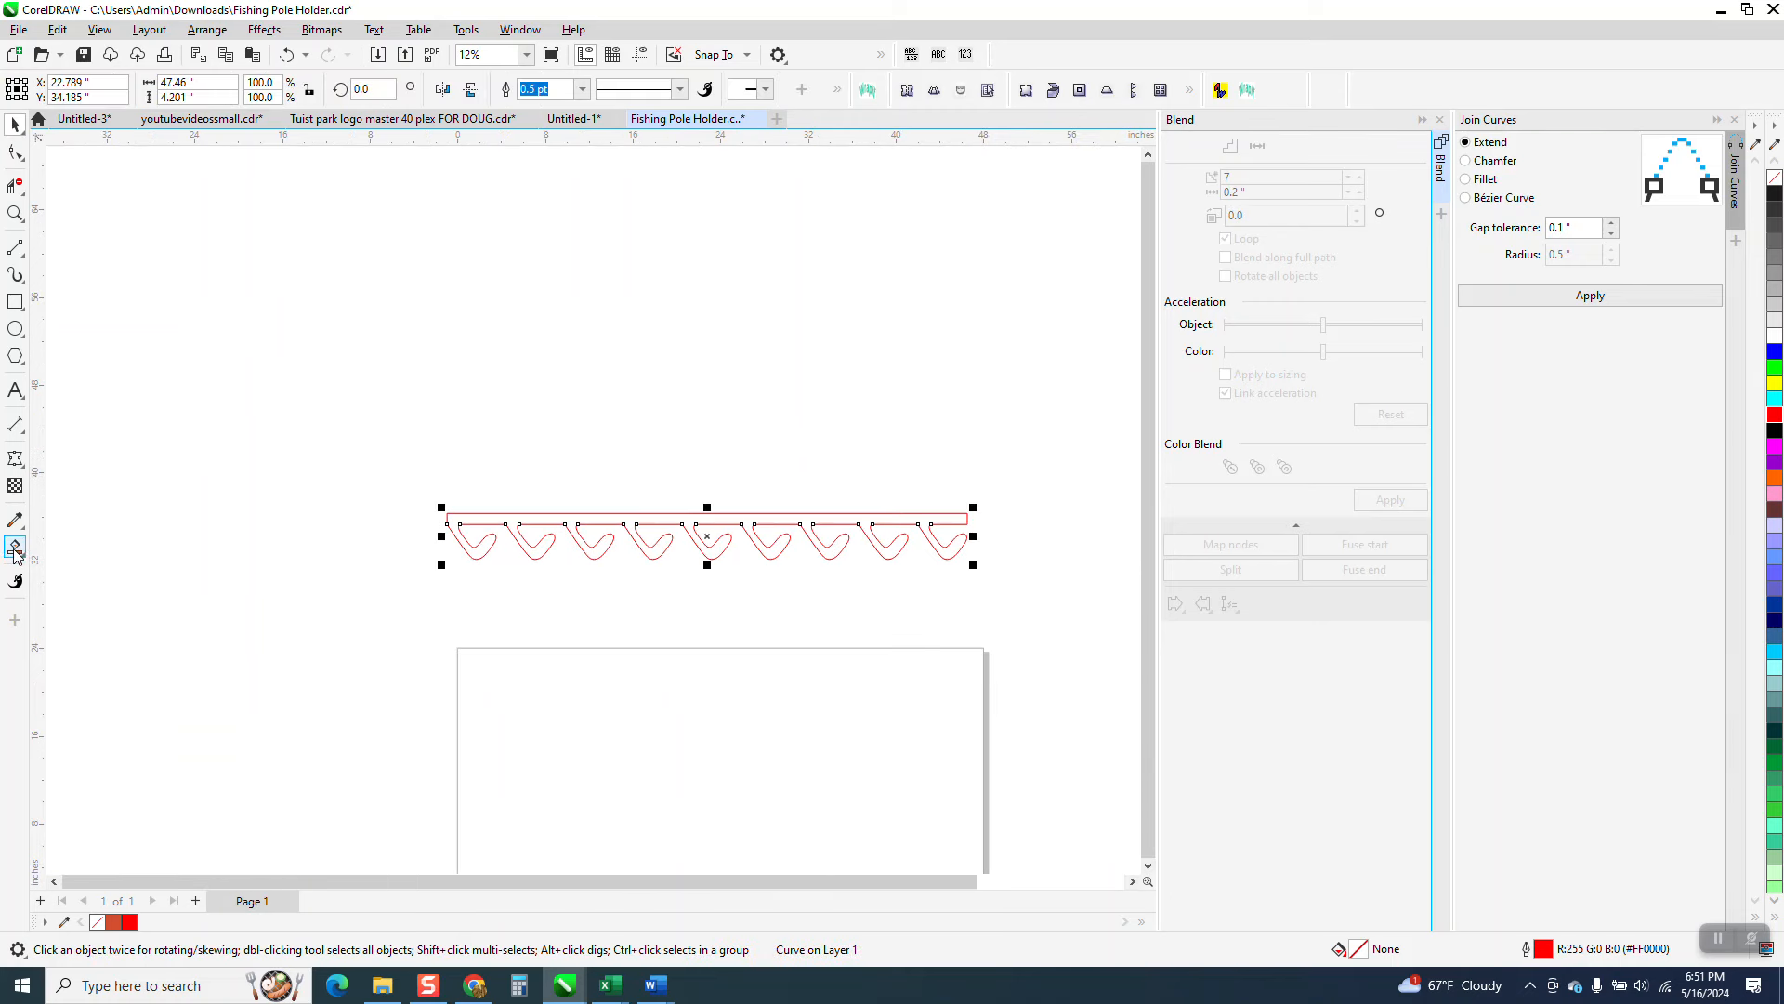
# Duplicate the joined outline with Hairline width and place the copy down on the page
pyautogui.click(15, 546)
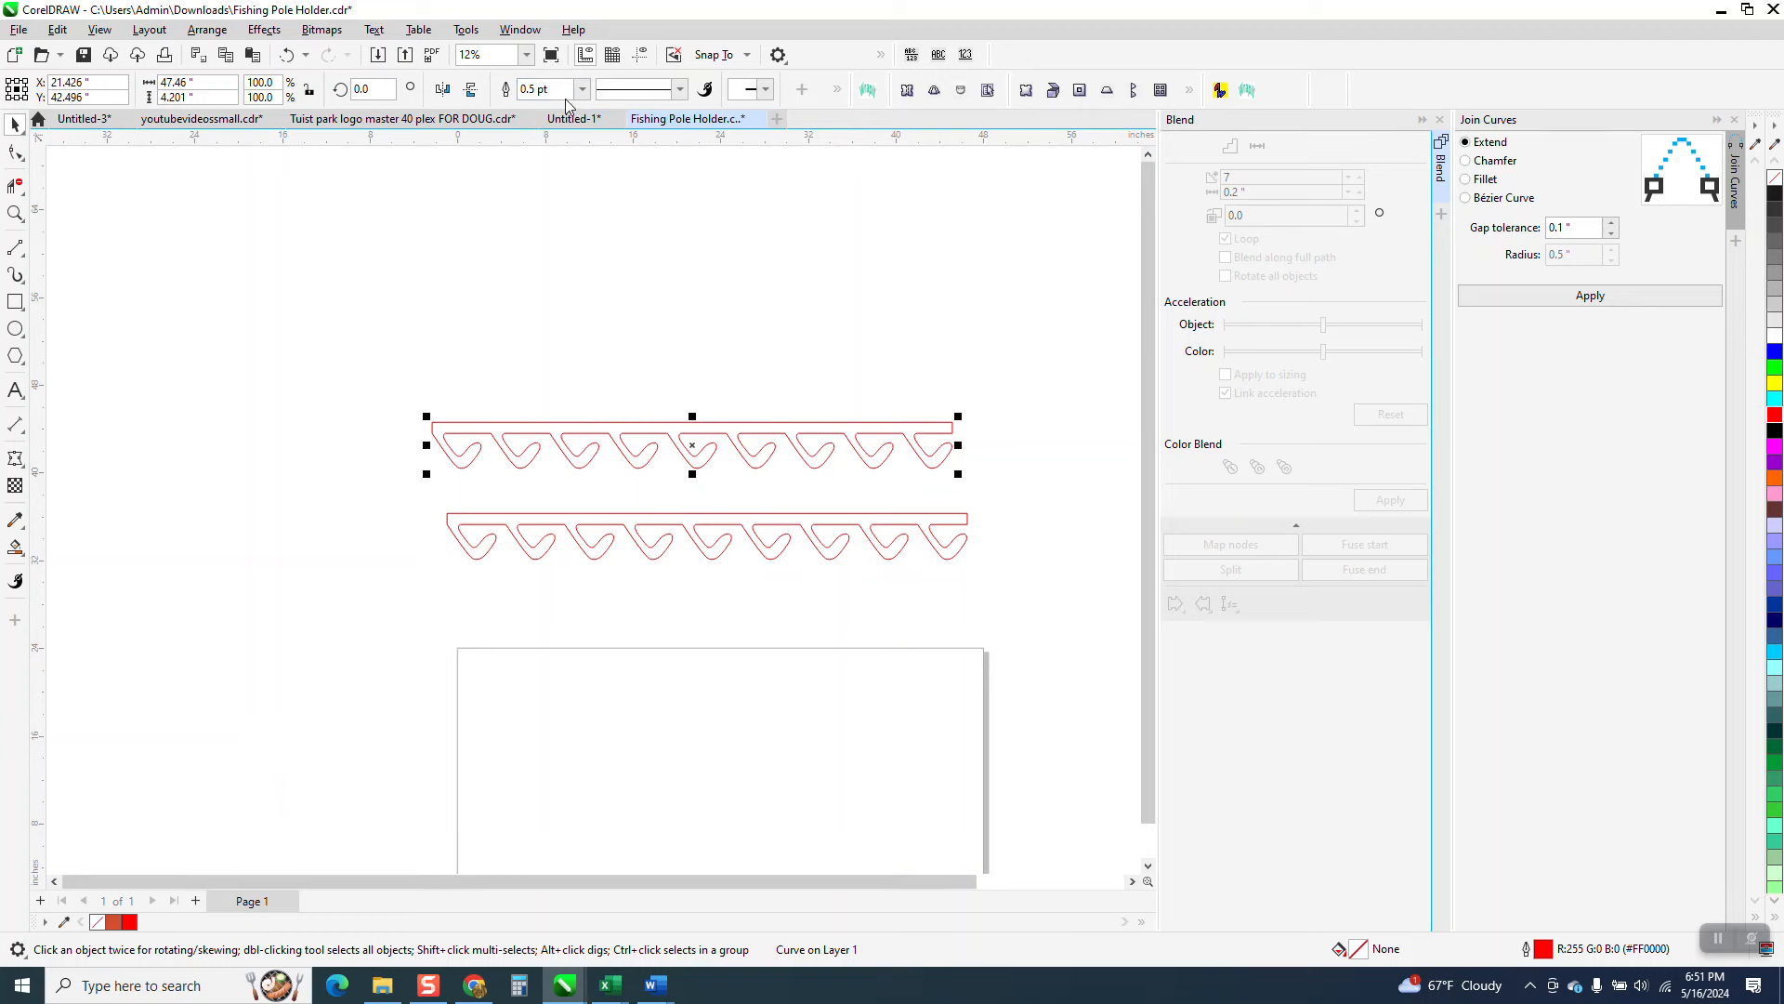
pyautogui.click(580, 88)
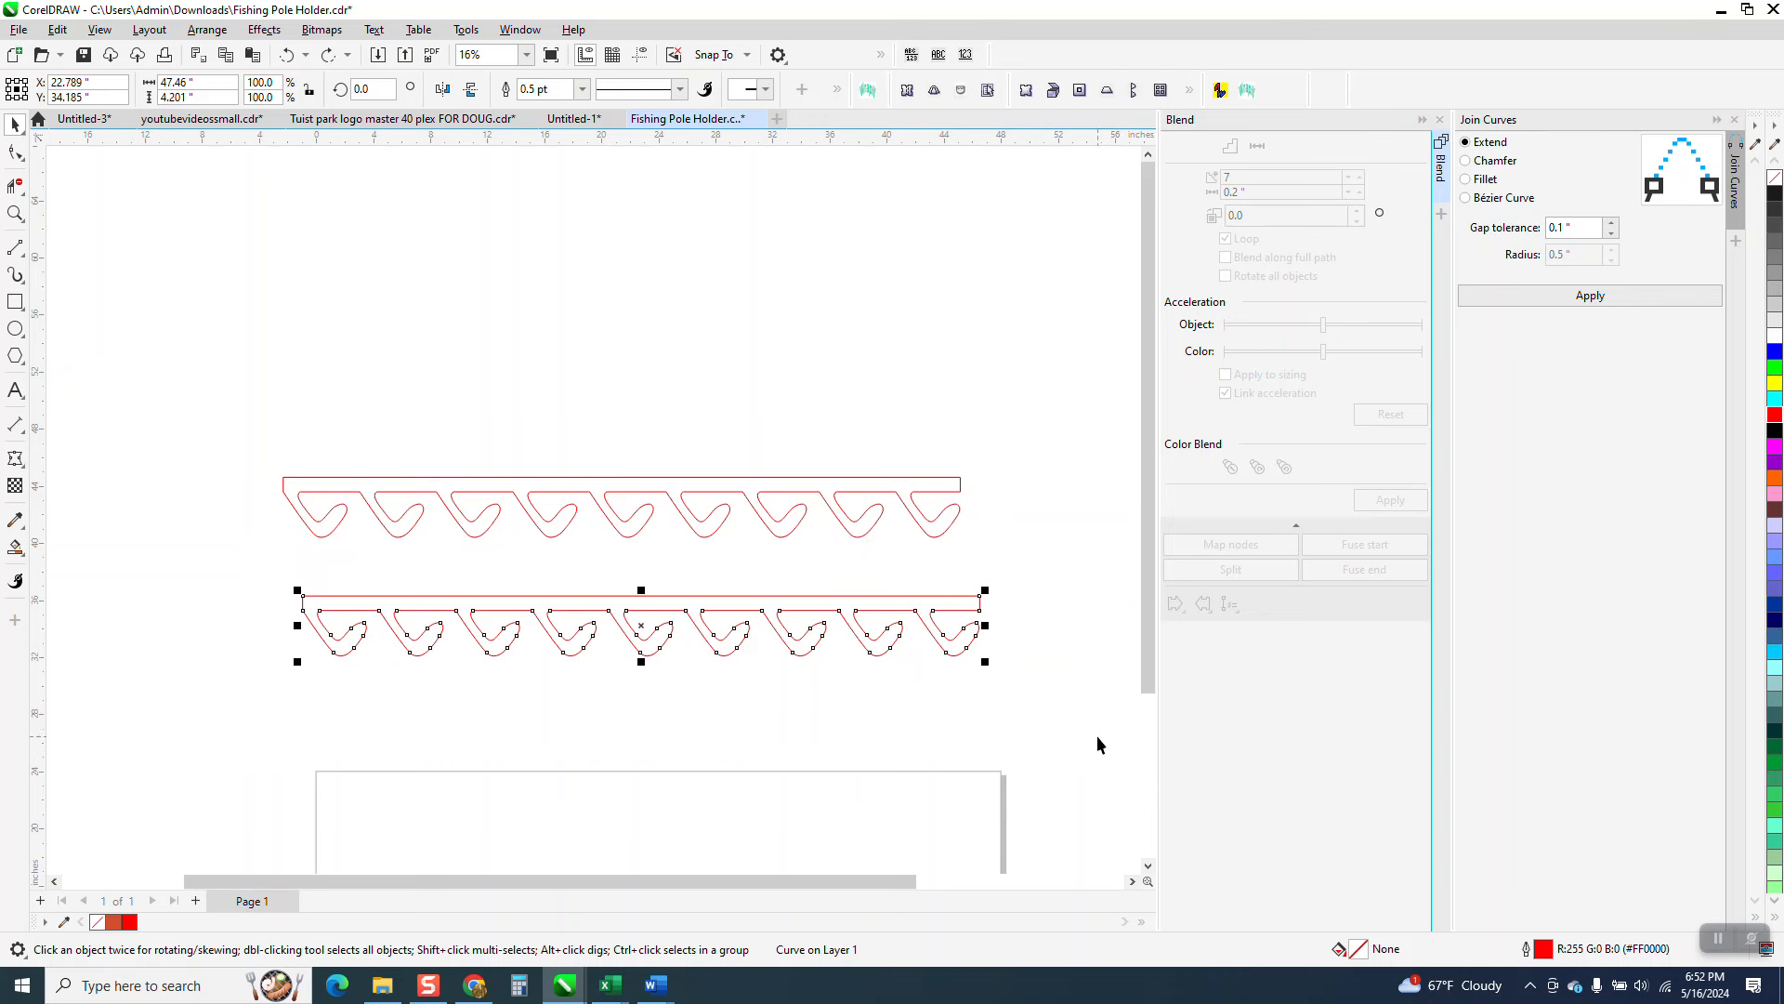
pyautogui.moveTo(639, 625); pyautogui.dragTo(751, 812)
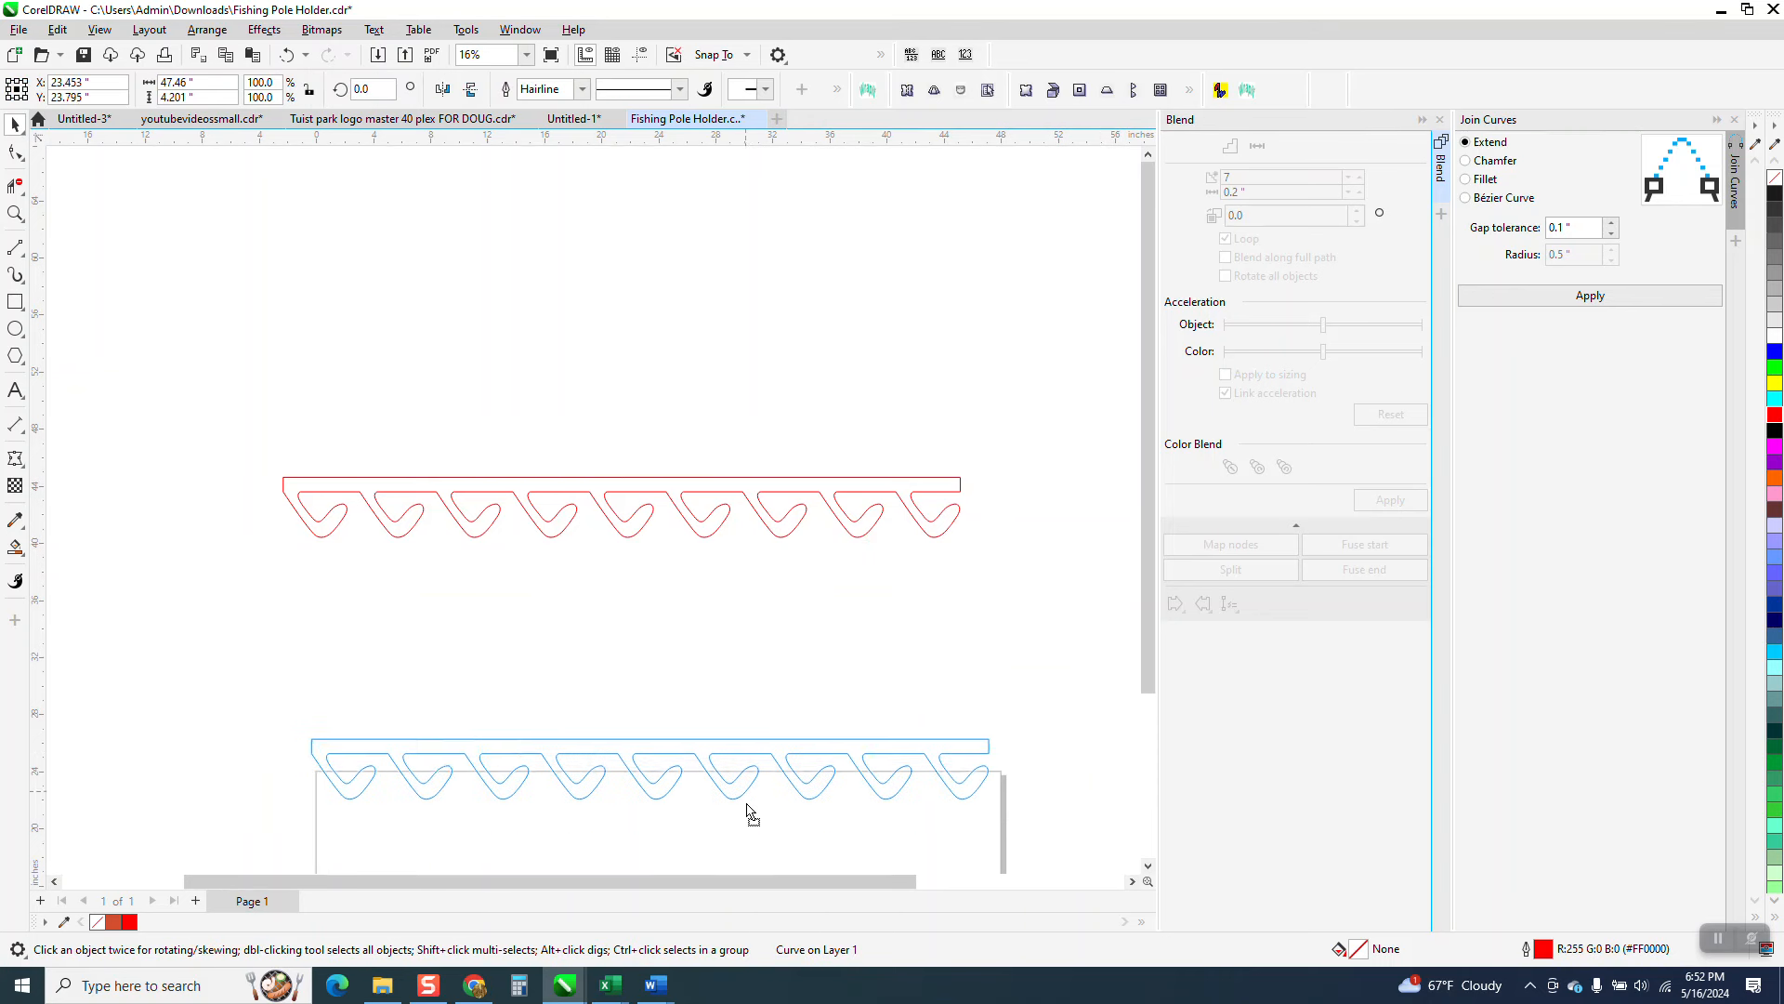